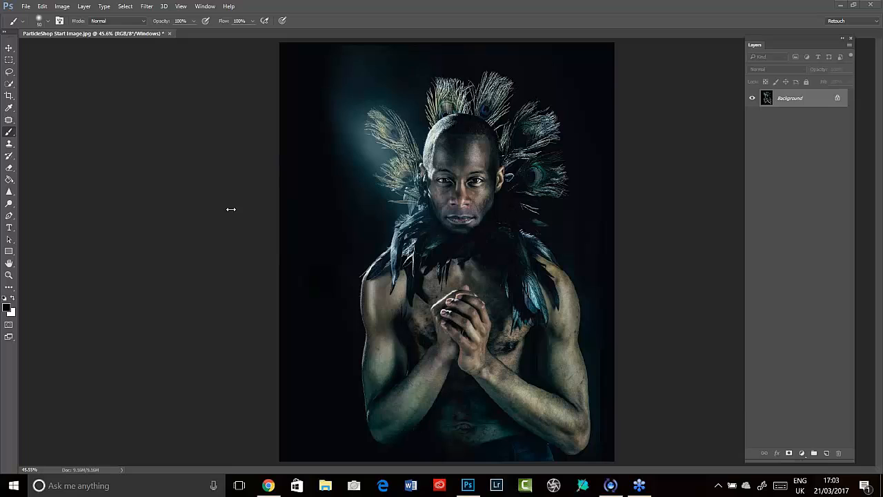
mouse_move(515, 243)
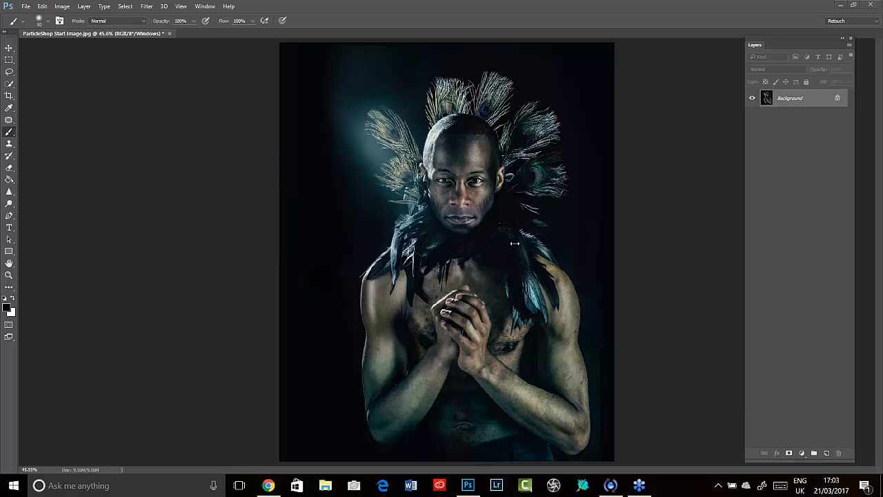
mouse_move(212, 184)
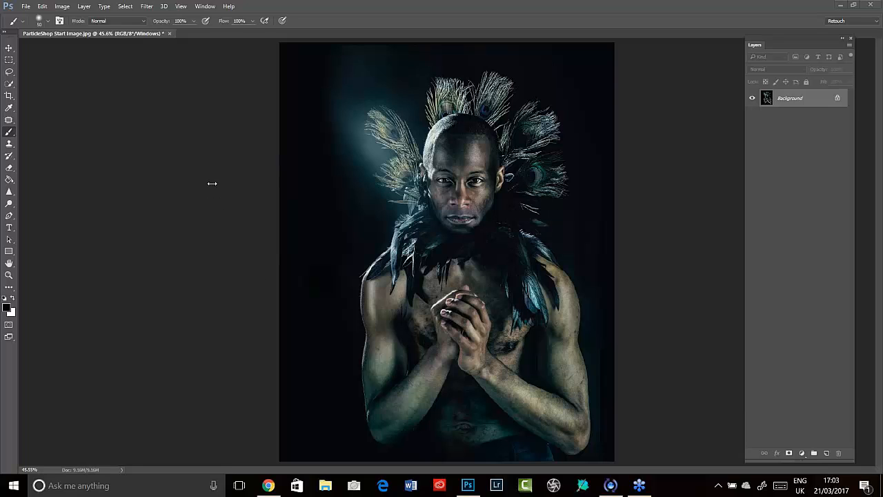
mouse_move(234, 182)
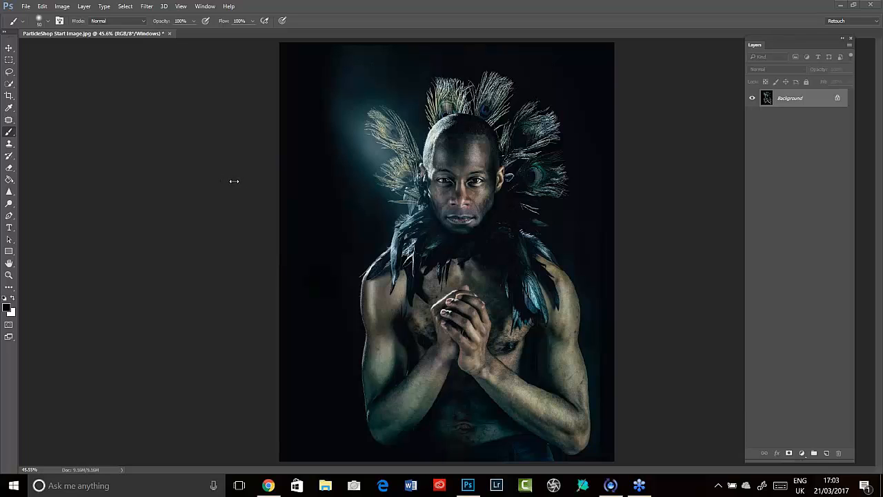
mouse_move(287, 204)
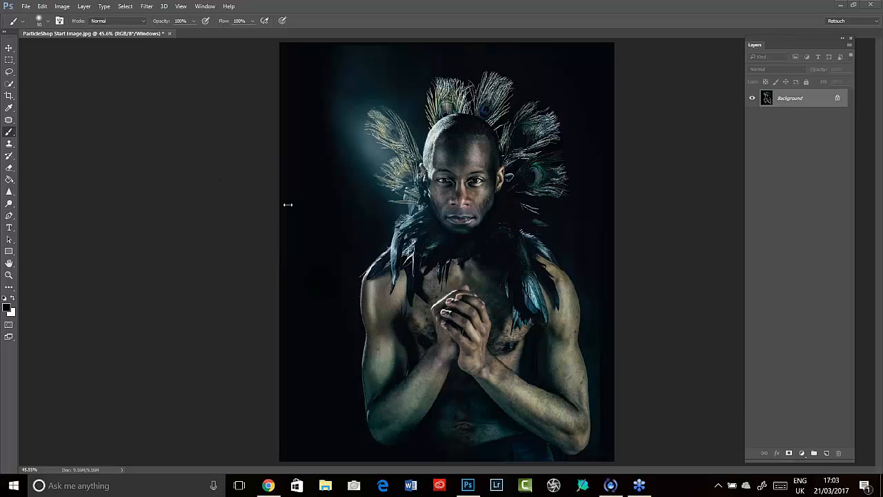
mouse_move(218, 278)
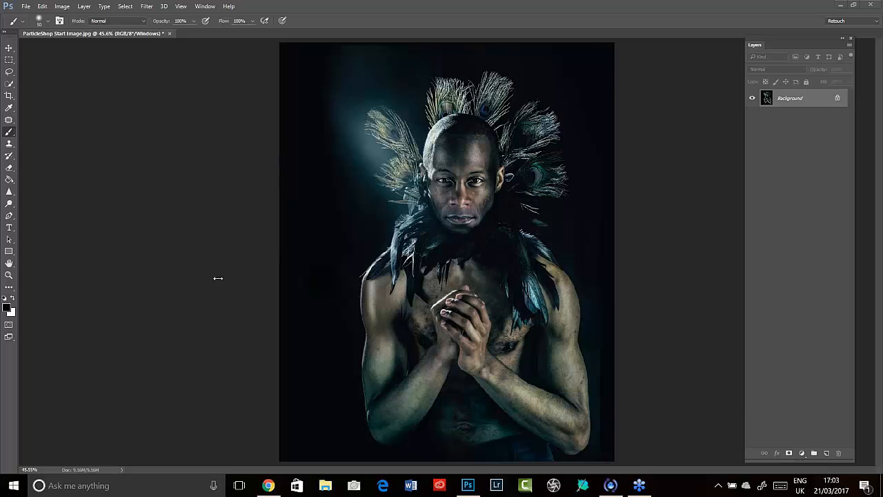
mouse_move(234, 289)
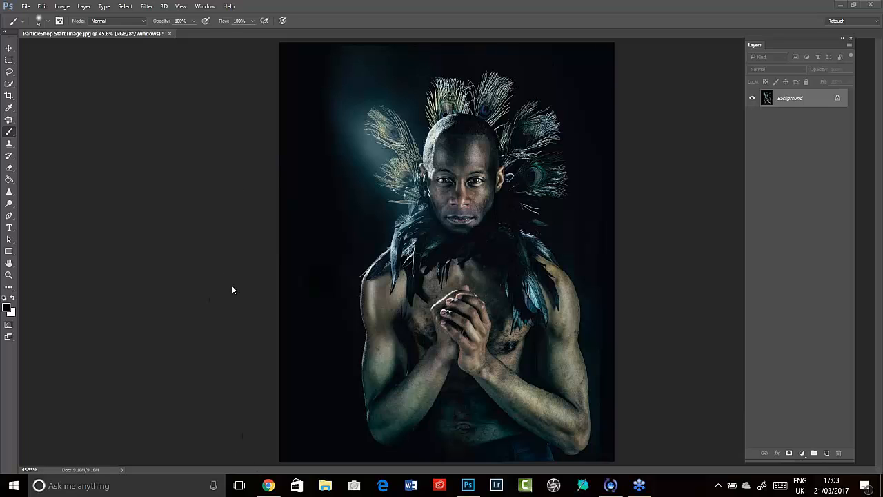
mouse_move(249, 252)
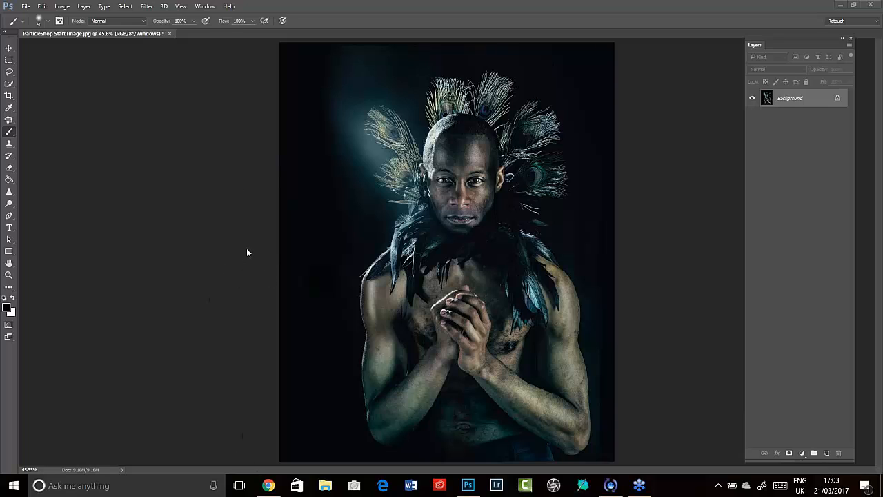
mouse_move(223, 188)
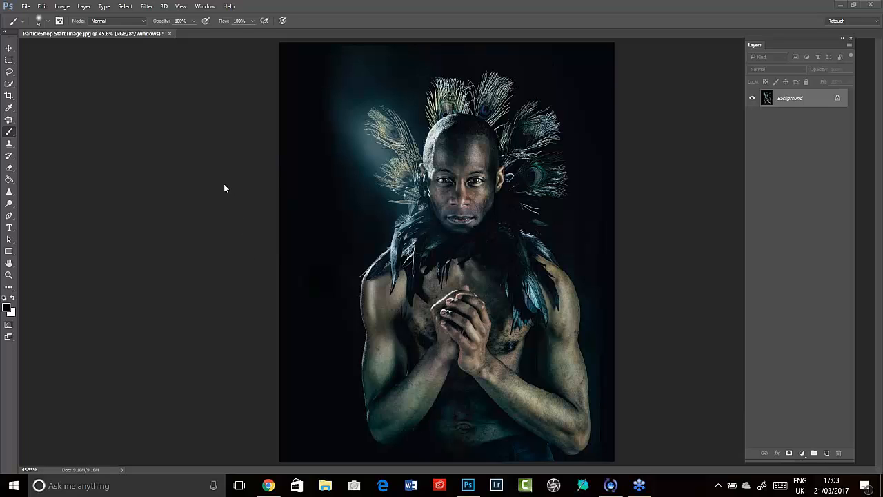
mouse_move(235, 185)
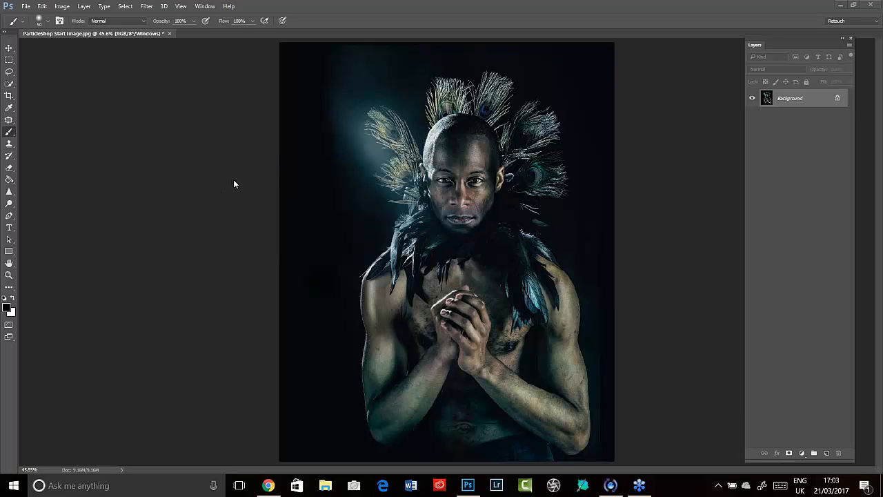
mouse_move(122, 175)
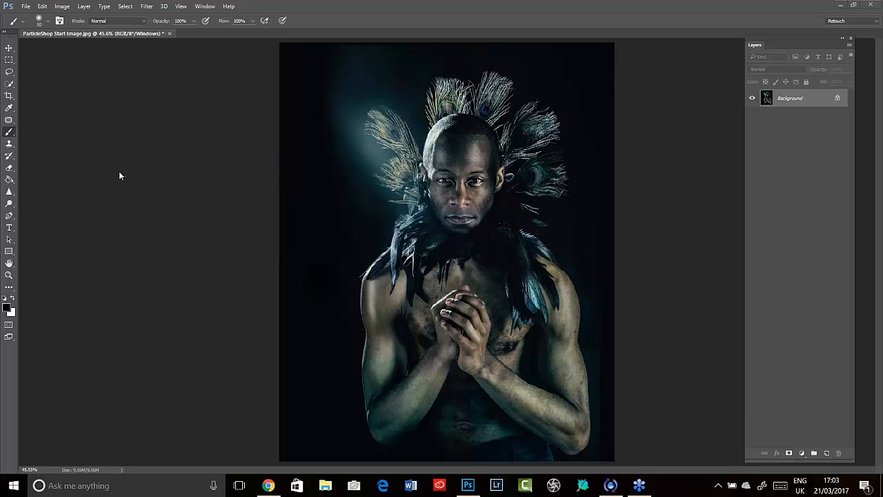
mouse_move(118, 222)
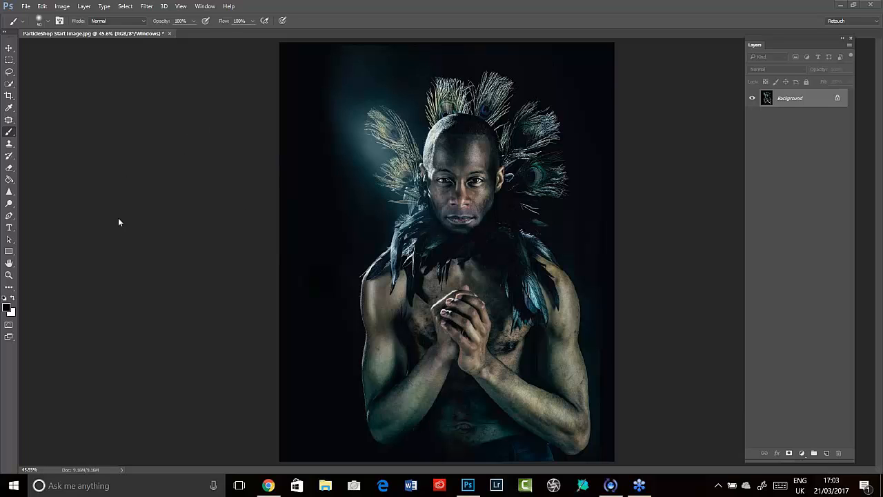
mouse_move(127, 173)
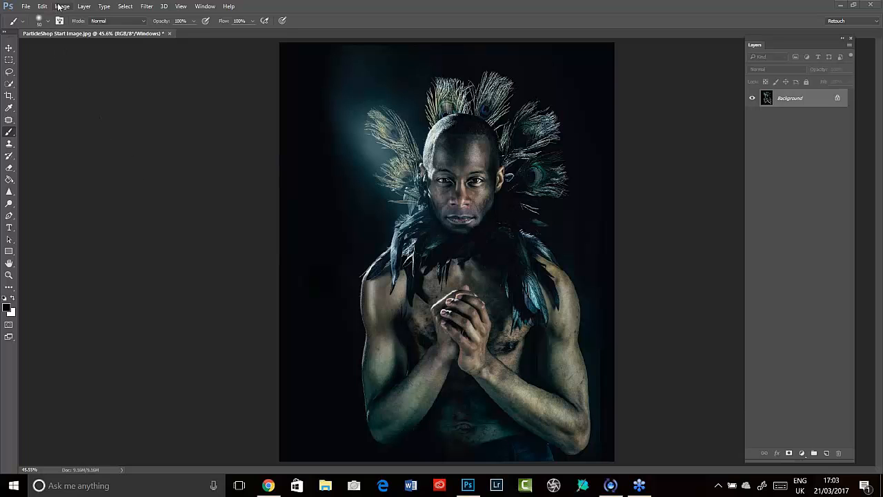
Check the Image and Filter menus for ParticleShop, then list the installed extensions.
left_click(62, 6)
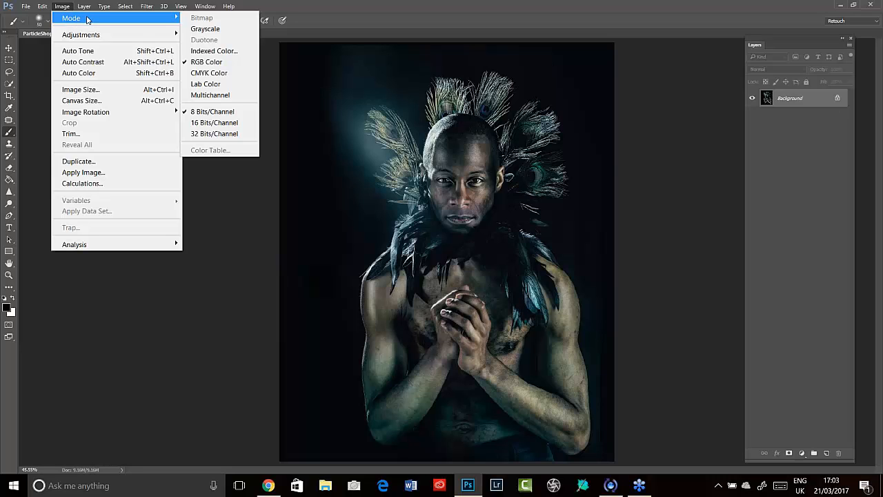
mouse_move(112, 18)
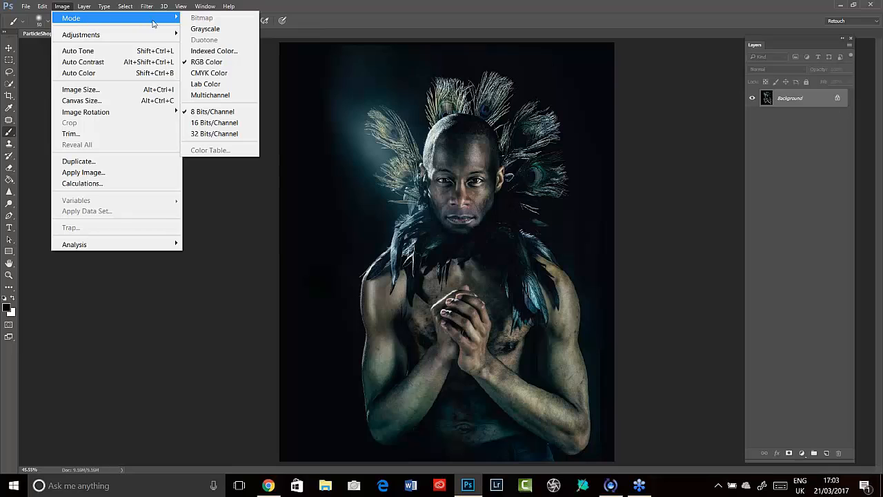
mouse_move(185, 381)
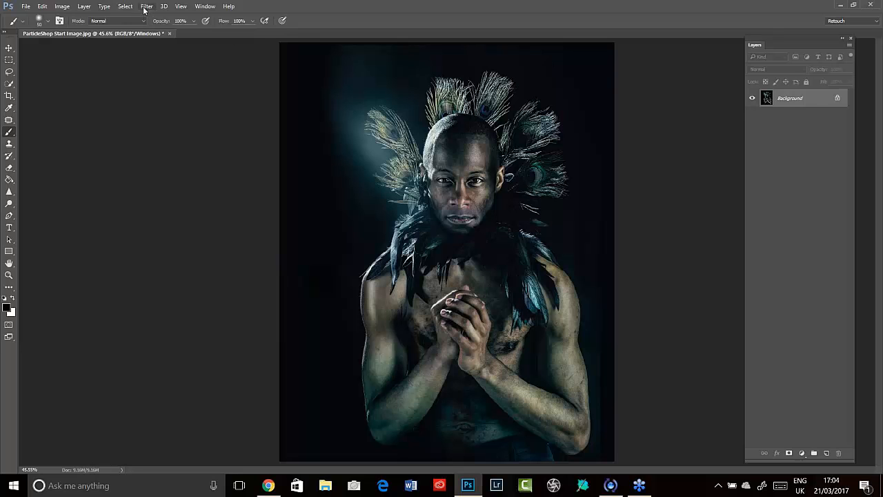
left_click(146, 6)
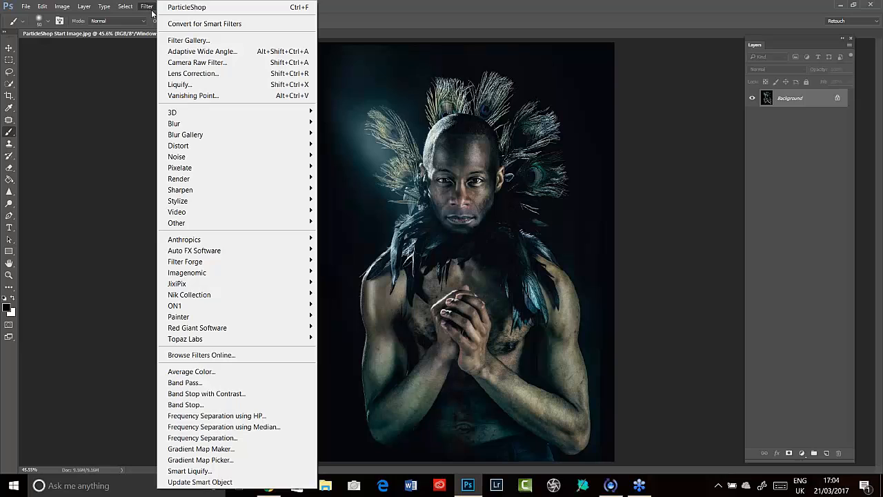
mouse_move(178, 316)
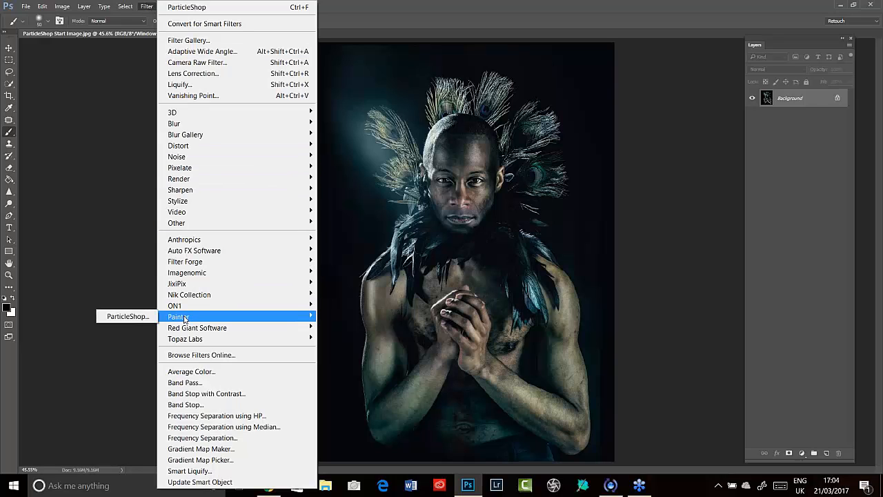
mouse_move(119, 237)
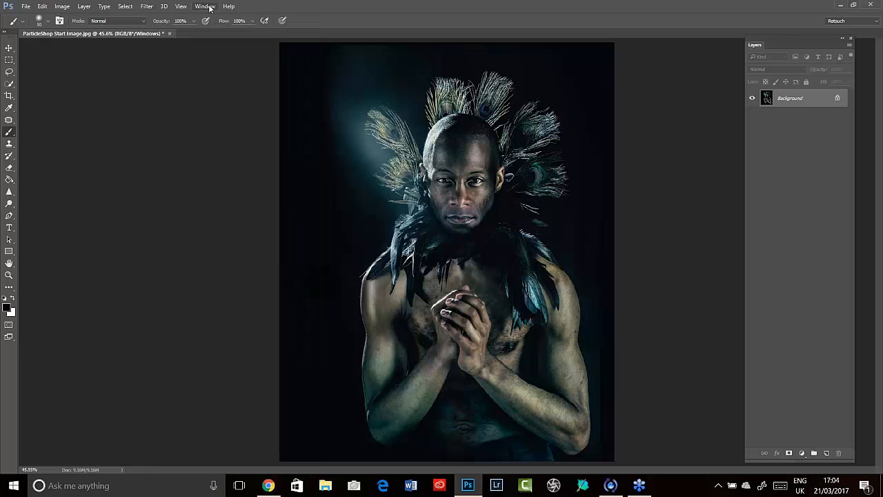
left_click(205, 6)
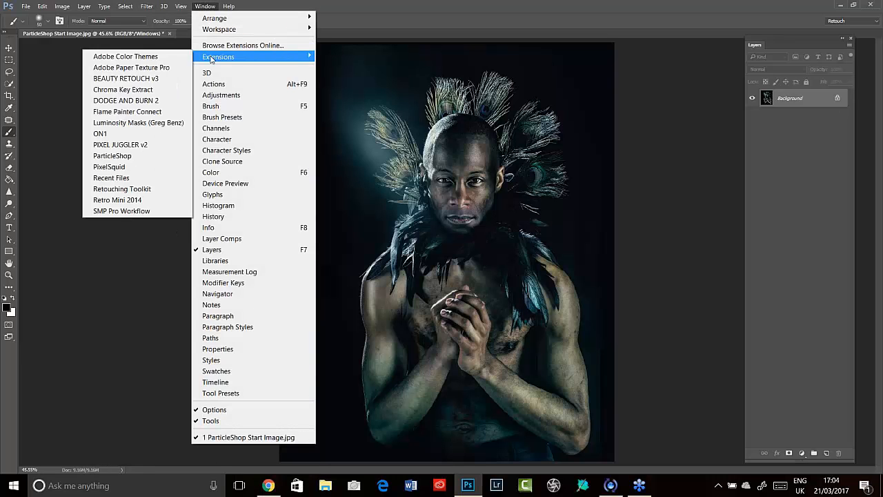
mouse_move(112, 155)
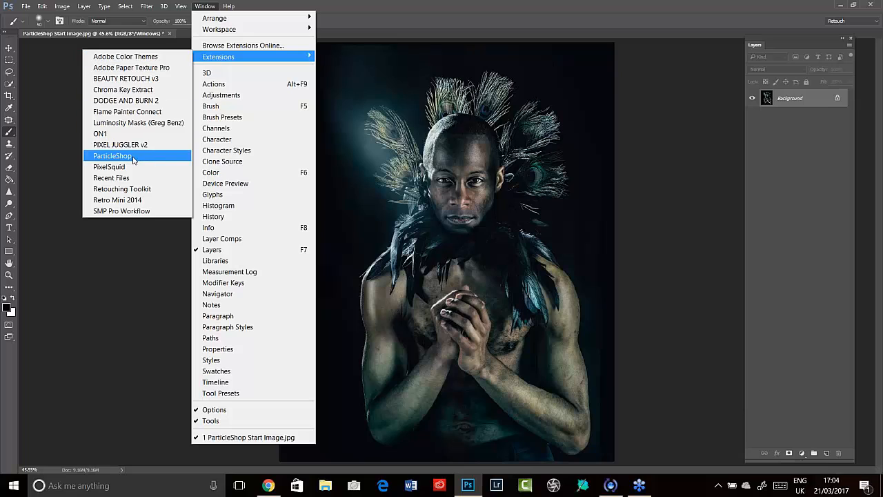
Launch the ParticleShop panel and duplicate the Background layer for it.
left_click(112, 154)
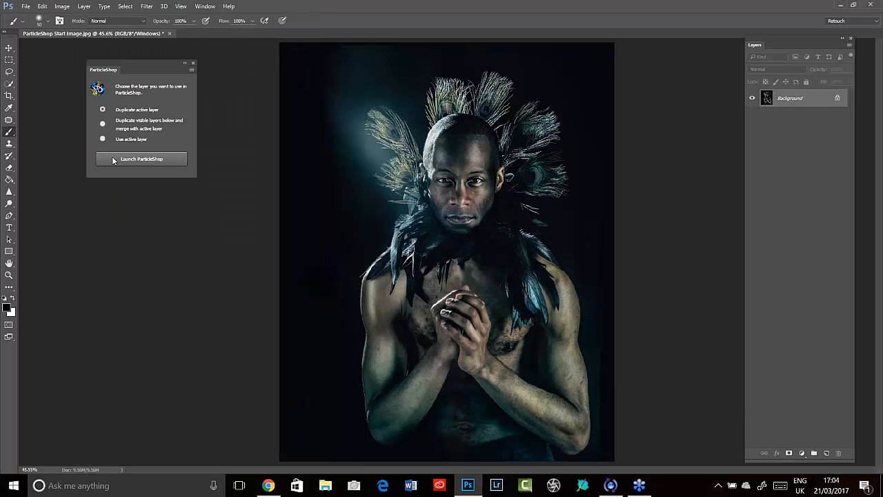
mouse_move(267, 306)
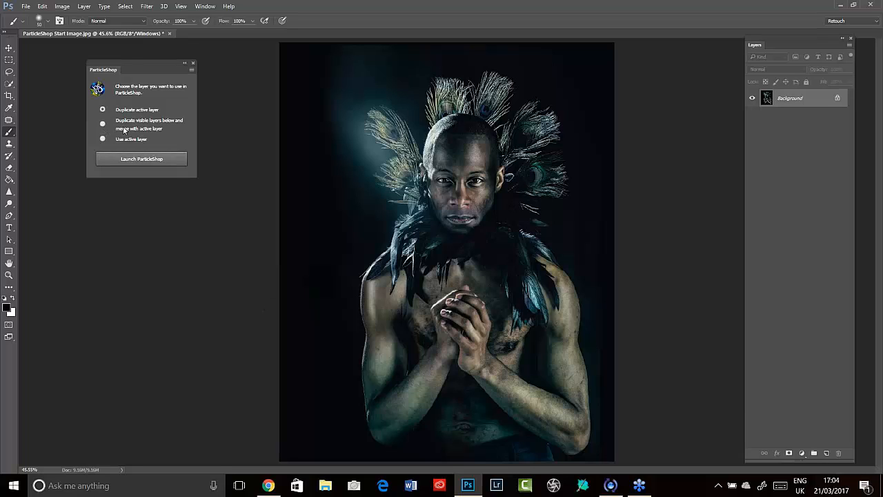
mouse_move(115, 173)
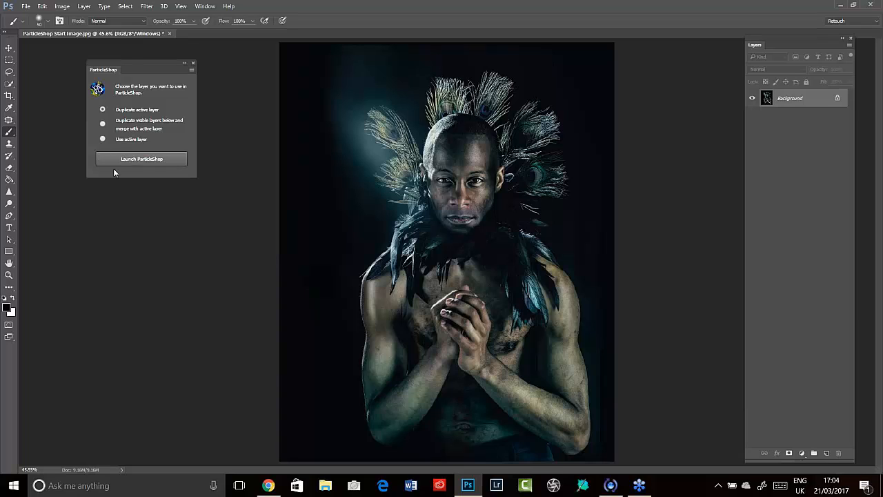
mouse_move(770, 110)
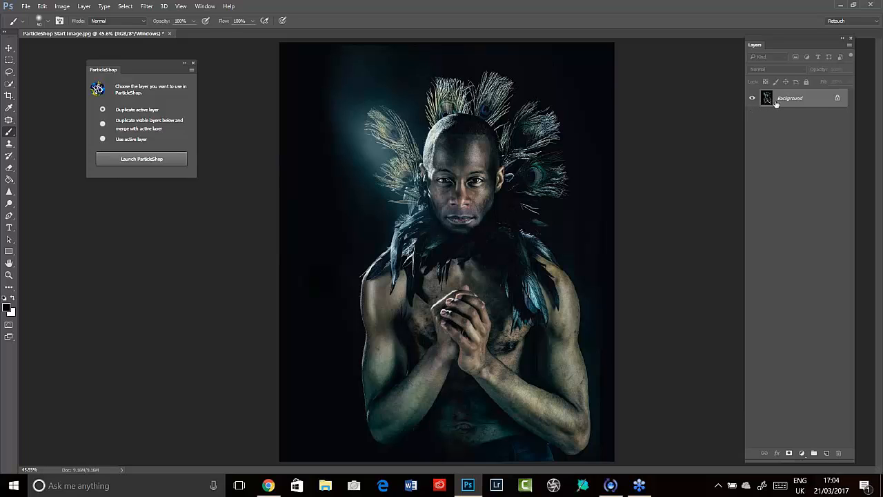
mouse_move(782, 118)
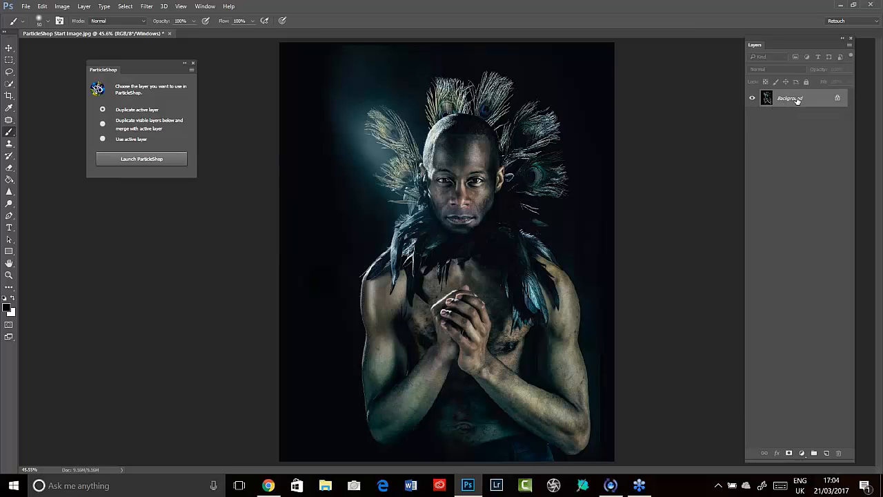
mouse_move(102, 117)
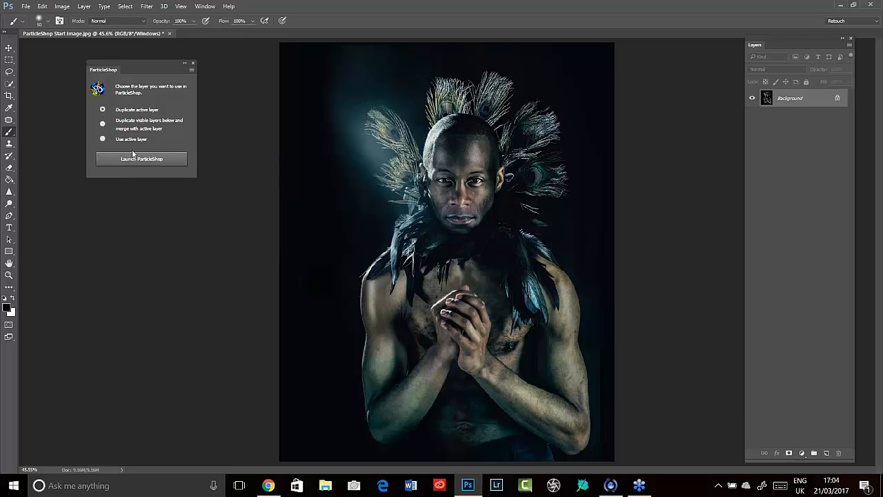
left_click(141, 159)
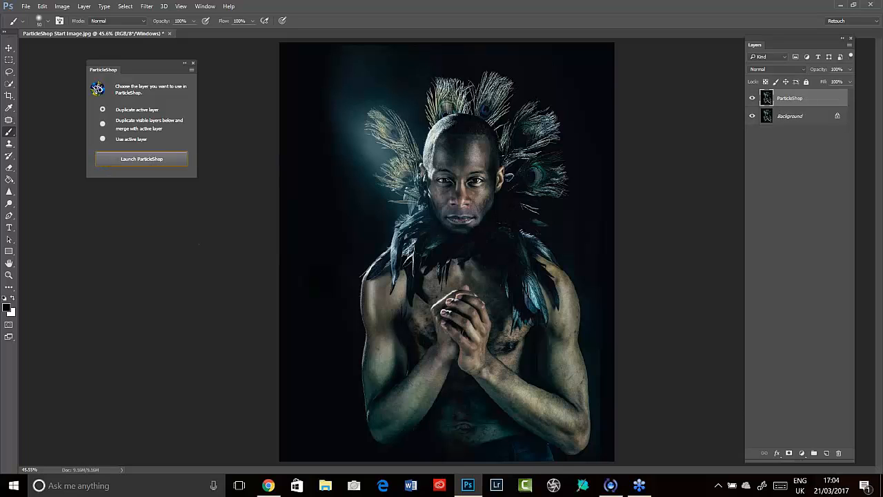
Suppress the layer-copy warning permanently and open the portrait in ParticleShop.
left_click(141, 159)
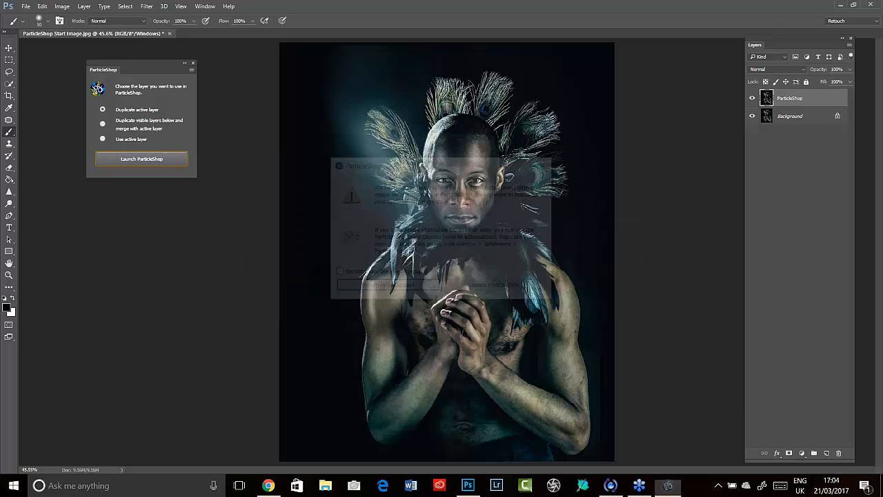
left_click(140, 158)
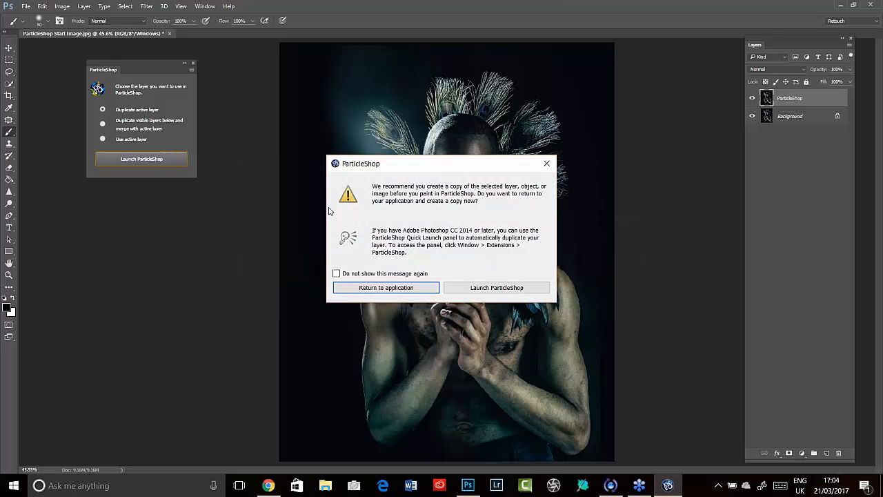
mouse_move(463, 211)
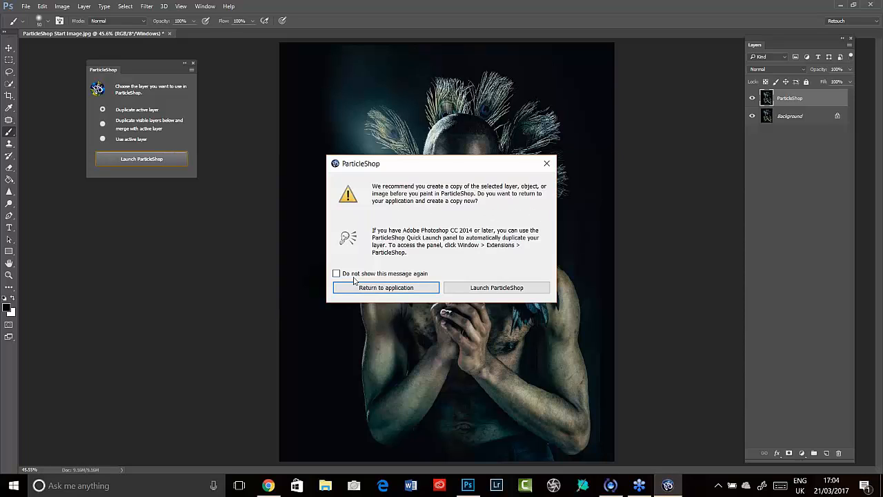
mouse_move(350, 265)
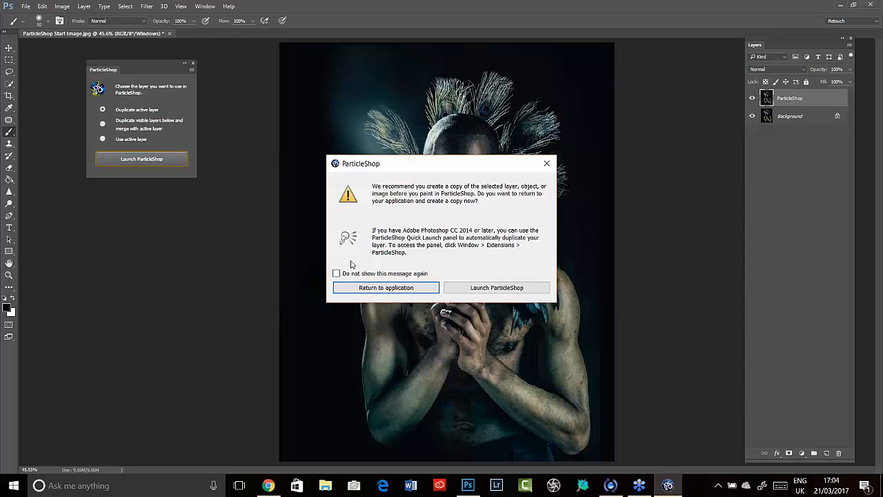
left_click(337, 273)
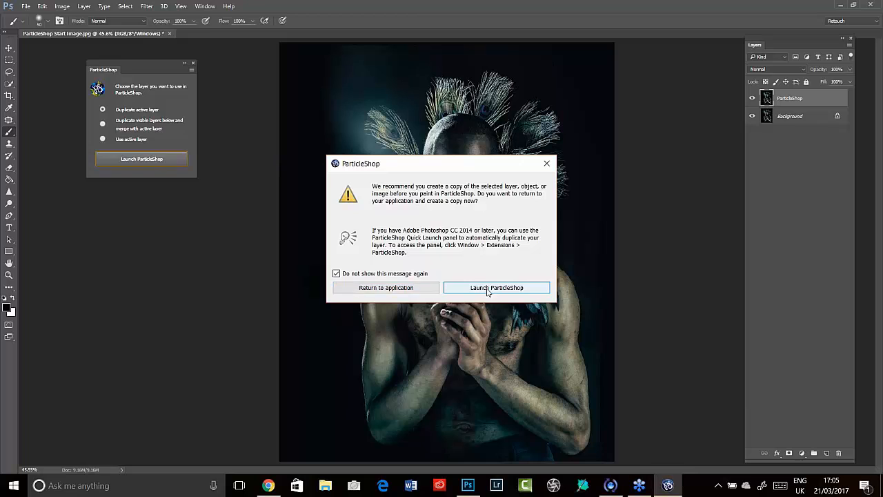
left_click(497, 288)
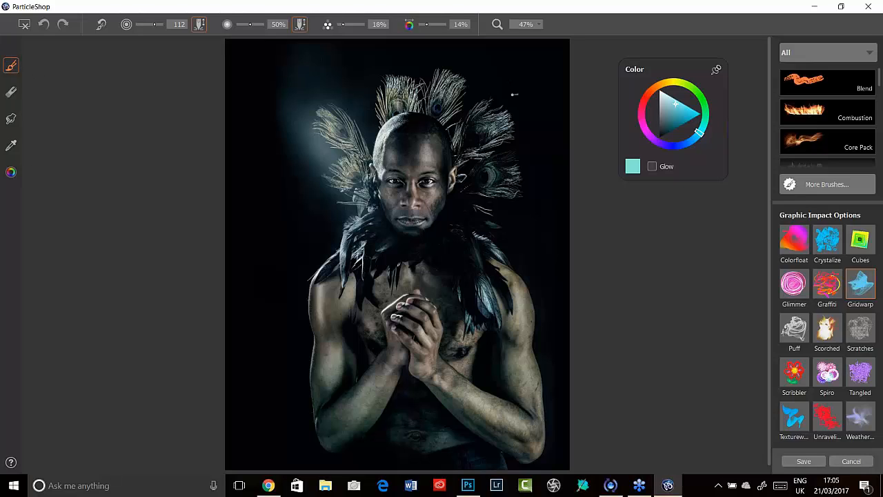
mouse_move(678, 227)
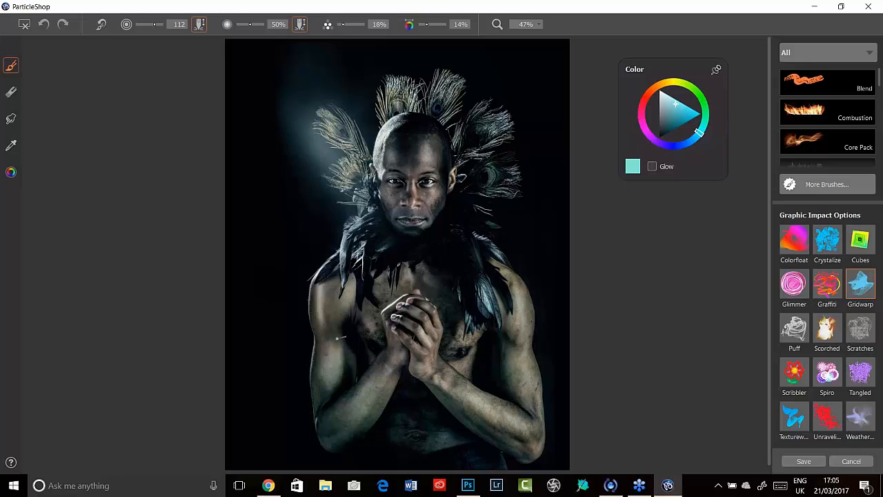
mouse_move(251, 305)
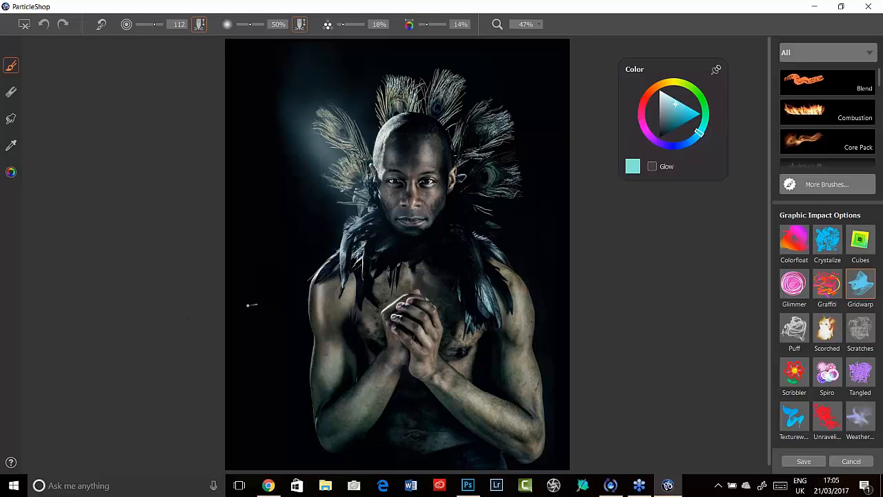
mouse_move(226, 292)
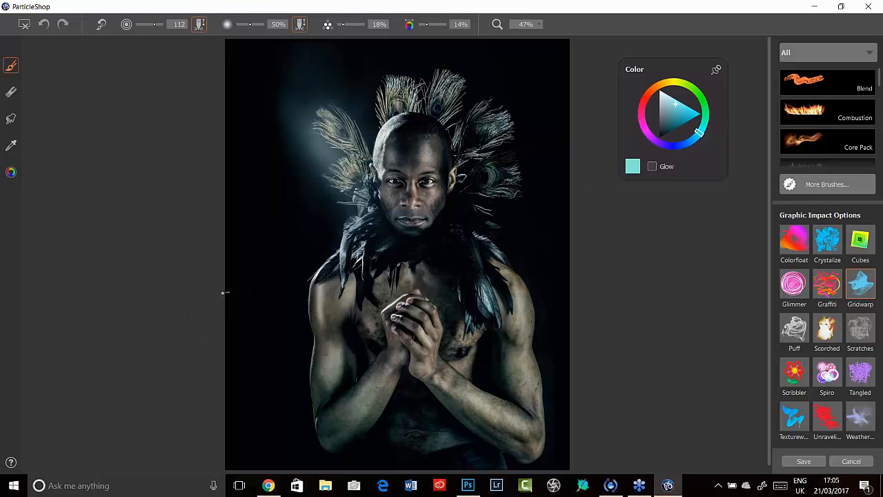
mouse_move(264, 312)
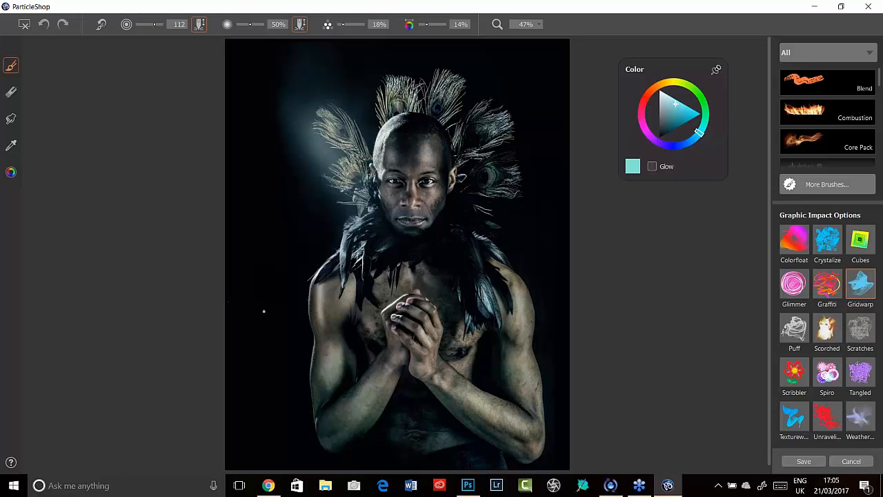
mouse_move(273, 288)
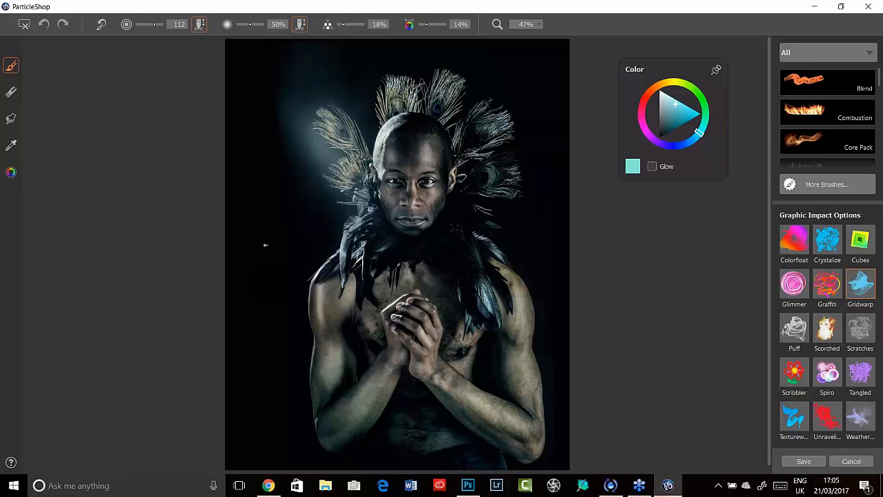
mouse_move(193, 281)
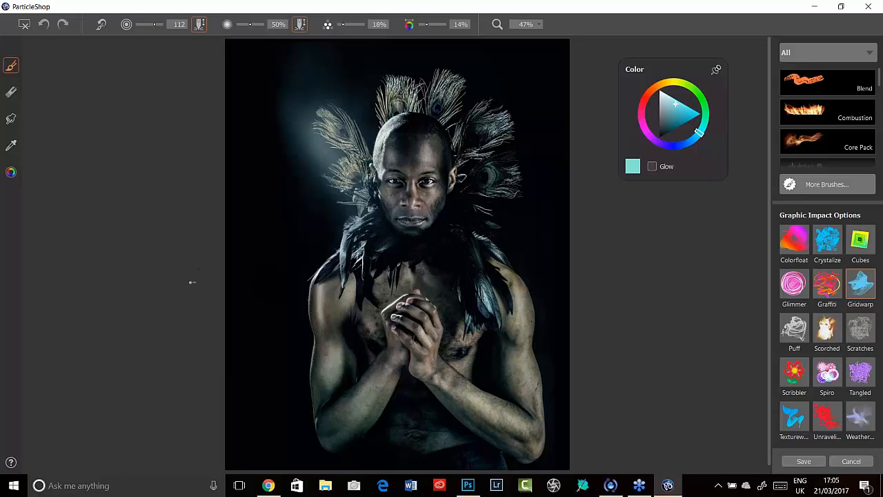
mouse_move(149, 57)
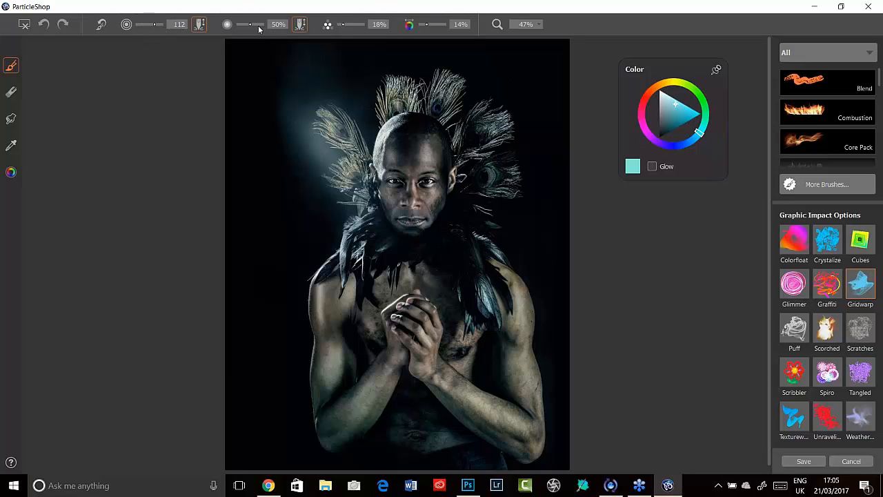
mouse_move(464, 4)
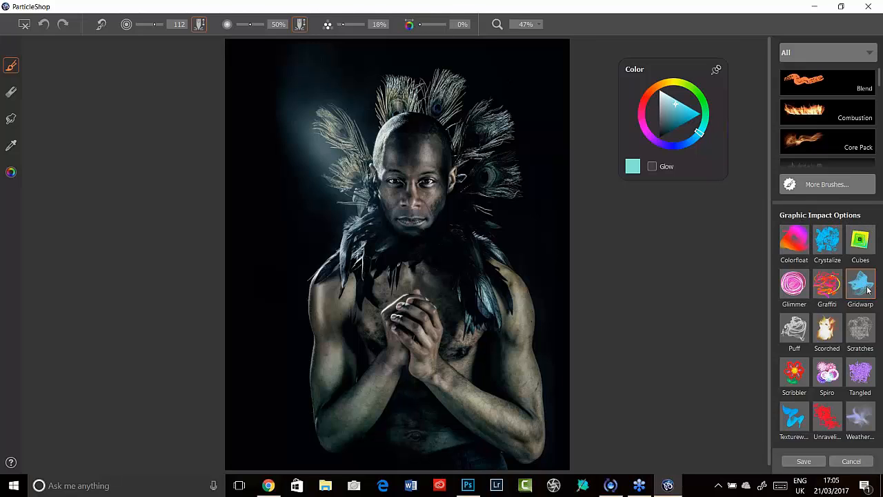
mouse_move(861, 282)
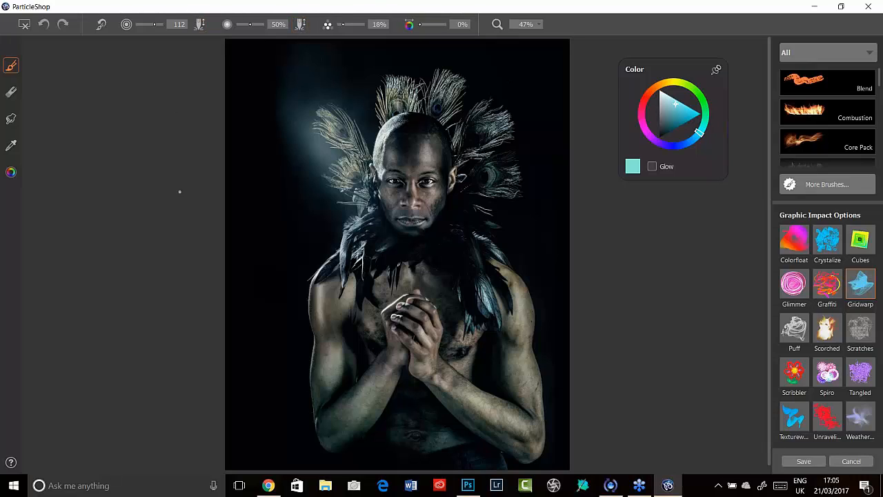
mouse_move(42, 260)
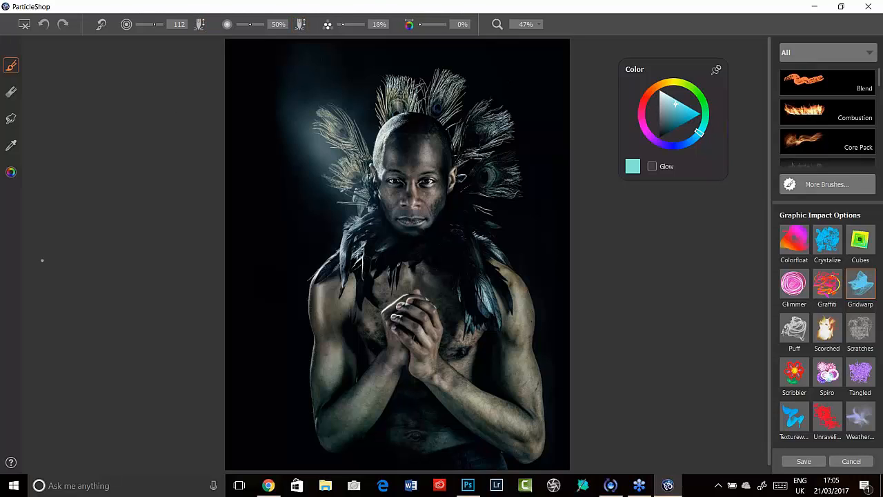
mouse_move(305, 274)
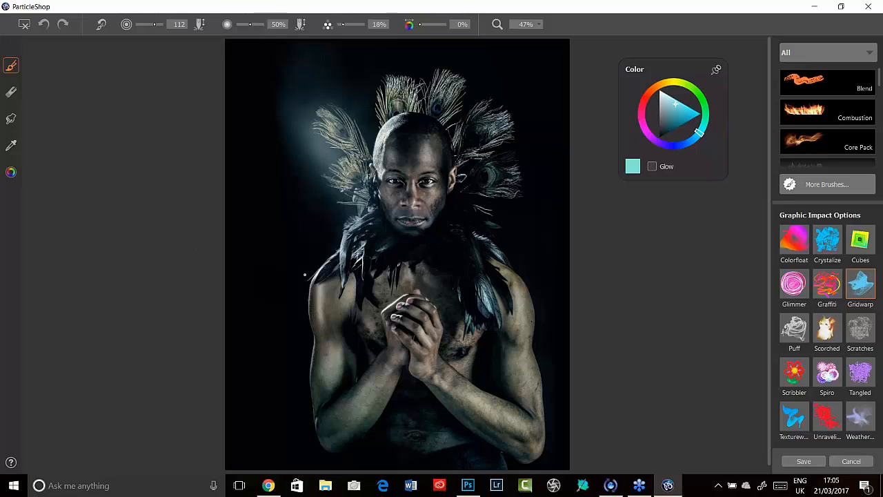
mouse_move(278, 273)
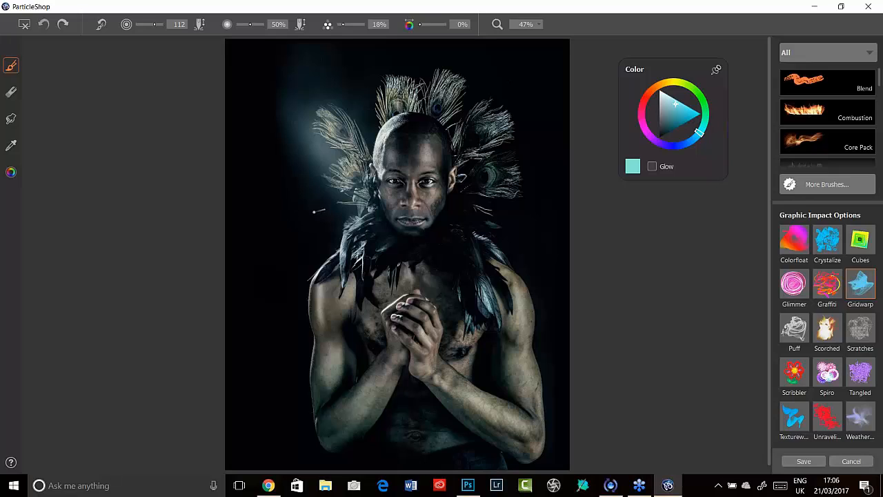
mouse_move(190, 69)
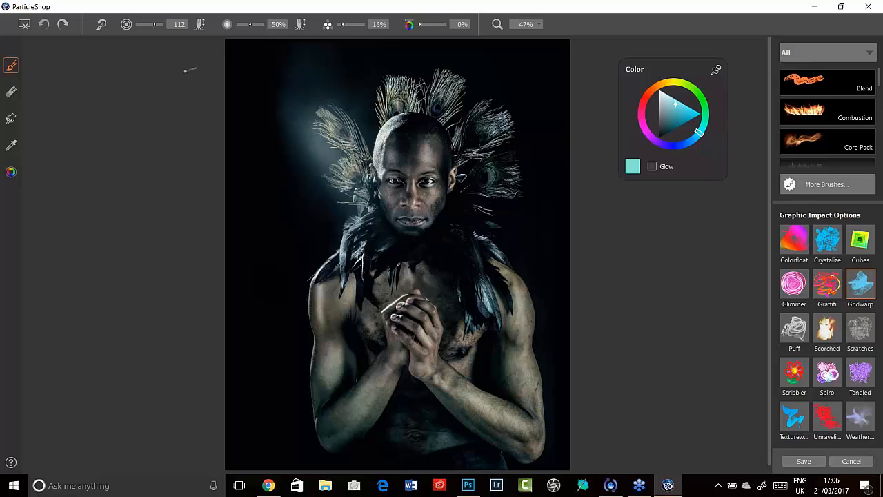
mouse_move(199, 25)
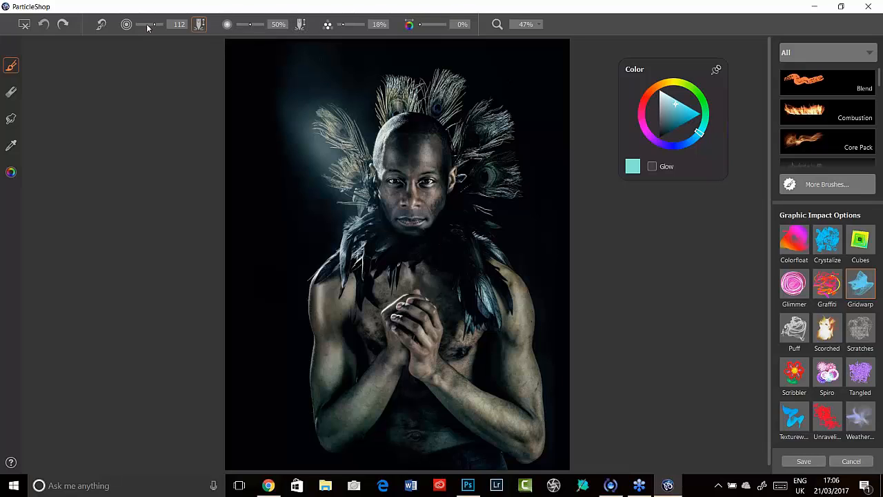
Shrink the brush, reset it, undo both test strokes and choose a blue brush colour.
left_click_drag(150, 24, 138, 24)
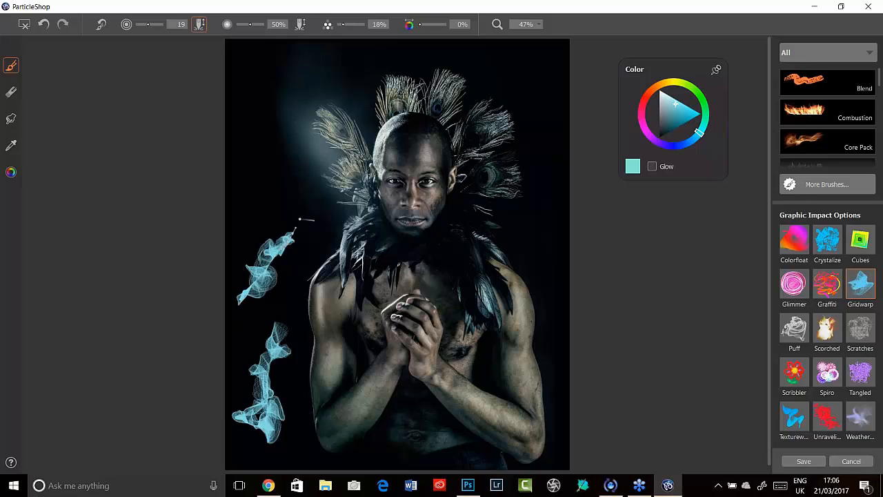
left_click(101, 25)
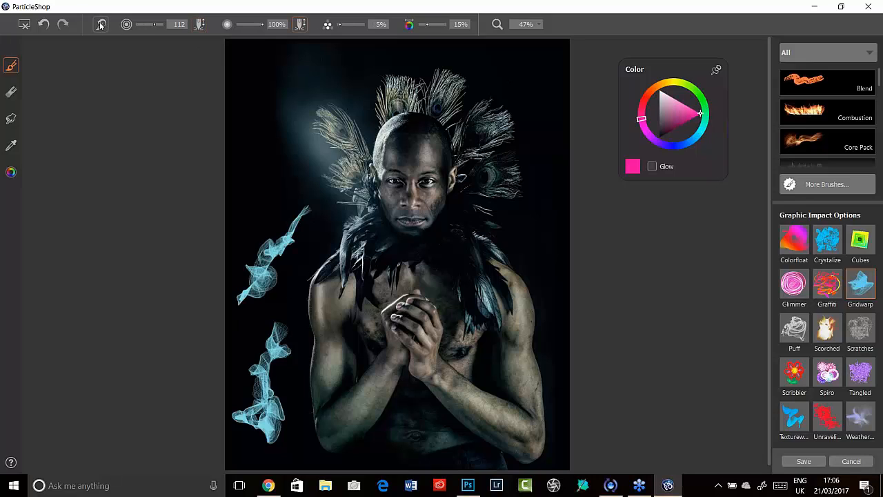
left_click(43, 25)
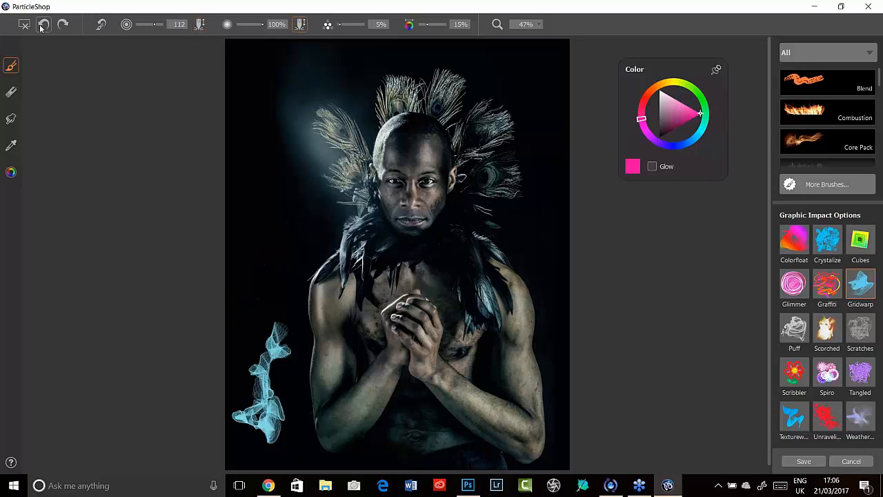
left_click(43, 25)
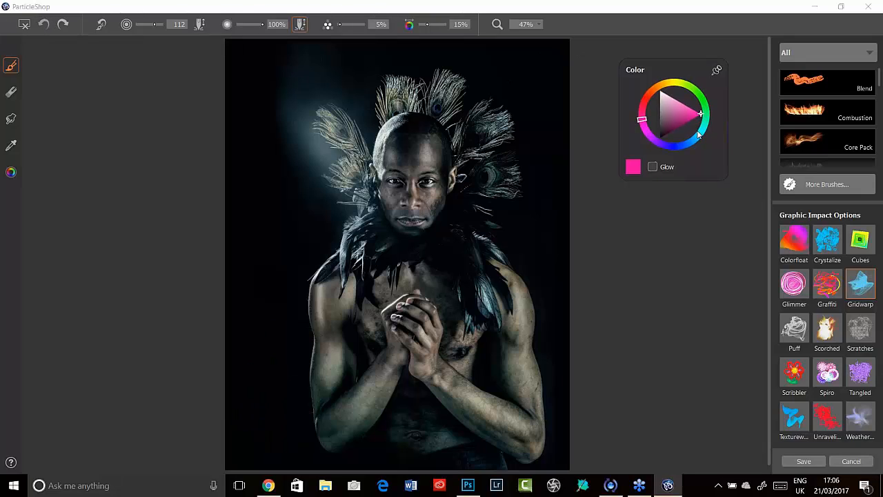
left_click(690, 135)
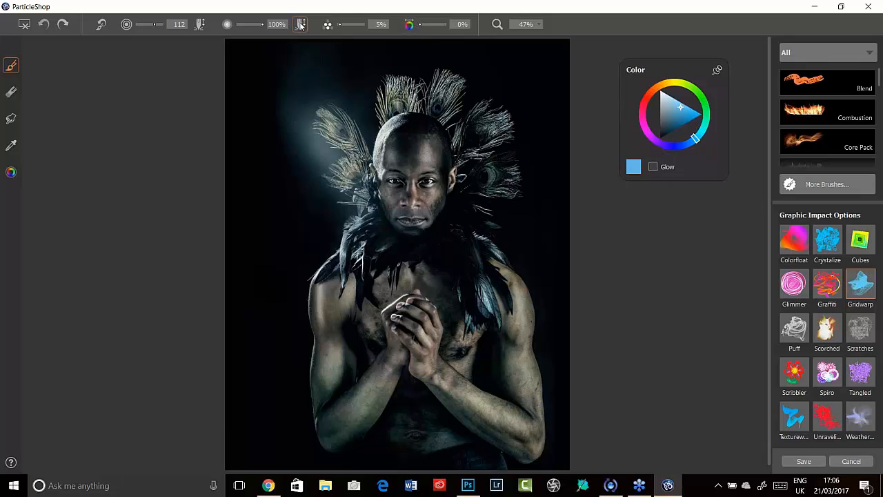
Paint half-opacity blue wisps beside the headdress, then undo them.
left_click_drag(261, 25, 250, 24)
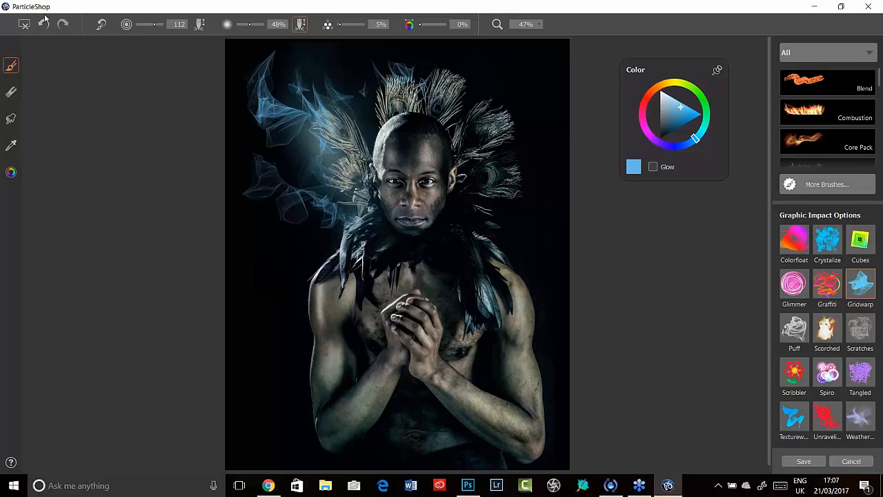
left_click(42, 25)
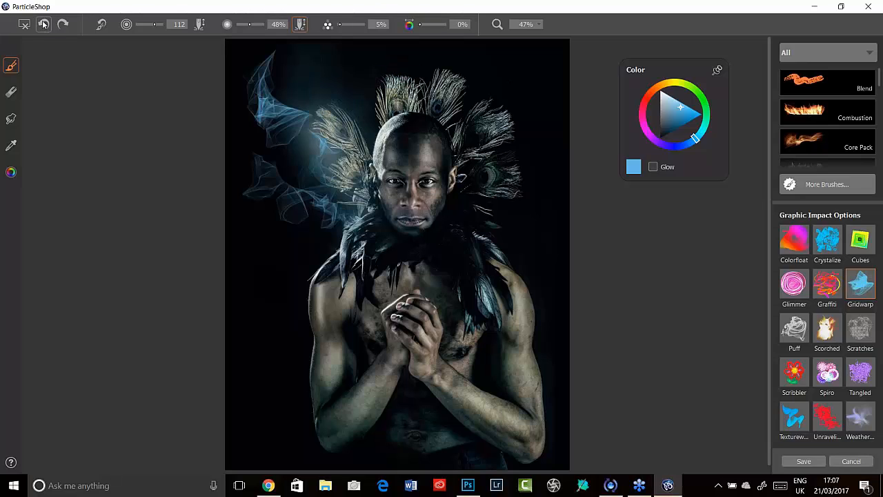
left_click(44, 25)
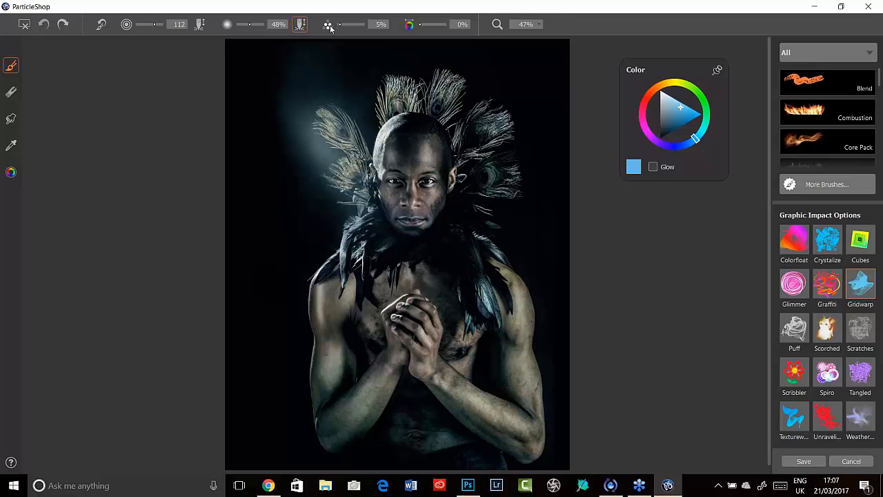
mouse_move(337, 30)
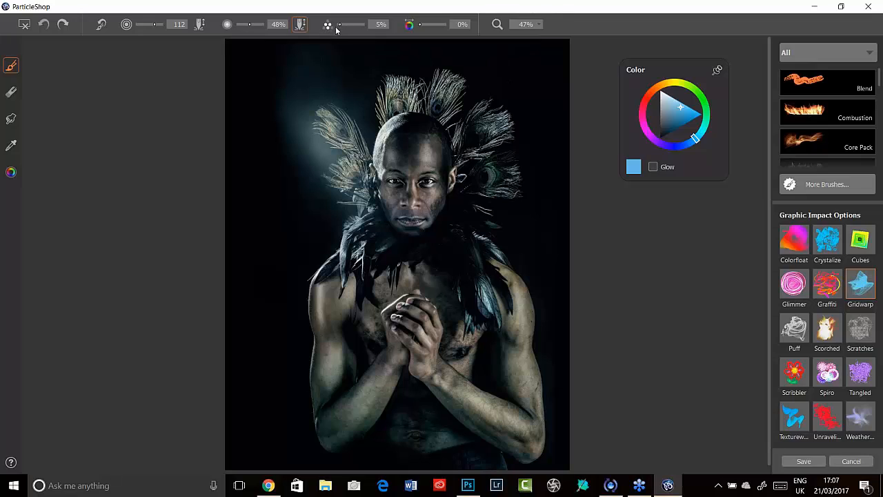
mouse_move(328, 25)
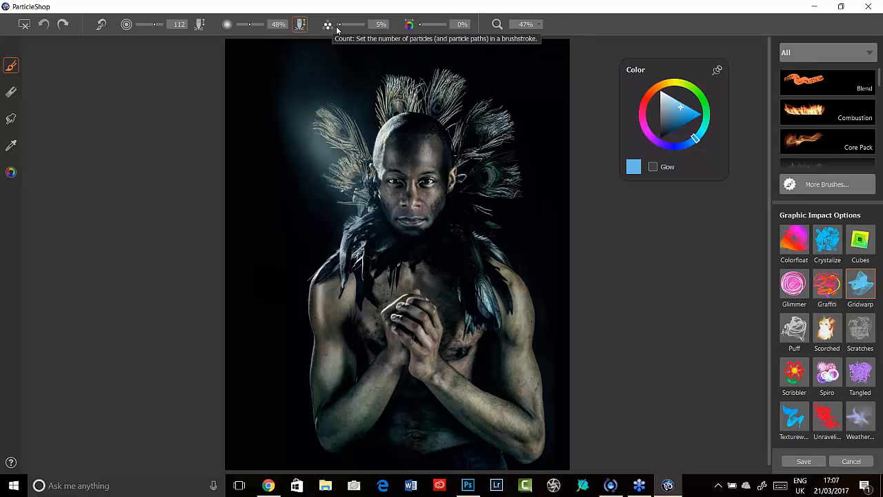
mouse_move(389, 27)
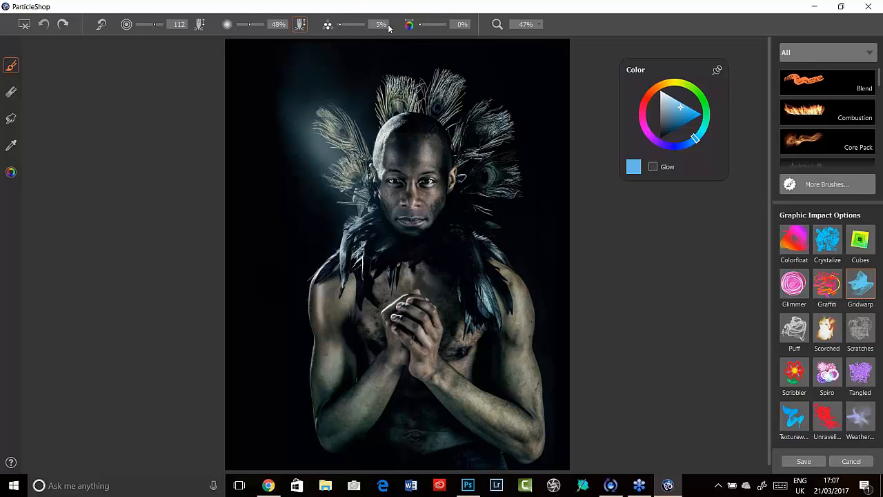
Raise the particle Count to 100% and undo the dense blue trial stroke.
left_click(290, 213)
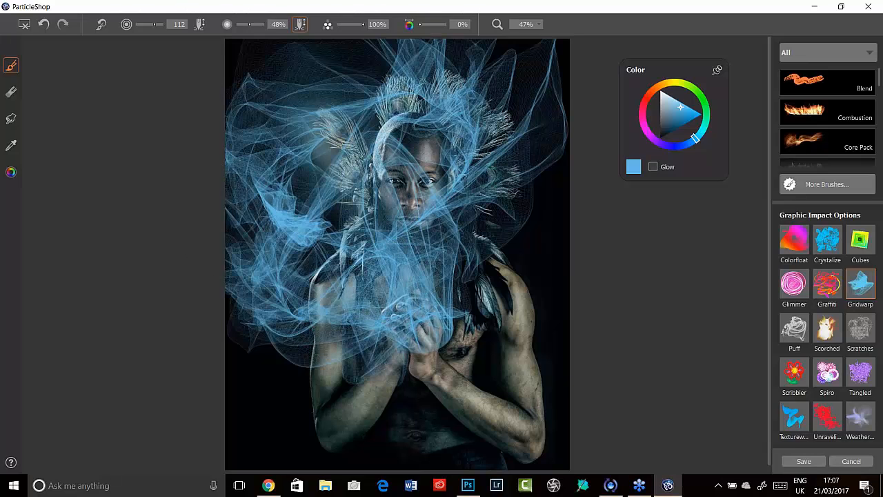
left_click(43, 24)
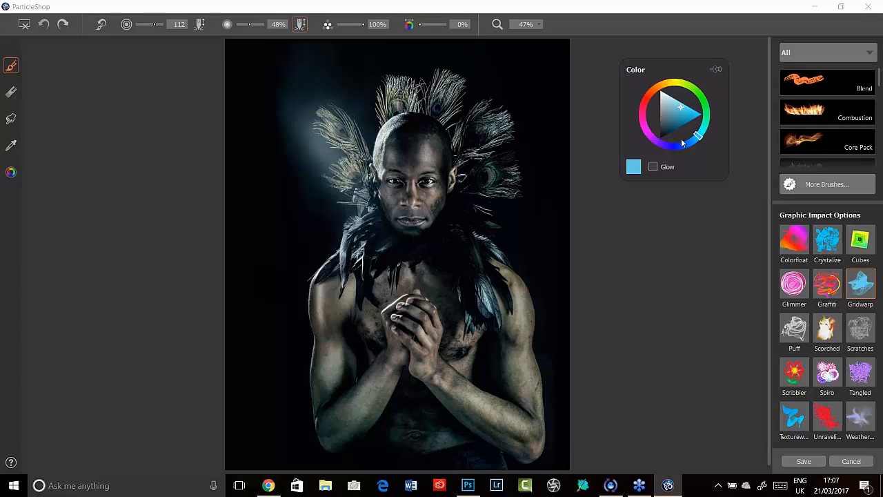
mouse_move(679, 160)
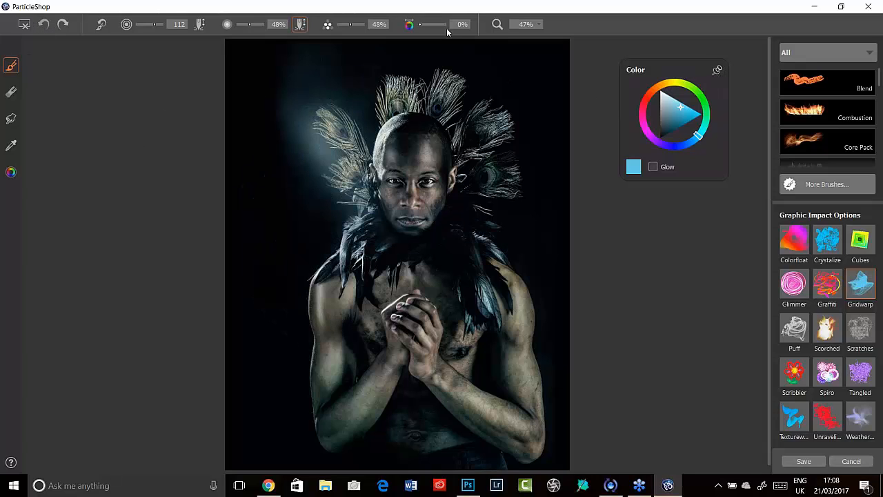
Set colour variability near 50% and undo the rainbow strokes around the head.
left_click_drag(283, 223, 228, 310)
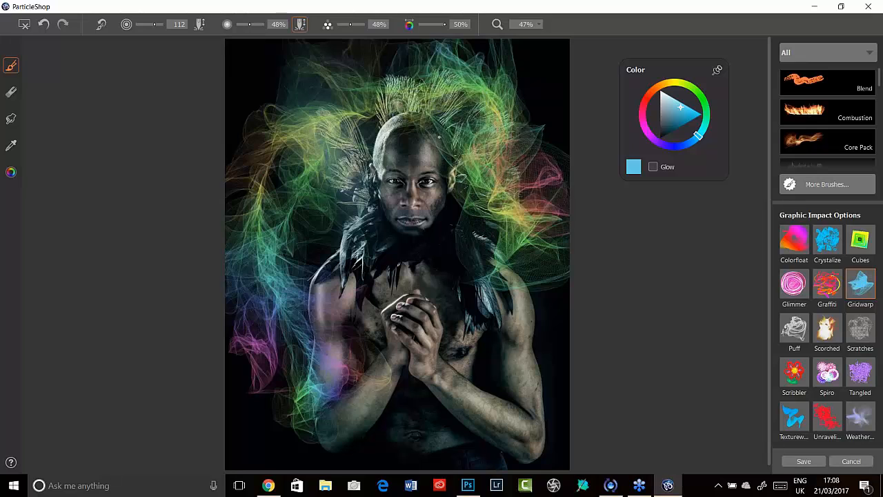
left_click(44, 25)
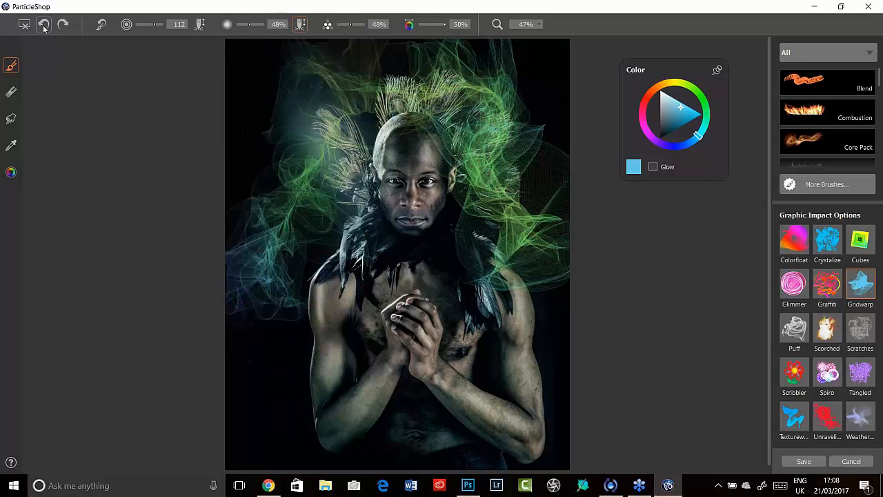
left_click(44, 25)
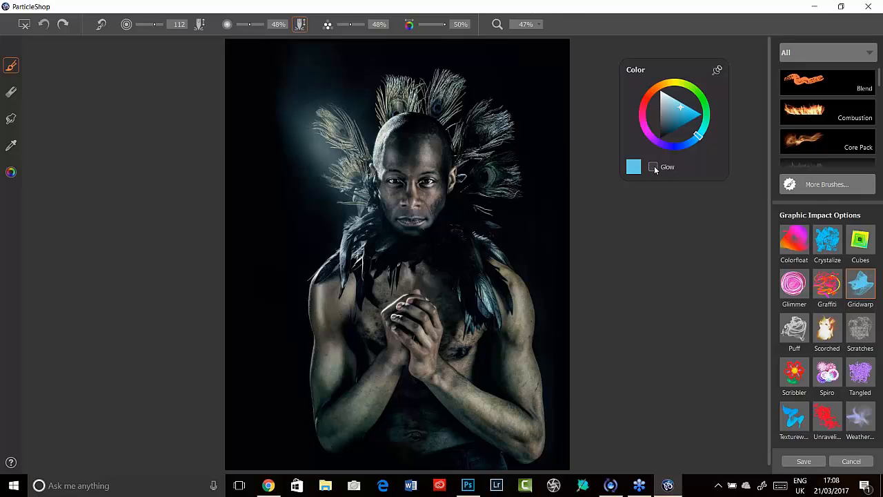
mouse_move(656, 172)
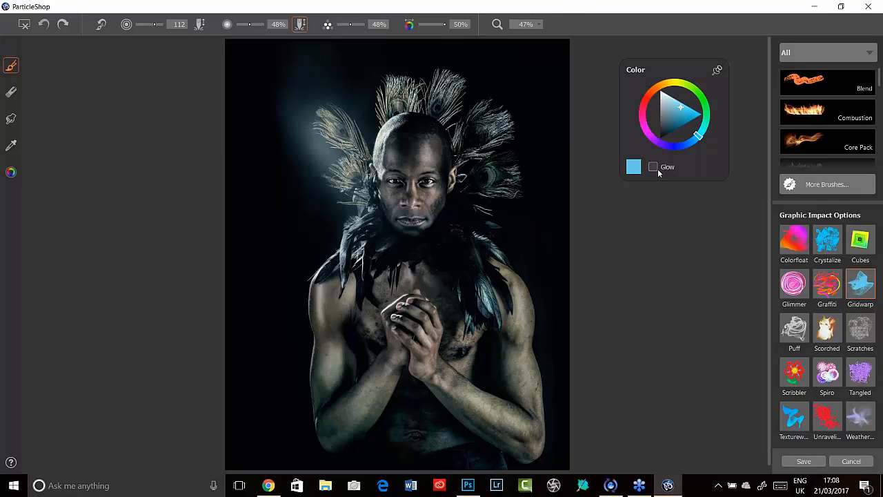
Enable Glow in the Color panel and undo the glowing trial stroke.
left_click(652, 166)
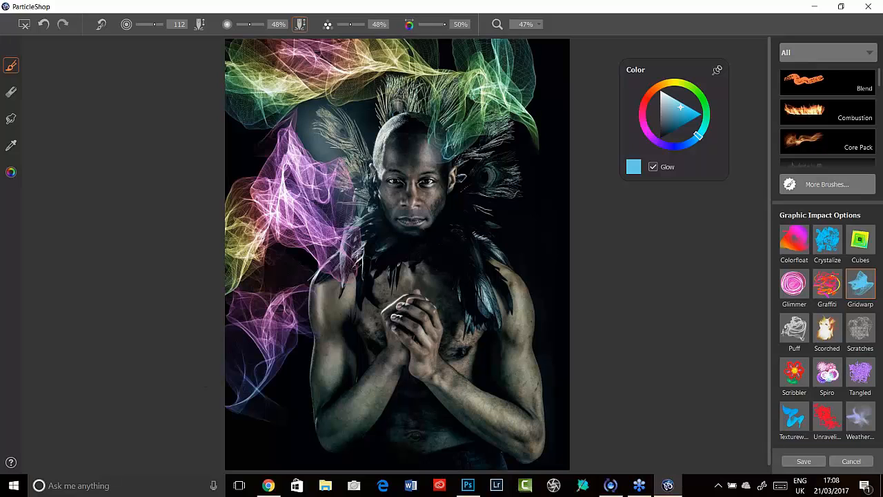
left_click(44, 25)
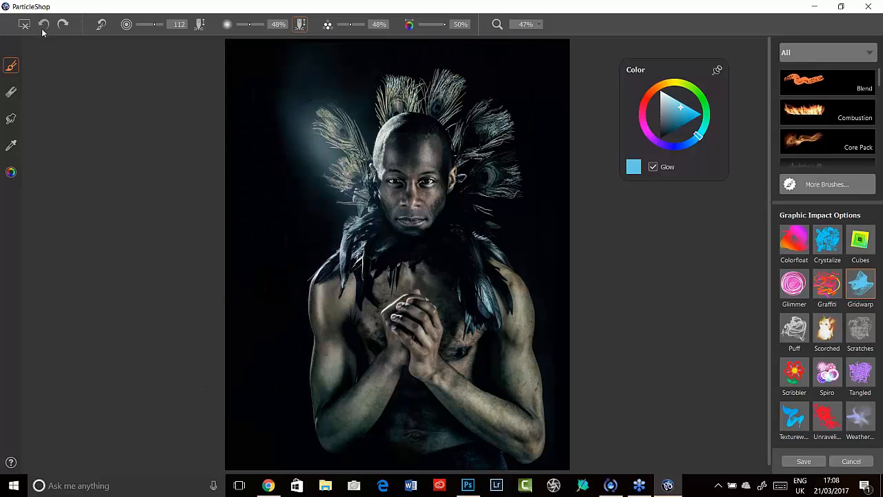
left_click(43, 24)
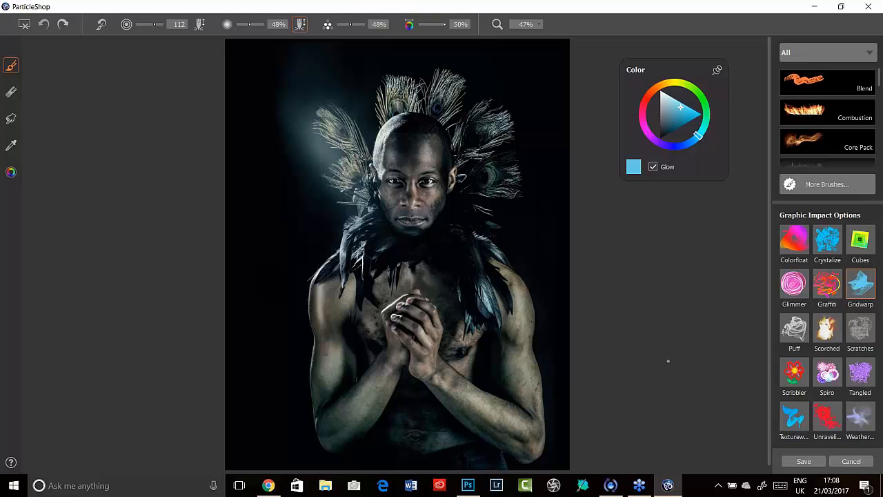
mouse_move(310, 262)
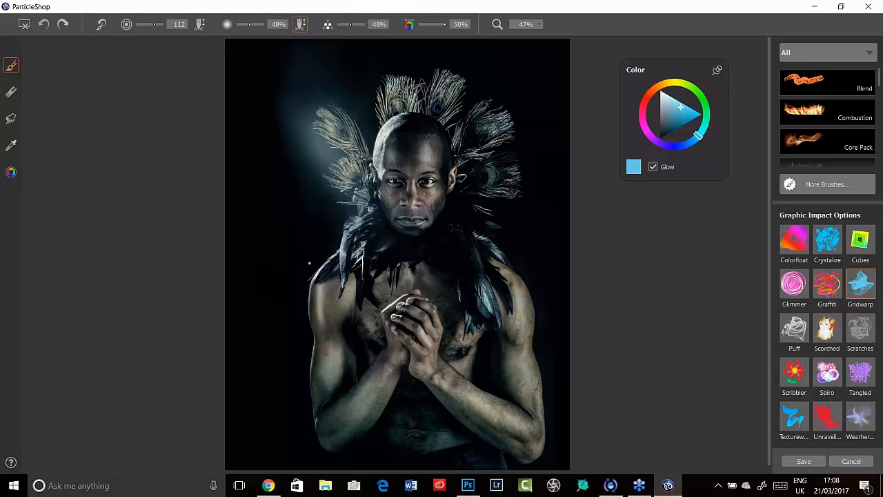
mouse_move(296, 347)
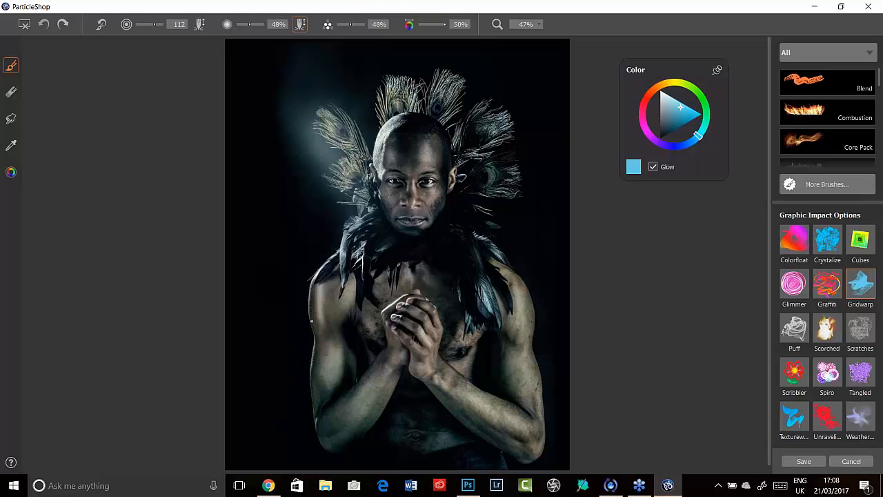
mouse_move(252, 36)
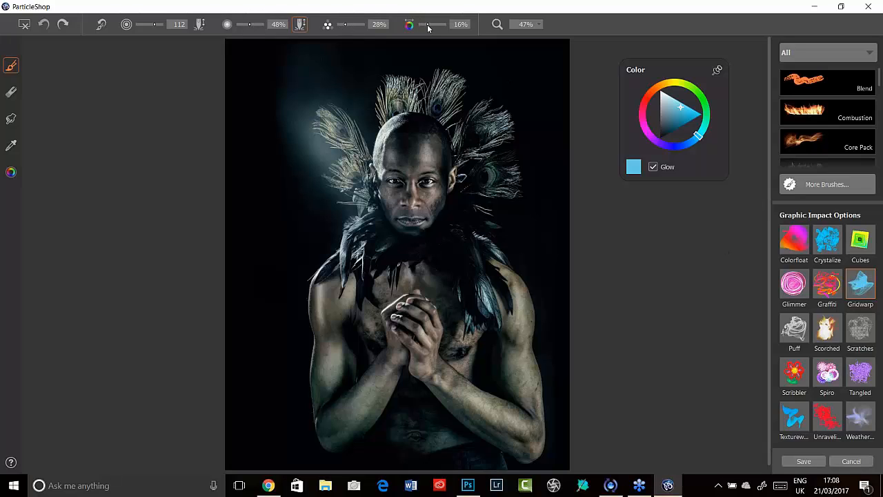
Lower particle count to about 28% and colour variability to about 18%.
left_click_drag(434, 25, 438, 25)
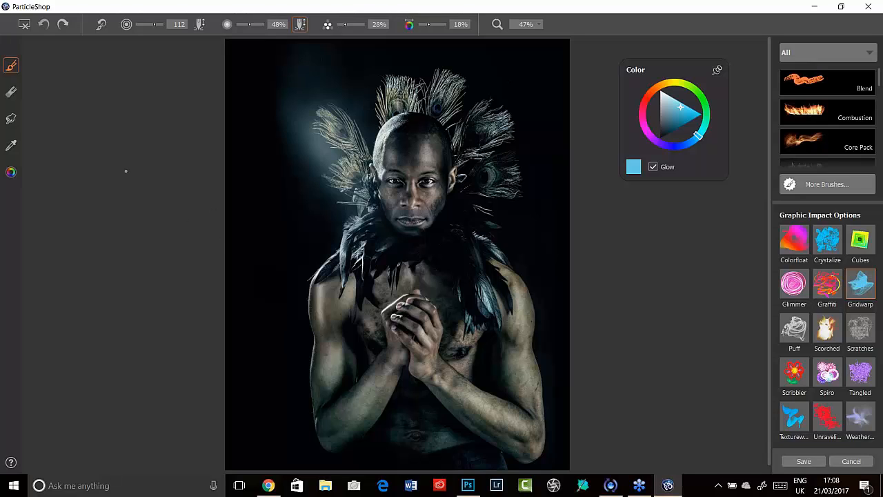
mouse_move(141, 167)
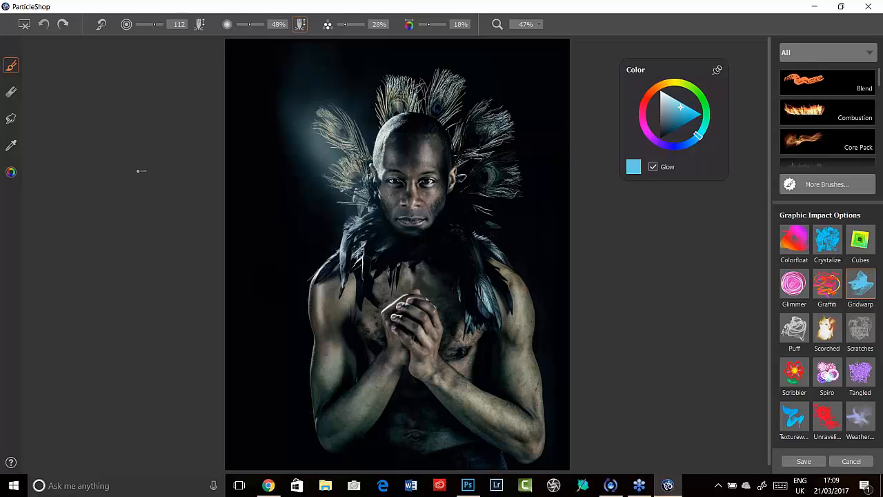
mouse_move(138, 174)
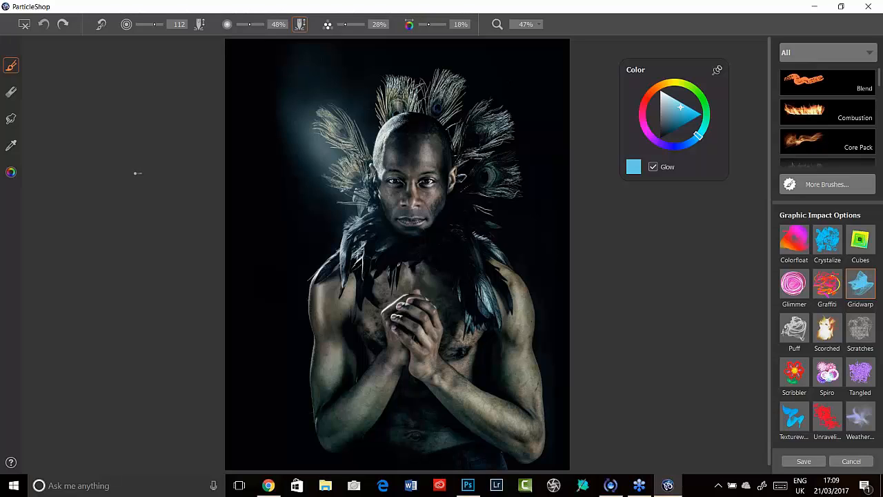
mouse_move(207, 235)
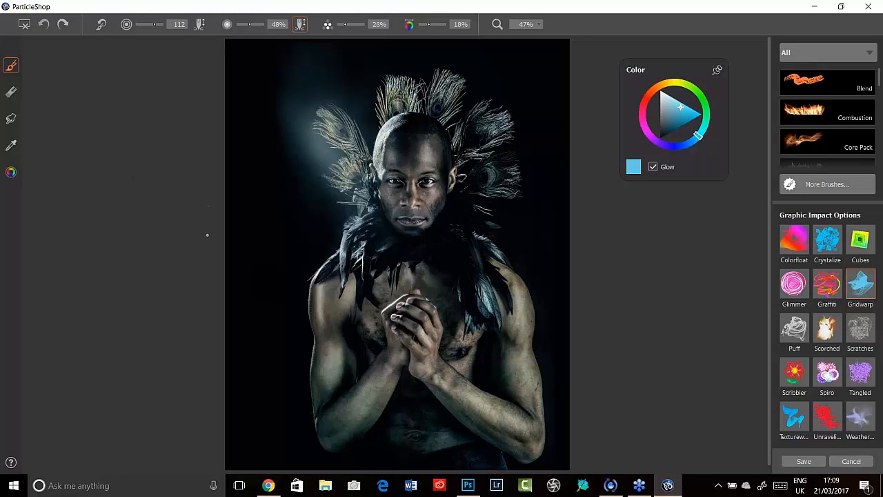
mouse_move(201, 248)
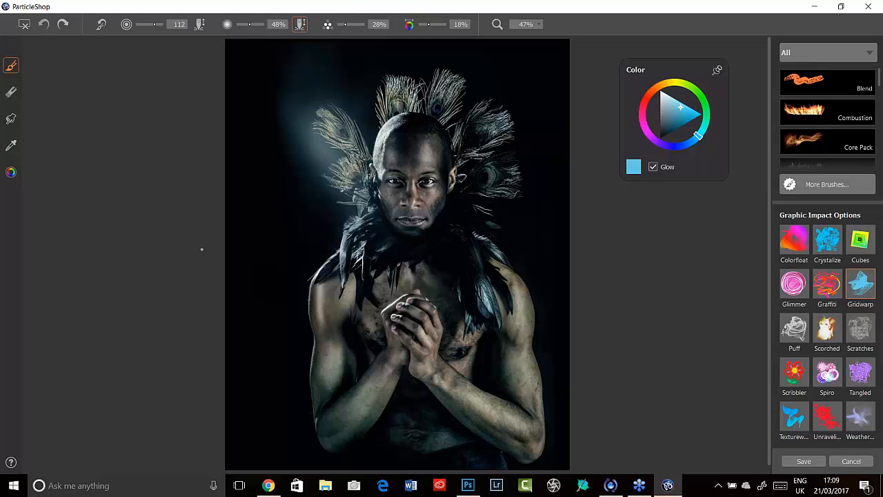
mouse_move(205, 298)
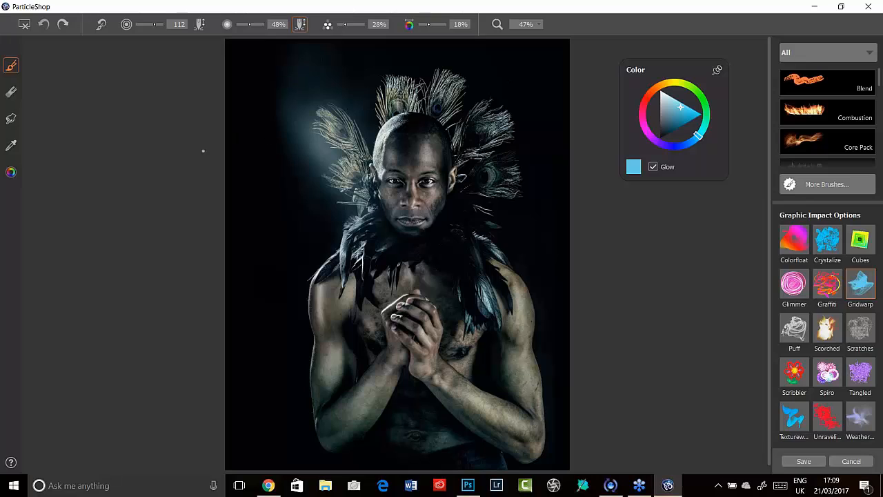
mouse_move(184, 229)
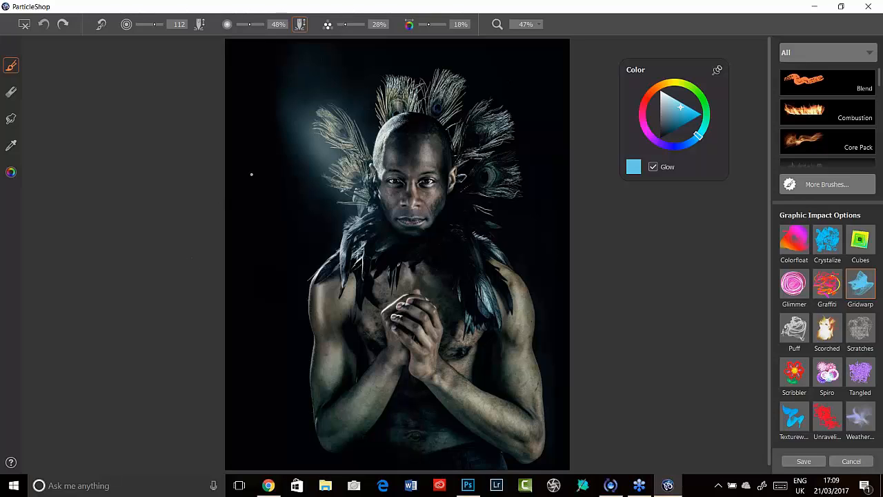
mouse_move(679, 174)
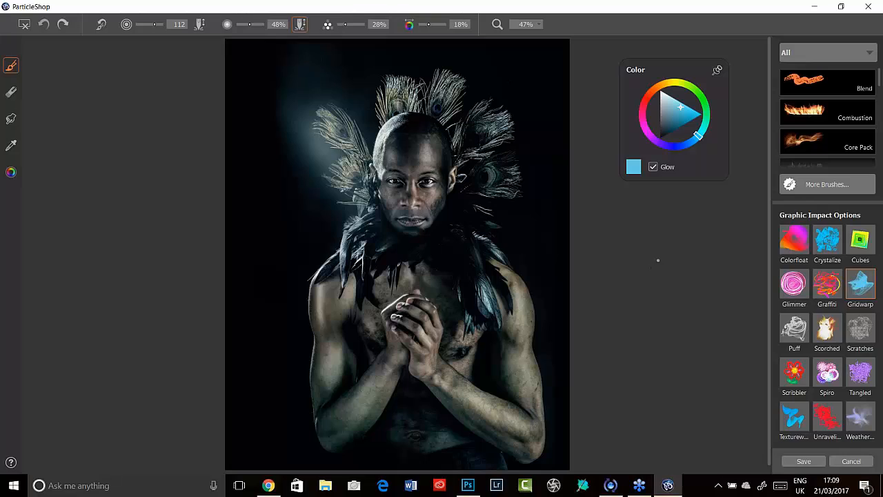
mouse_move(662, 251)
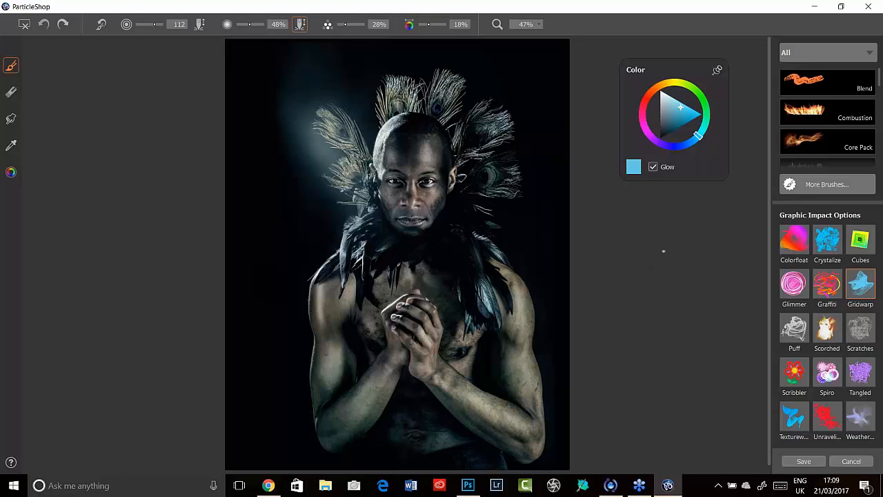
mouse_move(706, 297)
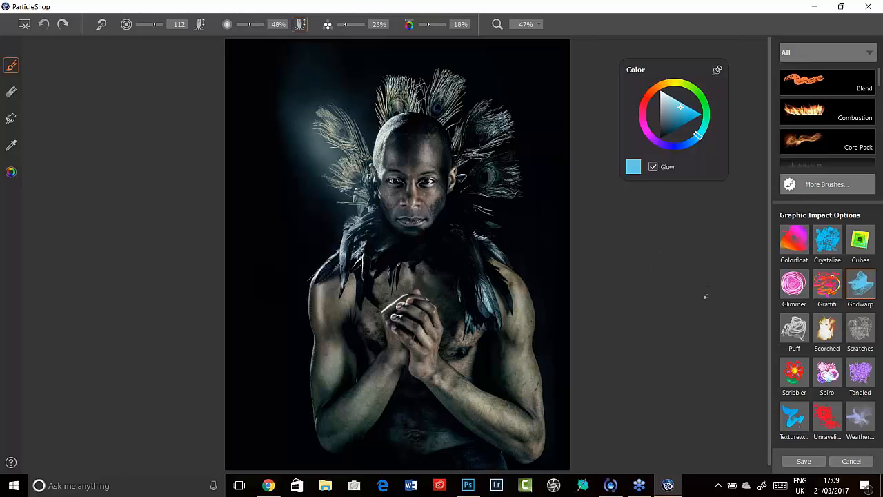
mouse_move(682, 282)
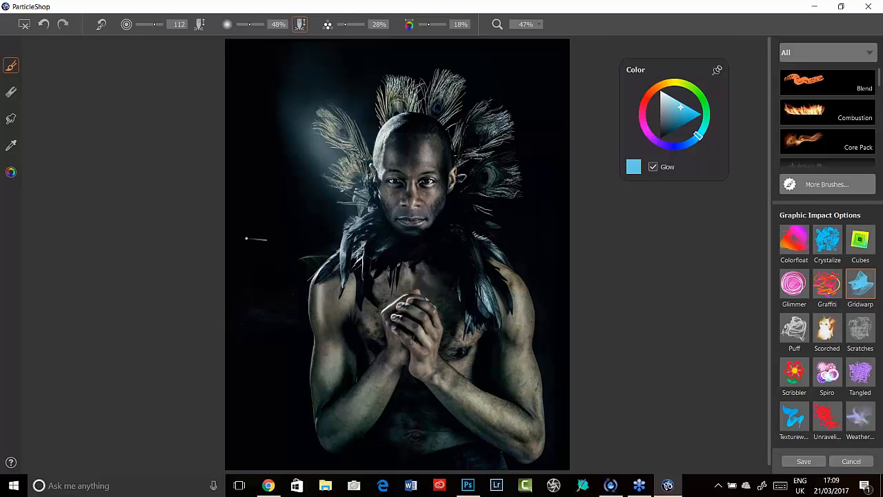
Paint glowing teal and violet strands left of the head and around the headdress.
left_click_drag(259, 240, 224, 200)
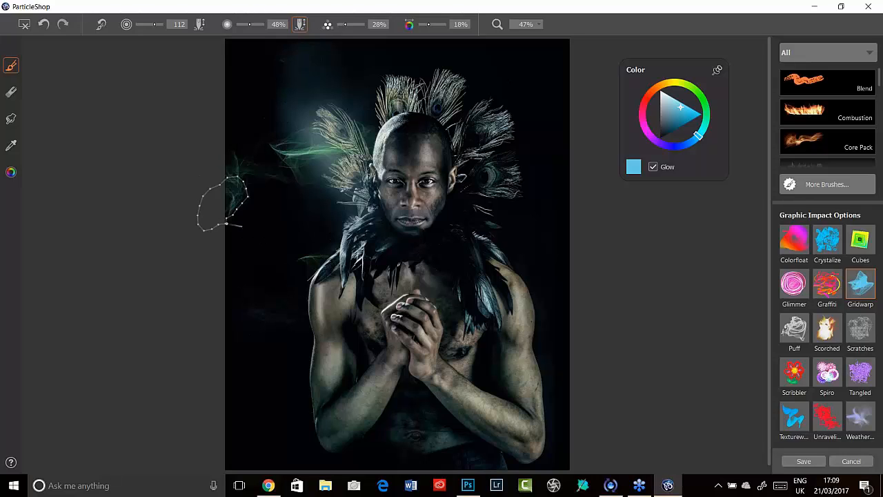
left_click_drag(228, 207, 292, 338)
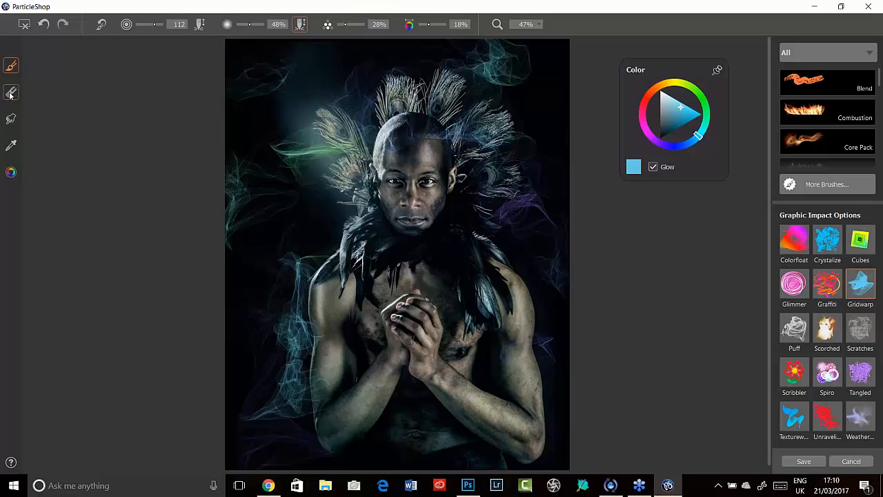
Paint teal, green and purple wisps, then blend them with a smaller brush at about 78% strength.
left_click(11, 91)
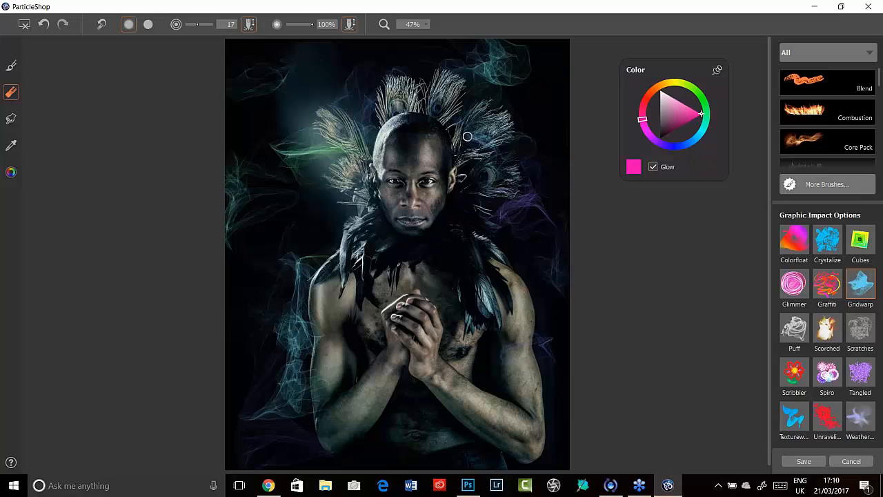
mouse_move(471, 135)
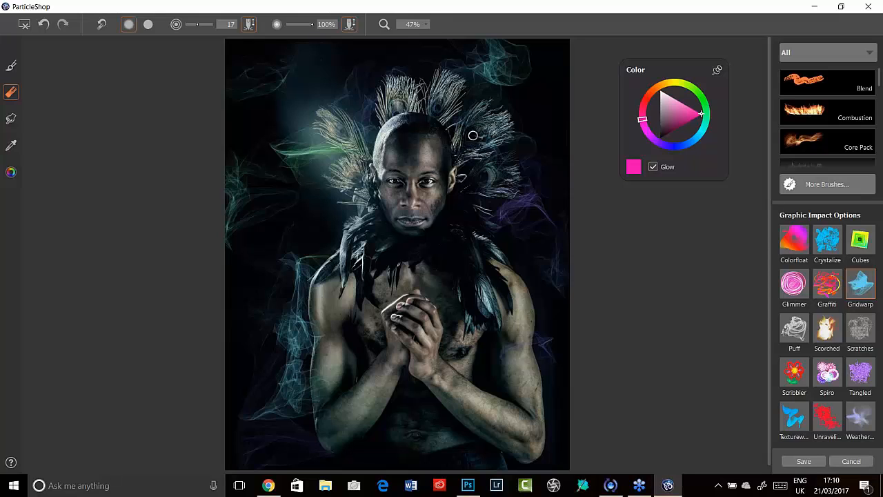
mouse_move(411, 129)
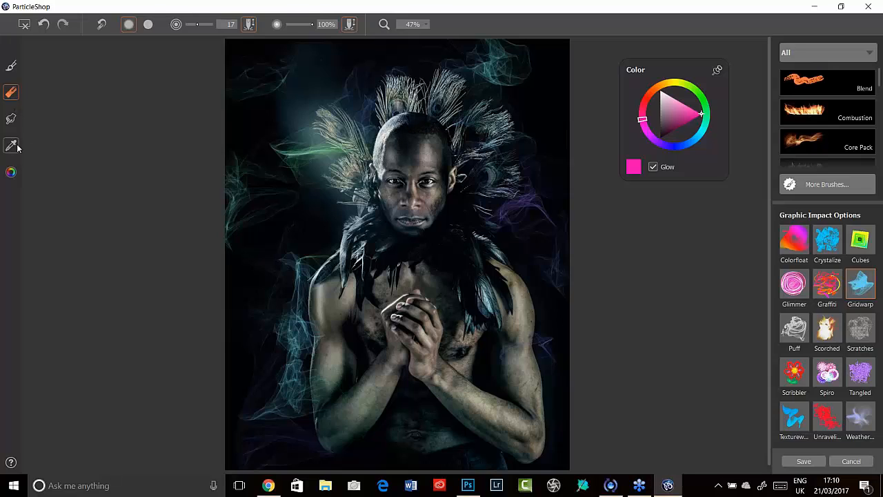
mouse_move(11, 118)
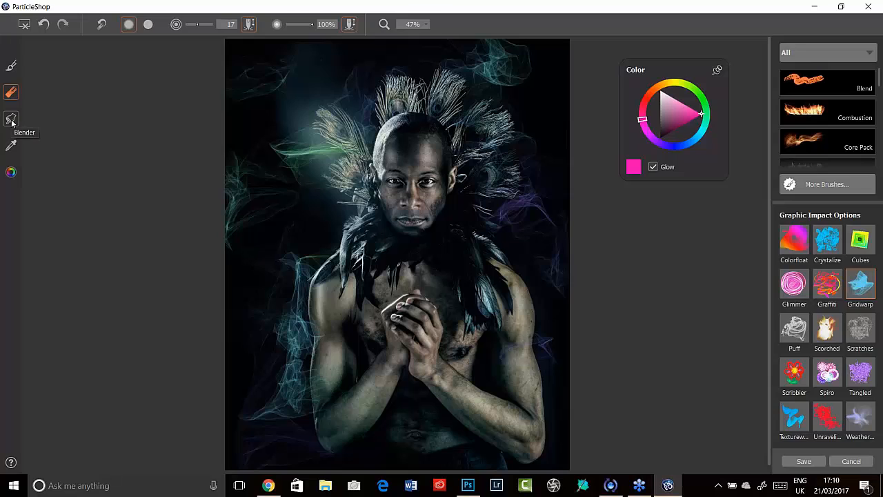
mouse_move(11, 119)
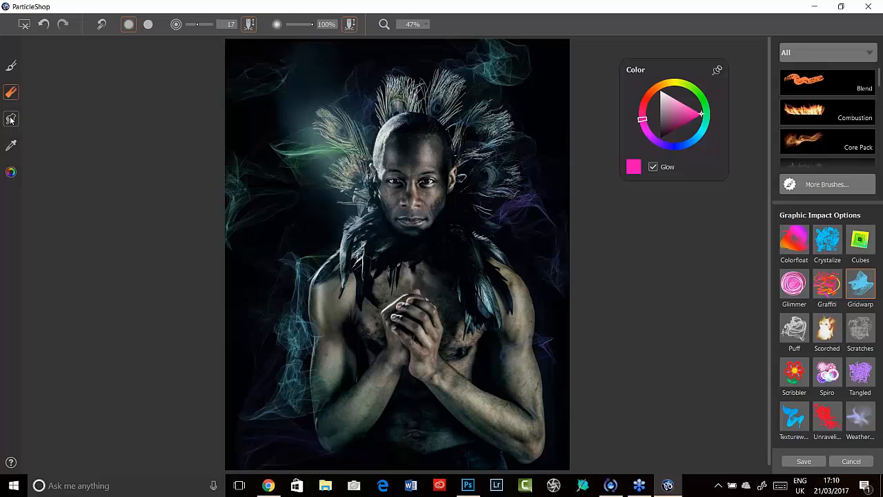
left_click(11, 119)
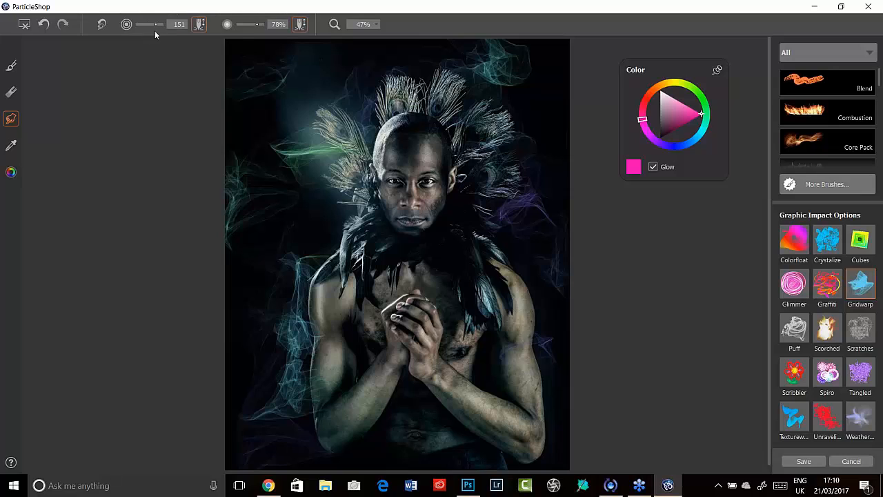
mouse_move(151, 29)
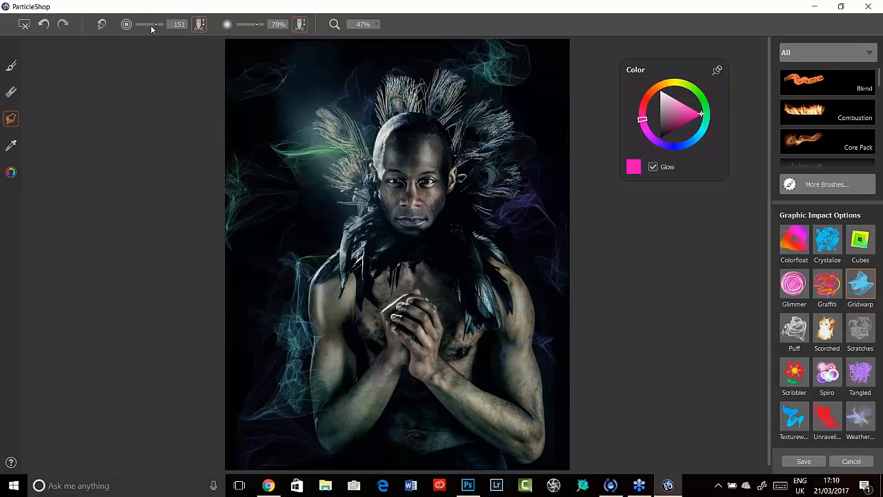
left_click_drag(158, 24, 150, 25)
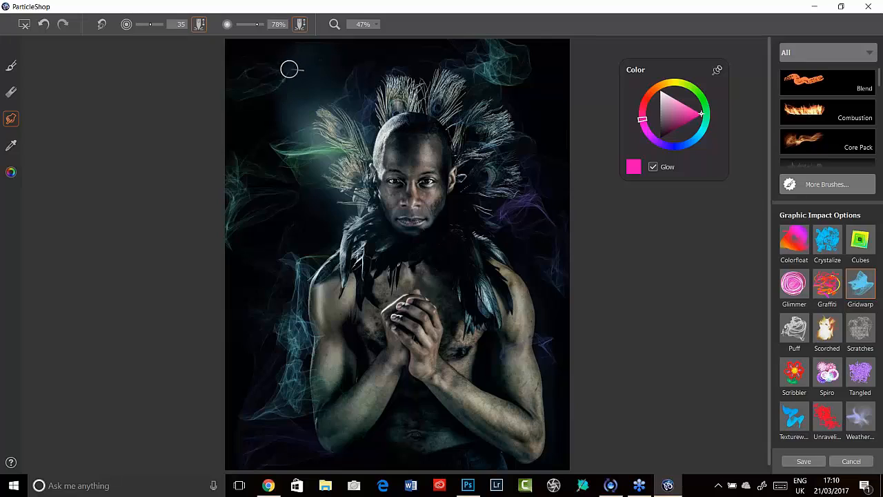
mouse_move(287, 175)
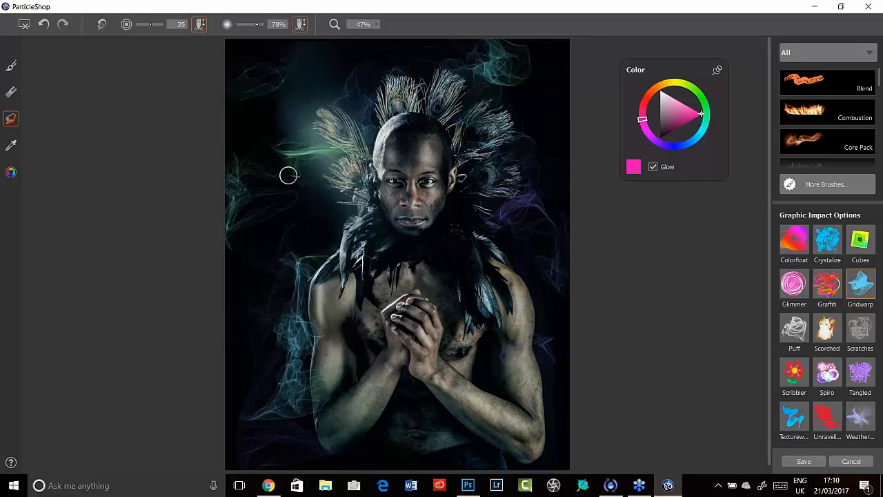
mouse_move(309, 187)
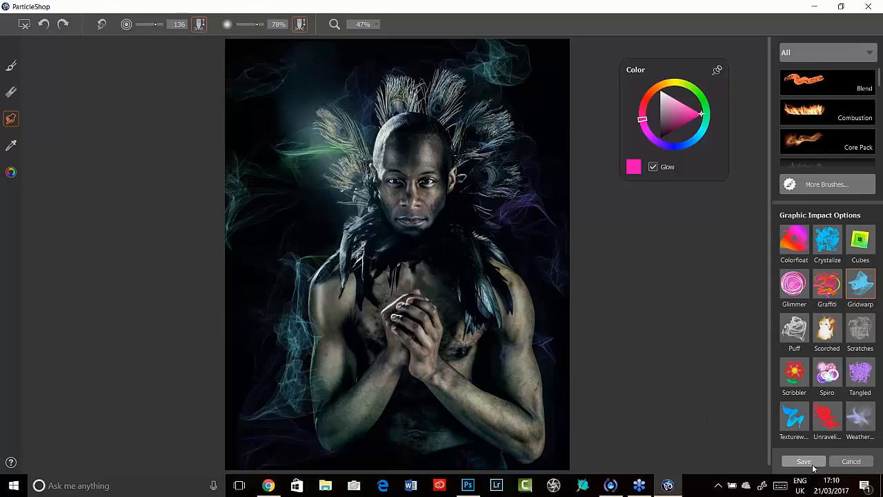
Save the ParticleShop work as brushstrokes only and return to Photoshop.
left_click(803, 461)
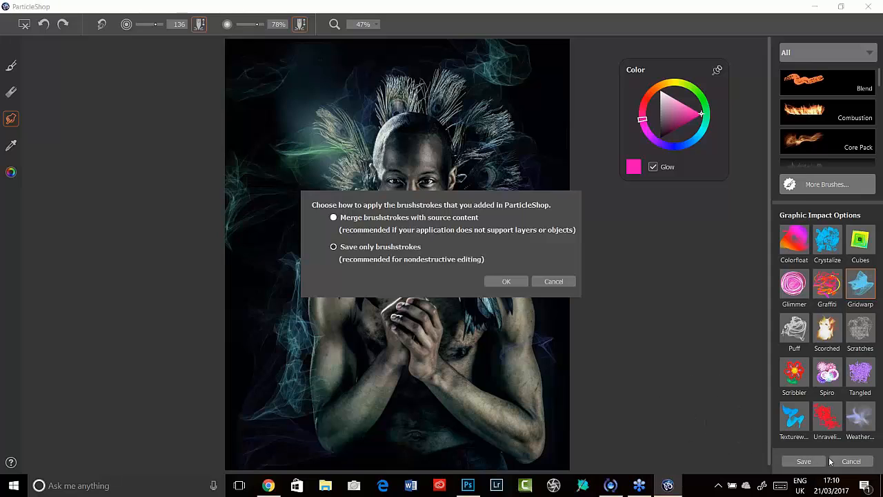
left_click(334, 246)
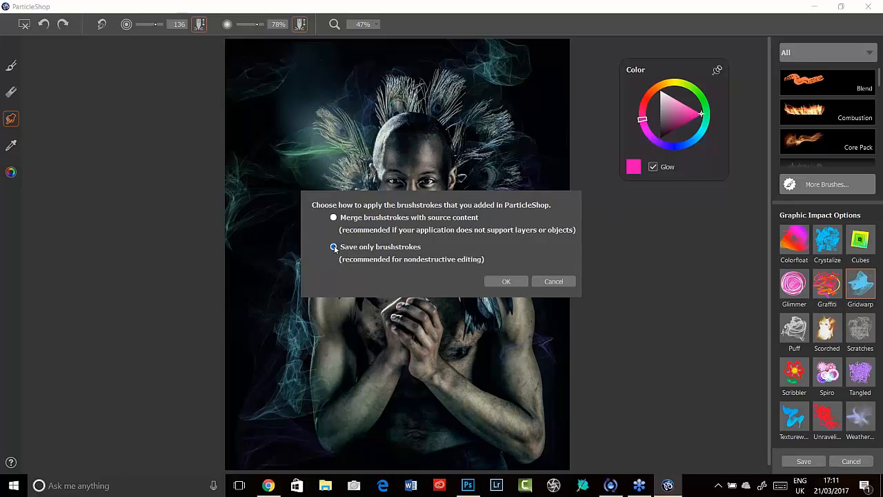
left_click(334, 247)
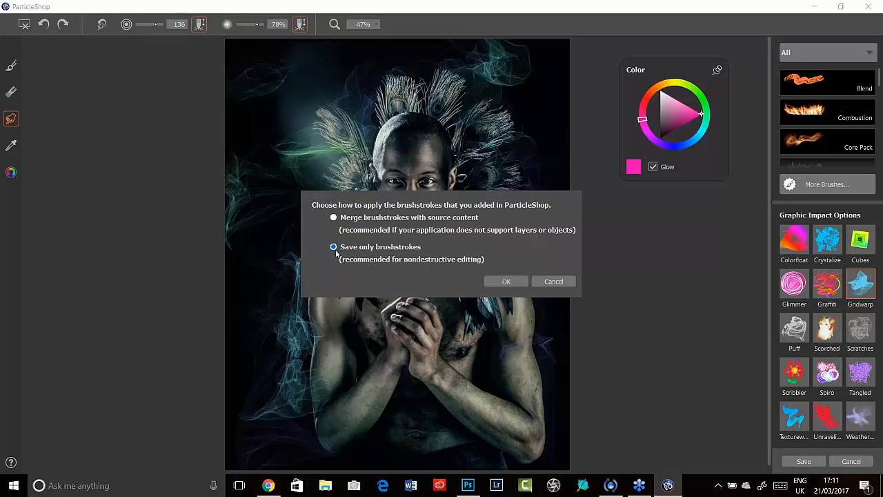
left_click(505, 281)
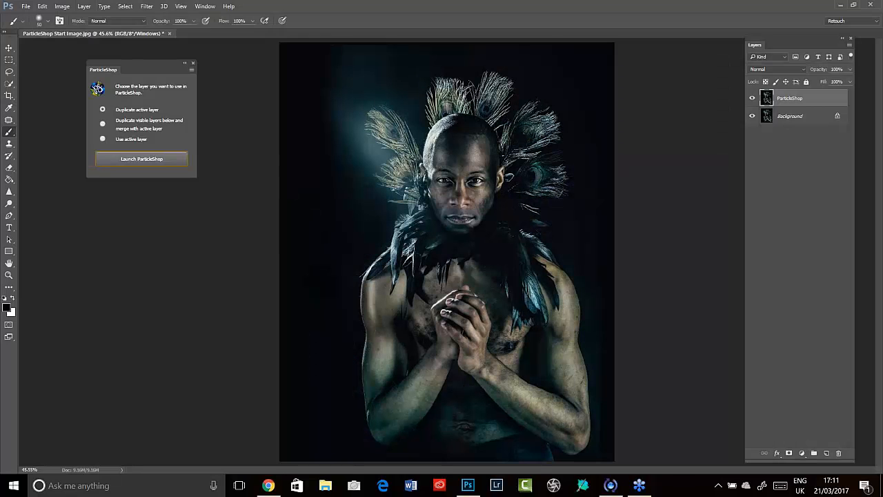
Select the ParticleShop strokes layer sitting above the background portrait.
left_click(140, 158)
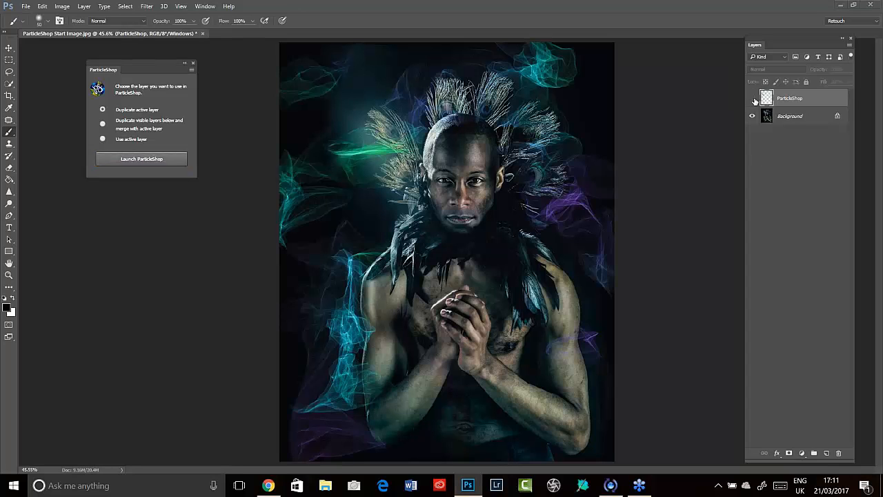
left_click(752, 98)
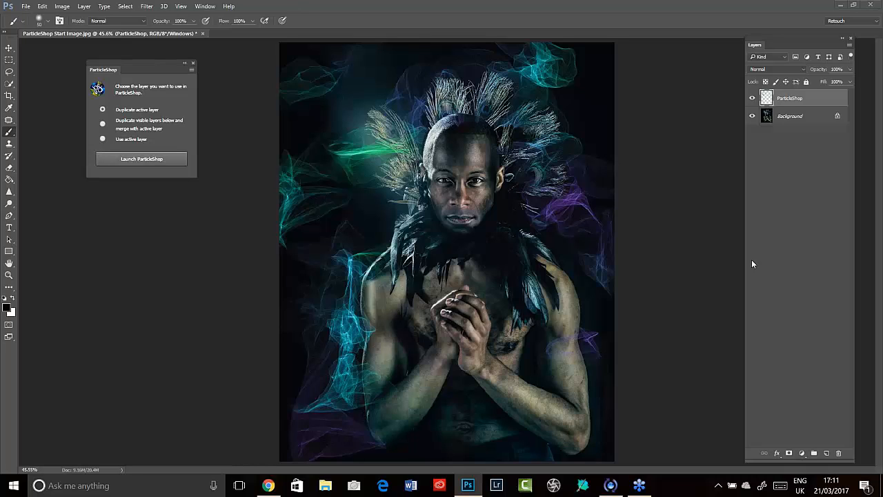
mouse_move(795, 275)
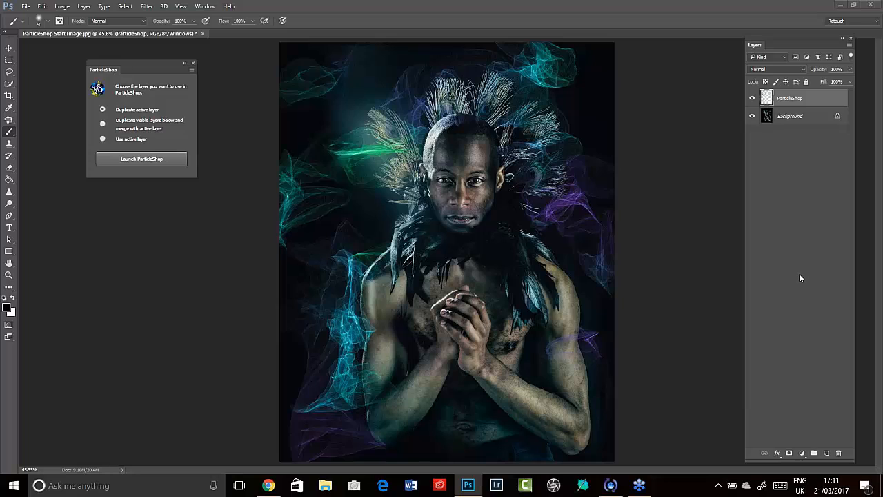
mouse_move(809, 282)
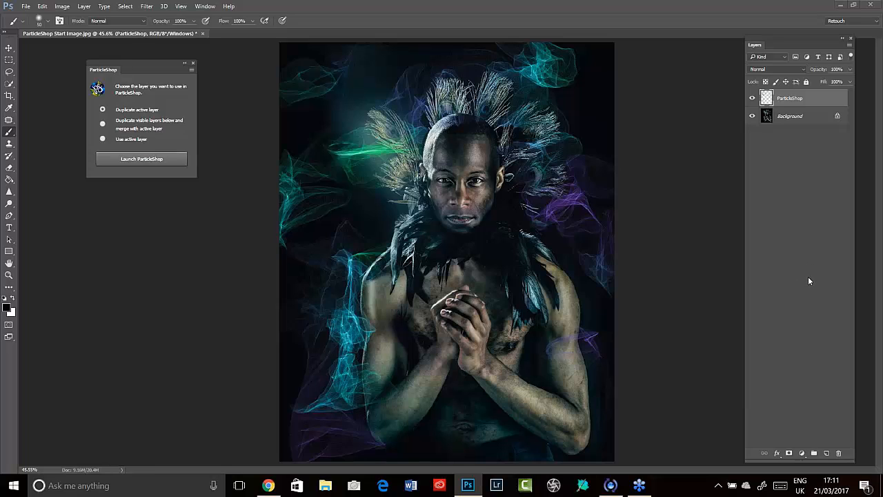
mouse_move(821, 289)
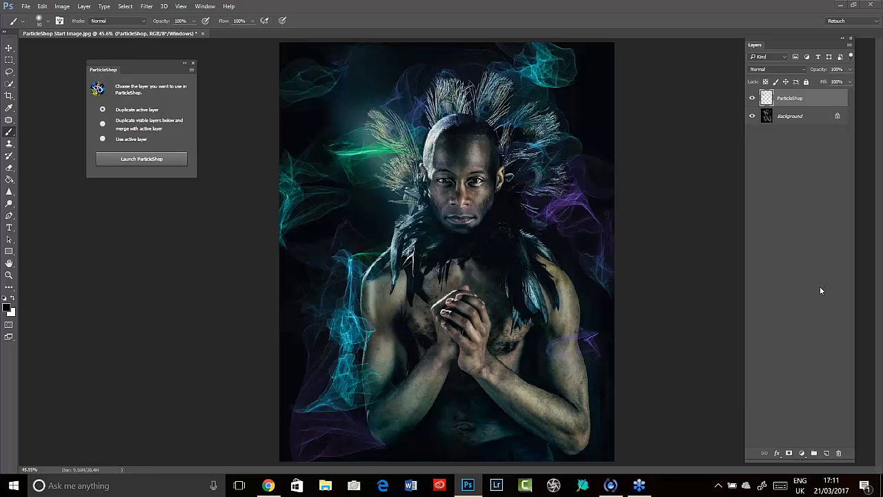
mouse_move(808, 275)
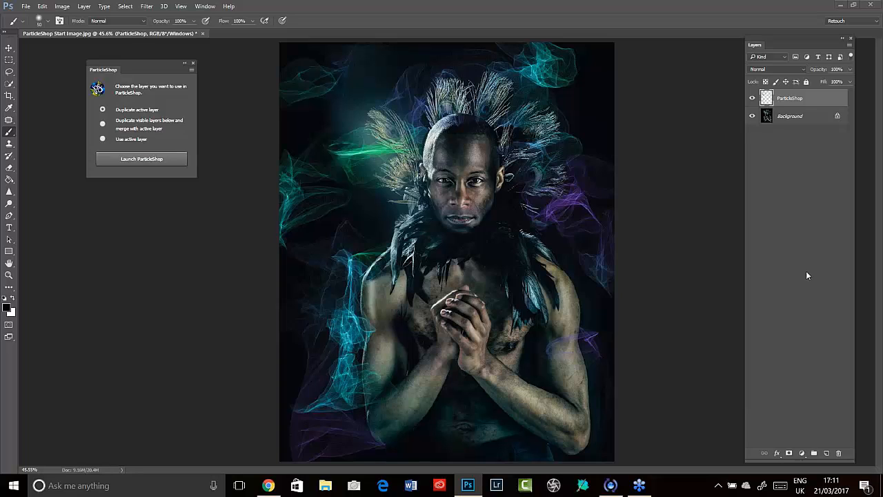
mouse_move(792, 109)
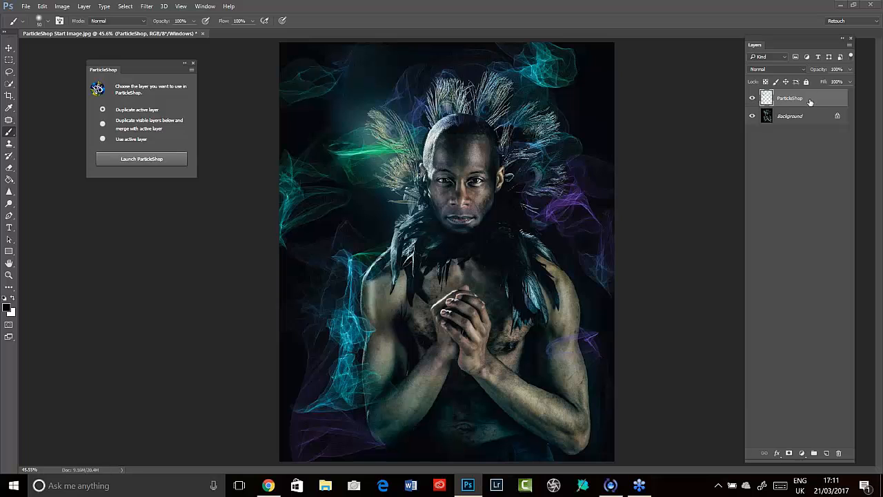
Convert the strokes layer for smart filters and apply Hue/Saturation at about -52 saturation.
left_click(146, 5)
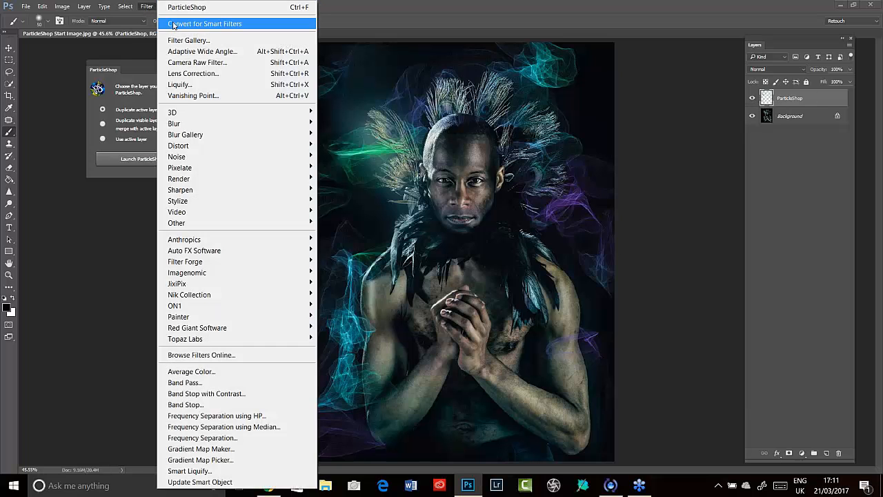
left_click(186, 7)
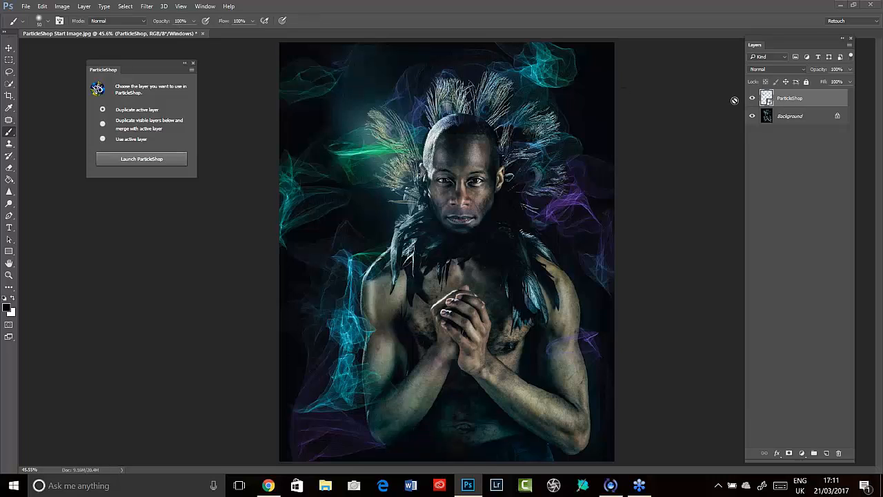
mouse_move(781, 108)
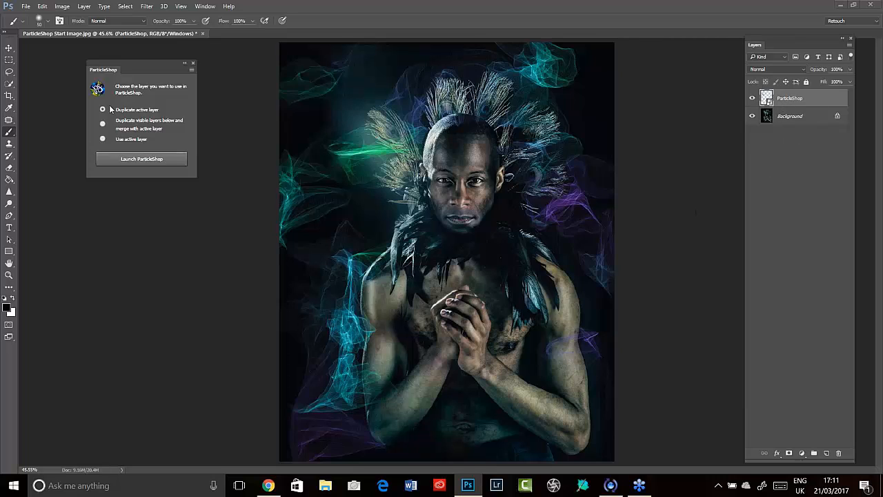
left_click(61, 6)
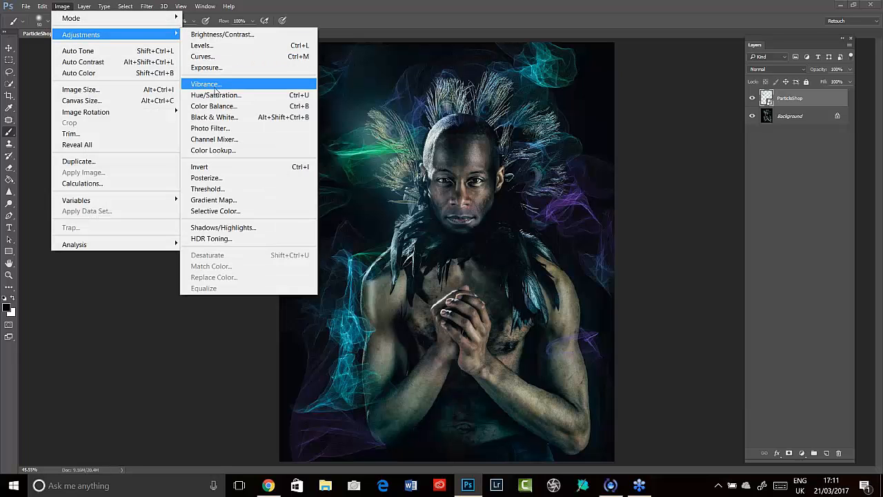
left_click(215, 93)
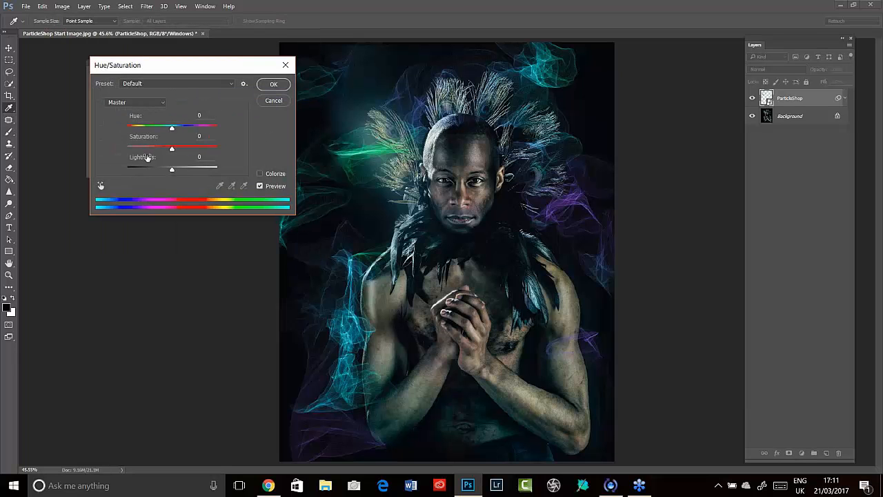
left_click_drag(171, 148, 146, 148)
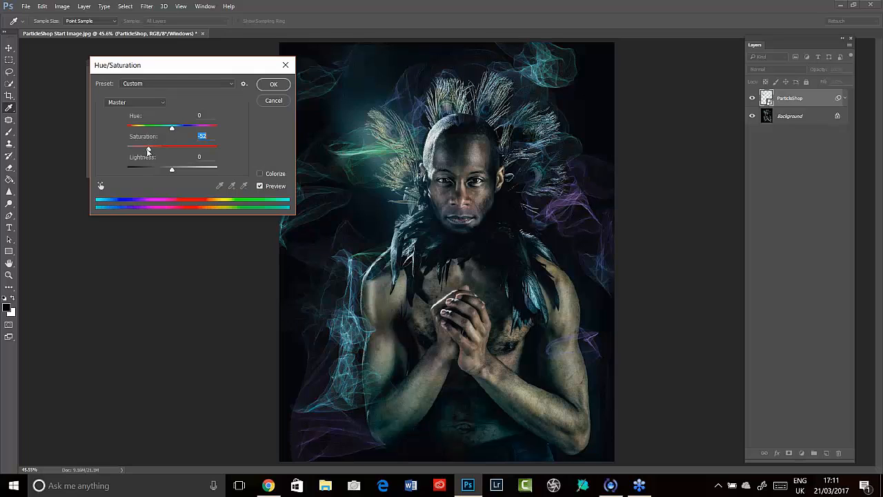
left_click(273, 84)
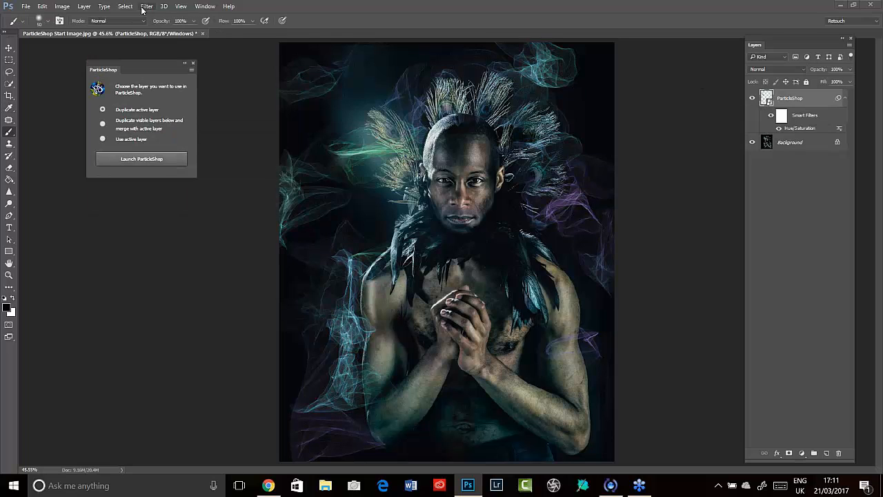
Apply a Gaussian Blur smart filter with a radius of about 24.8 pixels to the strokes.
left_click(146, 5)
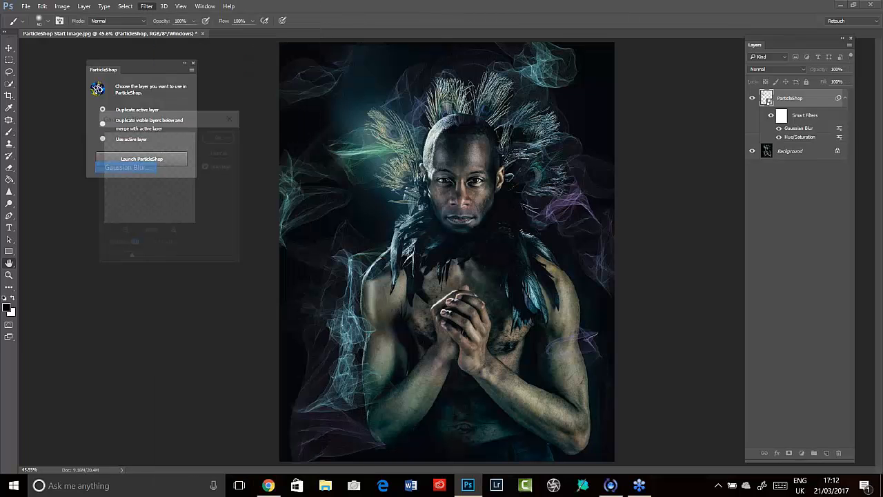
left_click(126, 167)
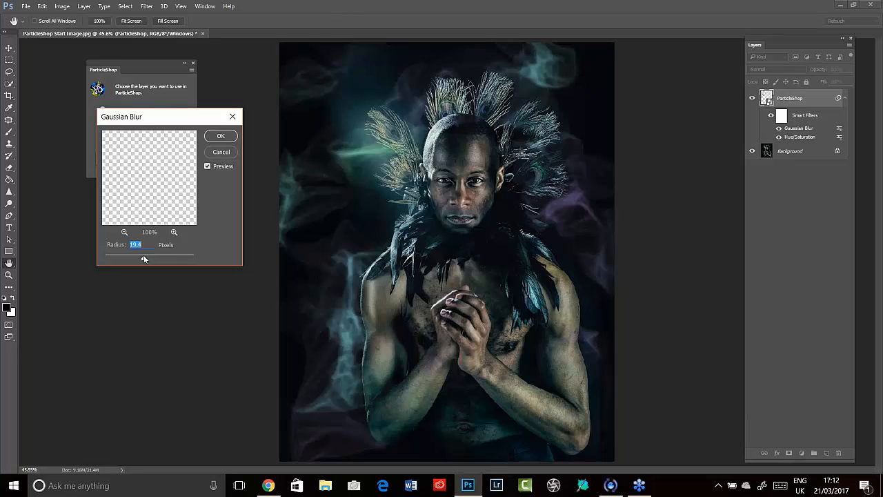
left_click_drag(144, 260, 149, 259)
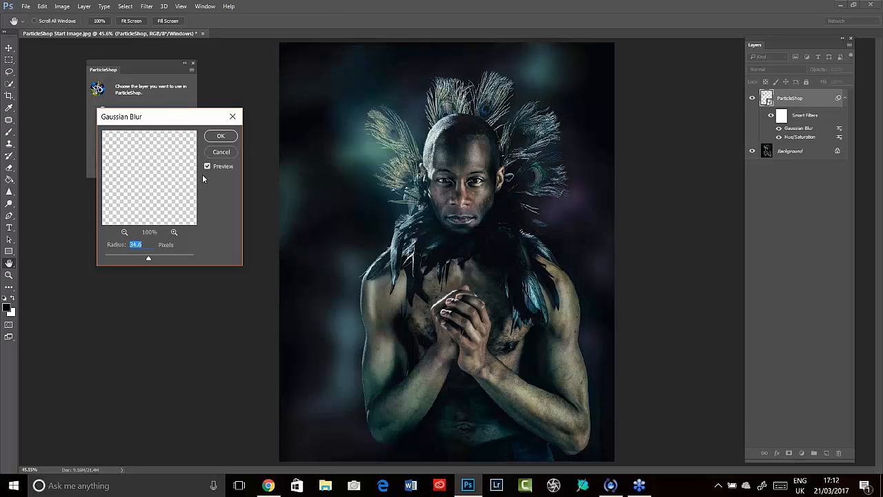
mouse_move(237, 146)
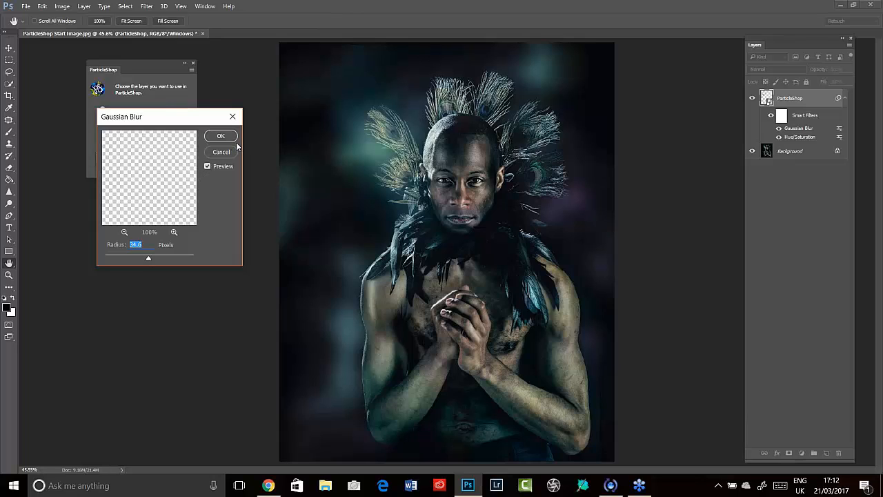
left_click(221, 135)
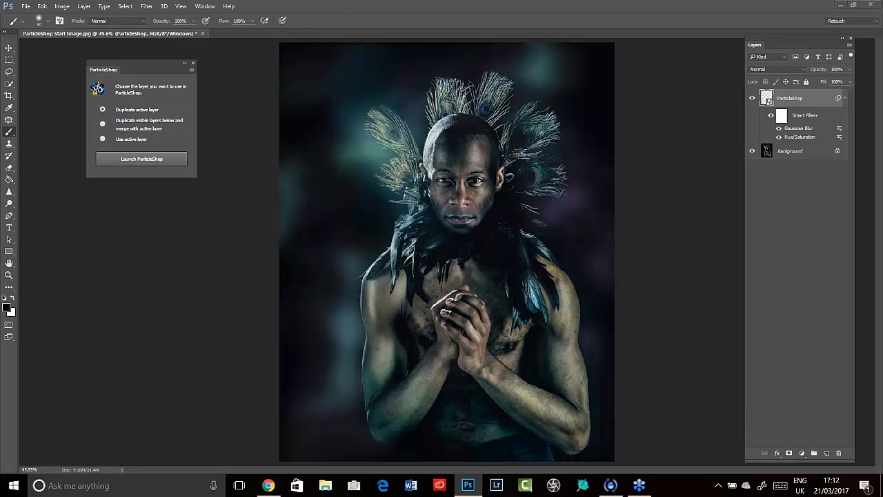
mouse_move(362, 274)
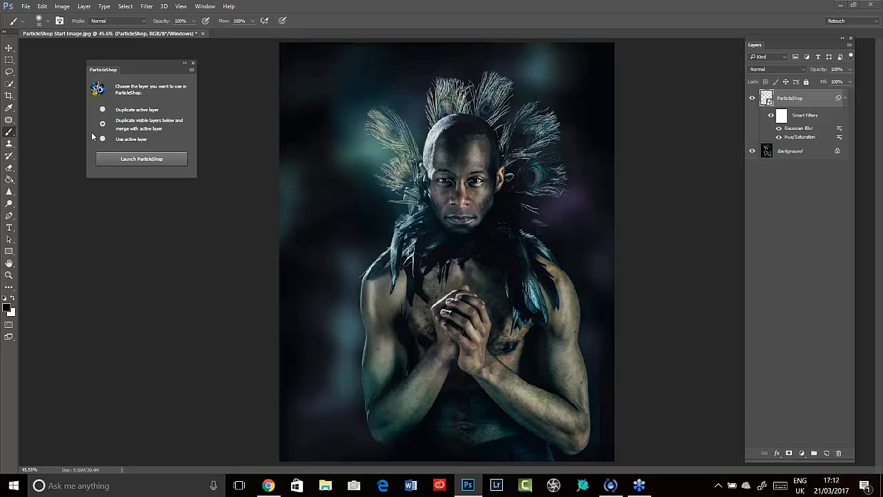
mouse_move(171, 129)
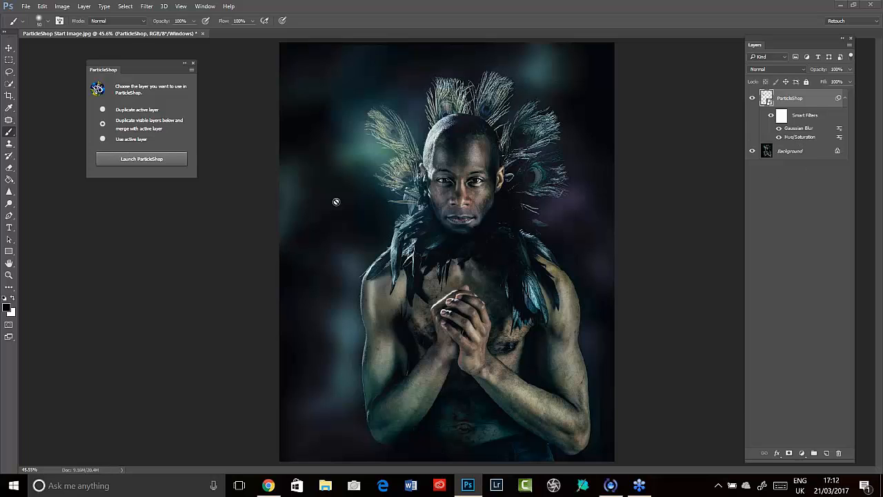
Launch ParticleShop again on a new layer above the blurred strokes.
left_click(141, 159)
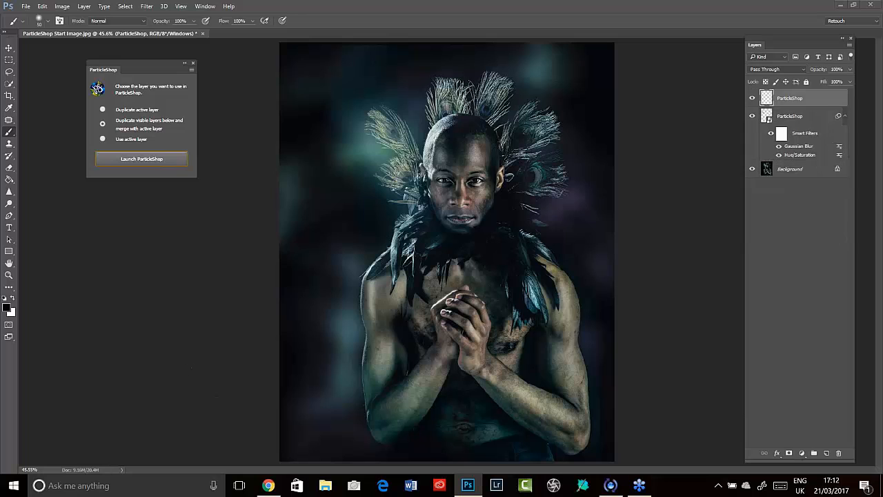
left_click(141, 159)
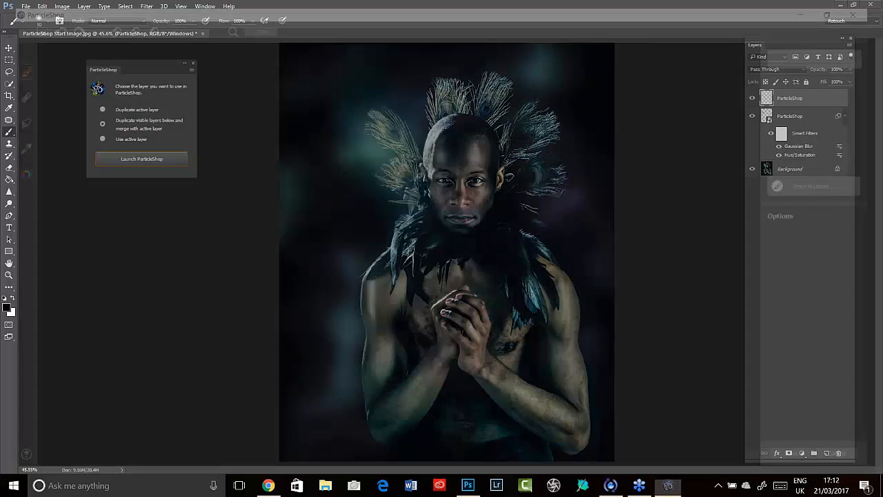
left_click(141, 158)
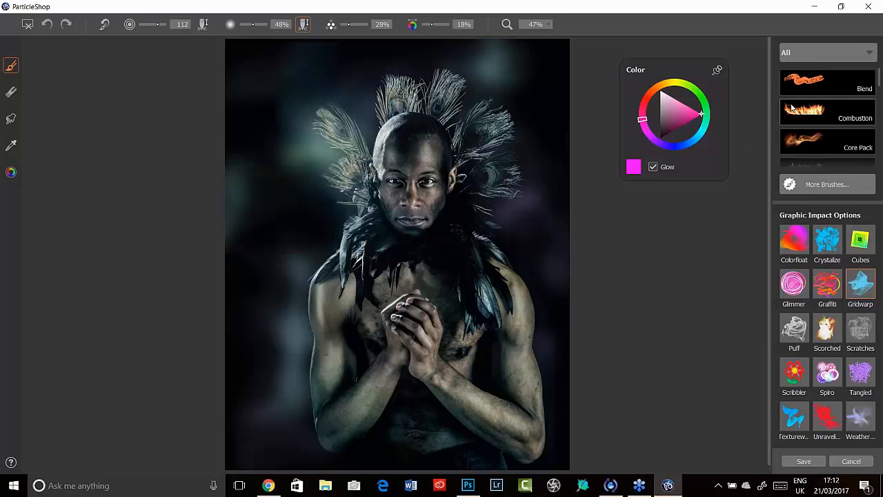
mouse_move(803, 144)
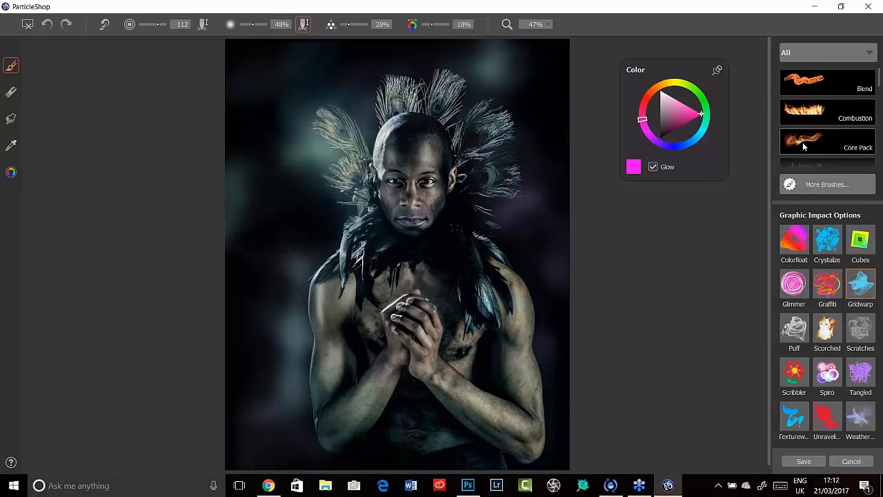
Choose the Core Pack brush category for the cyan streak brush.
left_click(828, 147)
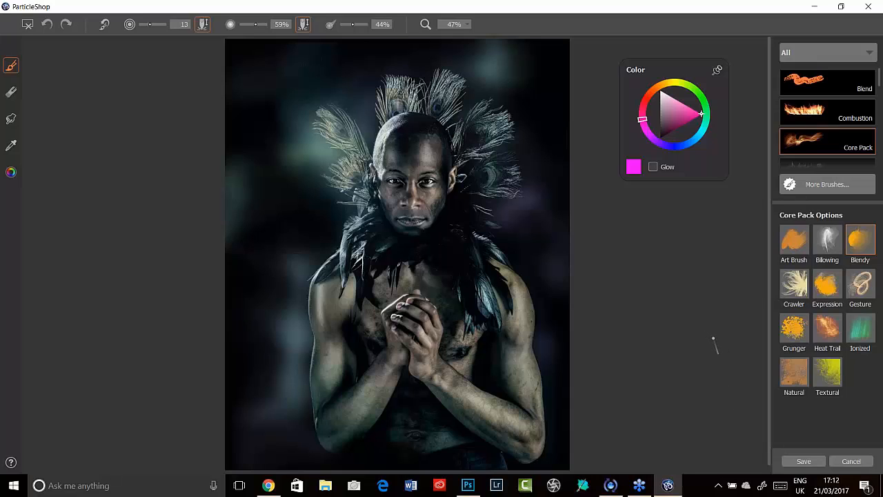
mouse_move(661, 345)
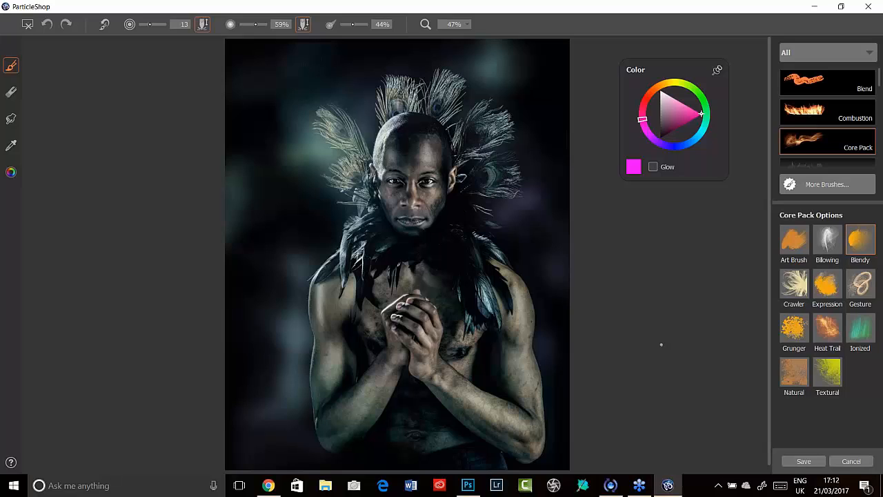
mouse_move(695, 235)
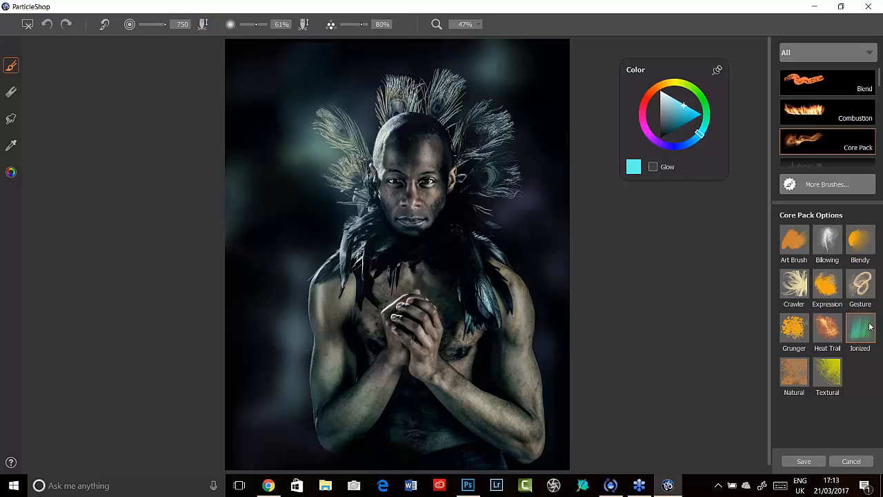
mouse_move(858, 342)
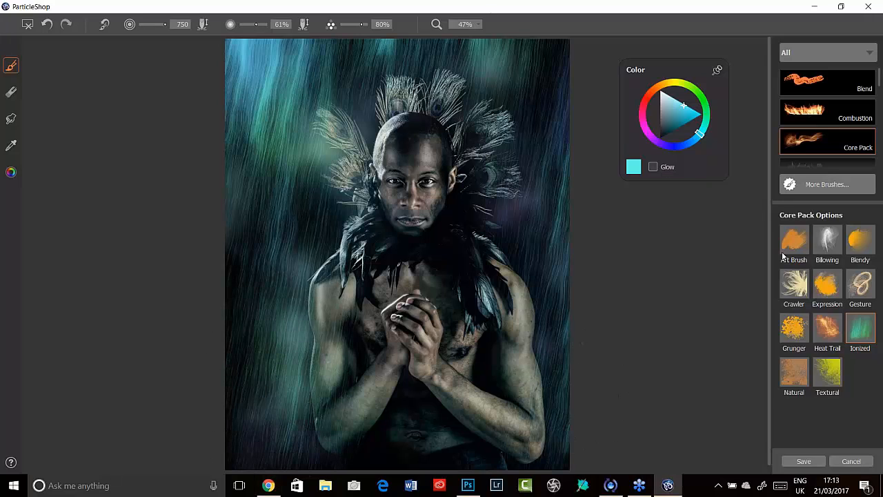
Save the cyan streaks merged with the source content and return to Photoshop.
left_click(803, 461)
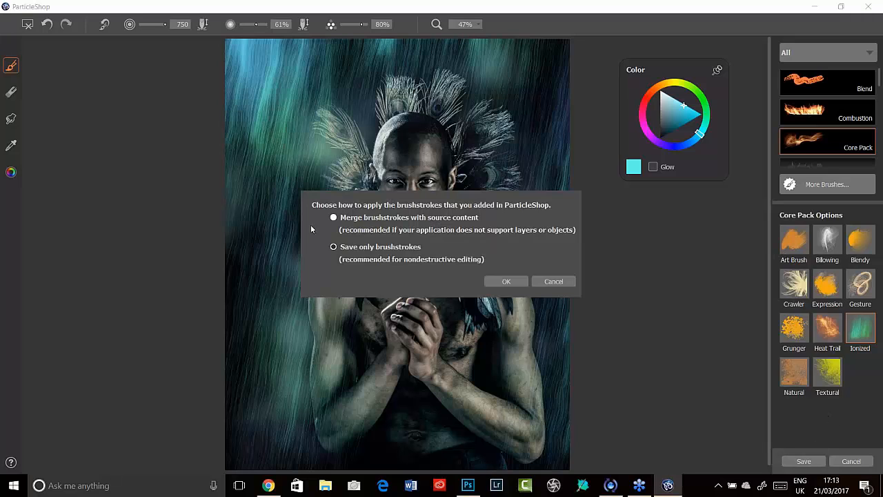
left_click(505, 282)
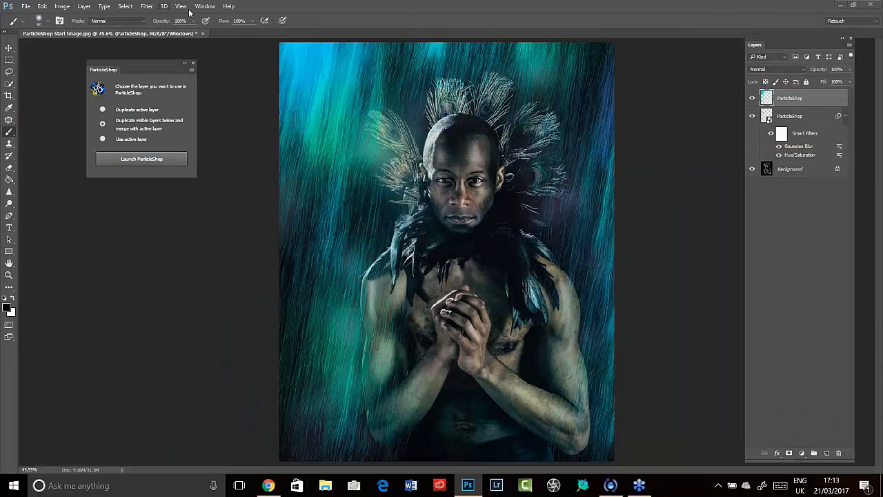
left_click(146, 5)
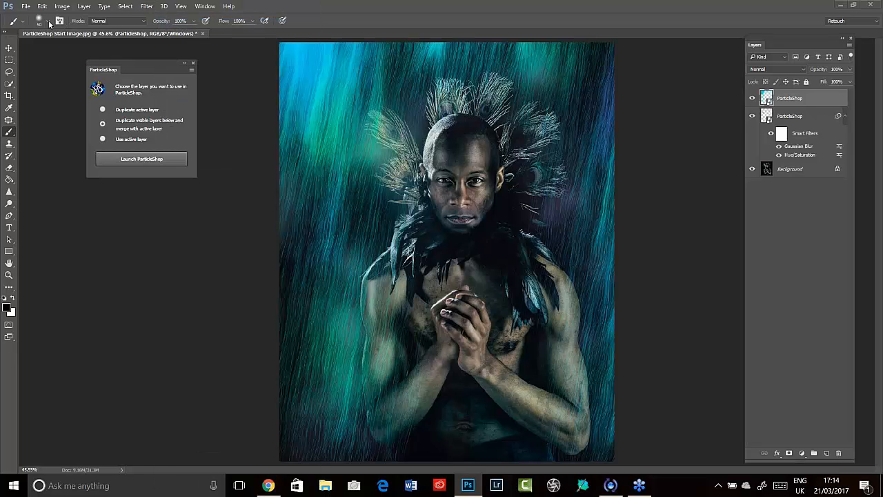
Apply a Hue/Saturation adjustment that drains most colour from the rain-streak layer.
left_click(61, 5)
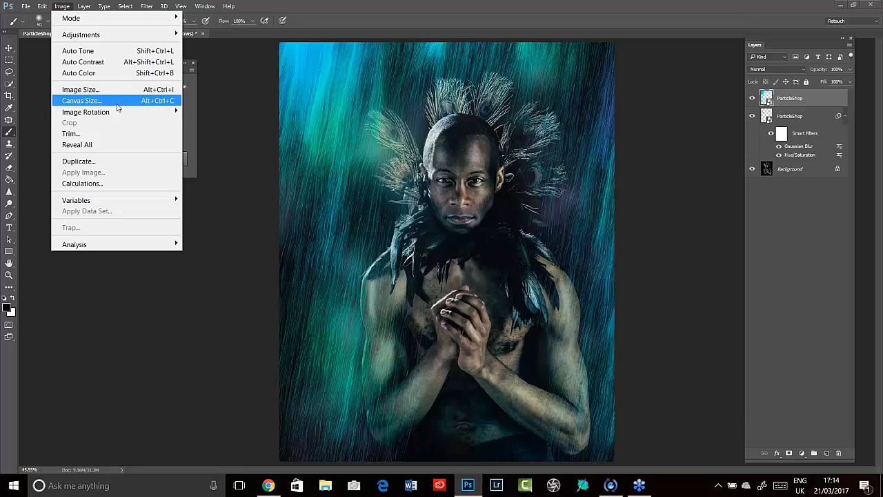
mouse_move(80, 34)
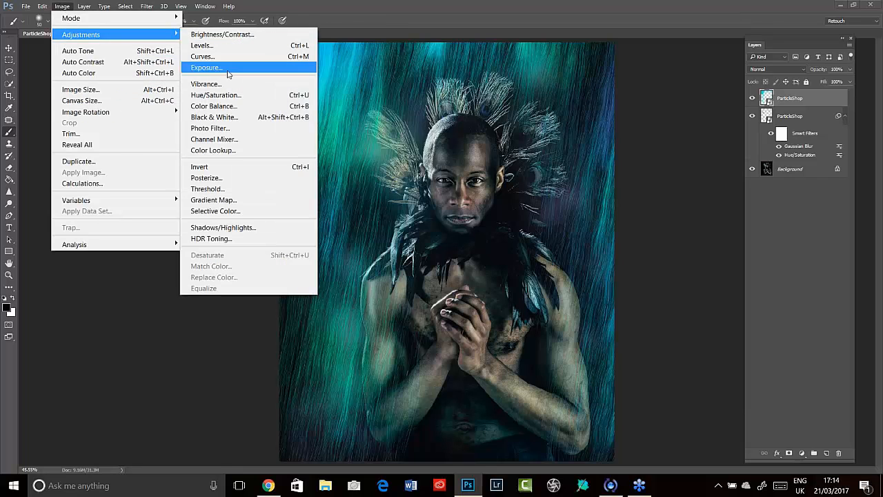
left_click(215, 94)
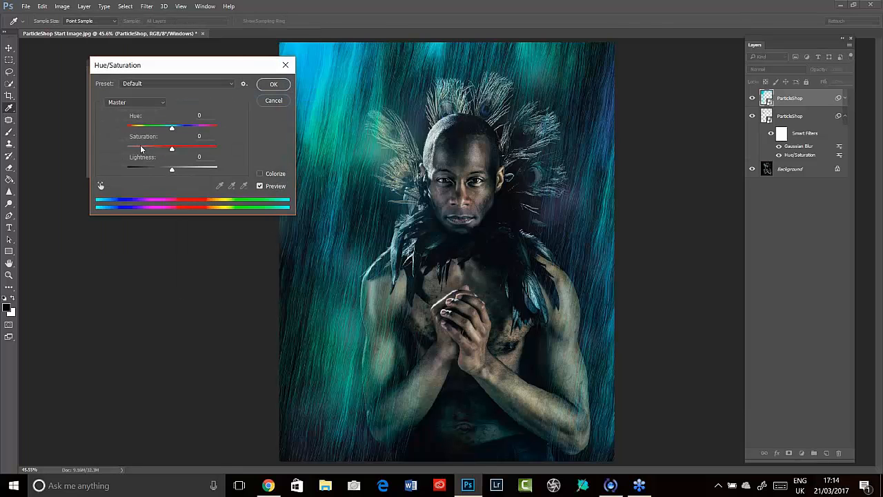
left_click_drag(171, 147, 144, 148)
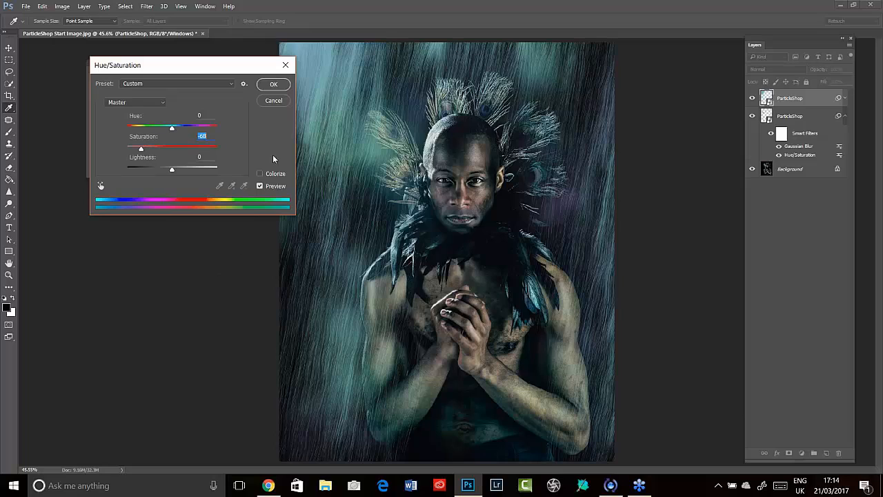
mouse_move(268, 145)
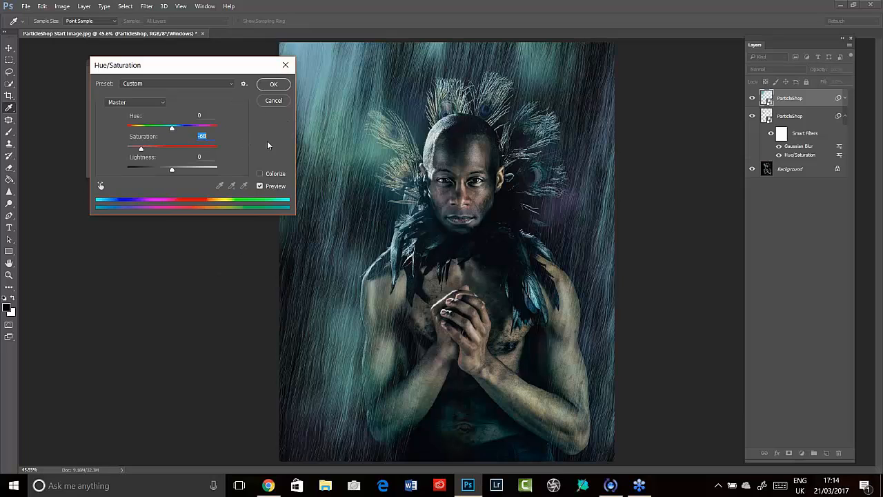
mouse_move(290, 112)
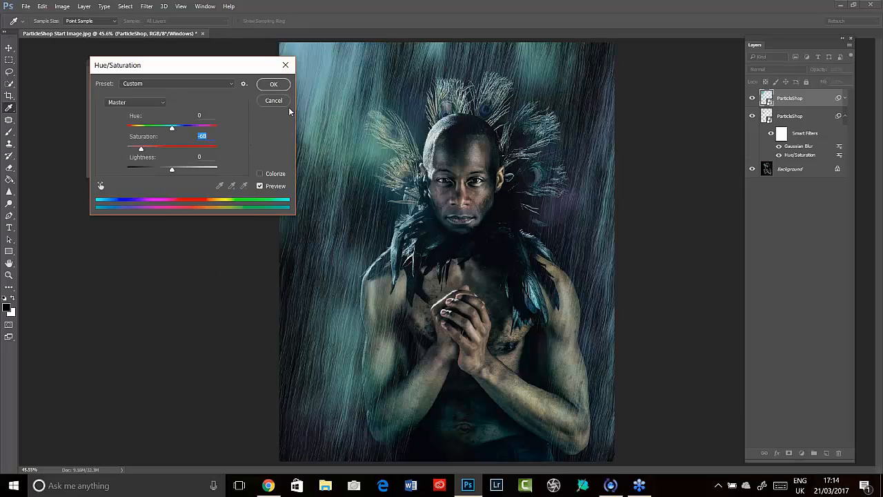
left_click(273, 84)
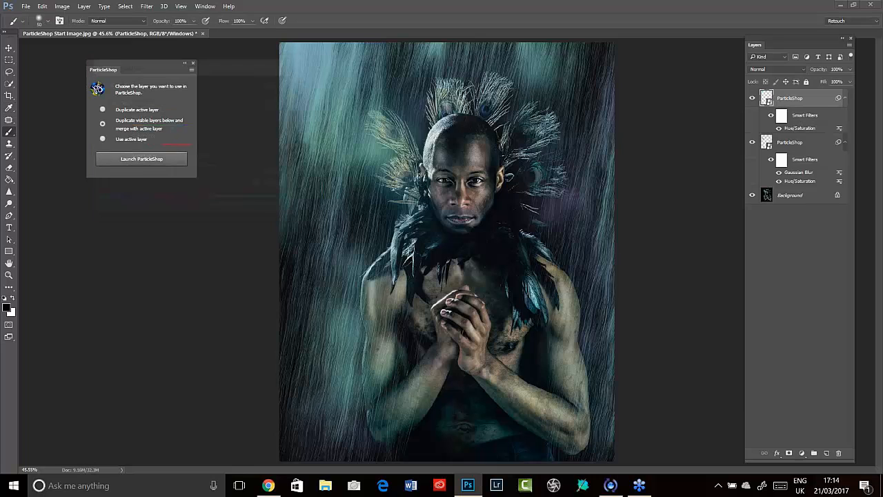
Apply a Motion Blur smart filter smearing the streaks into soft diagonal haze.
left_click(146, 5)
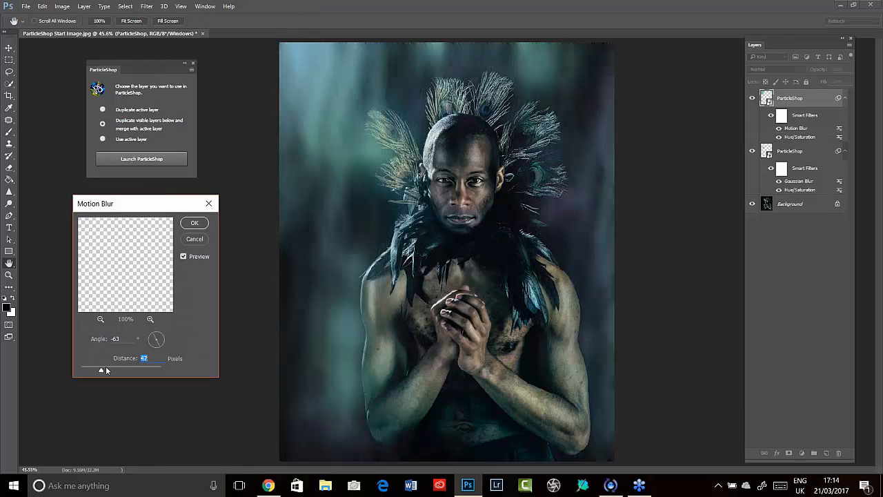
left_click_drag(157, 339, 158, 339)
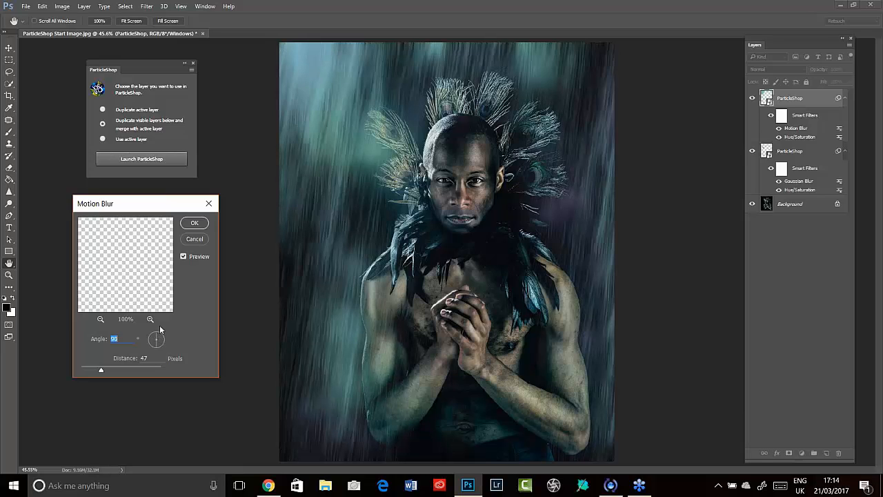
mouse_move(159, 337)
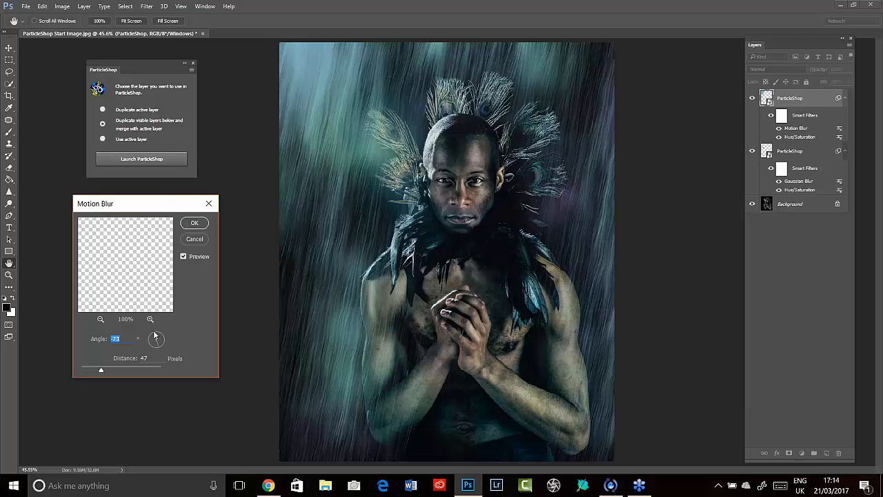
left_click(193, 222)
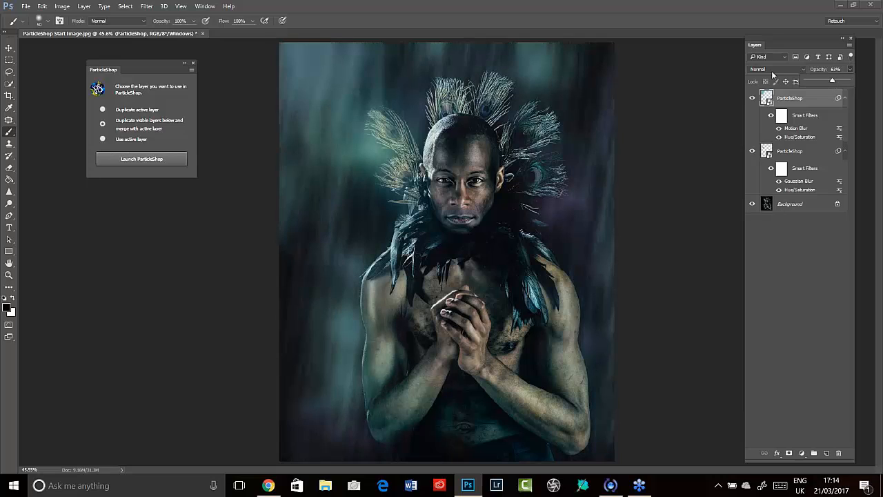
mouse_move(422, 425)
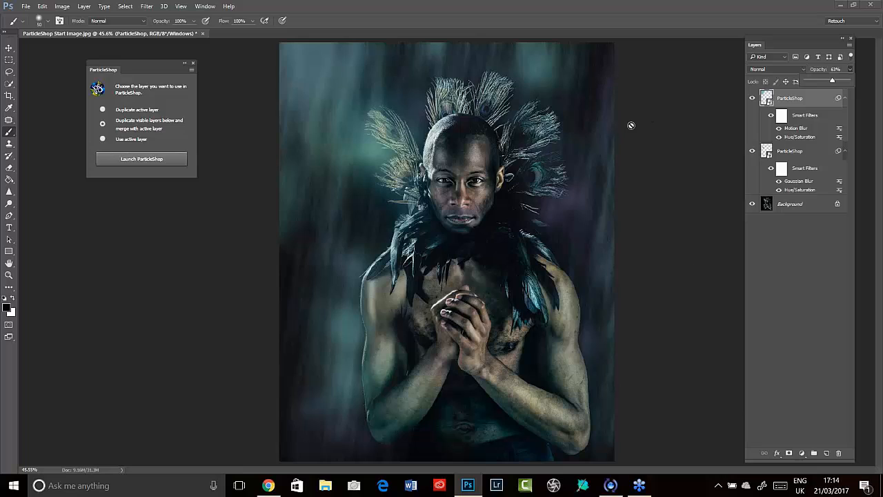
mouse_move(140, 149)
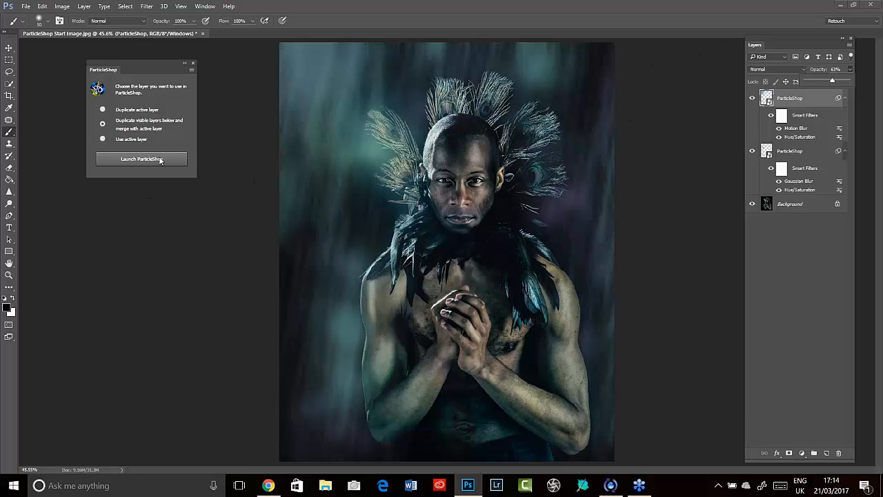
Launch ParticleShop on the blurred portrait and scroll the brush pack list to Graphic Impact.
left_click(141, 159)
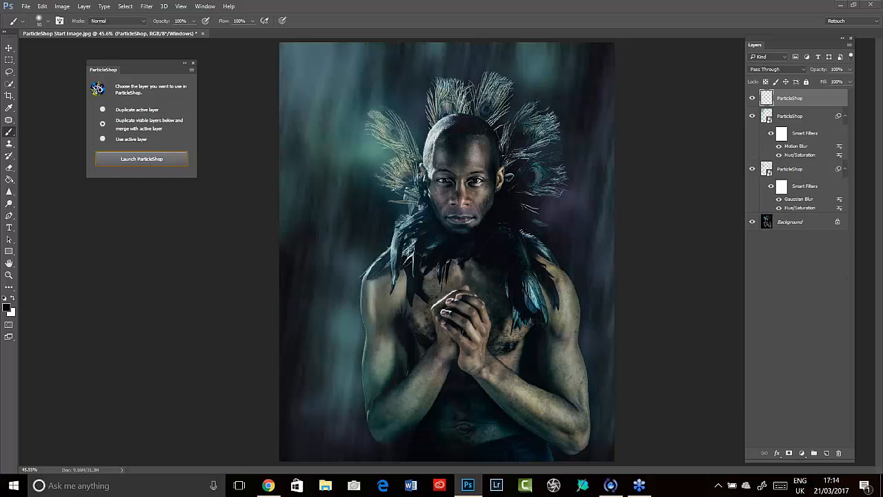
left_click(141, 158)
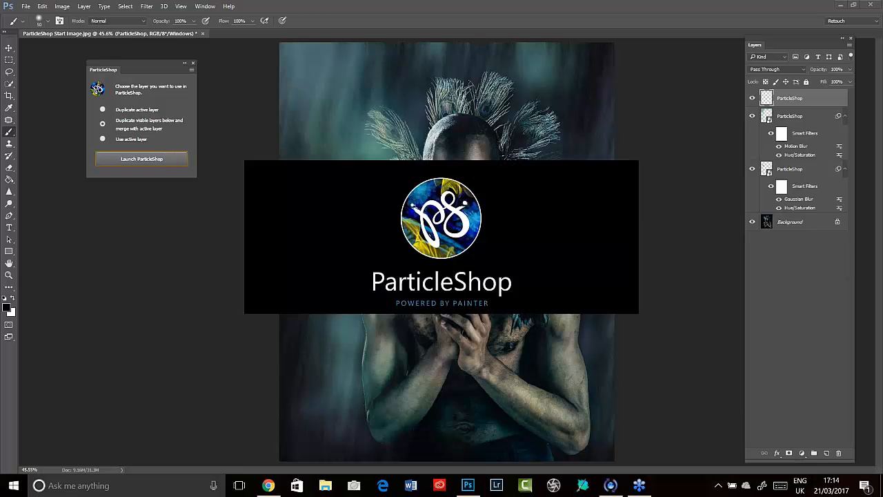
left_click(141, 159)
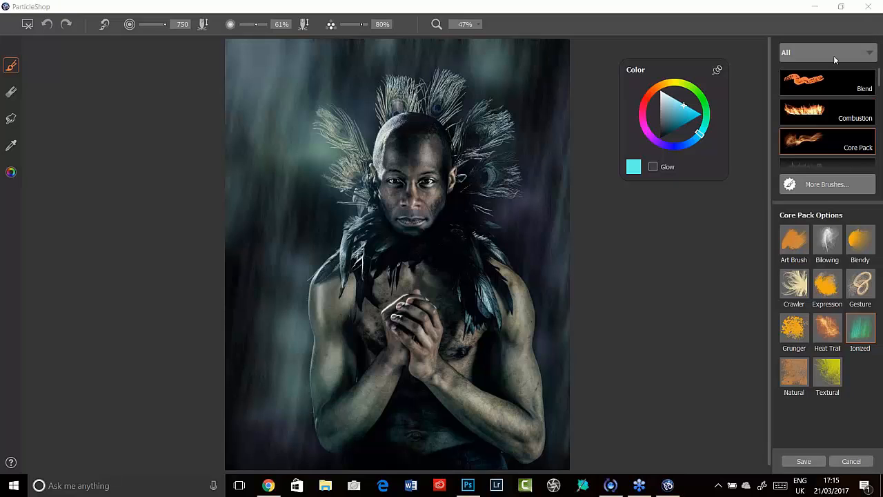
scroll("down", 3)
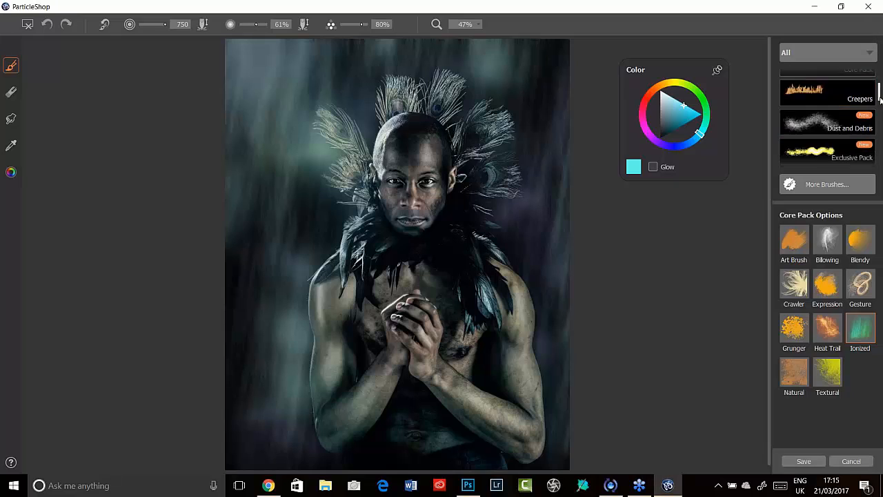
scroll("down", 3)
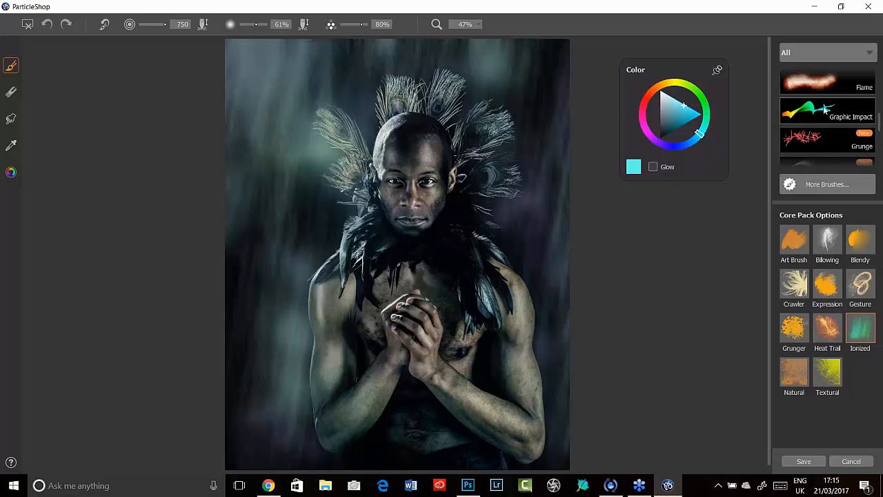
Activate the Graphic Impact pack, undo the rainbow test stroke and lower the brush opacity.
left_click(828, 111)
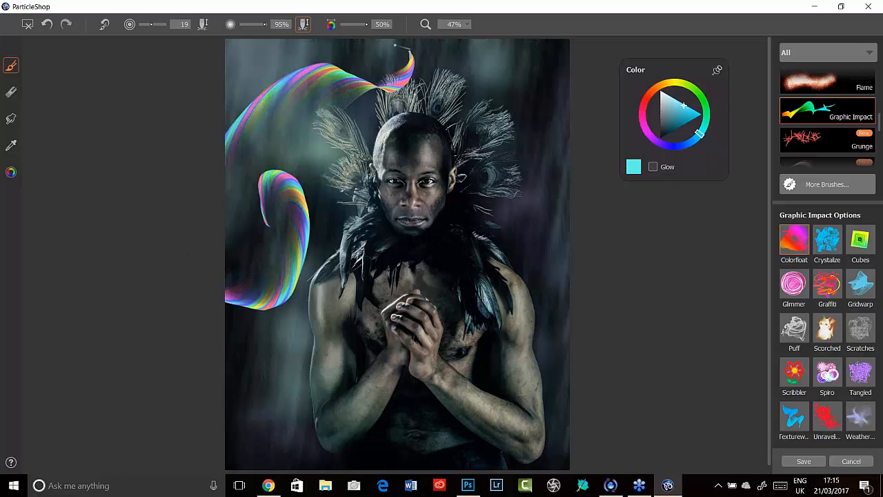
left_click(47, 24)
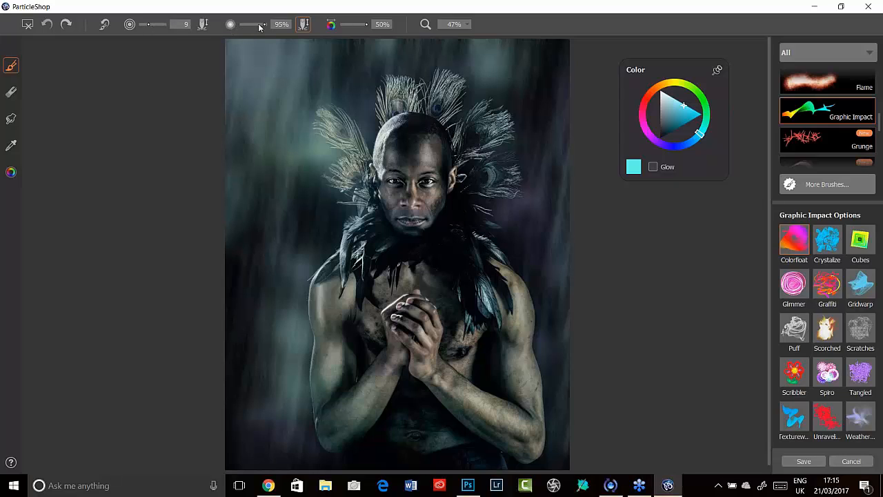
left_click_drag(259, 25, 241, 25)
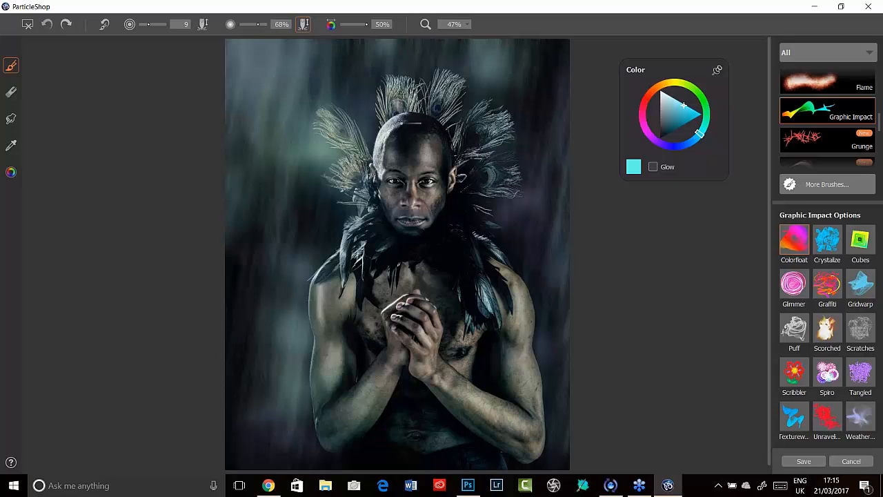
Paint iridescent Graphic Impact strokes over the face and down the left-side arm.
left_click(414, 141)
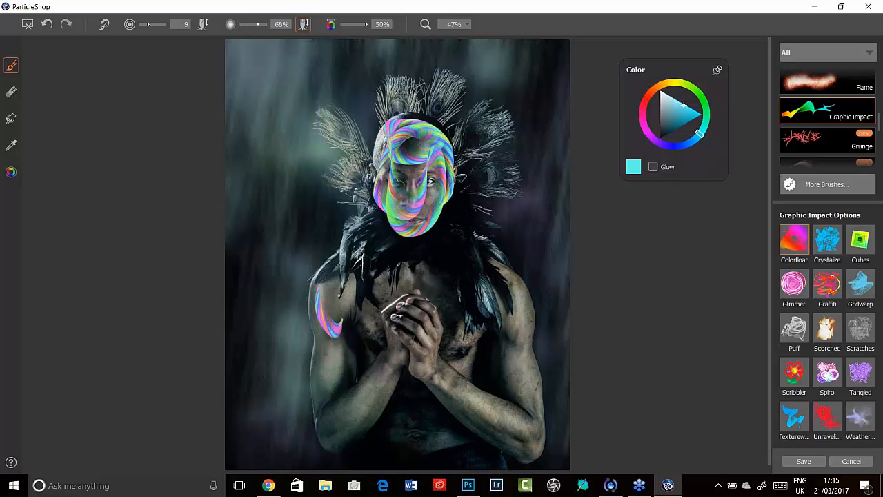
left_click_drag(324, 324, 320, 428)
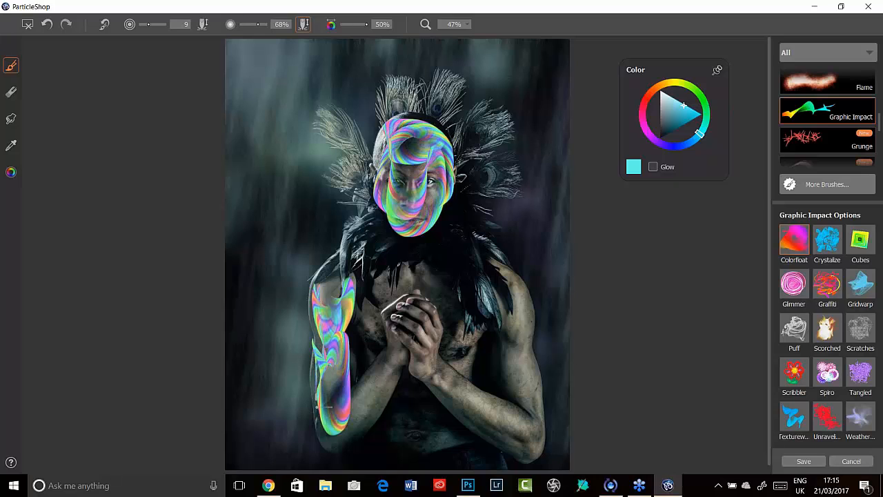
left_click_drag(338, 338, 373, 407)
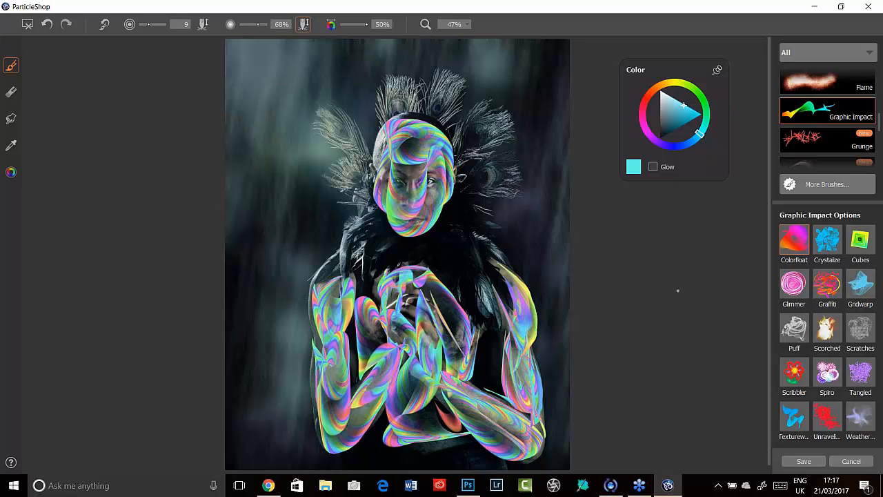
mouse_move(715, 321)
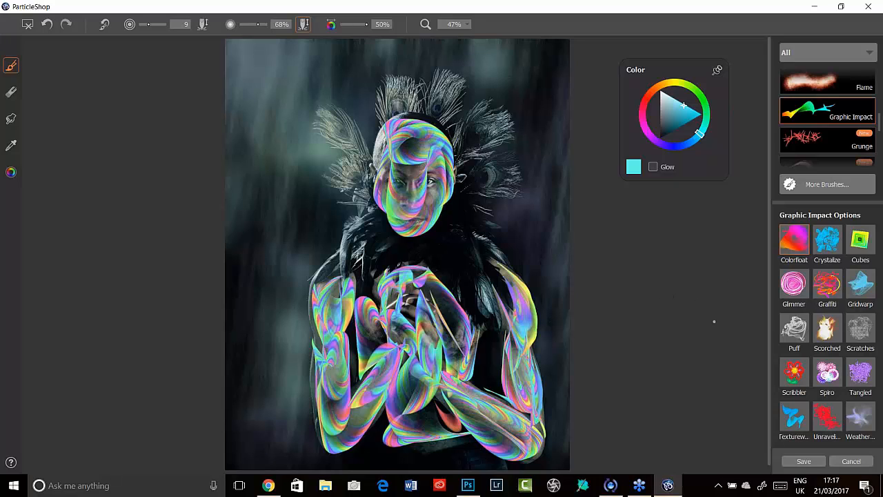
mouse_move(648, 407)
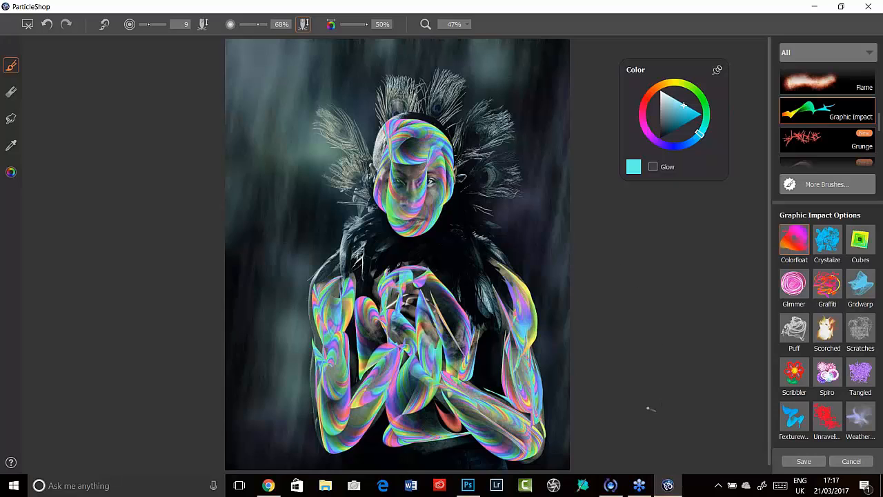
mouse_move(675, 372)
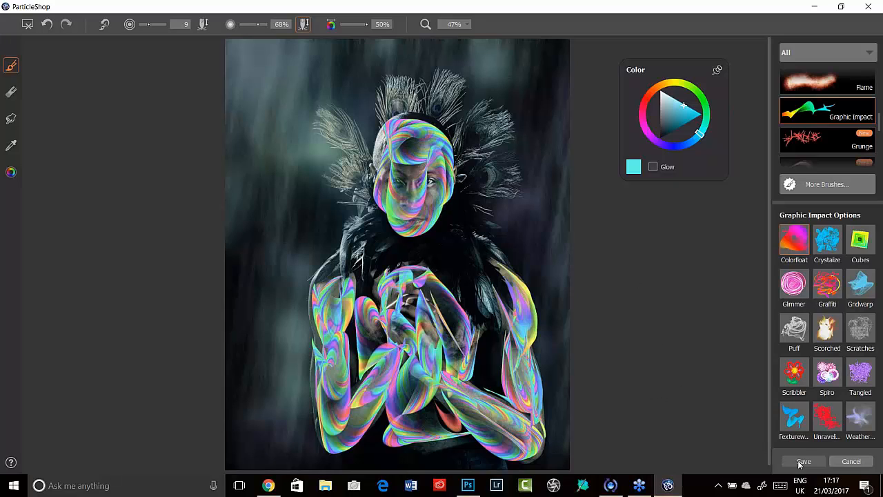
Save only the brushstrokes back to Photoshop as a separate ParticleShop layer.
left_click(803, 460)
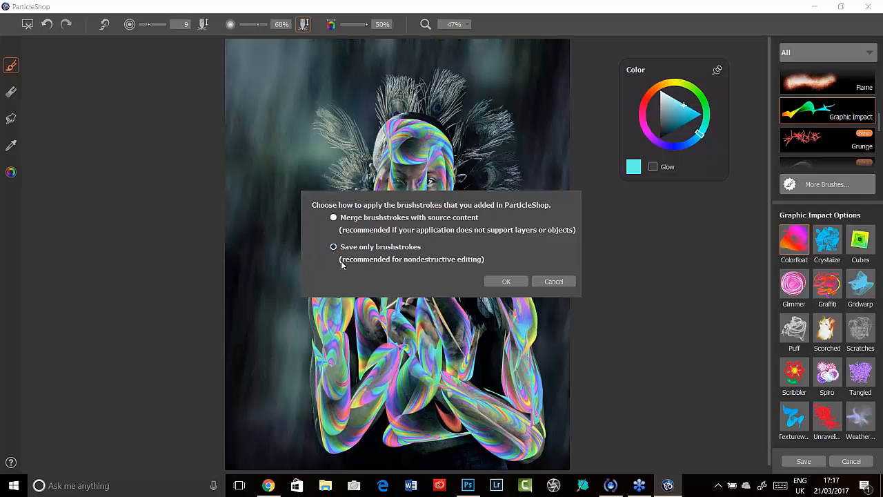
left_click(505, 282)
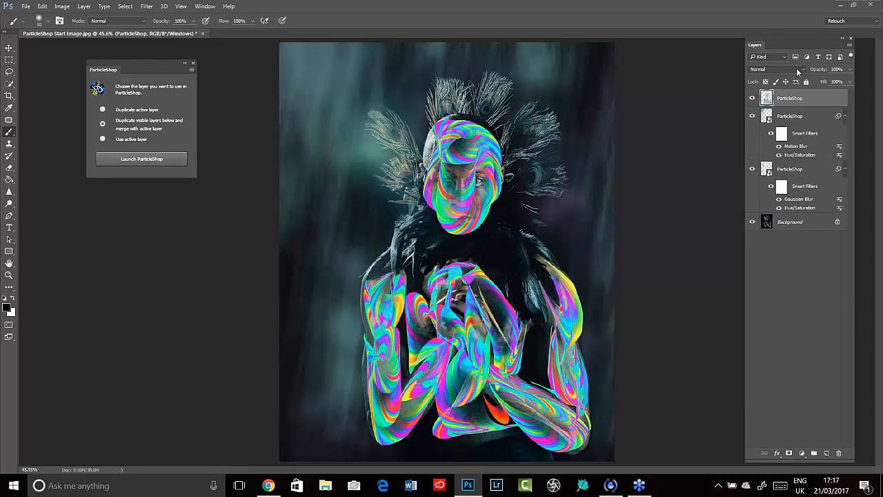
Set the ParticleShop strokes layer to Soft Light blend mode.
left_click(778, 69)
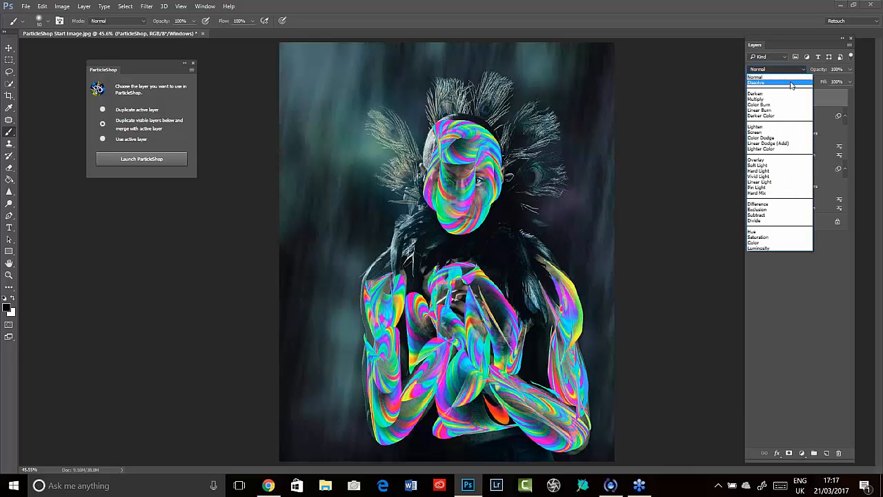
mouse_move(759, 166)
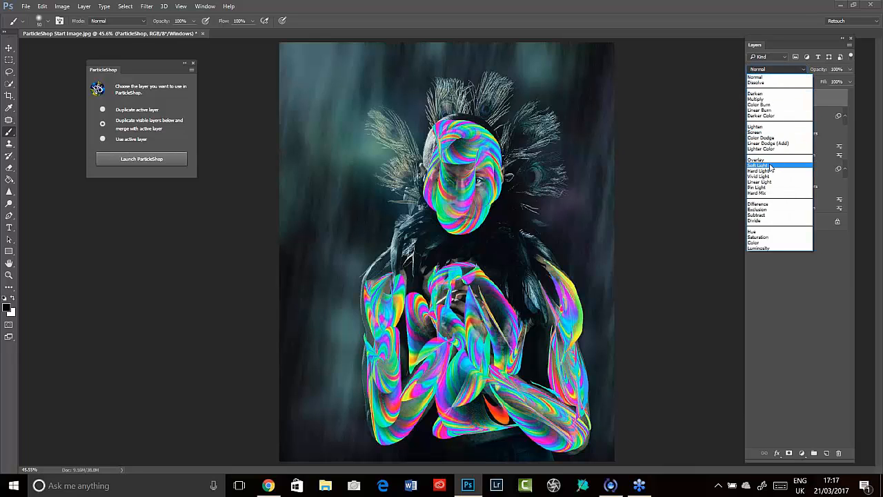
left_click(759, 165)
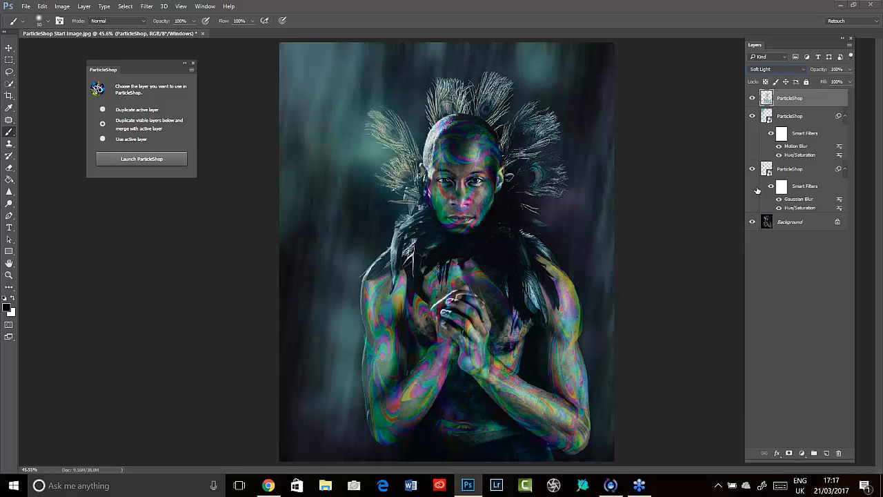
left_click(146, 6)
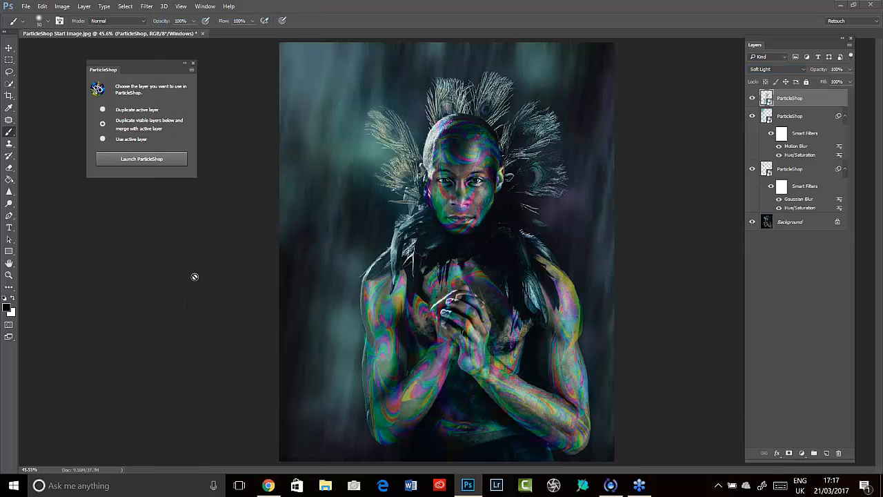
mouse_move(475, 162)
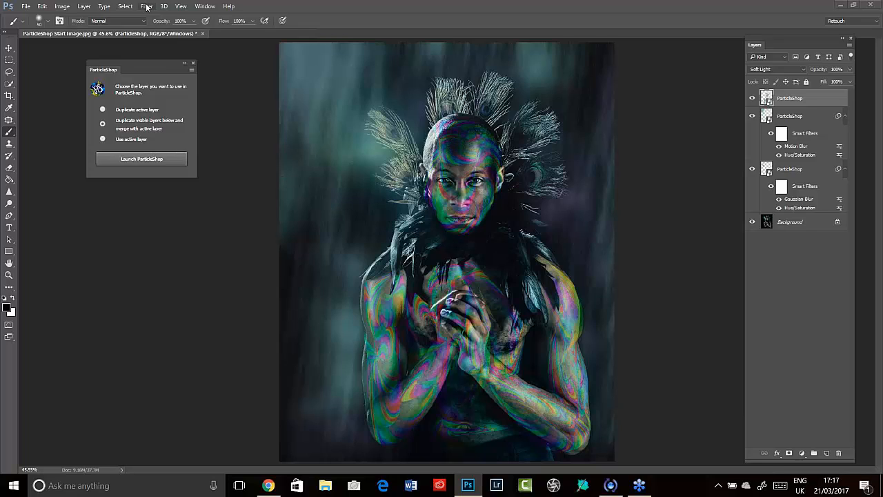
Apply a Gaussian Blur with an increased radius to the rainbow strokes layer.
left_click(146, 5)
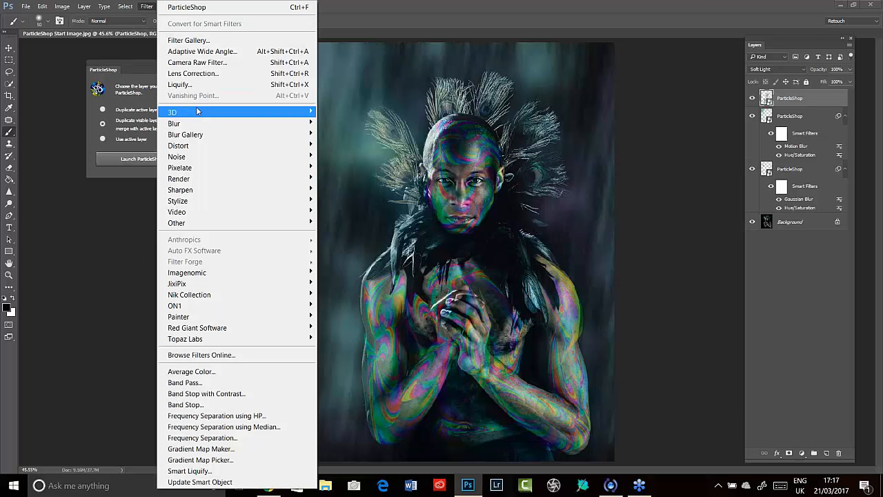
left_click(173, 123)
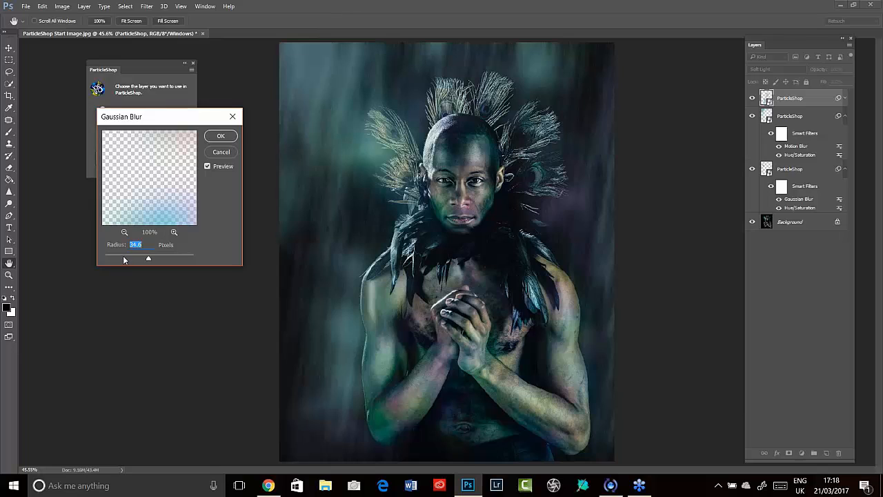
left_click_drag(147, 258, 132, 258)
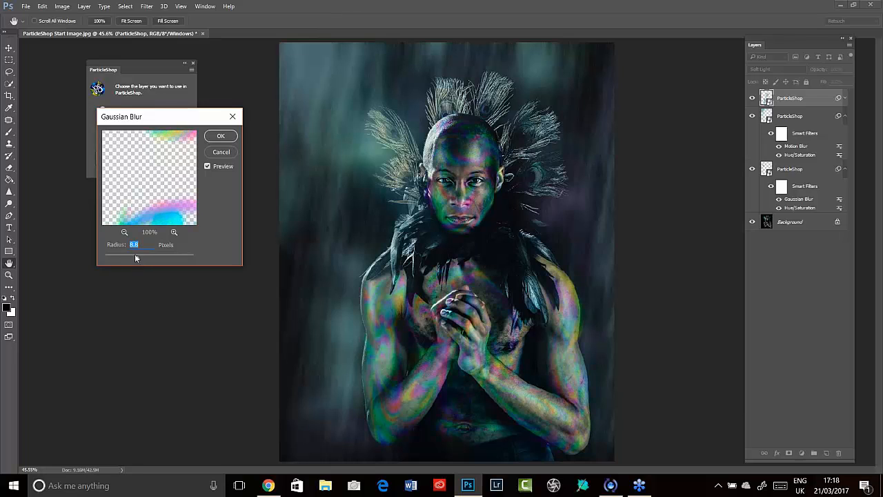
left_click(221, 135)
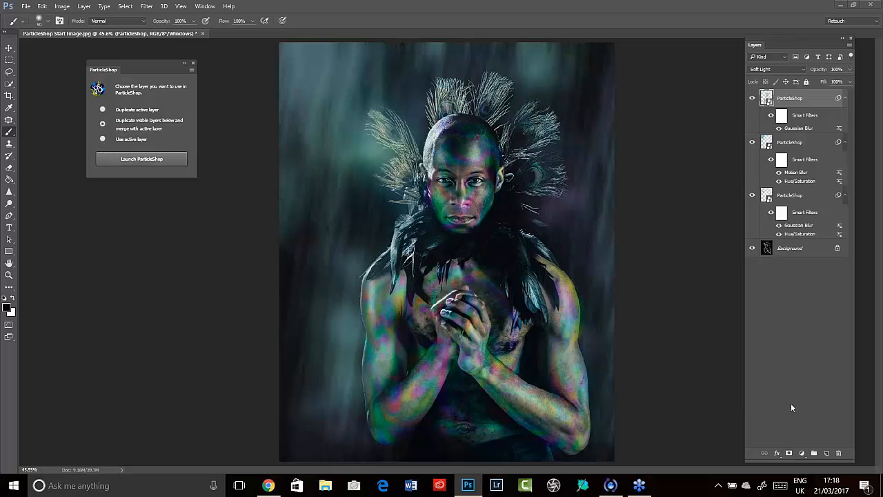
Add a layer mask to the blurred rainbow strokes layer.
left_click(802, 452)
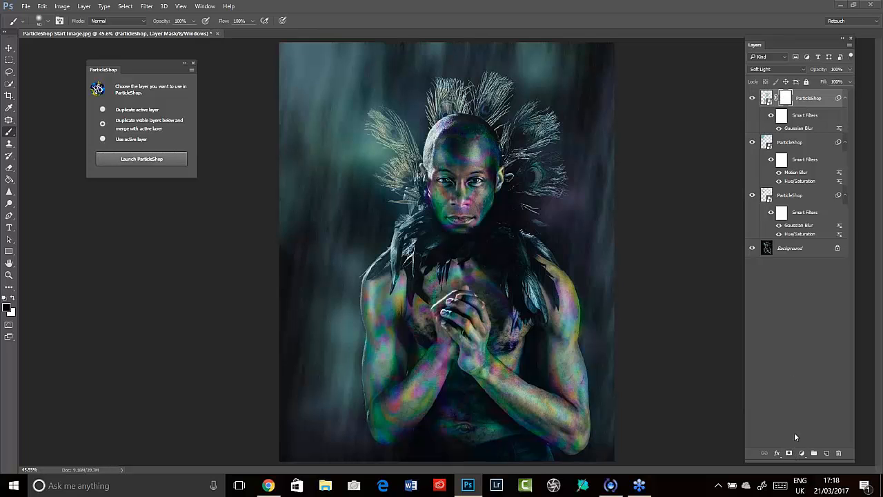
mouse_move(779, 425)
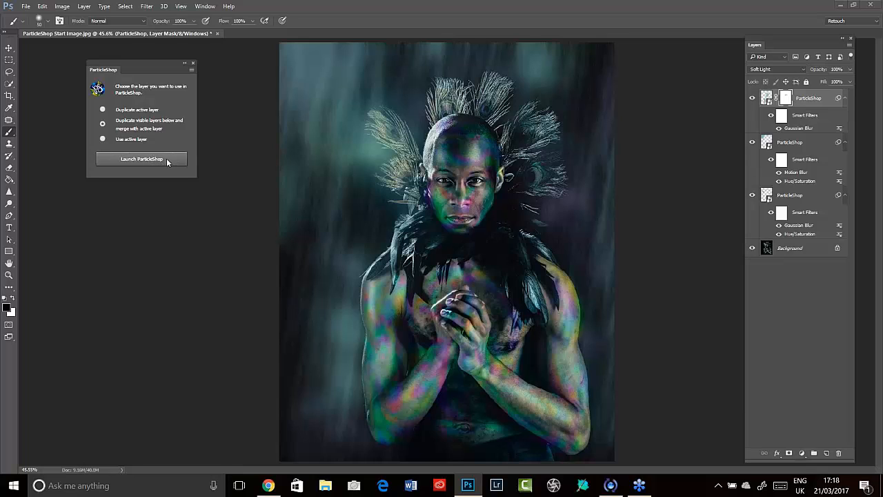
Launch a new ParticleShop session from the panel using the active layer.
left_click(141, 159)
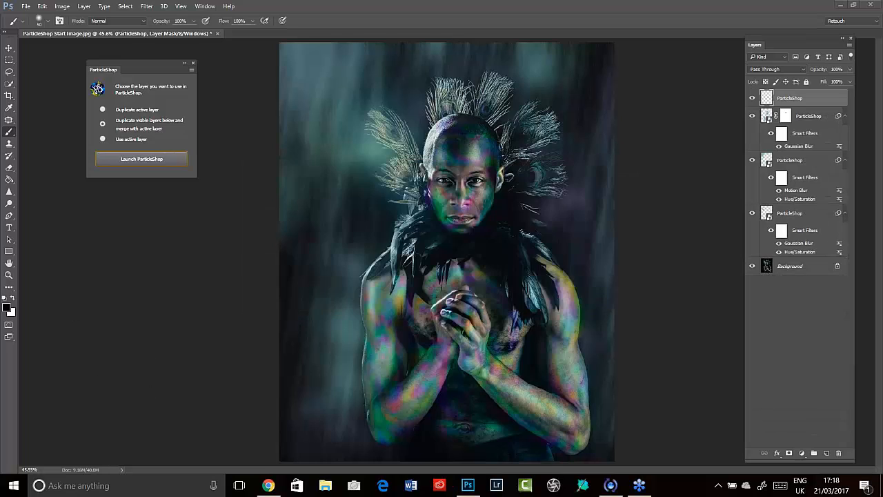
left_click(141, 158)
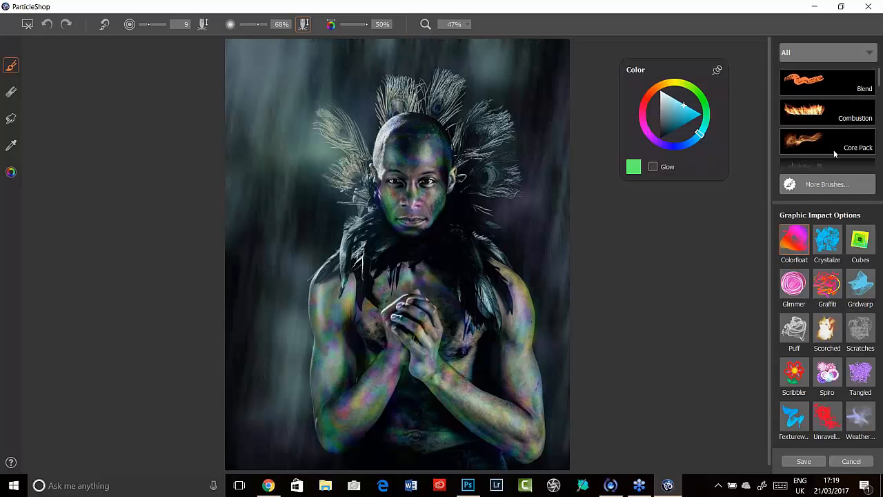
Choose the Billowing brush from Core Pack and zoom the portrait to 75%.
left_click(828, 141)
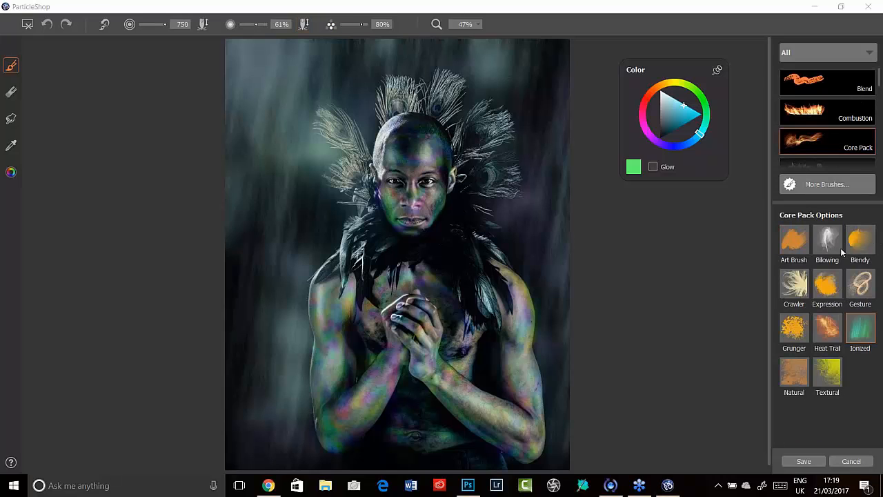
left_click(828, 240)
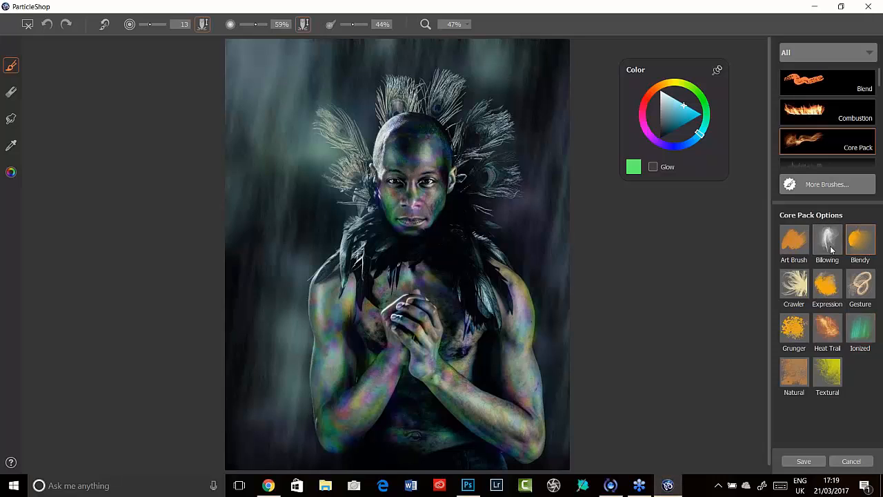
mouse_move(781, 210)
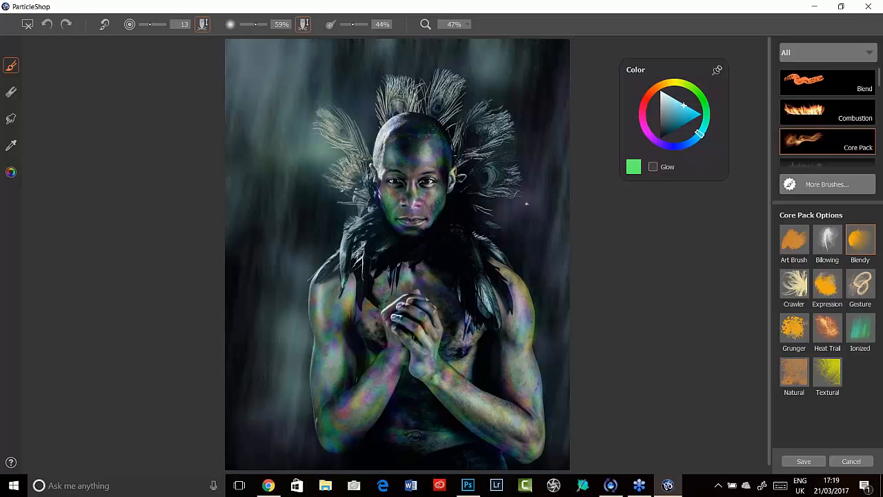
left_click(454, 25)
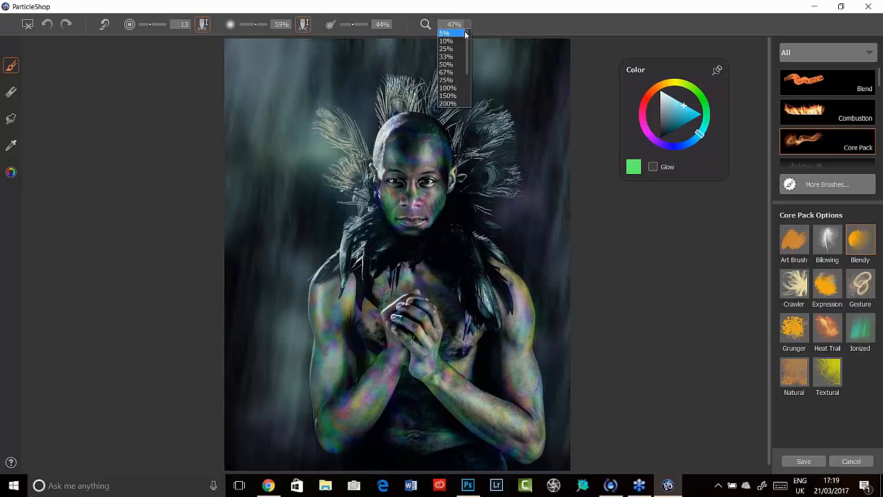
left_click(446, 65)
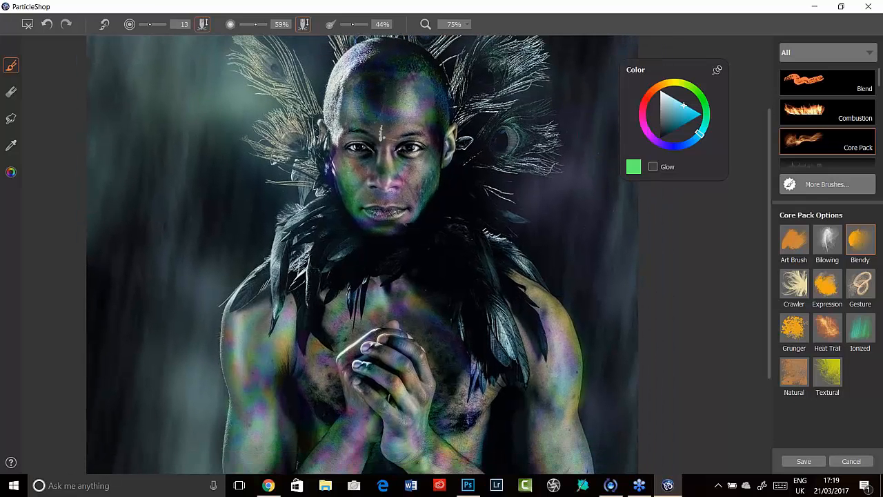
Enlarge the Billowing brush and raise its opacity to about 76%.
left_click_drag(160, 25, 160, 24)
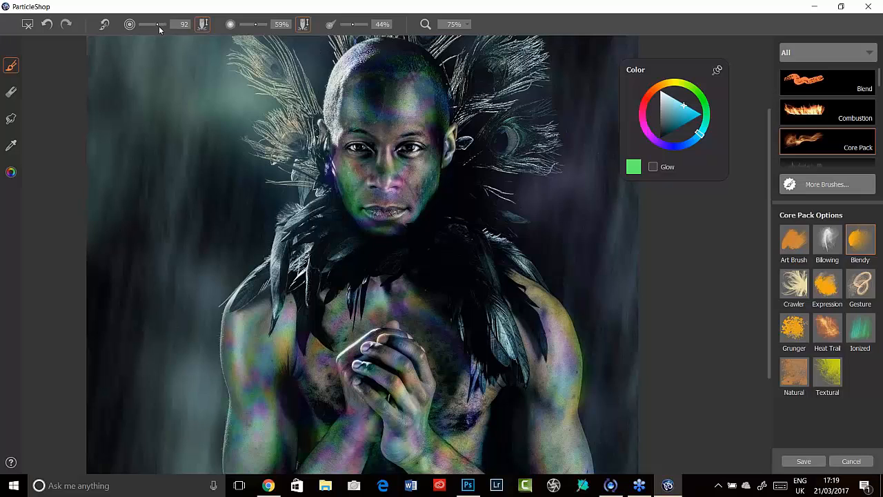
left_click_drag(245, 25, 265, 24)
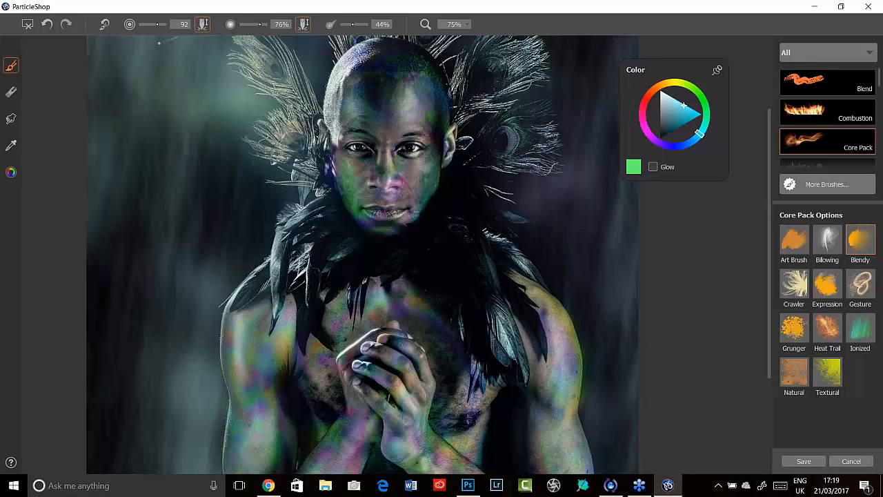
left_click_drag(179, 25, 145, 25)
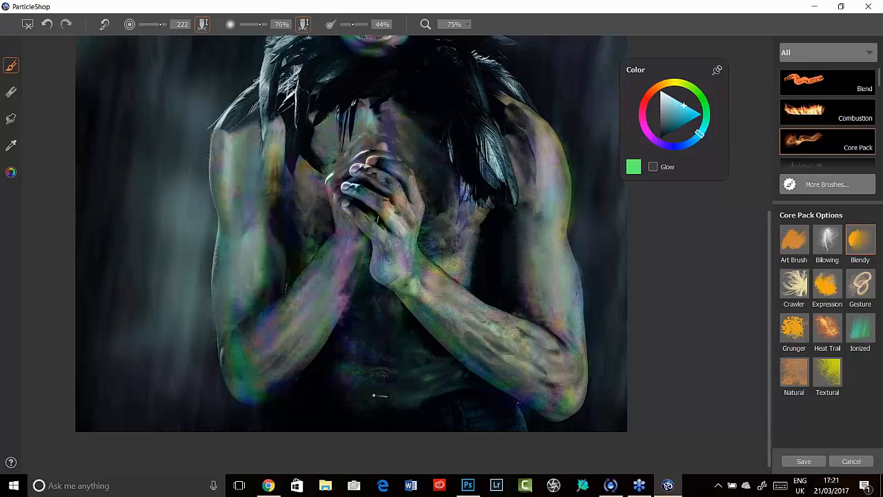
Paint soft white billowing smoke across the dark background beside the left shoulder.
left_click(472, 242)
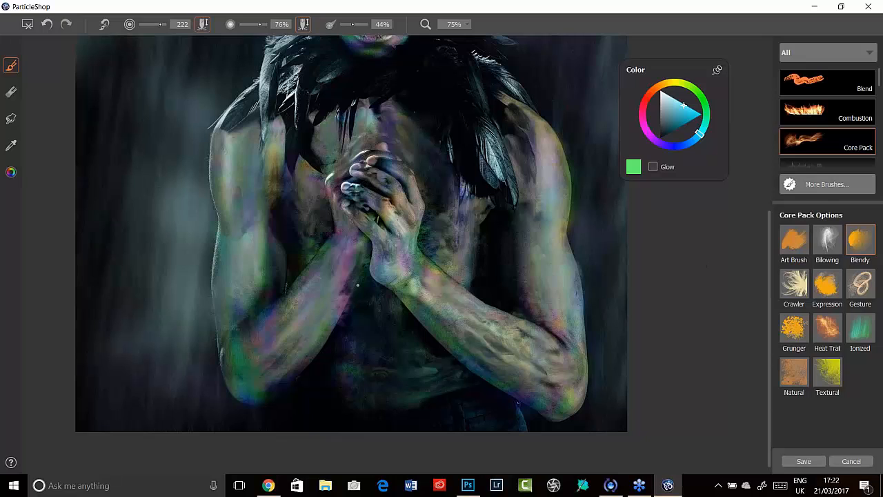
Touch up the strokes, then save only the brushstrokes back to Photoshop as a new ParticleShop layer.
left_click(11, 91)
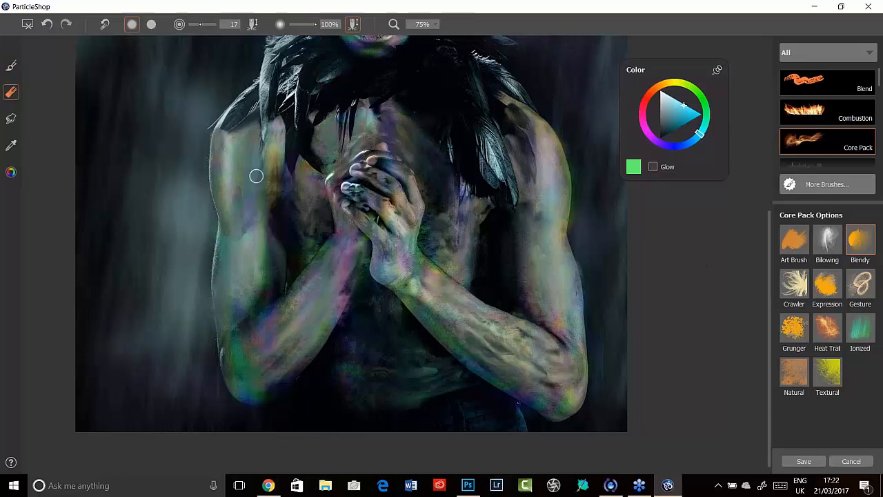
mouse_move(371, 213)
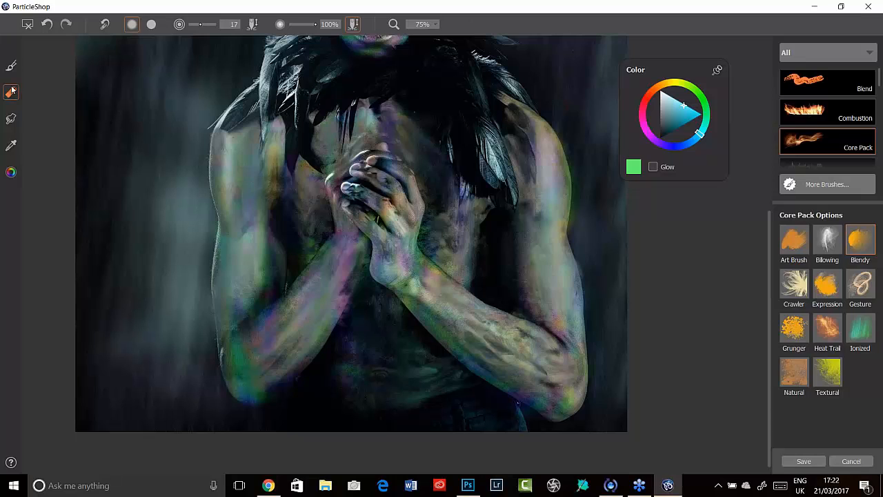
left_click(11, 65)
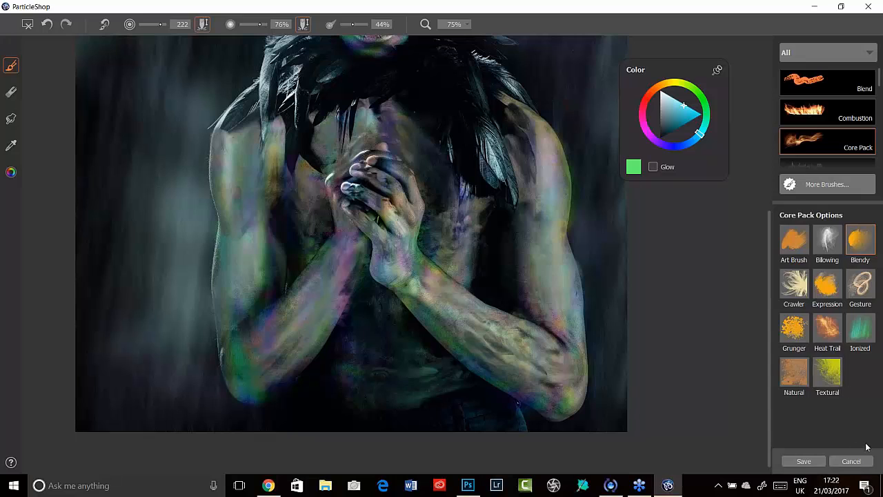
left_click(803, 461)
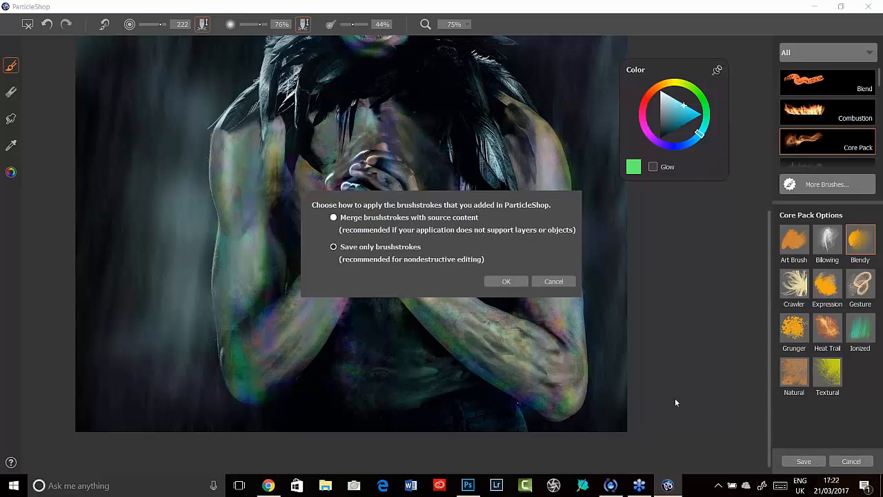
left_click(334, 247)
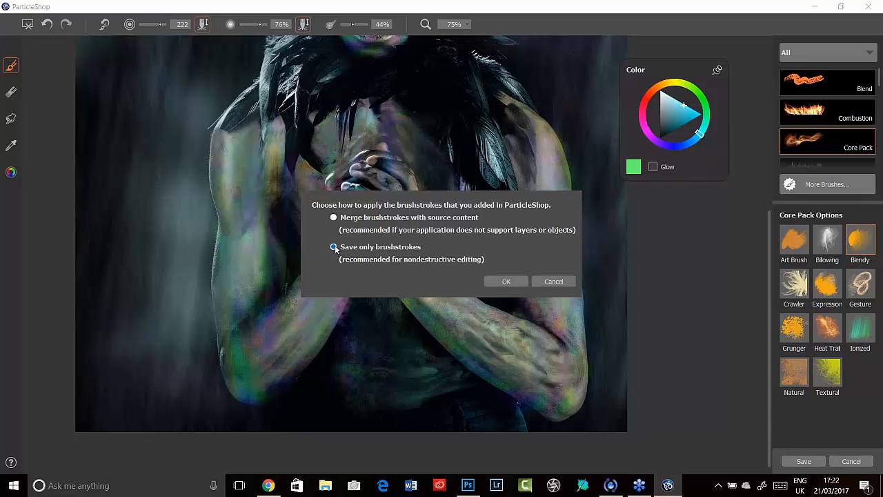
left_click(505, 281)
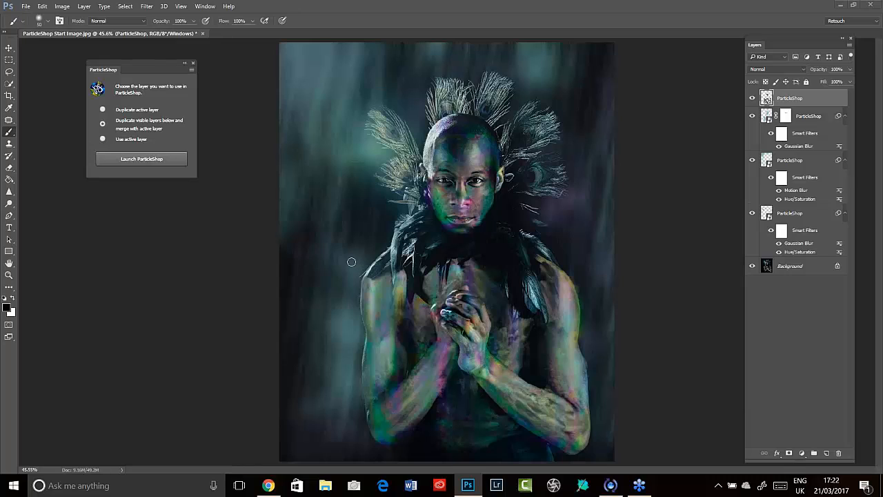
mouse_move(246, 383)
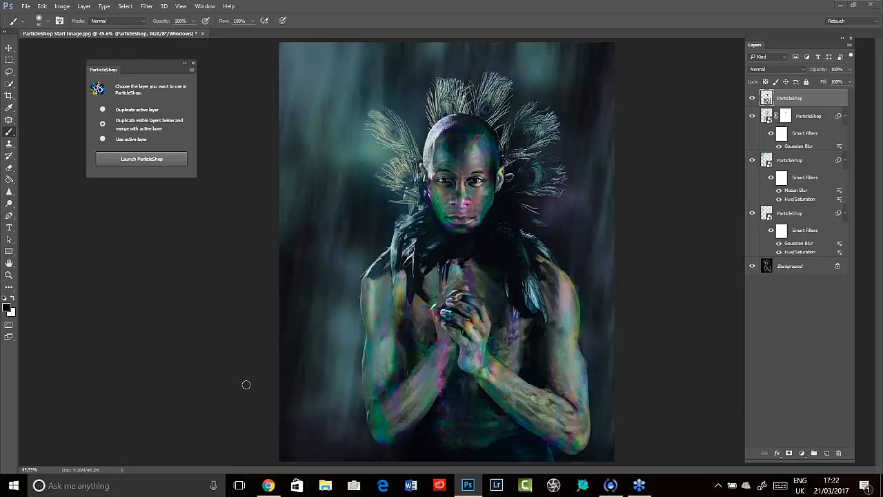
mouse_move(256, 360)
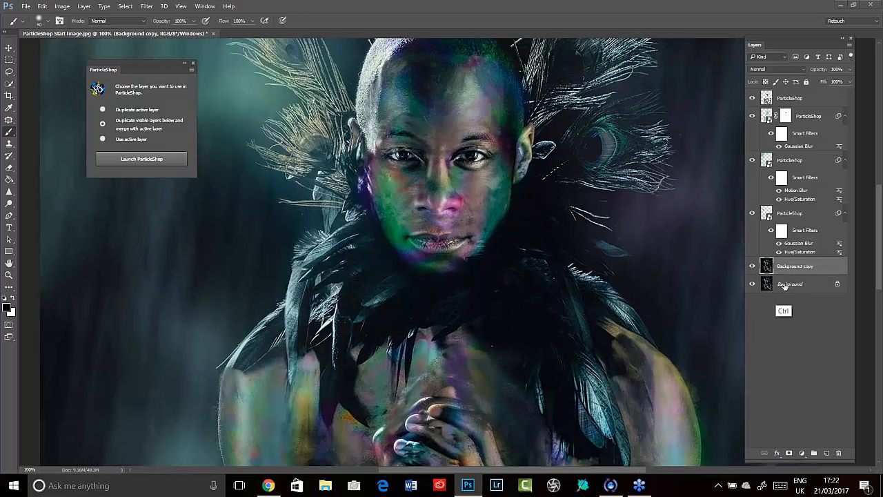
Show and hide the Background copy atop the stack, then target the ParticleShop brushstroke layer.
left_click(790, 97)
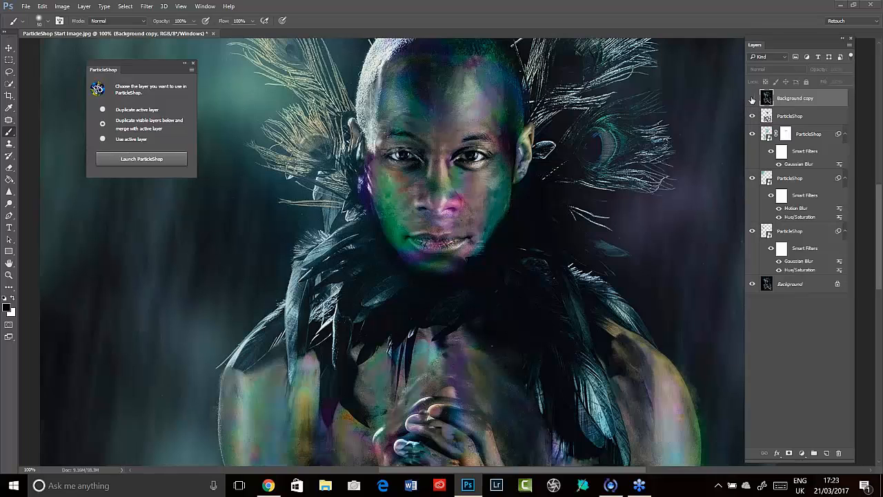
left_click(752, 98)
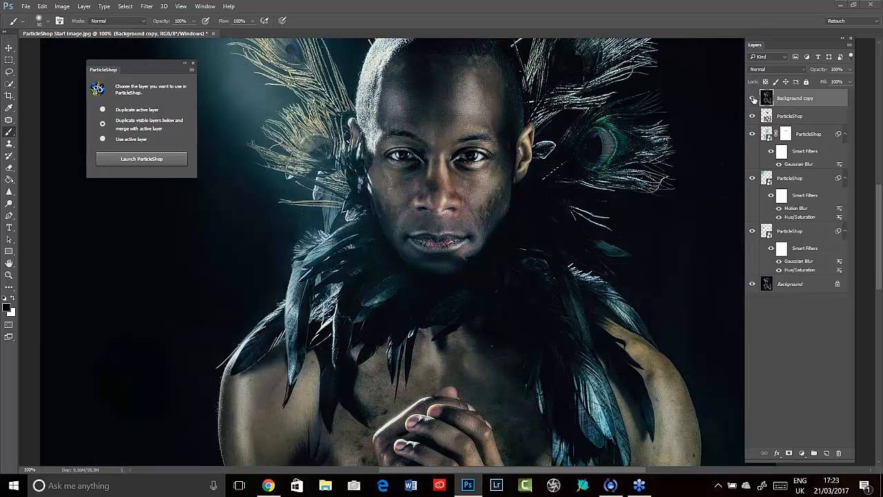
left_click(753, 97)
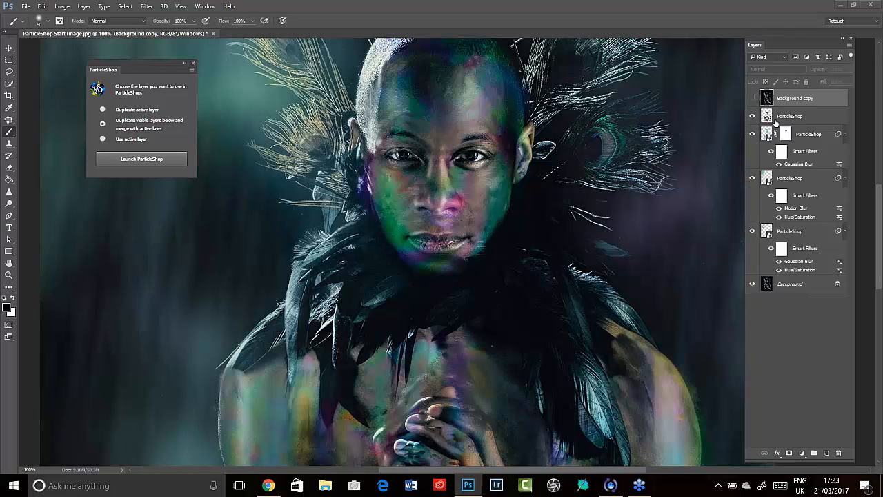
left_click(790, 116)
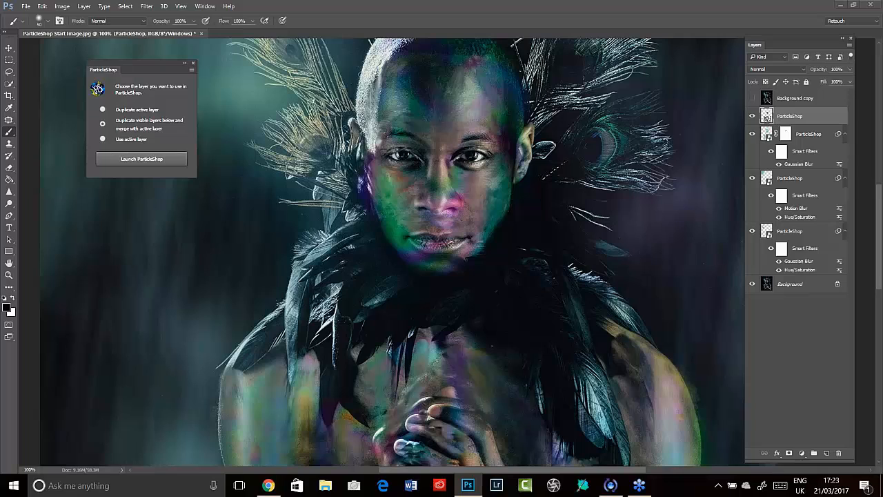
mouse_move(311, 298)
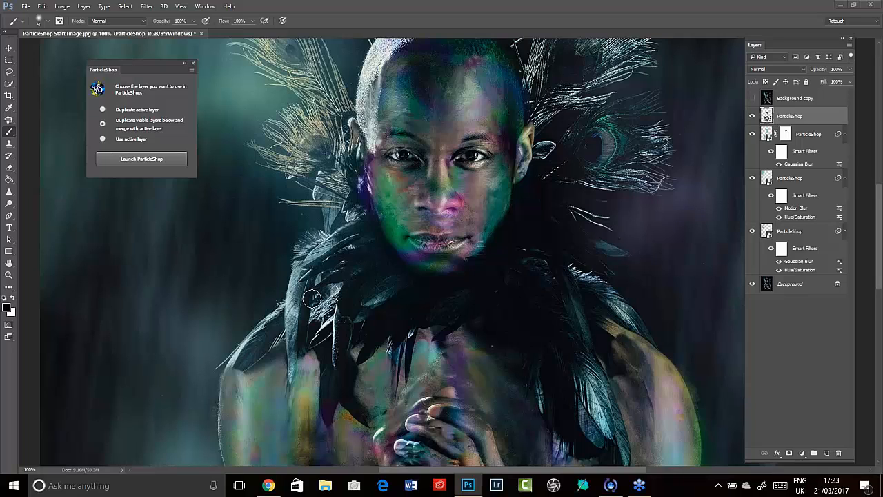
mouse_move(356, 309)
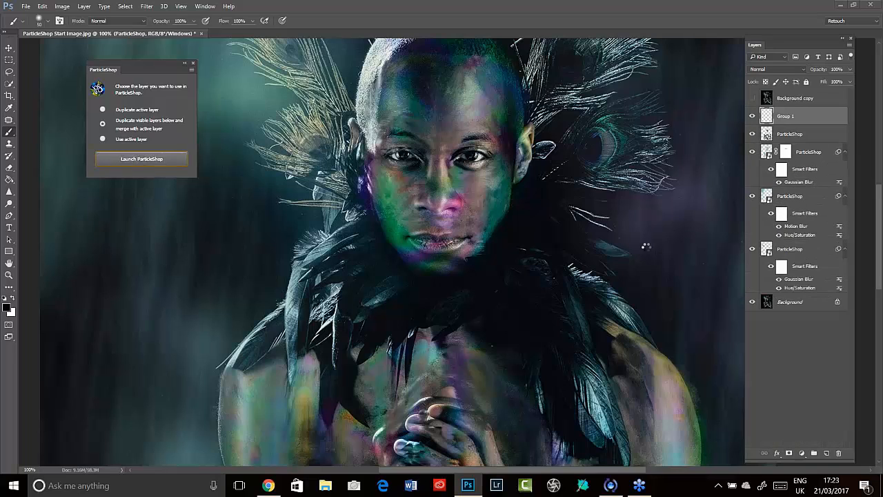
mouse_move(687, 338)
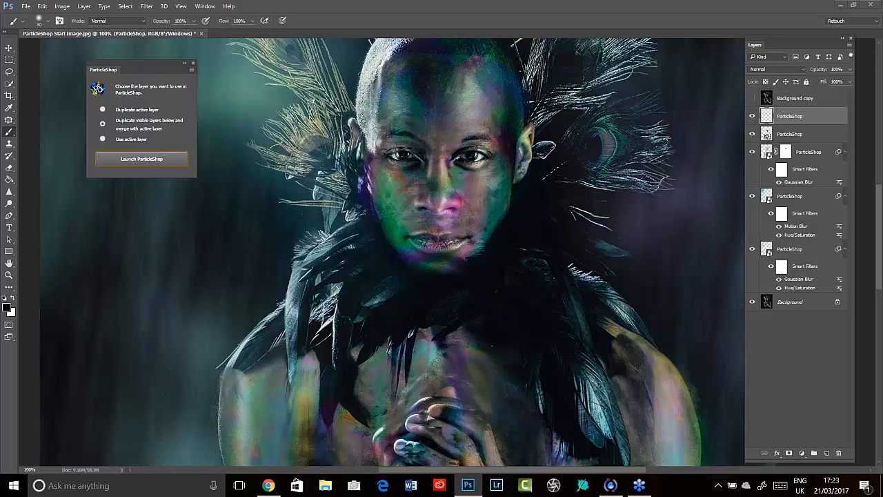
mouse_move(665, 199)
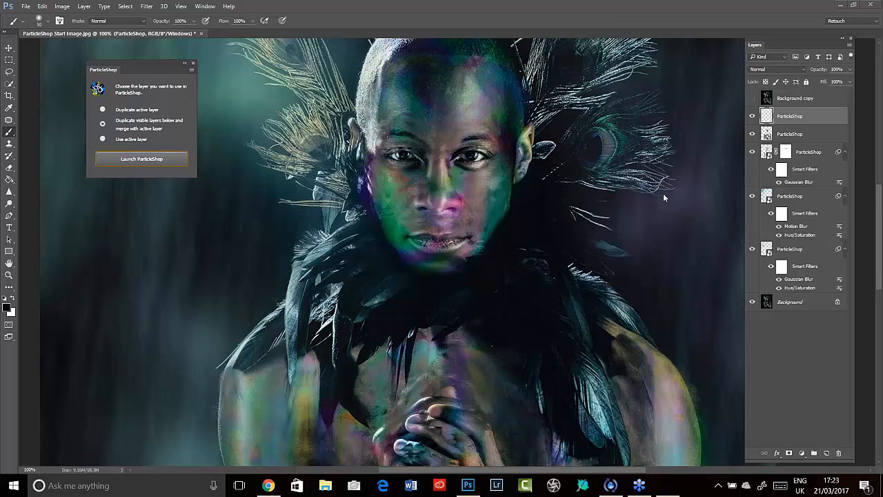
Reopen the layer in ParticleShop with the Blend pack at 100% view, undoing two unwanted blending strokes.
left_click(141, 159)
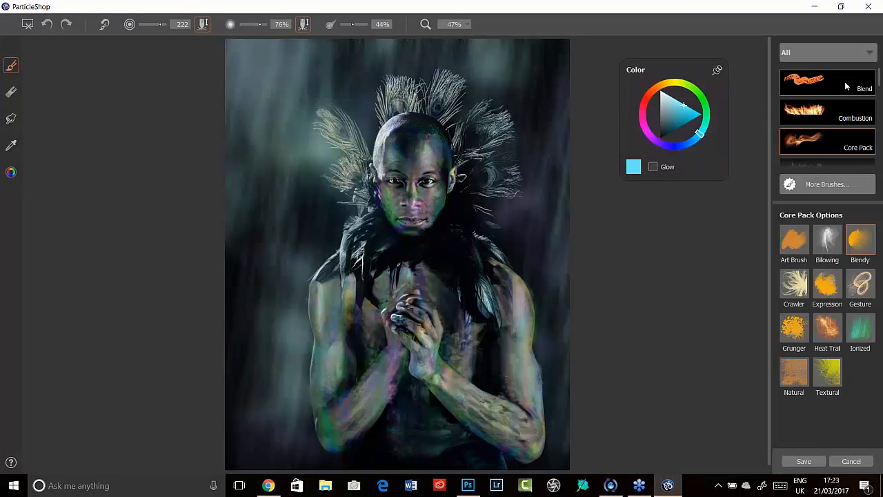
left_click(826, 82)
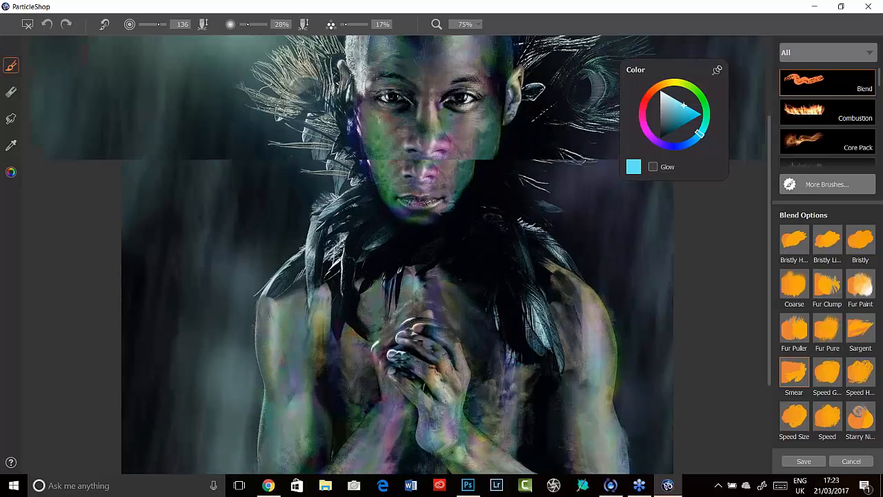
left_click(466, 25)
type("100")
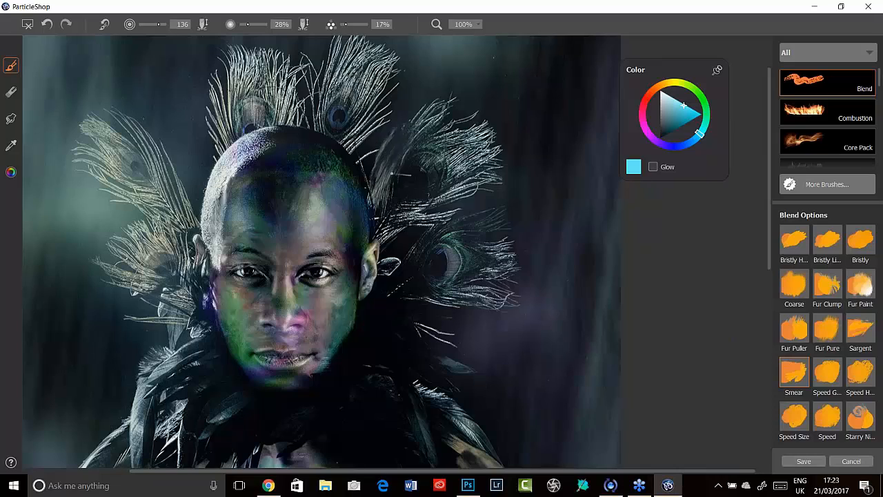
mouse_move(152, 29)
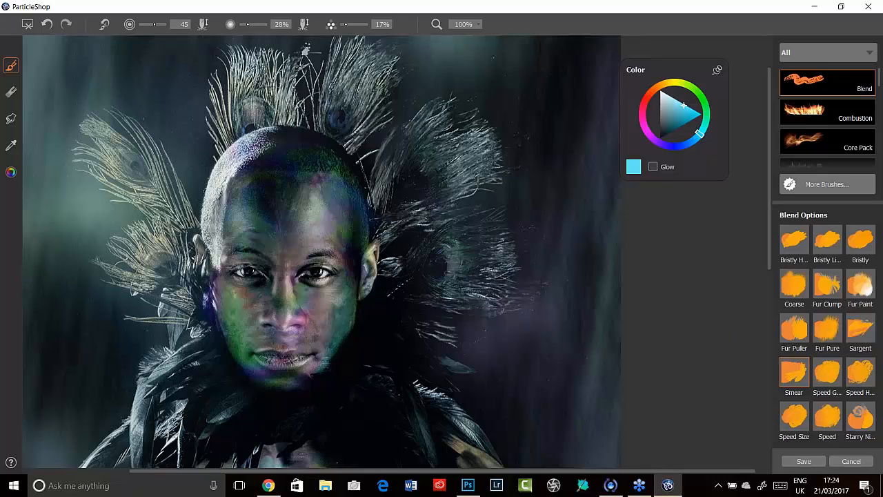
left_click(47, 25)
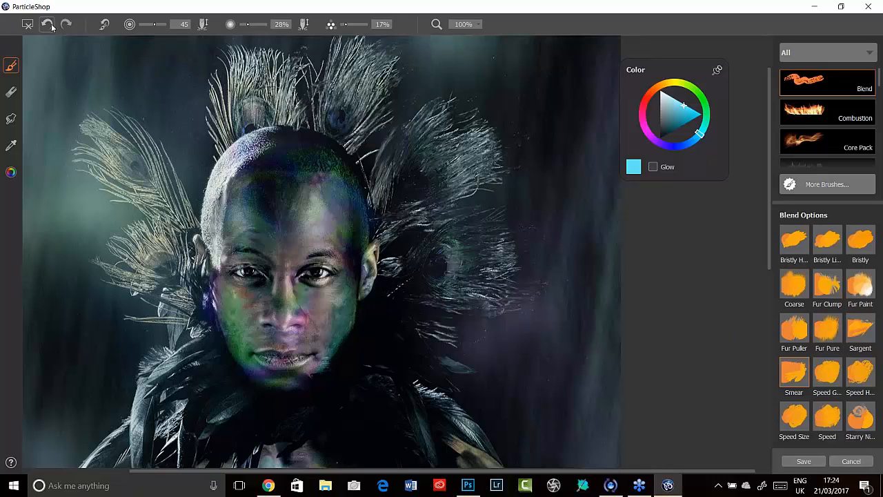
left_click(47, 25)
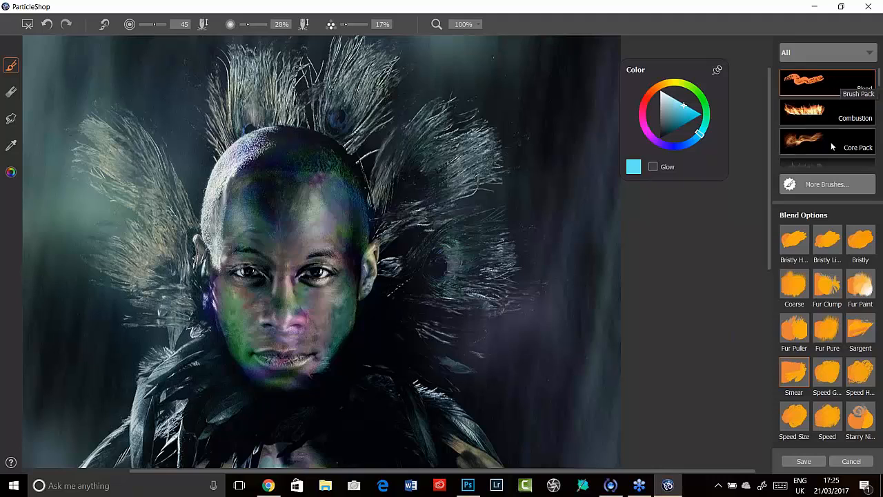
left_click(826, 141)
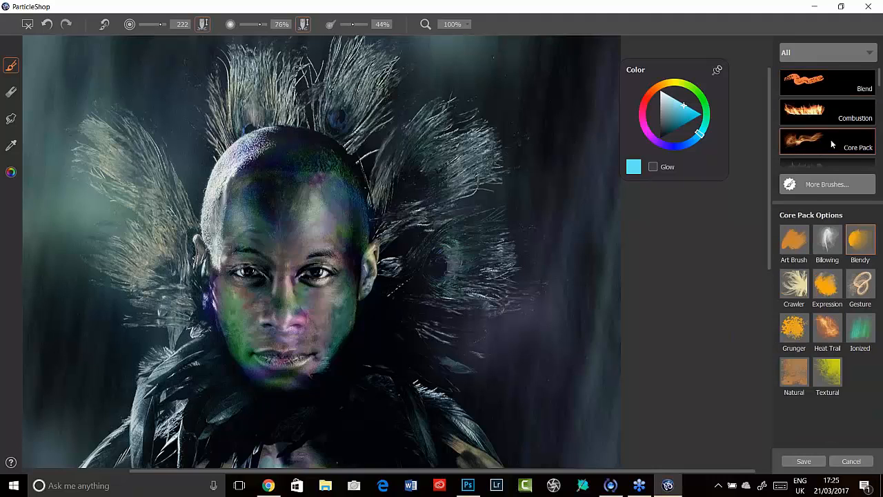
mouse_move(873, 347)
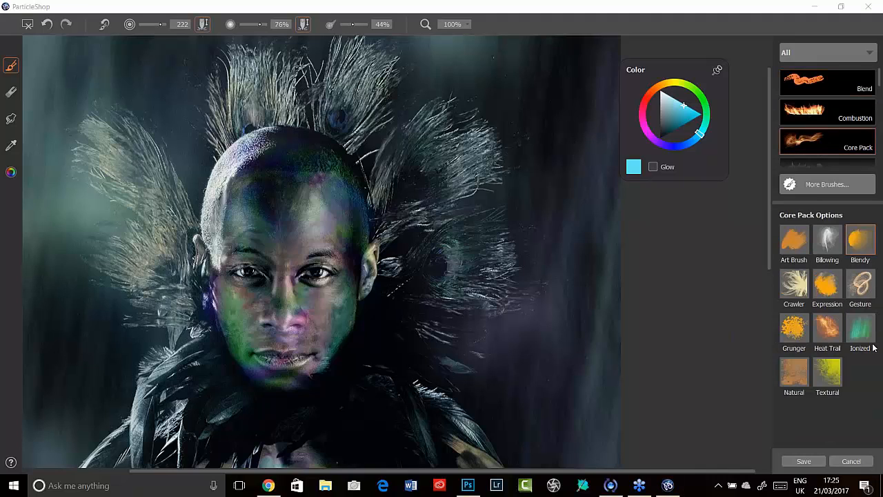
mouse_move(853, 400)
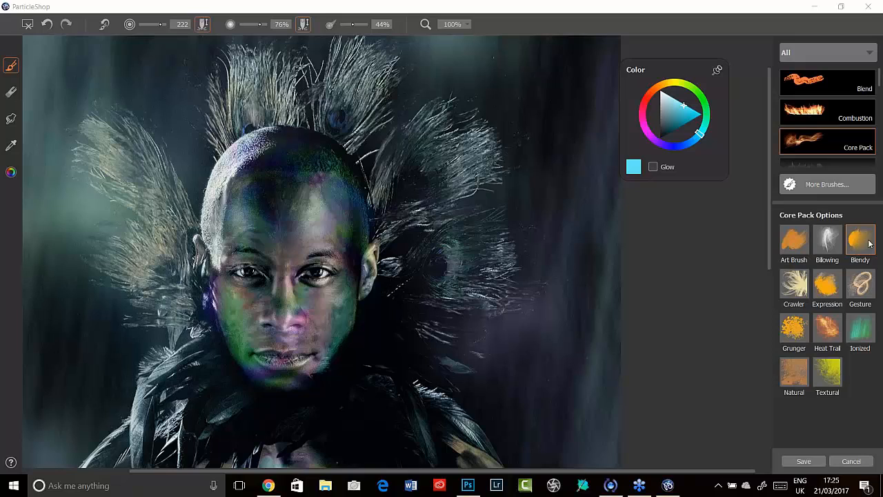
mouse_move(877, 390)
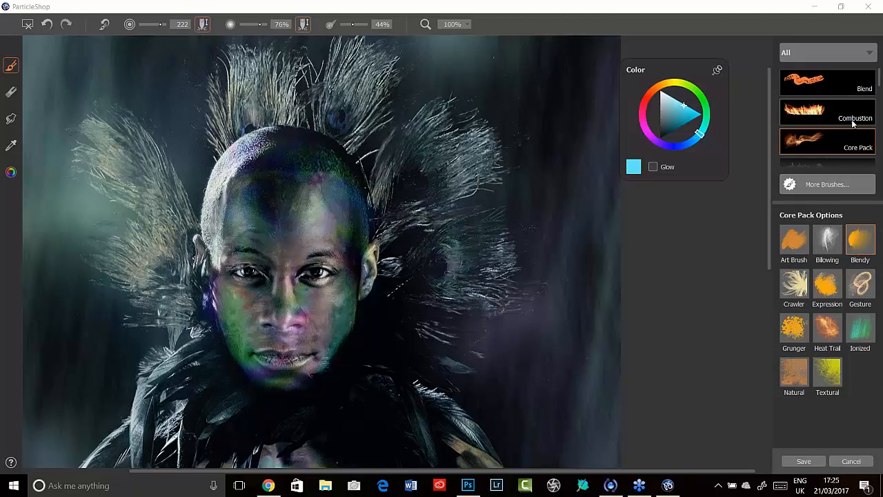
left_click(828, 81)
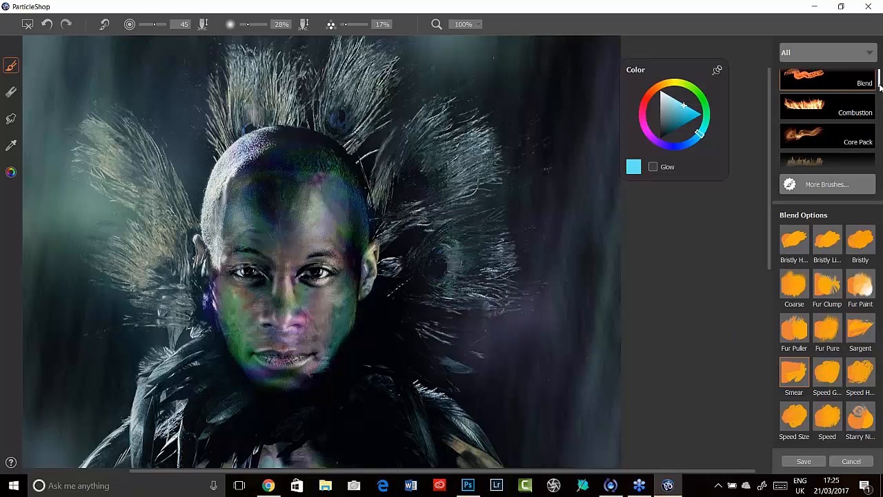
Make the Graphic Impact brush collection active in the brush library.
scroll("down", 3)
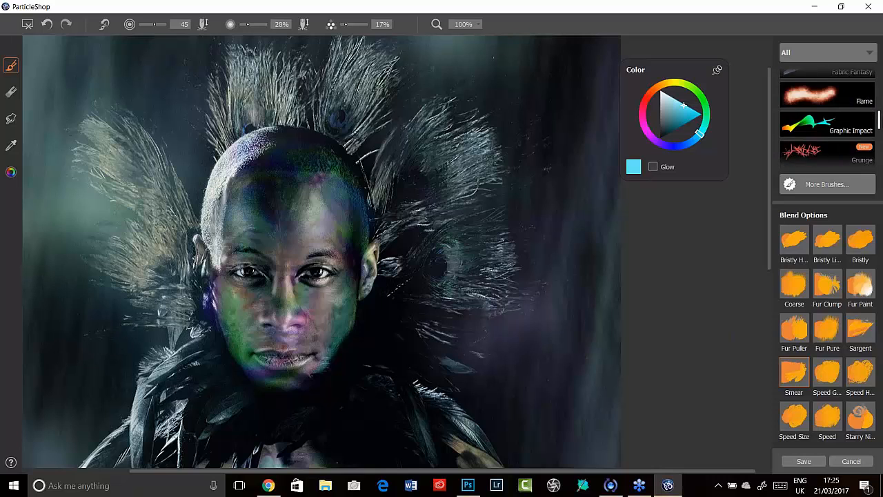
scroll("up", 3)
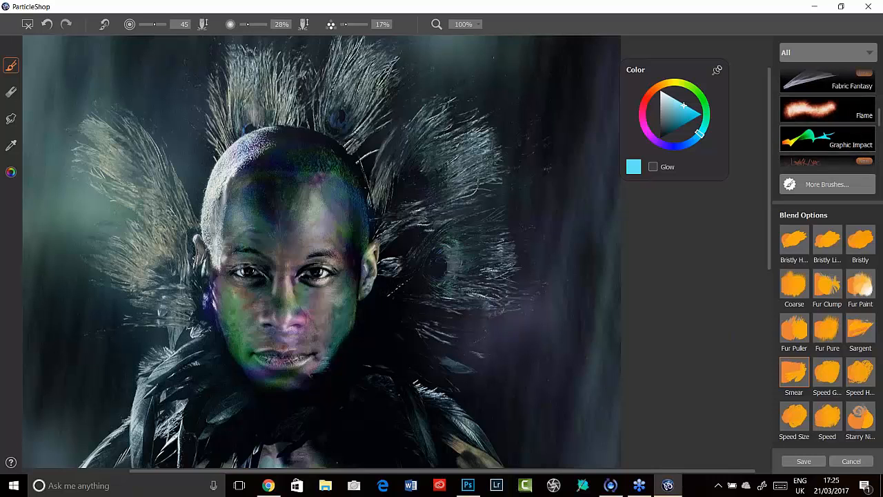
left_click(828, 138)
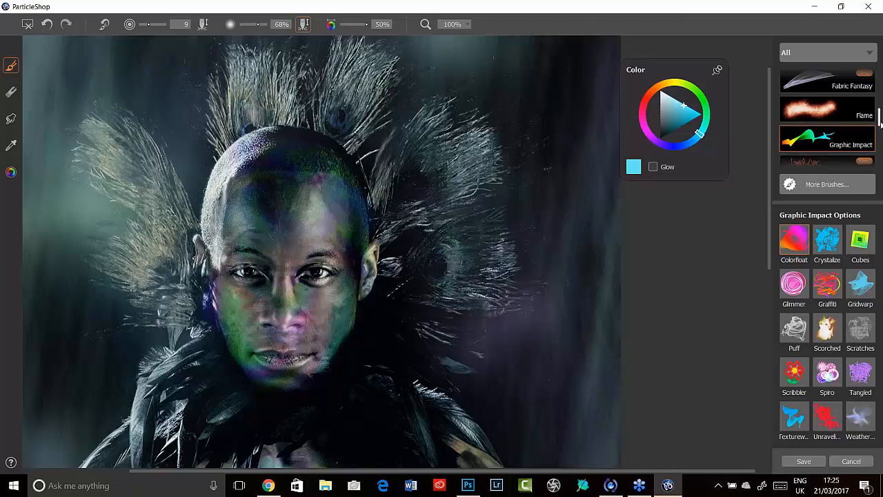
scroll("down", 3)
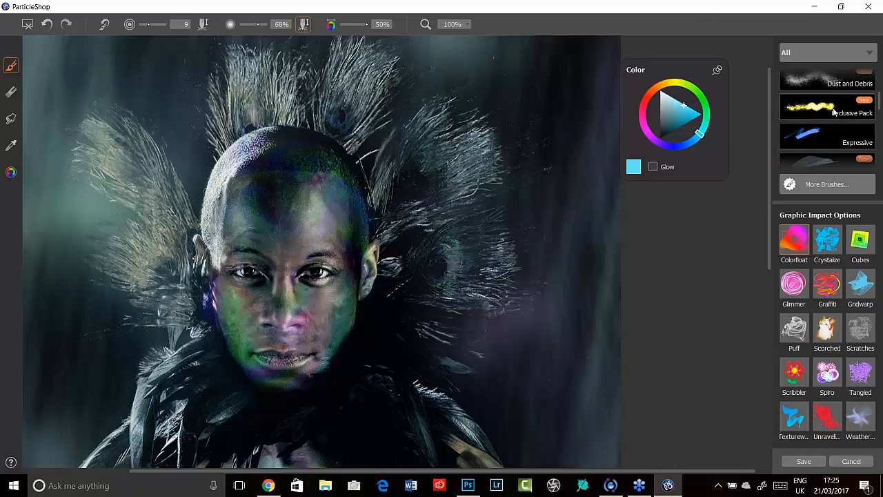
Activate the Exclusive Pack collection and scroll the brush library toward the Blend pack.
left_click(828, 108)
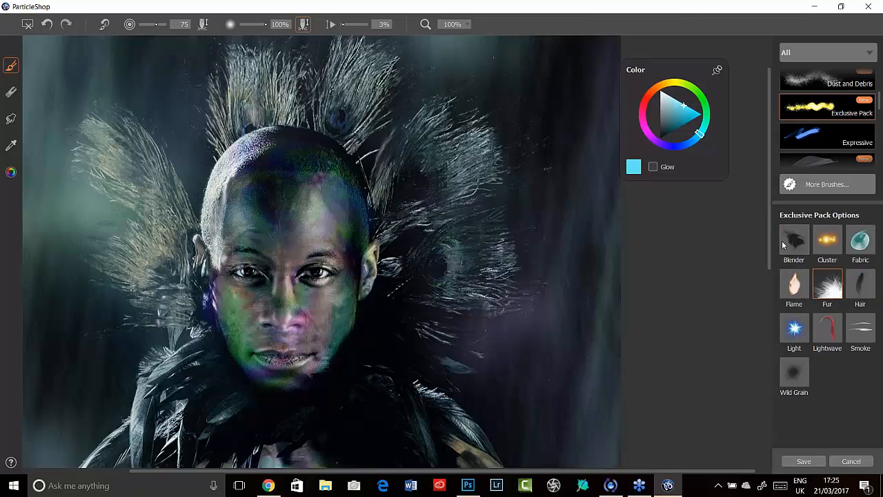
mouse_move(828, 240)
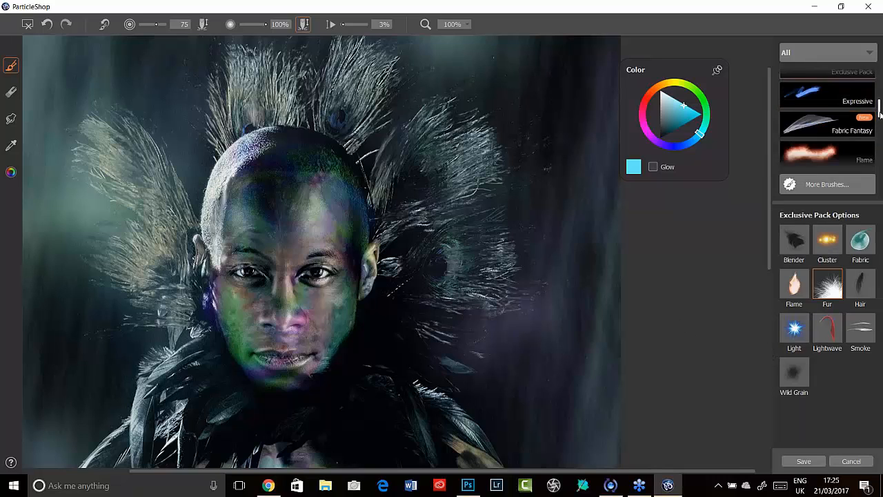
scroll("up", 3)
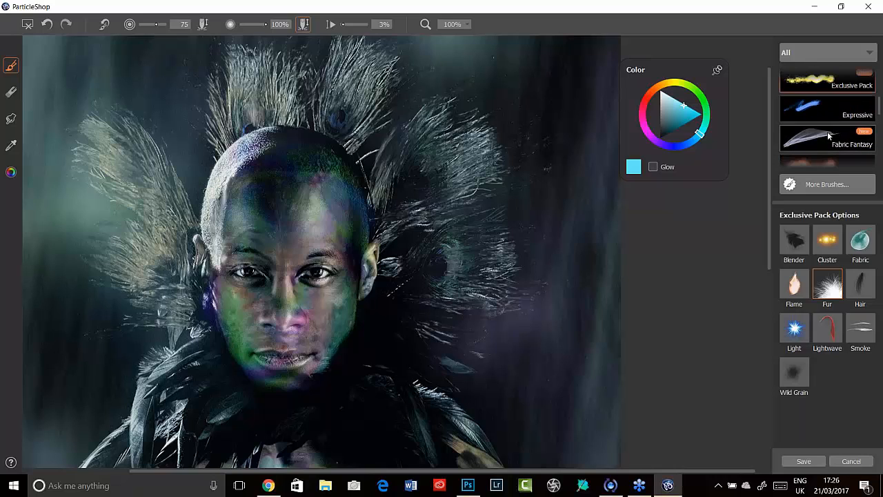
mouse_move(825, 157)
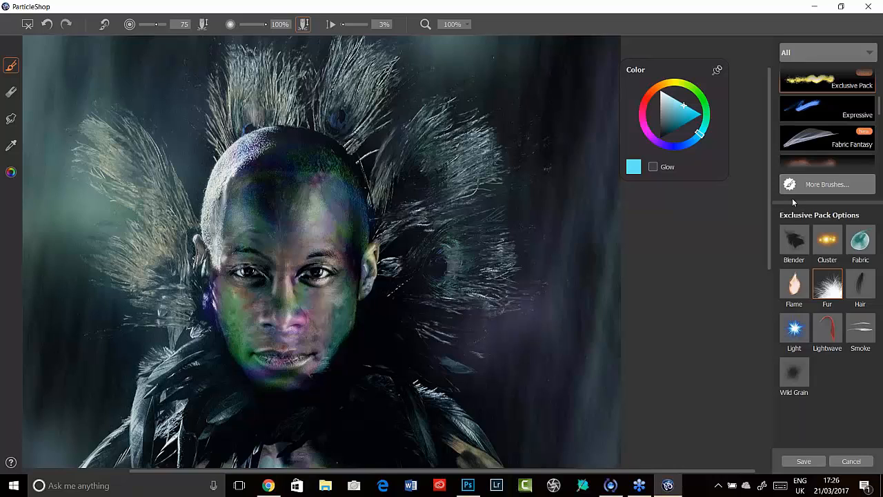
mouse_move(669, 285)
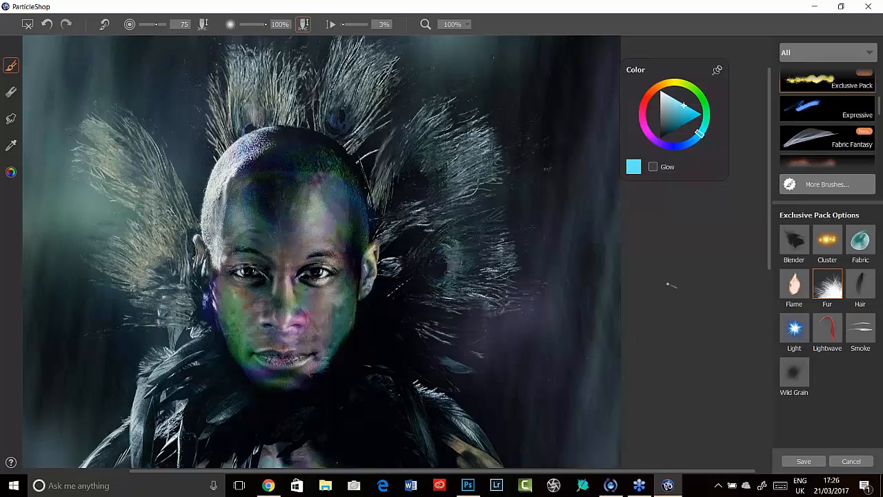
mouse_move(510, 364)
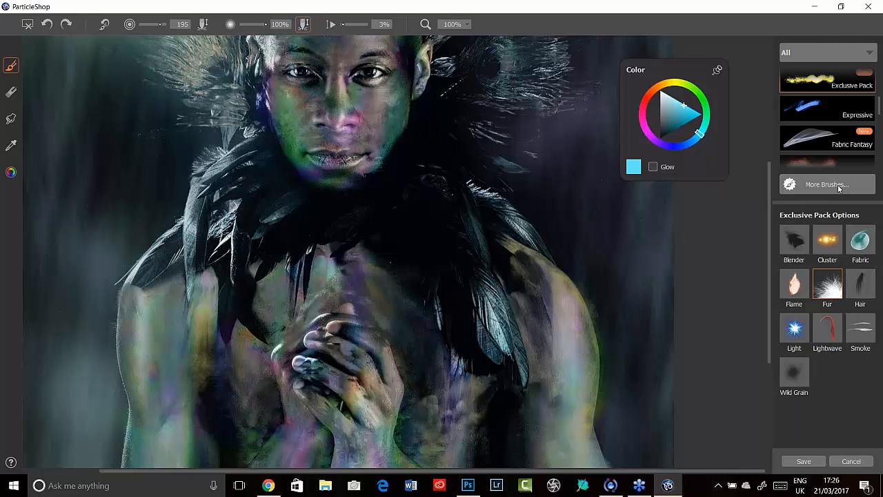
scroll("down", 3)
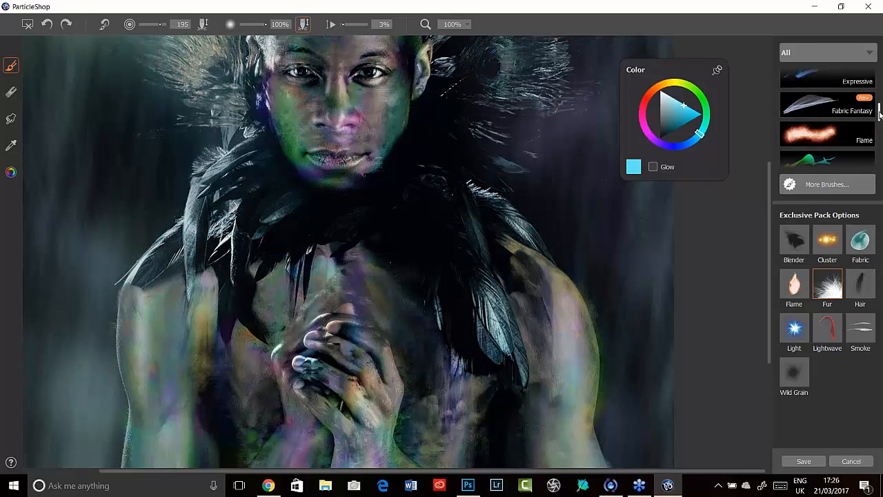
scroll("down", 3)
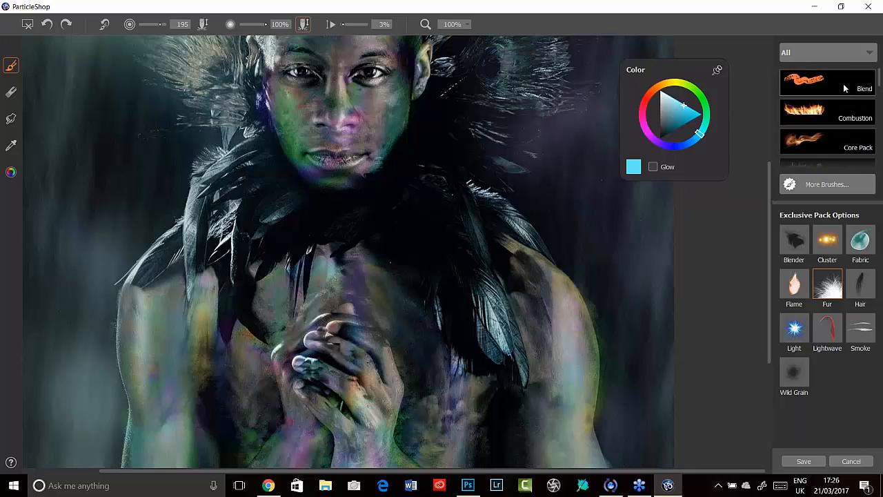
Make the Blend brush collection active again for streaking colour over the shoulders and chest.
left_click(828, 81)
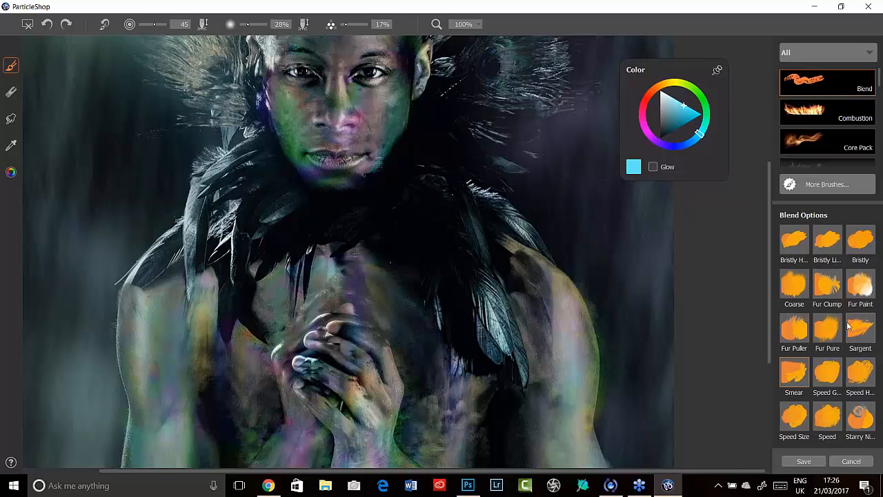
mouse_move(781, 370)
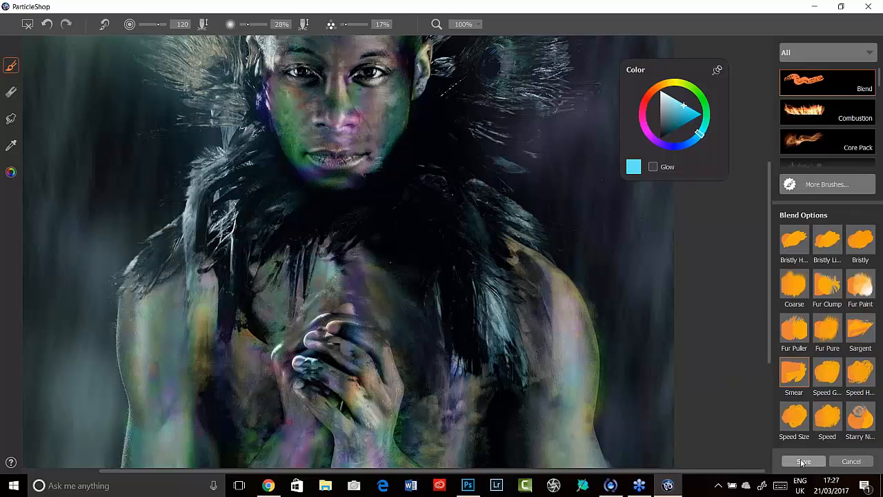
Save the blended shoulder and chest strokes as brushstrokes only onto a new Photoshop layer.
left_click(803, 460)
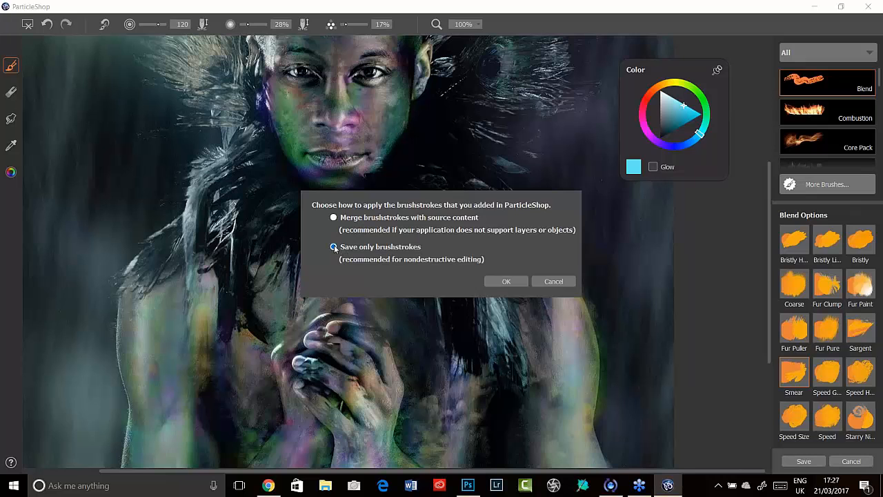
left_click(505, 282)
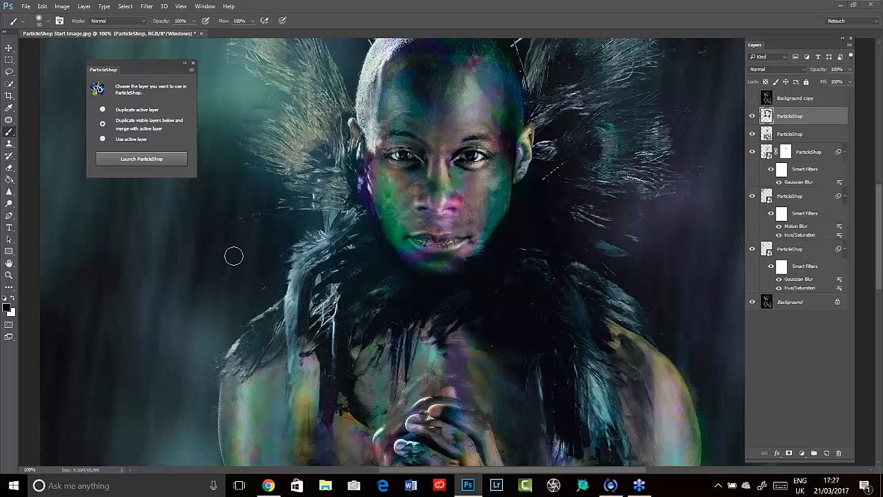
mouse_move(232, 251)
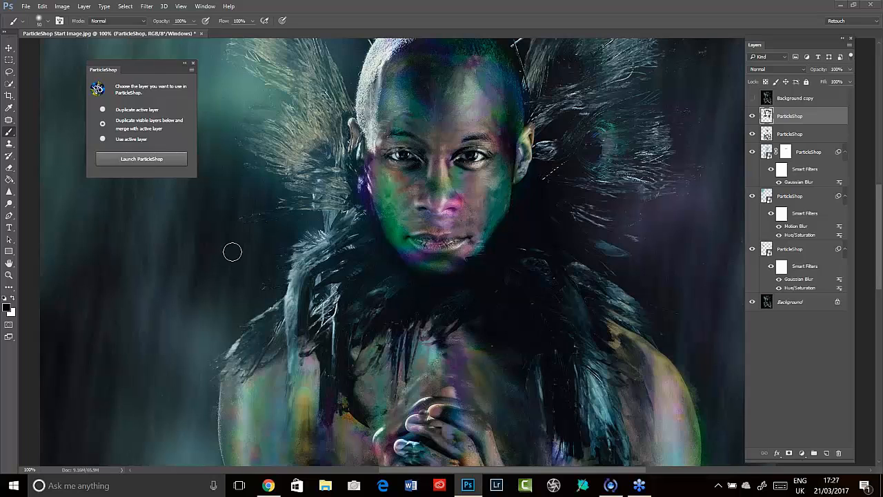
mouse_move(234, 248)
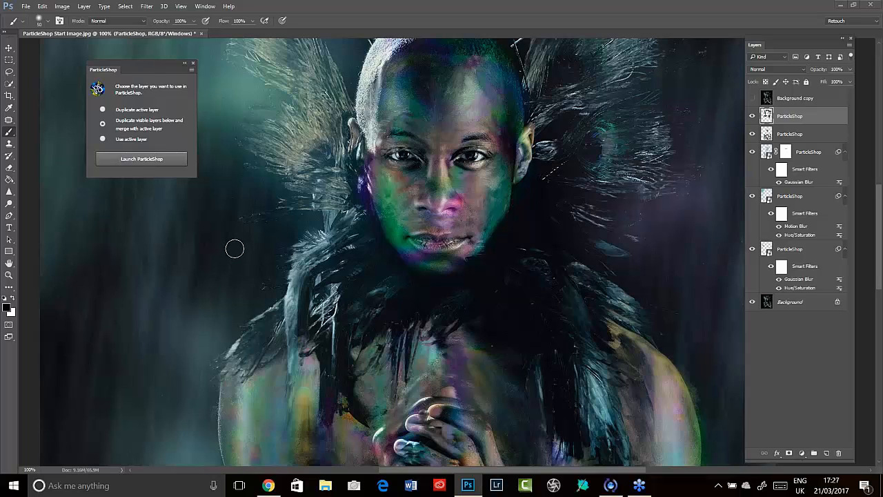
mouse_move(289, 258)
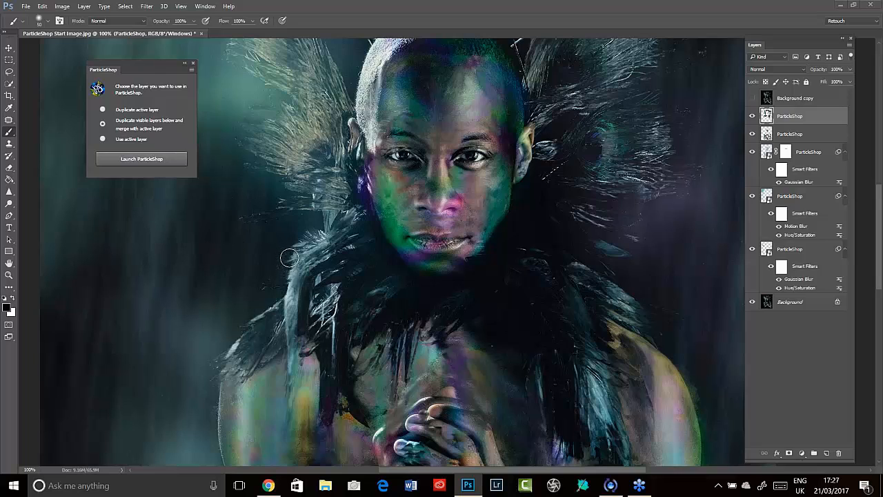
mouse_move(293, 243)
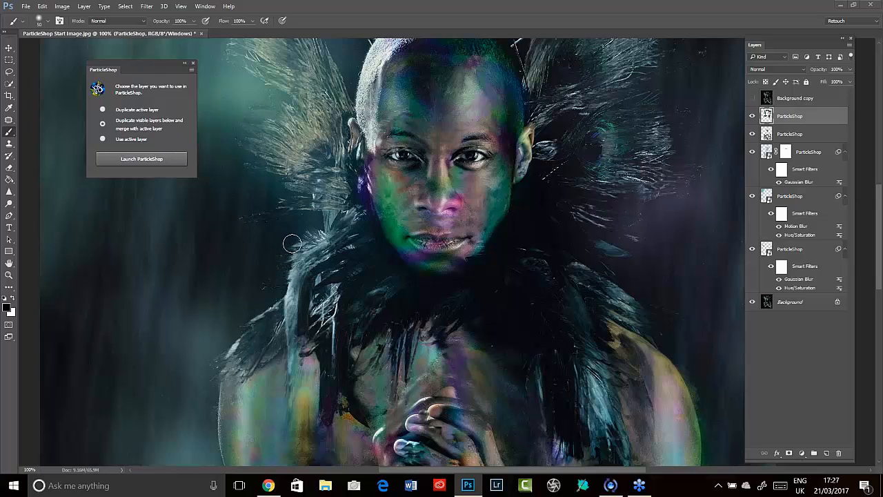
mouse_move(283, 218)
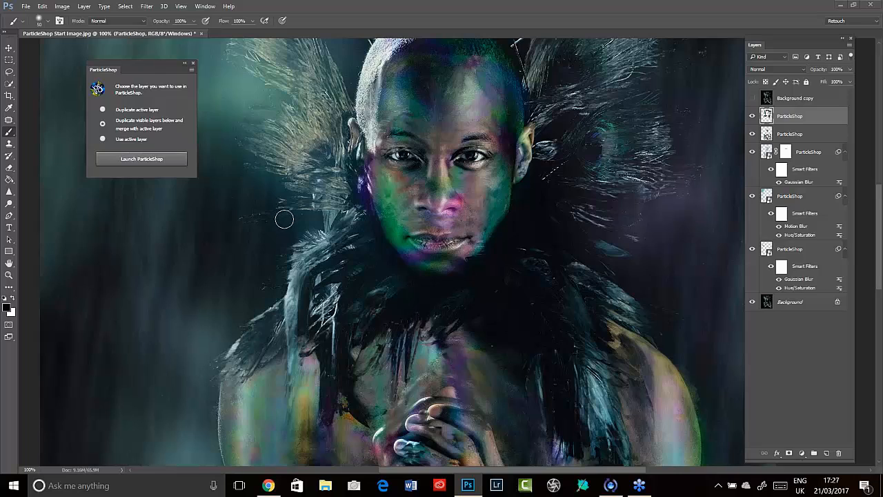
mouse_move(278, 212)
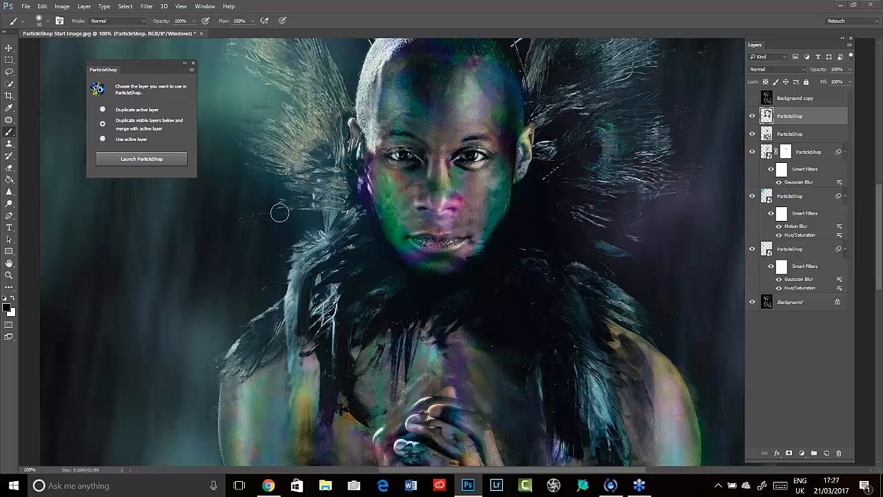
mouse_move(284, 189)
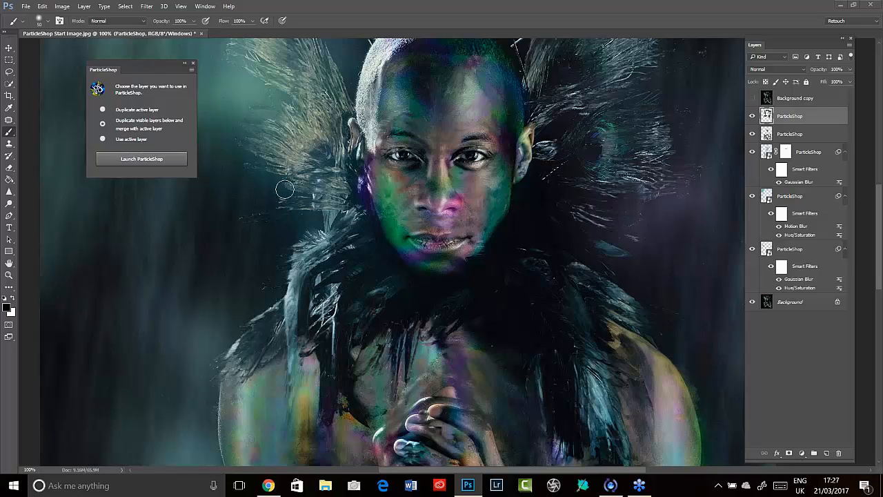
mouse_move(282, 198)
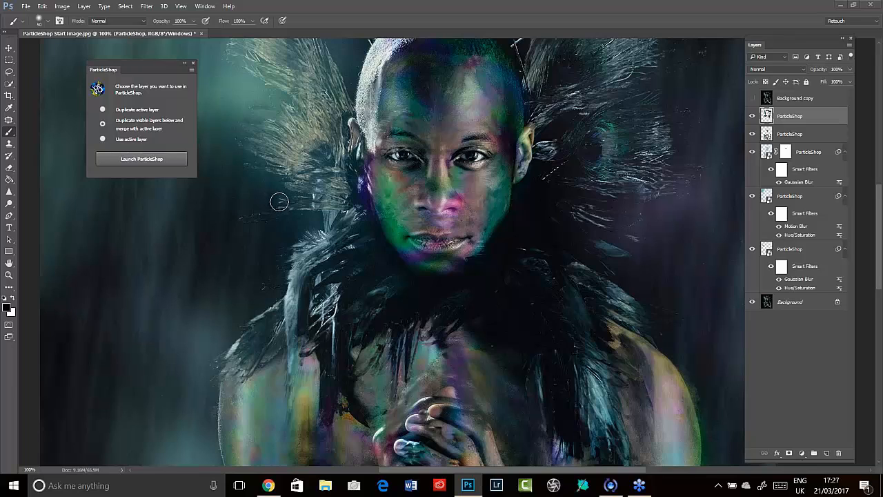
mouse_move(281, 95)
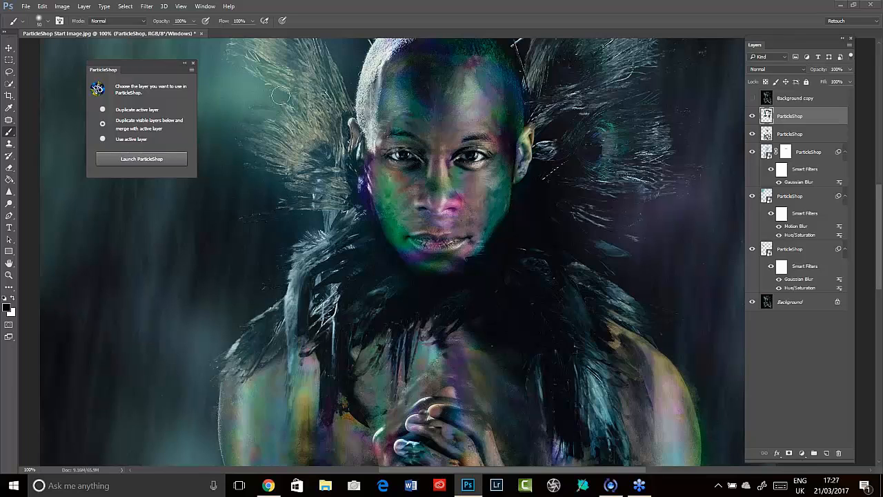
mouse_move(275, 111)
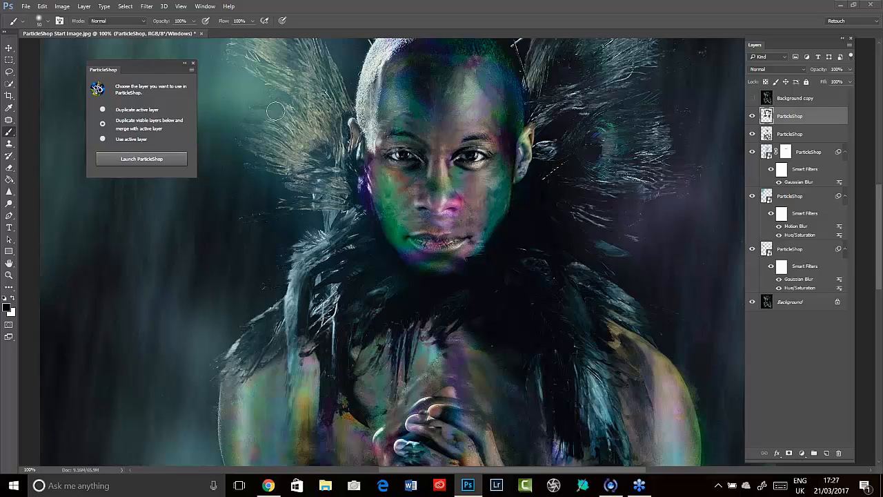
mouse_move(275, 127)
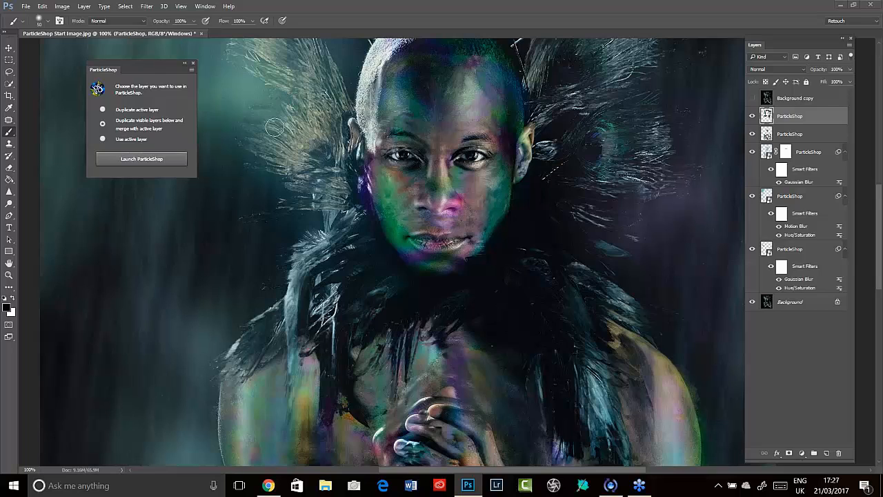
mouse_move(129, 324)
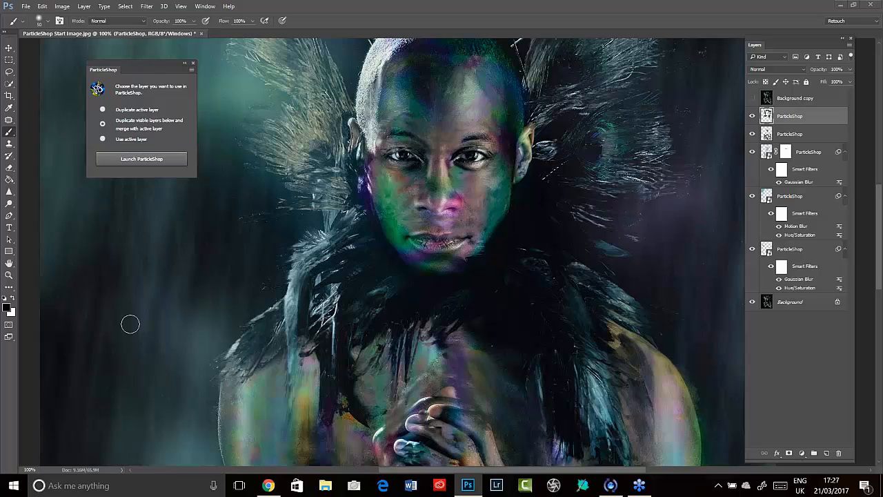
mouse_move(145, 277)
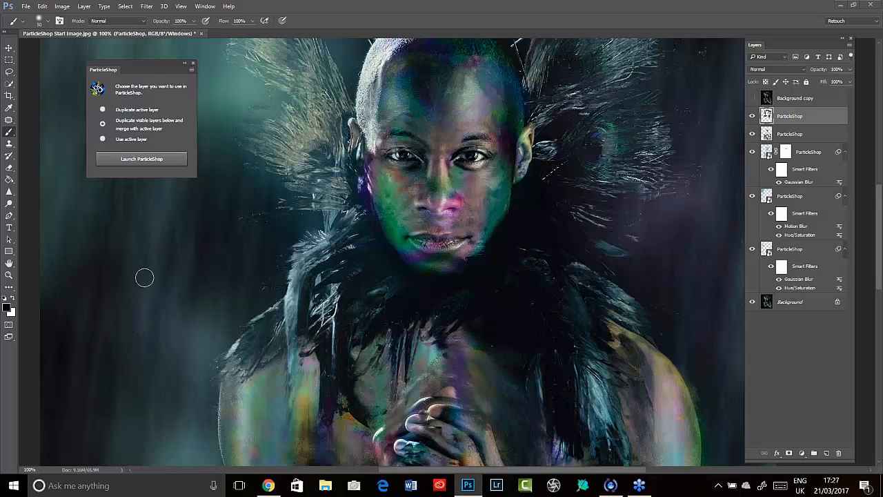
mouse_move(179, 149)
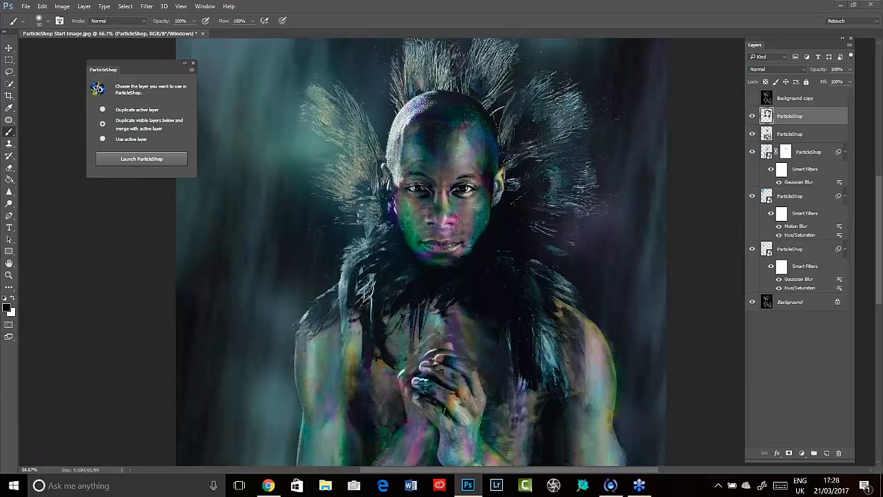
mouse_move(132, 269)
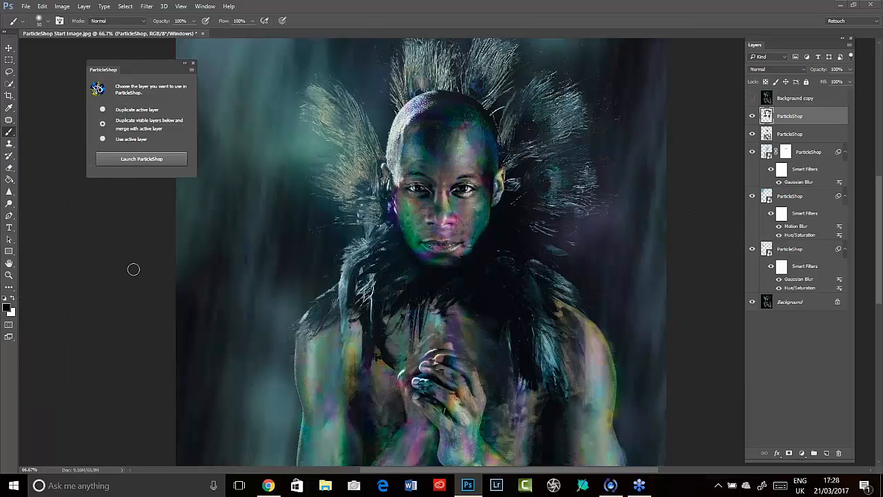
mouse_move(702, 253)
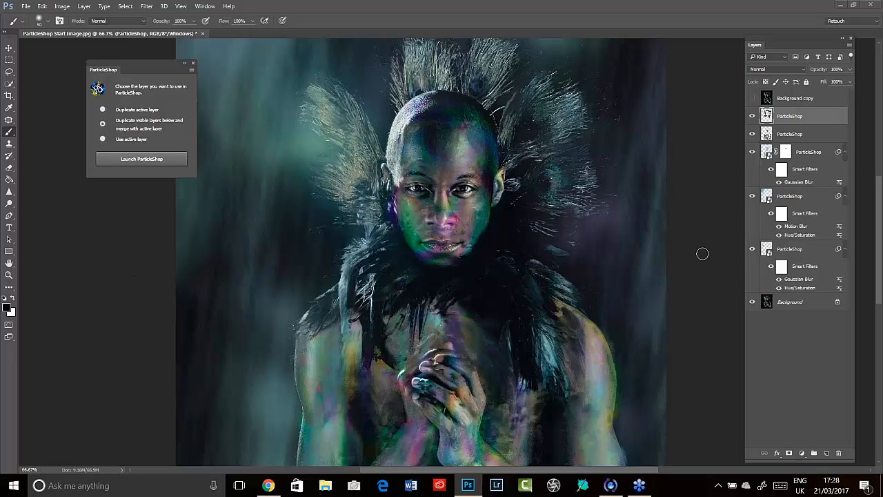
mouse_move(530, 331)
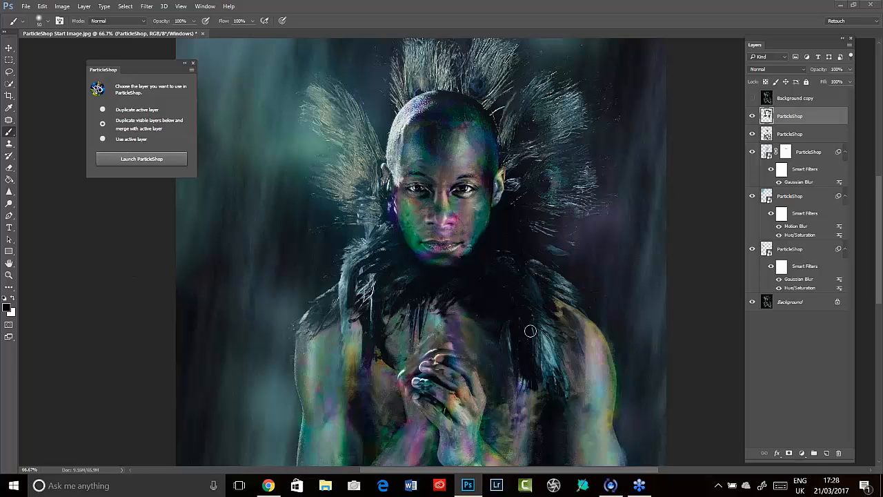
mouse_move(257, 382)
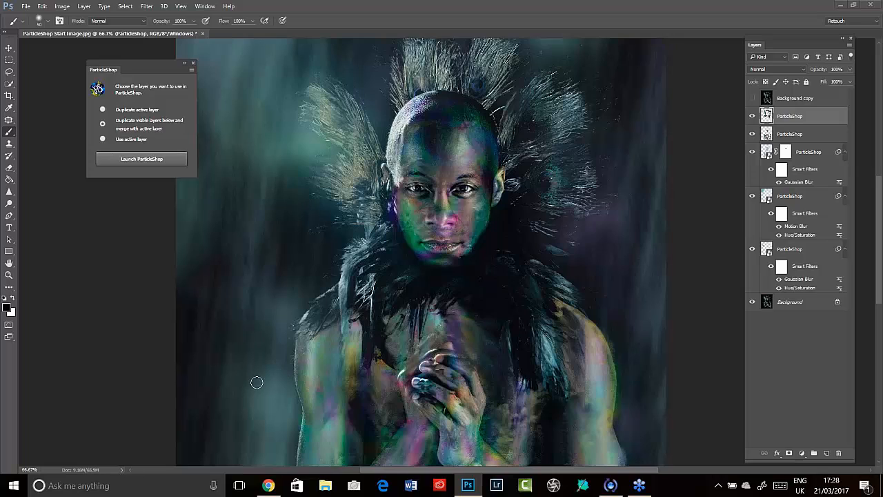
mouse_move(295, 417)
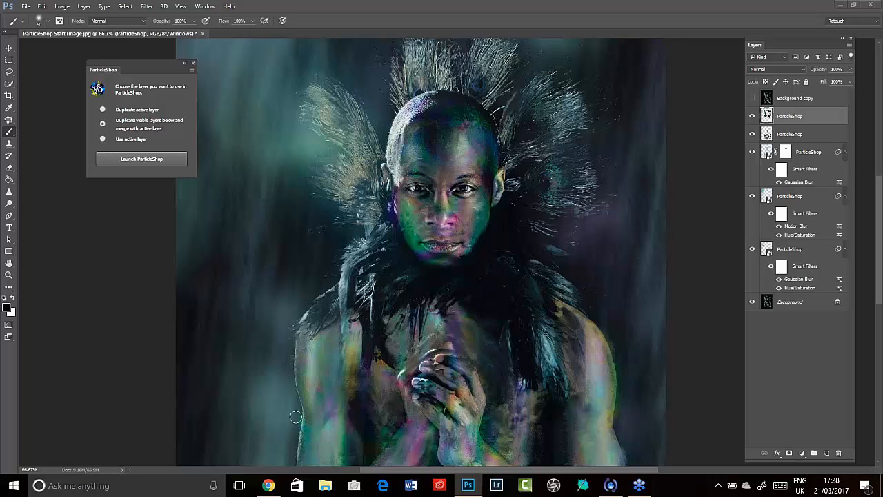
mouse_move(296, 378)
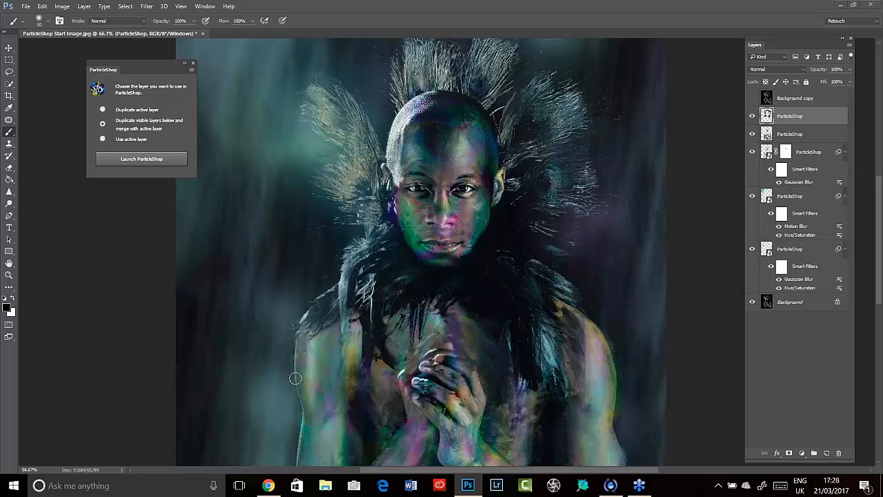
mouse_move(96, 148)
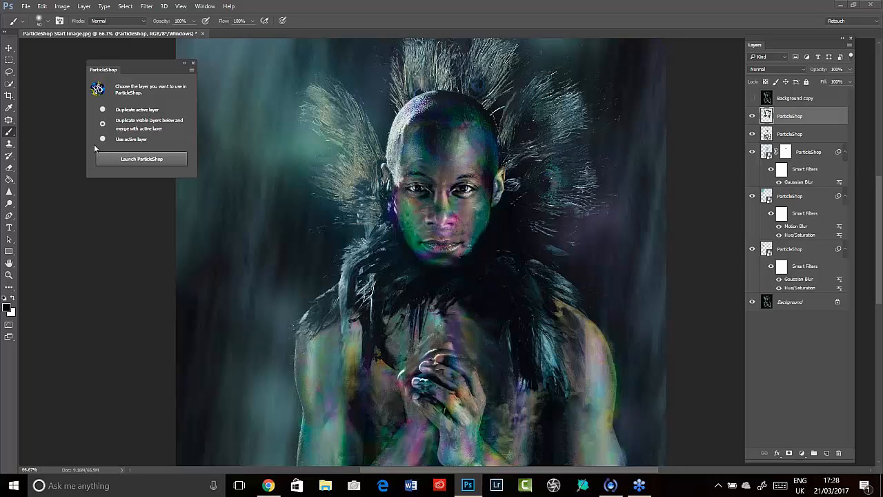
mouse_move(52, 159)
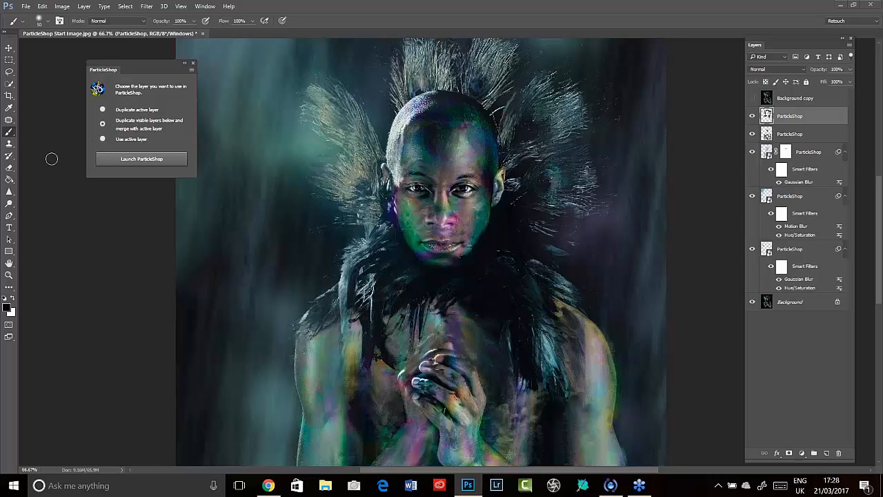
mouse_move(706, 118)
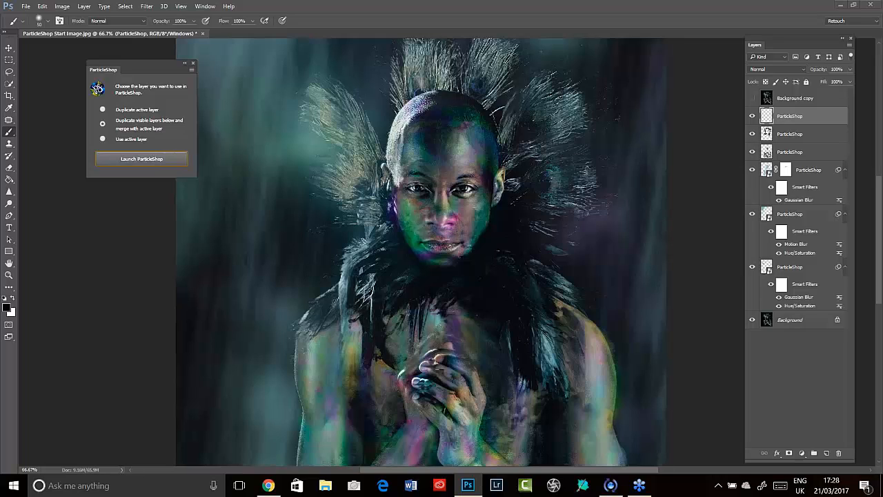
mouse_move(582, 464)
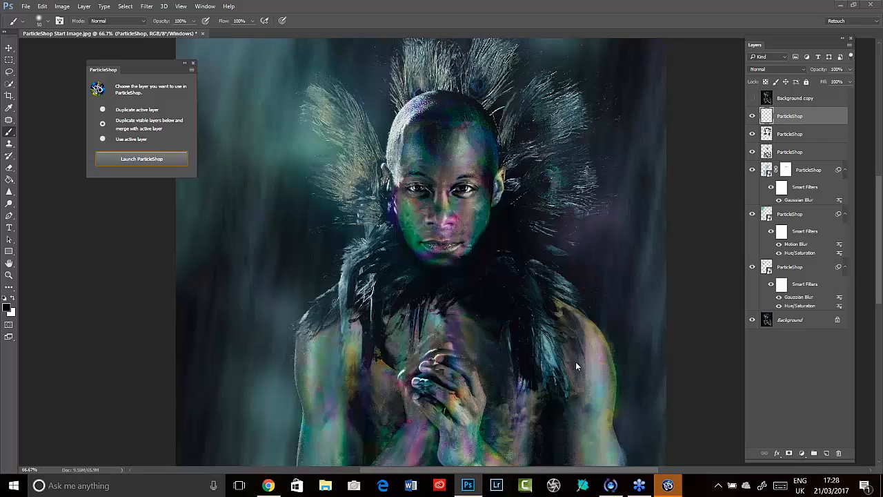
mouse_move(590, 360)
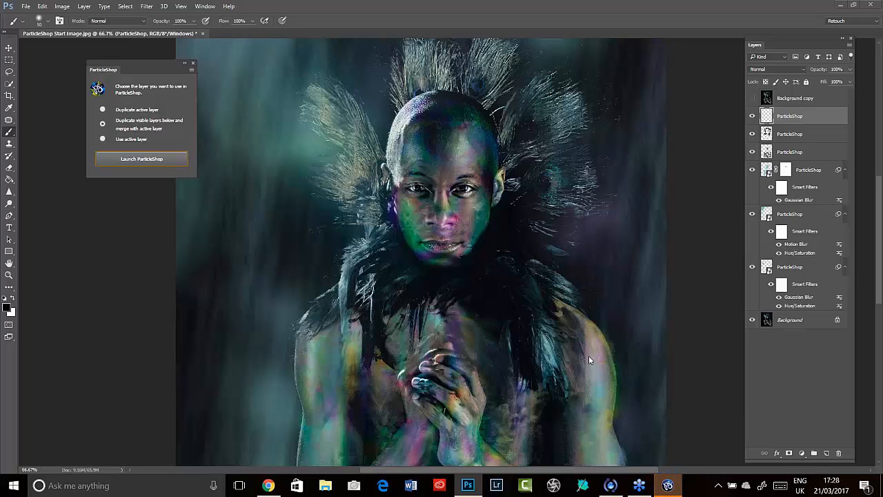
mouse_move(585, 364)
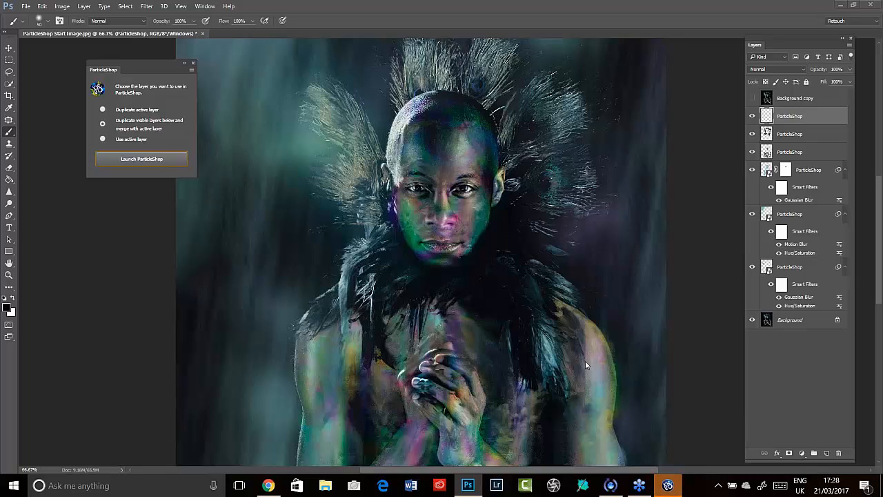
mouse_move(592, 352)
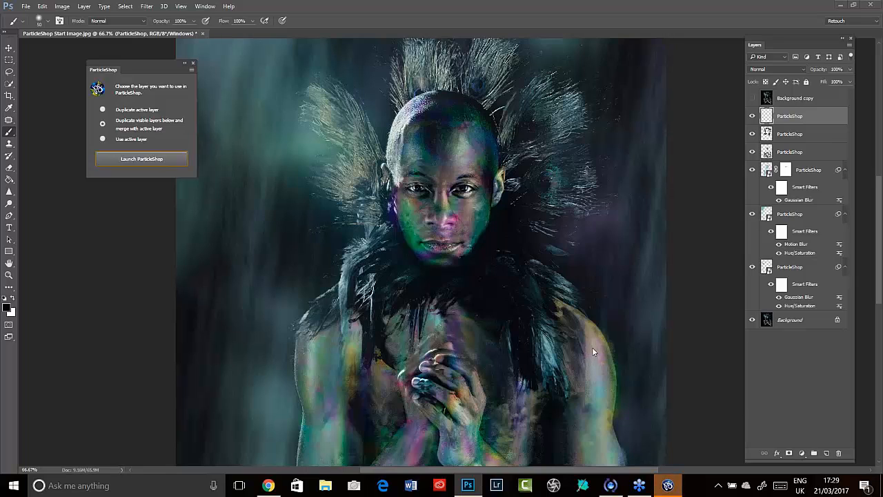
mouse_move(674, 463)
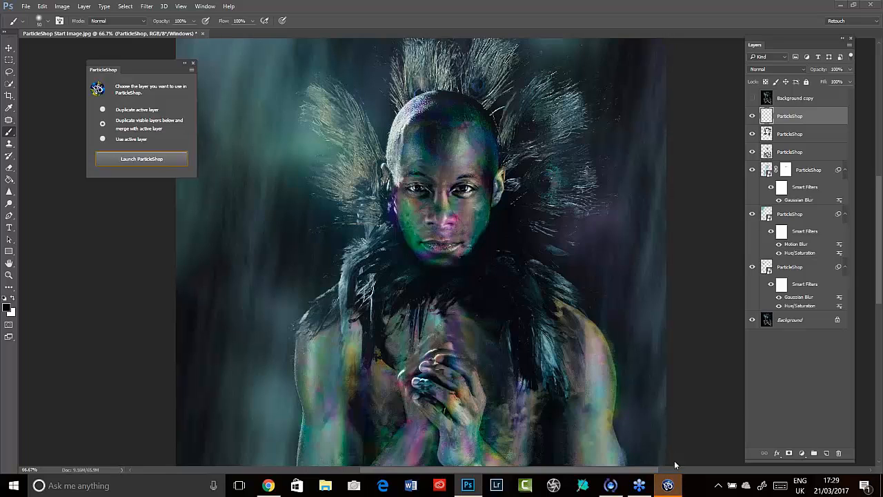
Launch ParticleShop on the active layer and choose the Impression collection's Dispersion brush.
left_click(141, 159)
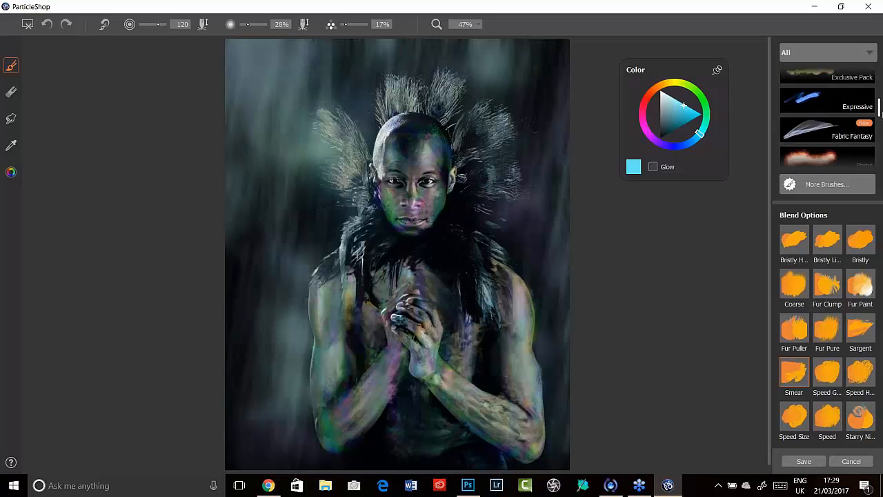
scroll("down", 3)
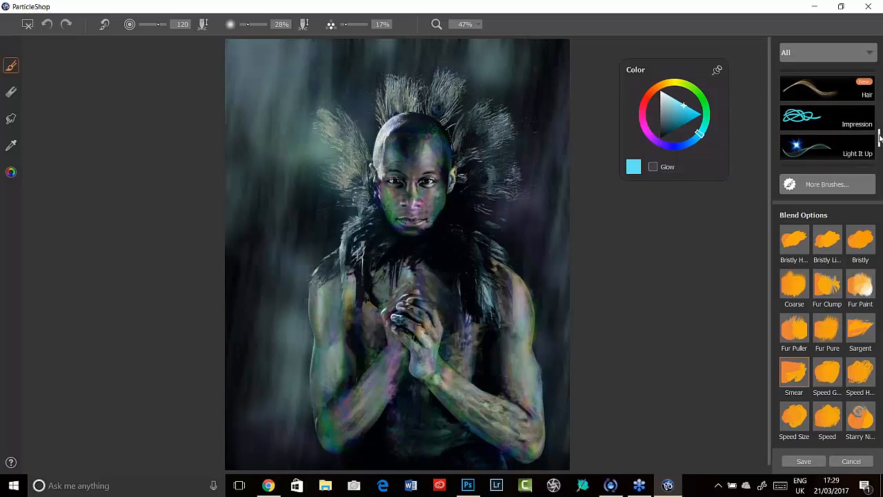
left_click(827, 117)
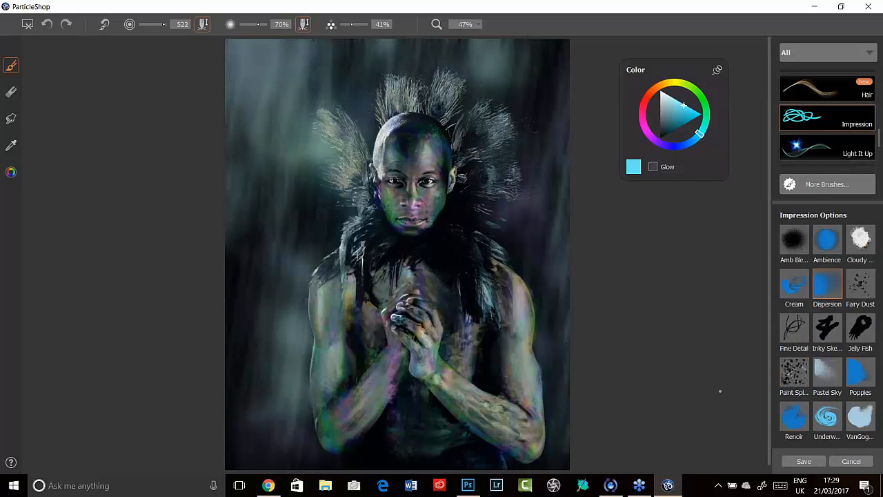
left_click(651, 165)
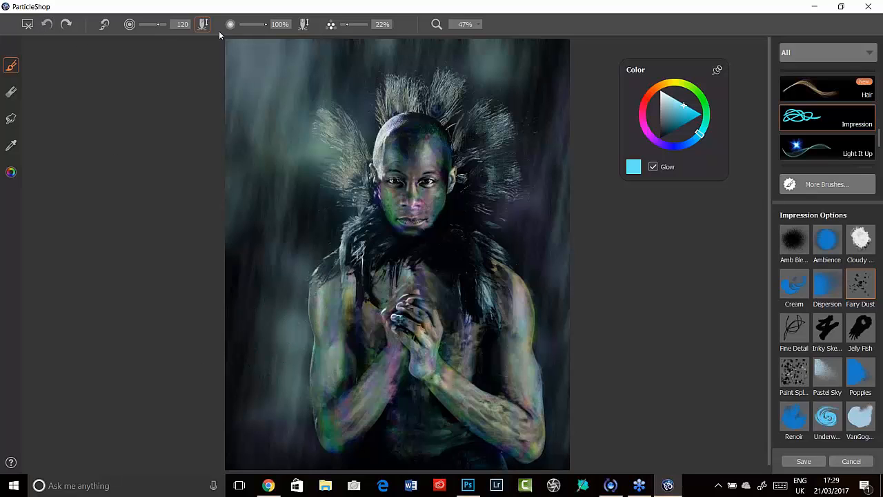
mouse_move(221, 34)
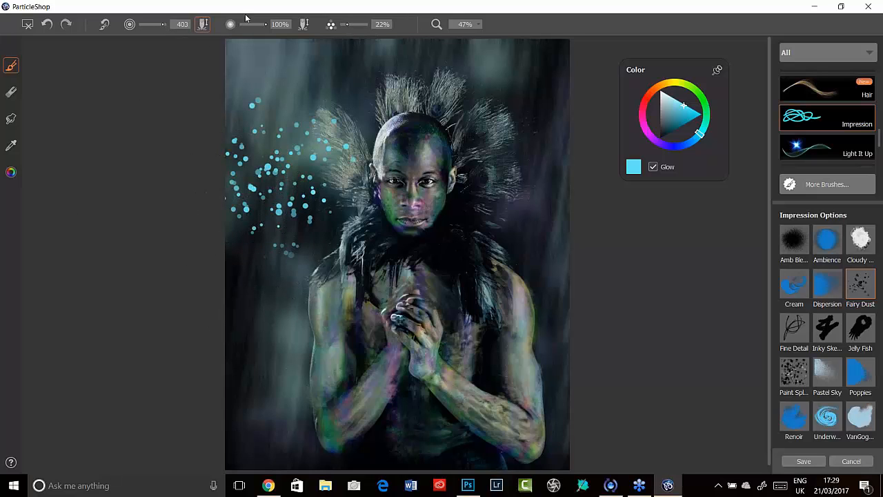
left_click(47, 25)
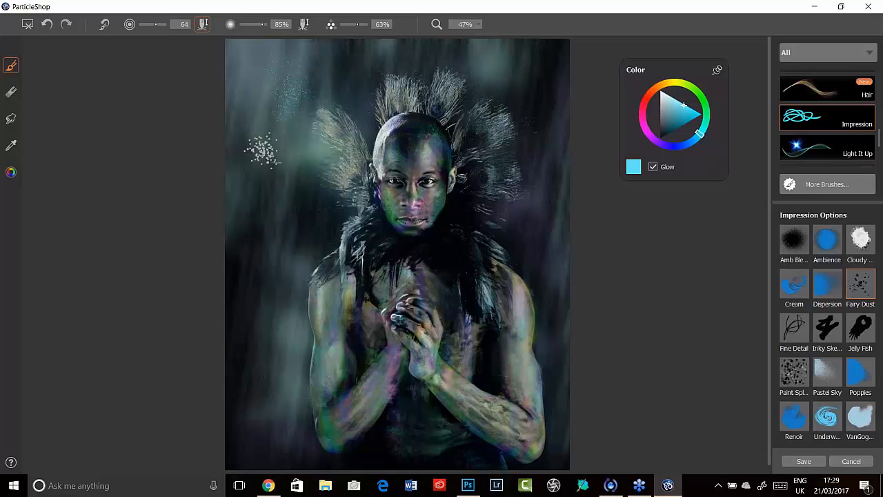
Tune the particle size and opacity, spray particles around the arms and body, and set colour to white.
left_click_drag(262, 152, 317, 428)
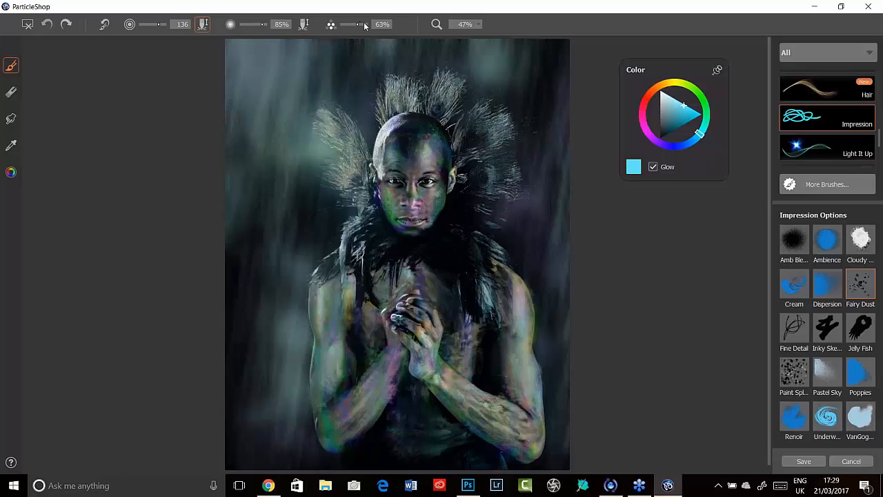
left_click_drag(379, 25, 344, 25)
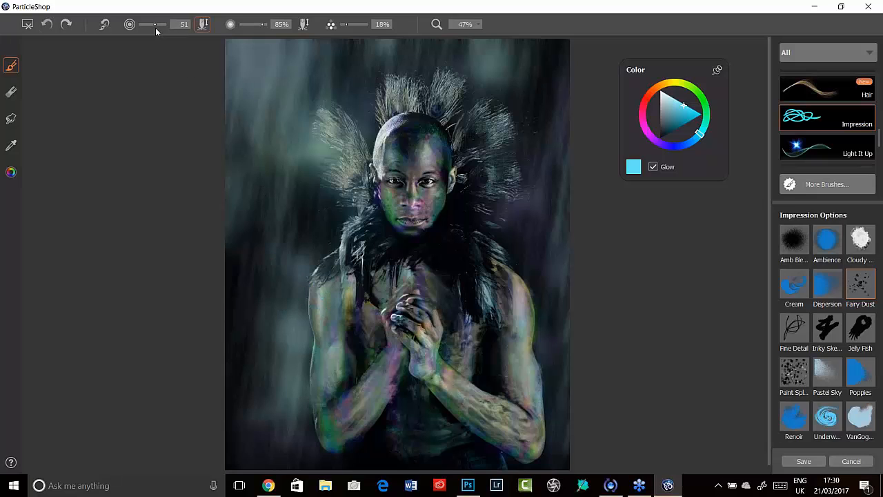
left_click_drag(157, 25, 168, 25)
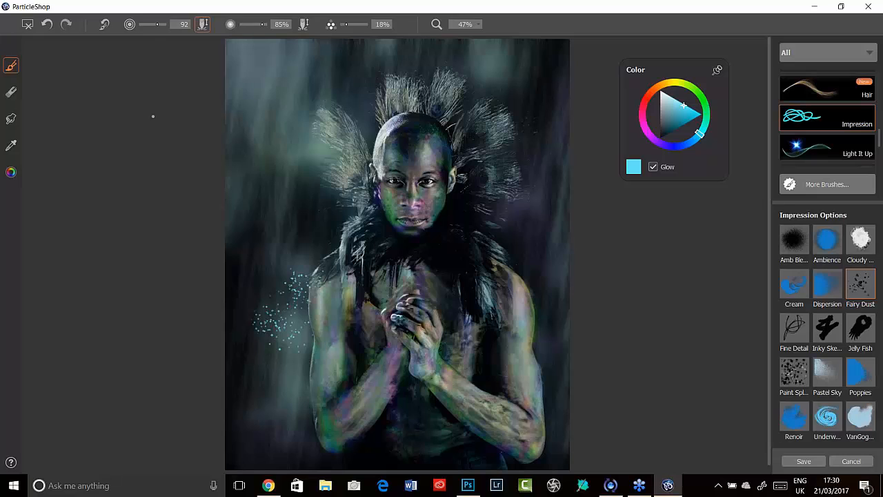
left_click_drag(297, 290, 248, 345)
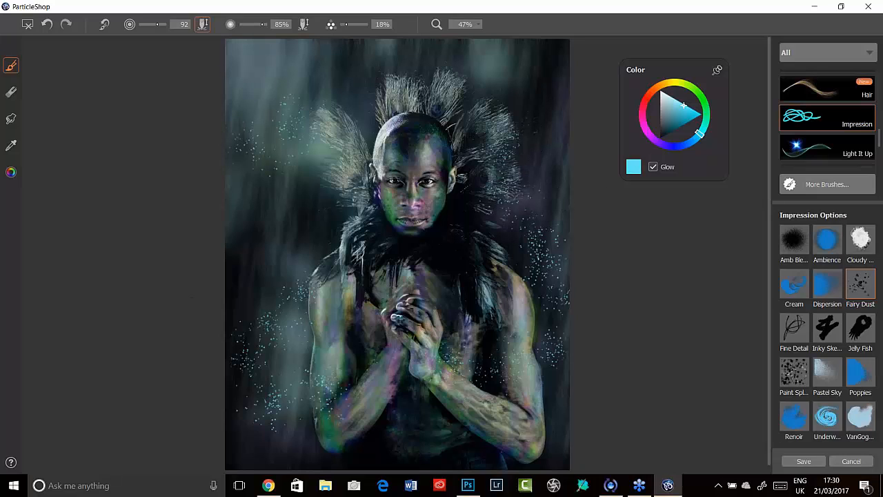
mouse_move(661, 97)
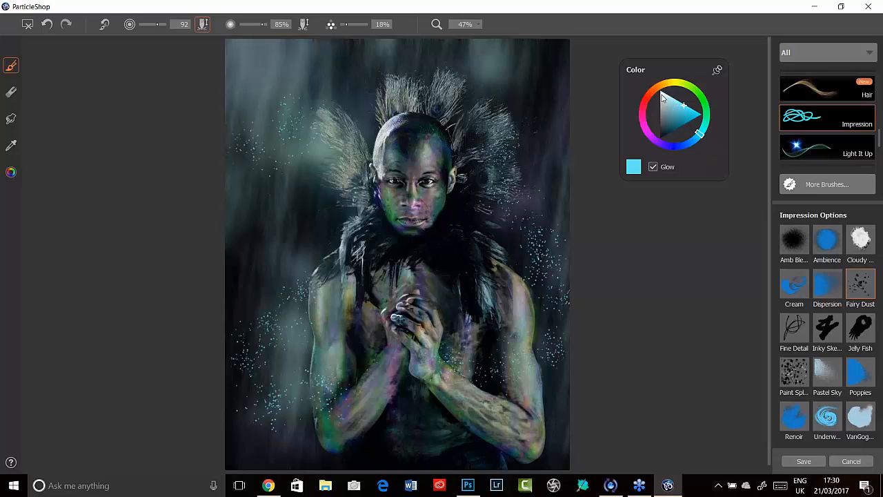
left_click(660, 93)
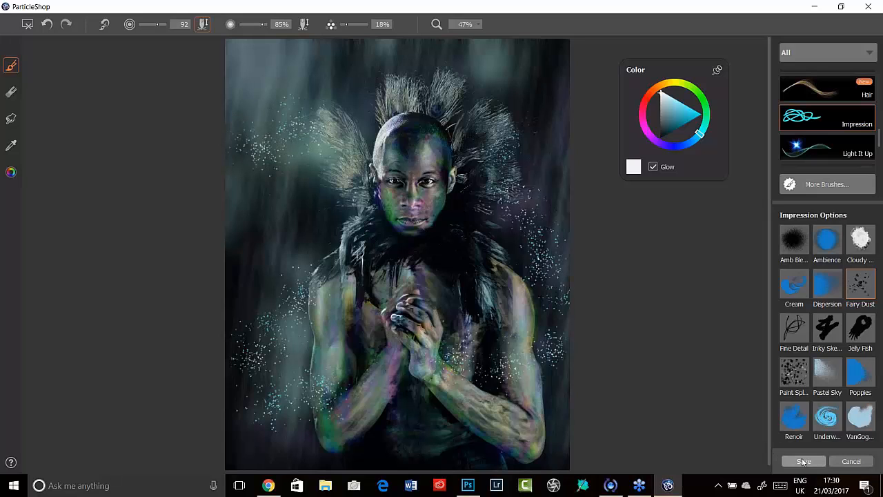
Save the dispersion particles back to Photoshop as a new ParticleShop layer around the headdress and arms.
left_click(803, 461)
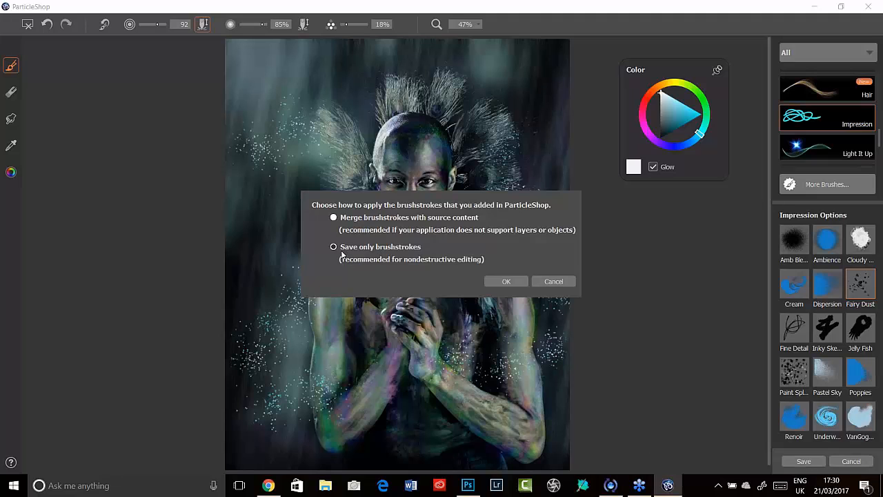
left_click(505, 282)
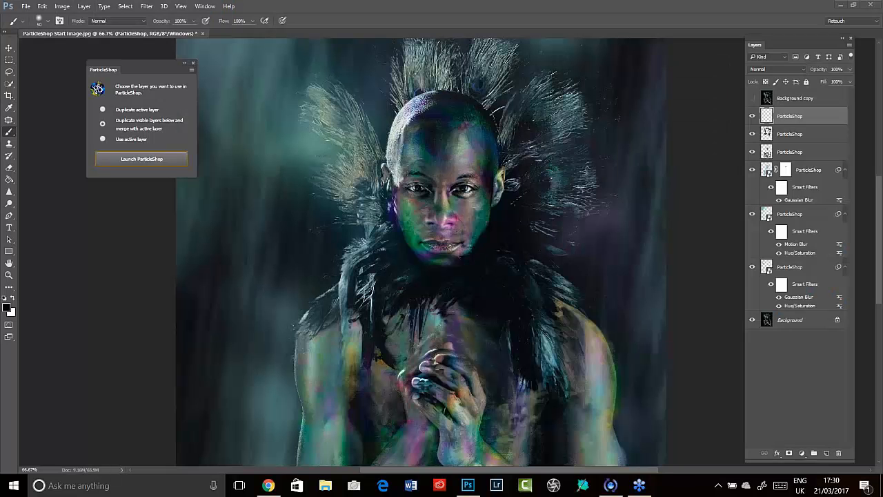
left_click(141, 159)
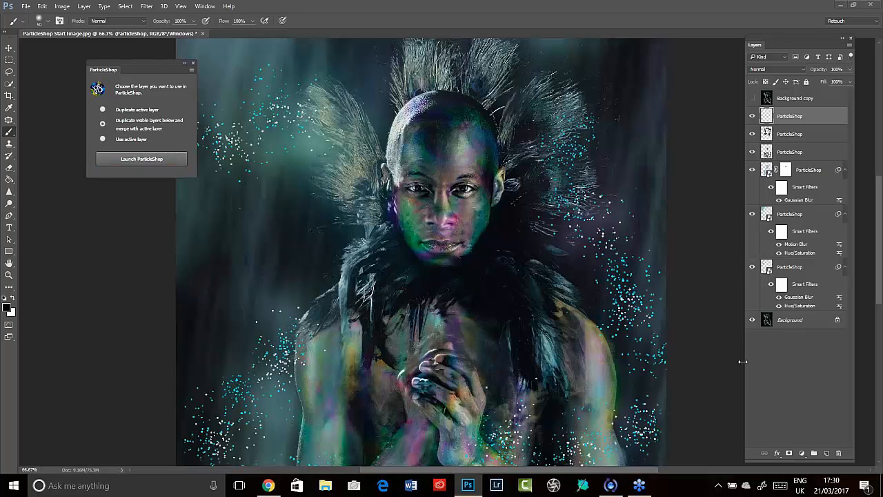
mouse_move(753, 359)
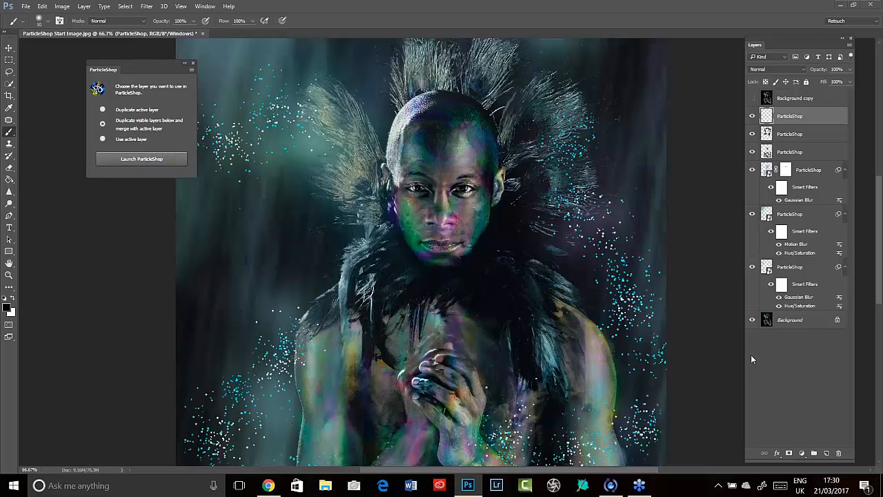
mouse_move(721, 196)
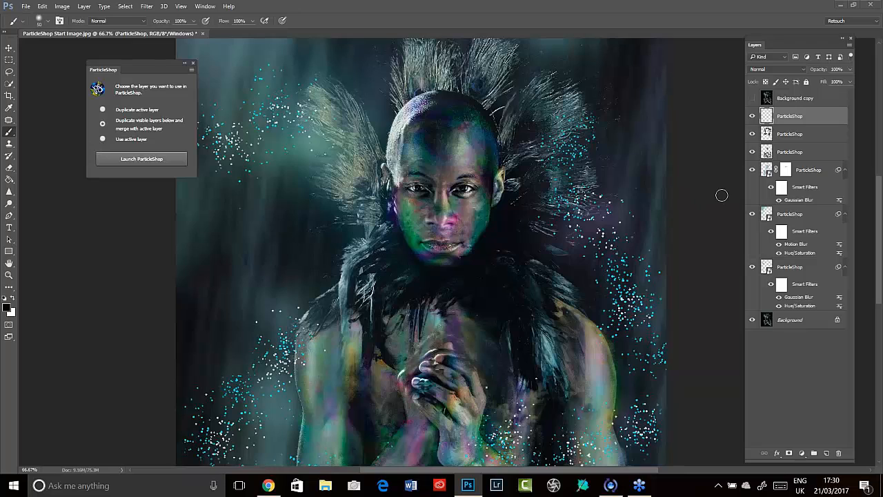
mouse_move(721, 205)
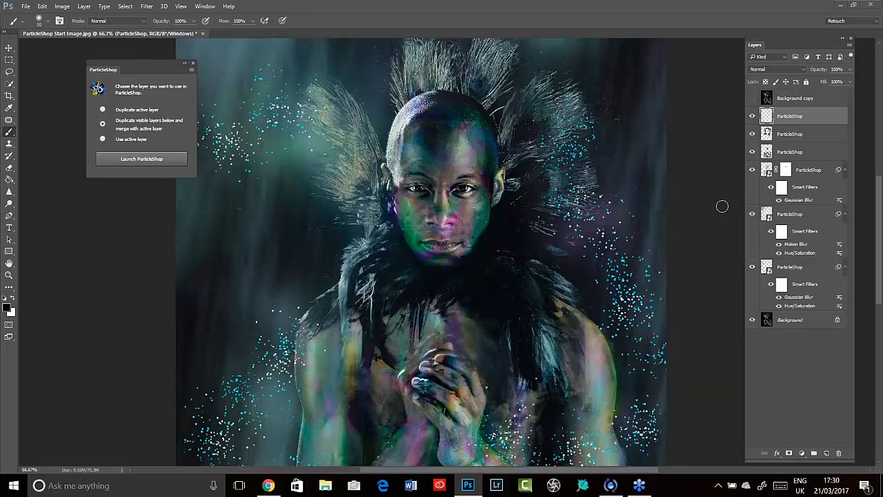
mouse_move(717, 202)
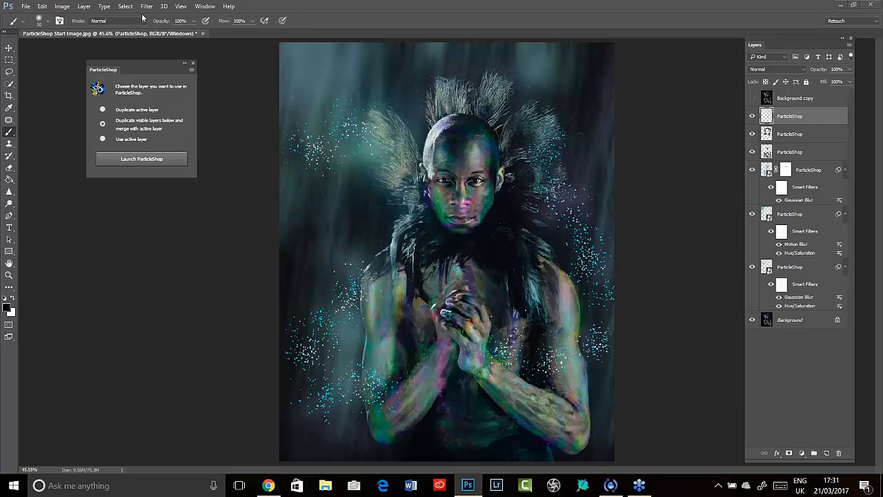
left_click(146, 5)
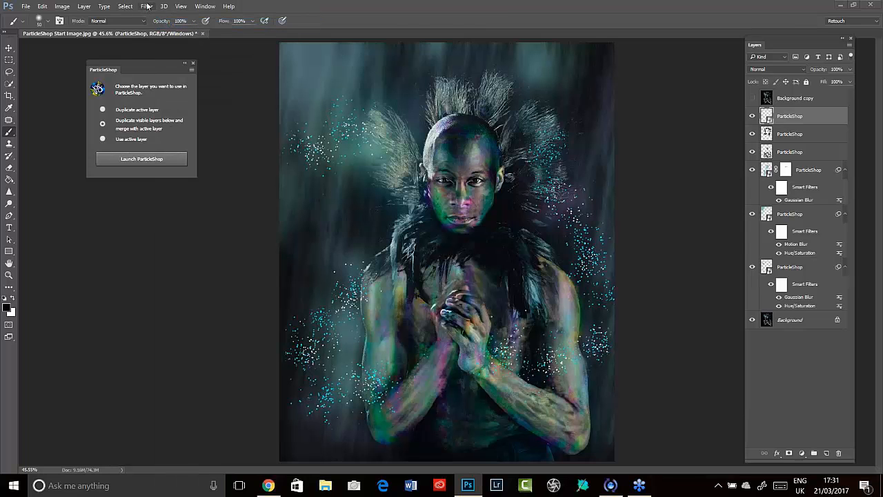
Soften the dispersion particle layer with a small-radius Gaussian Blur.
left_click(146, 5)
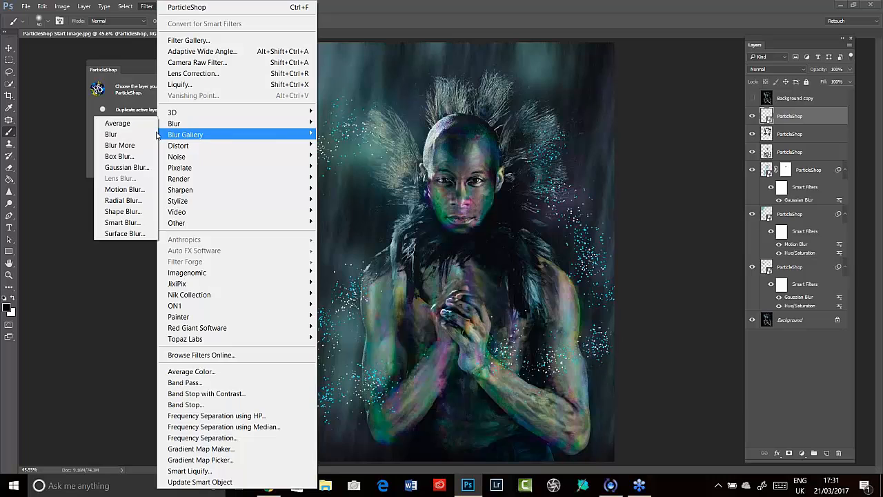
left_click(126, 167)
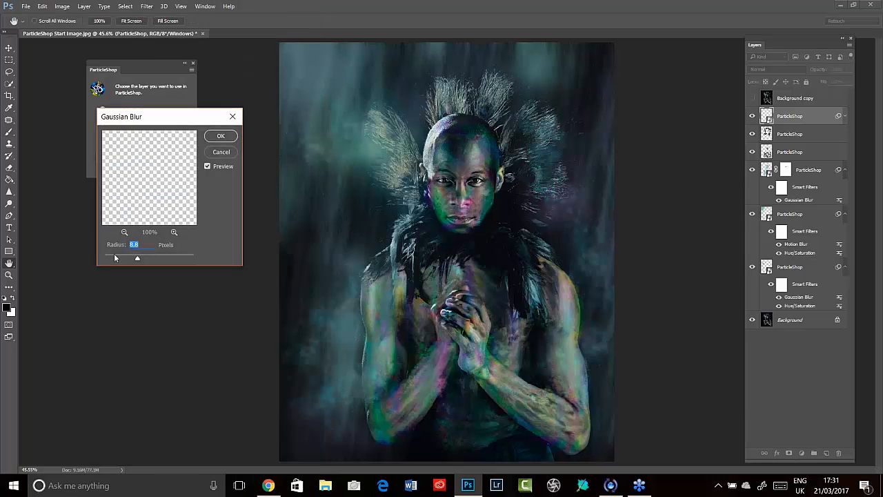
left_click_drag(137, 258, 121, 258)
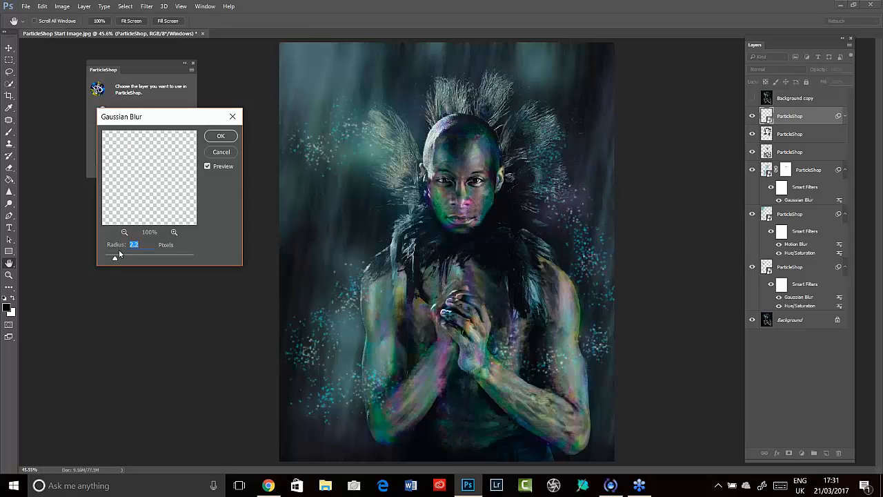
left_click(220, 136)
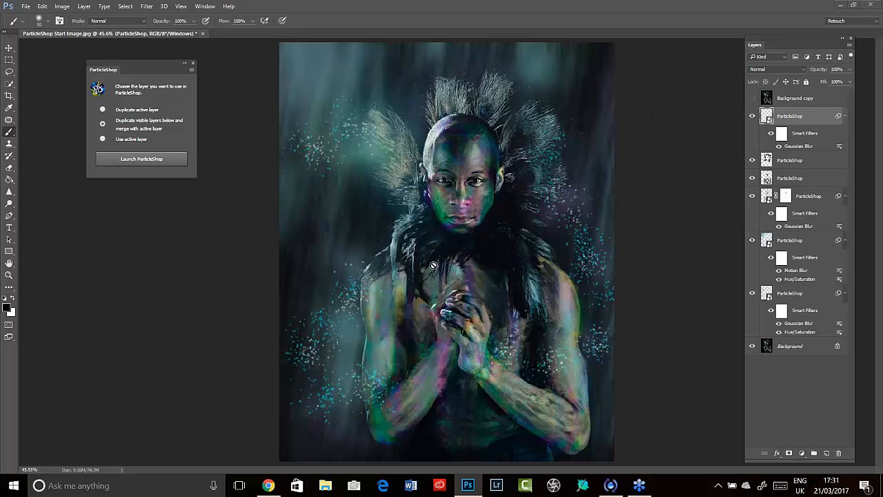
mouse_move(433, 275)
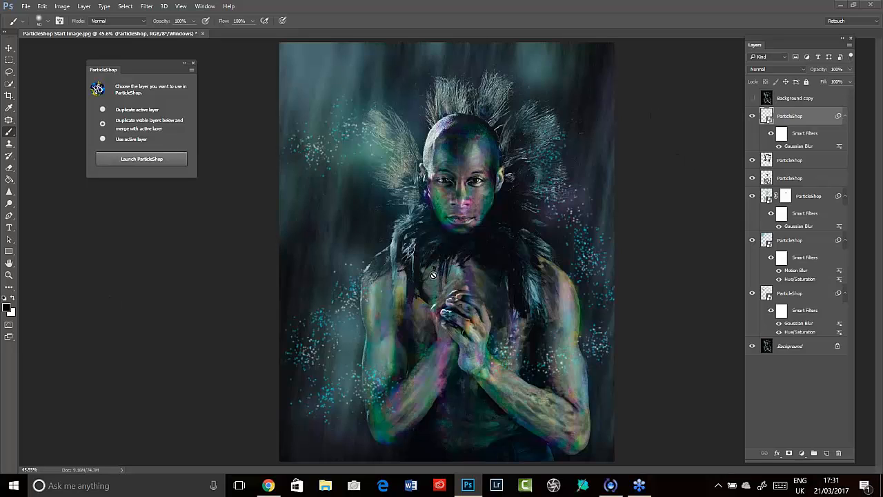
mouse_move(499, 367)
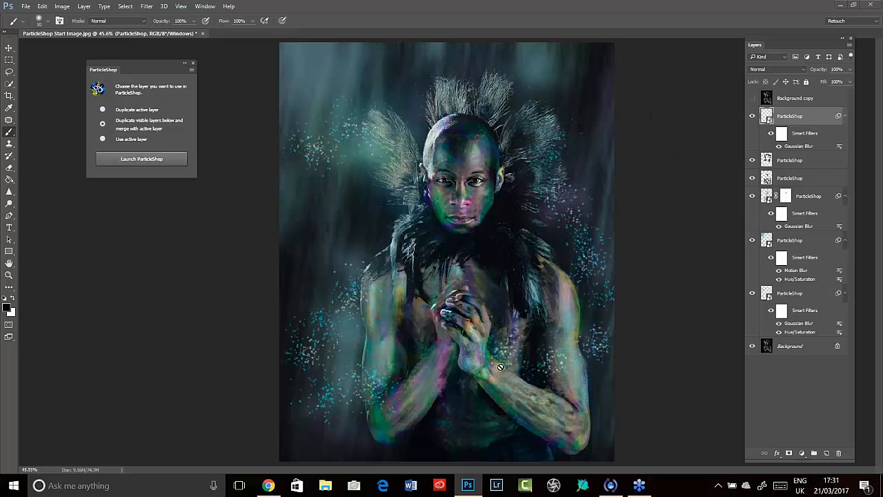
mouse_move(394, 258)
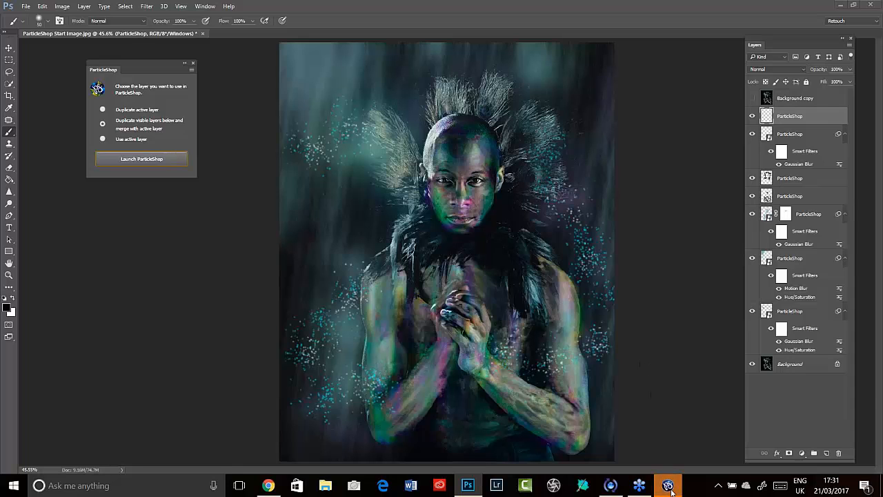
Launch ParticleShop with Combustion brushes and paint a feathery light burst over the clasped hands.
left_click(140, 159)
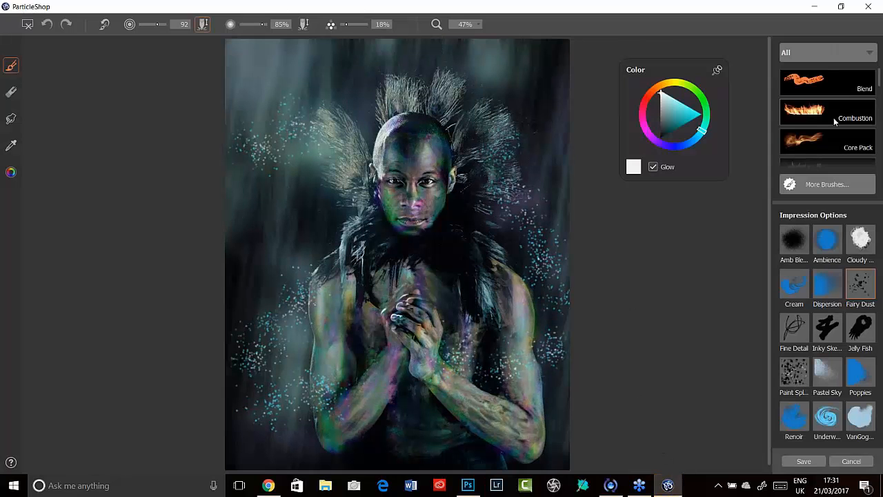
left_click(828, 113)
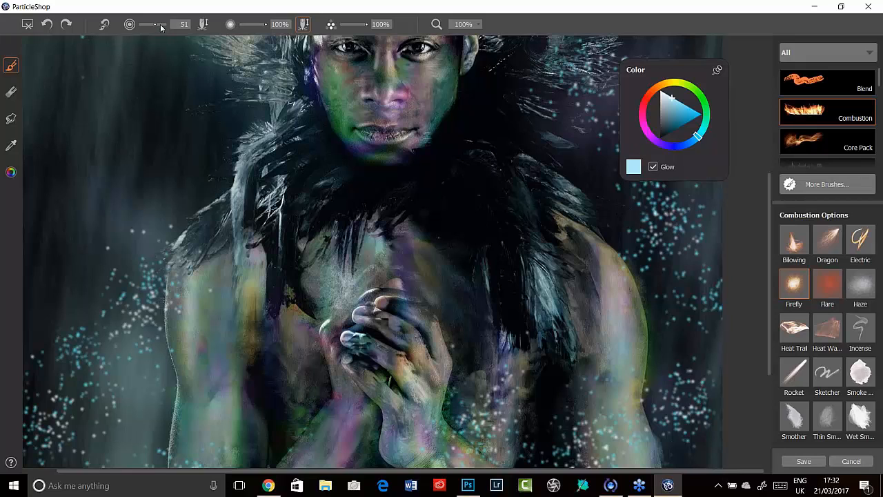
left_click_drag(149, 25, 165, 25)
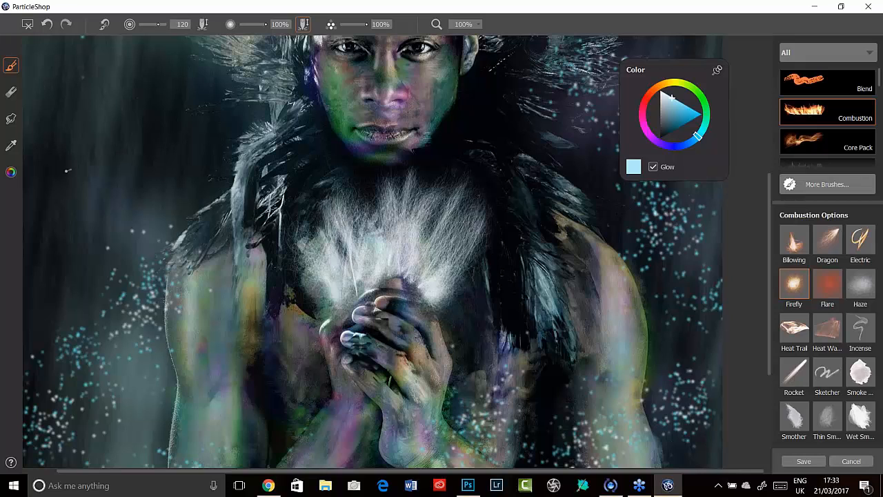
left_click(11, 119)
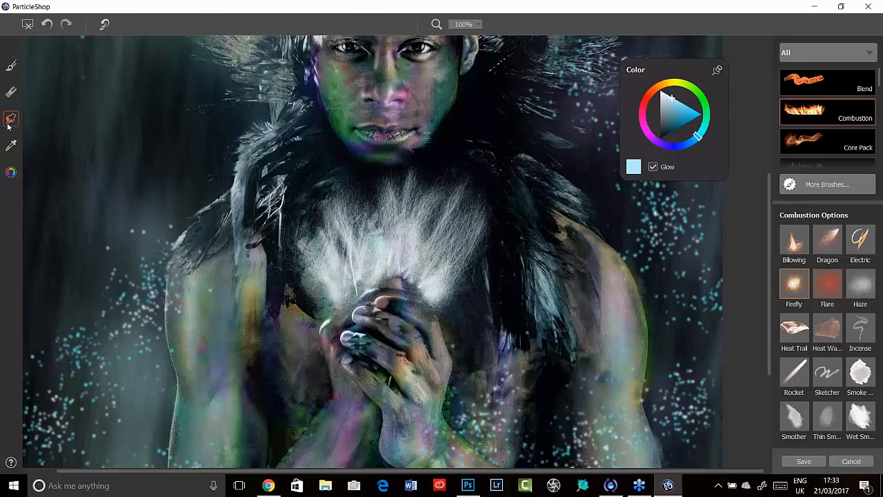
left_click(12, 118)
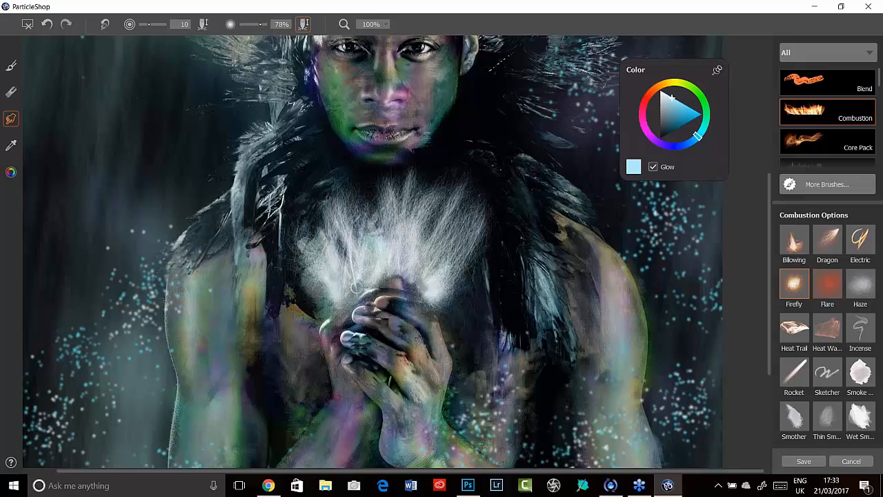
mouse_move(177, 80)
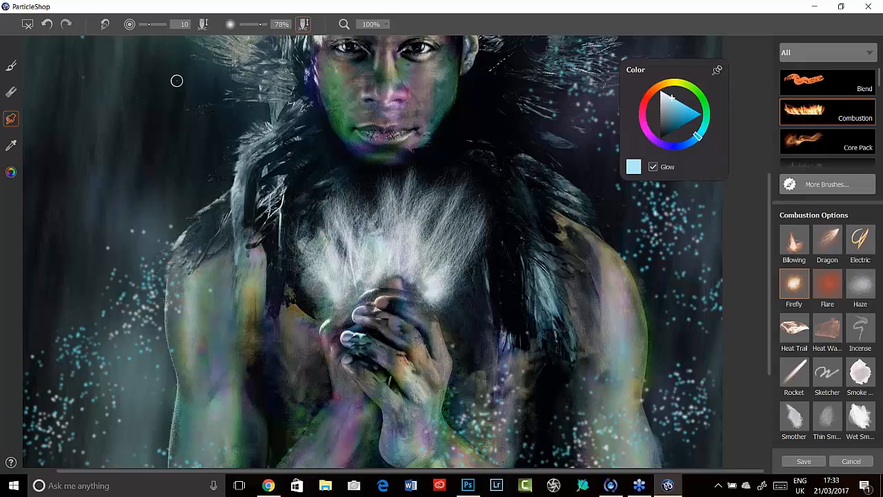
mouse_move(800, 305)
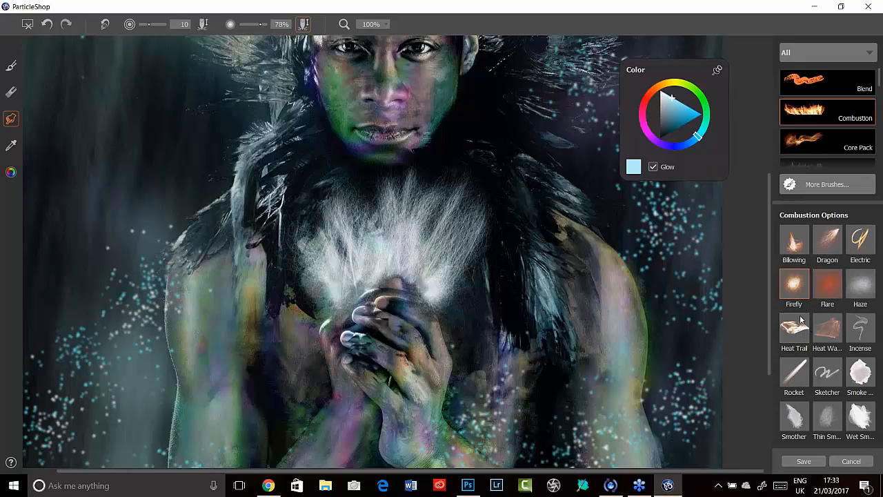
left_click(793, 329)
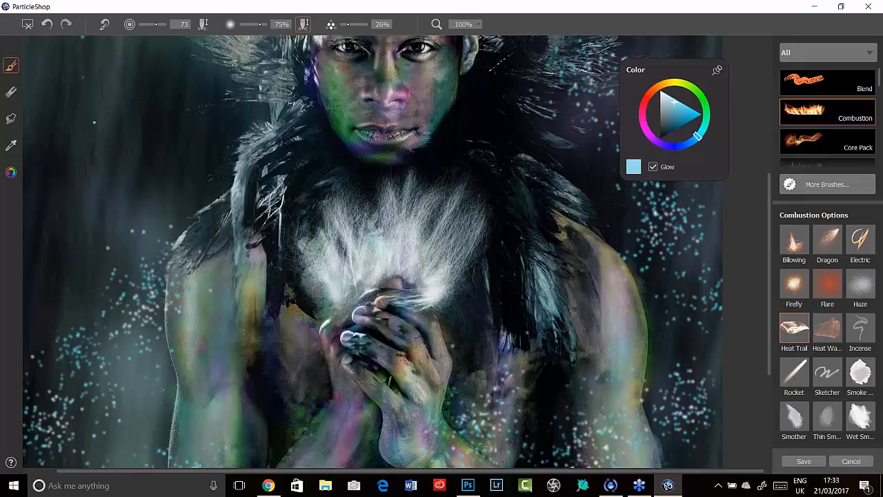
Paint long thin wisps out from the burst, then choose a deeper teal paint colour.
left_click_drag(165, 25, 150, 25)
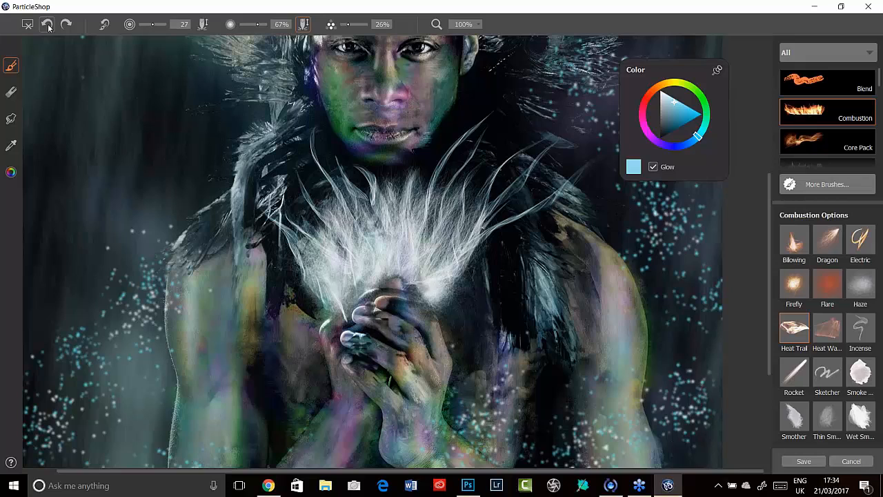
left_click(47, 25)
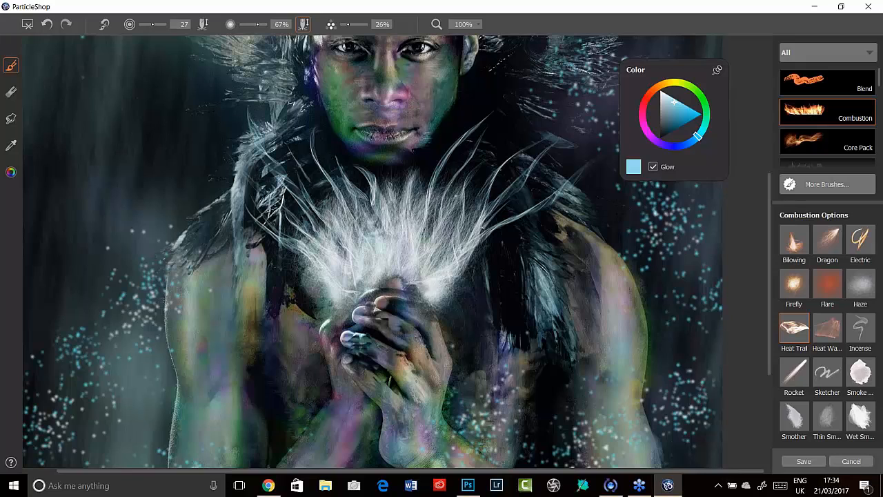
mouse_move(705, 136)
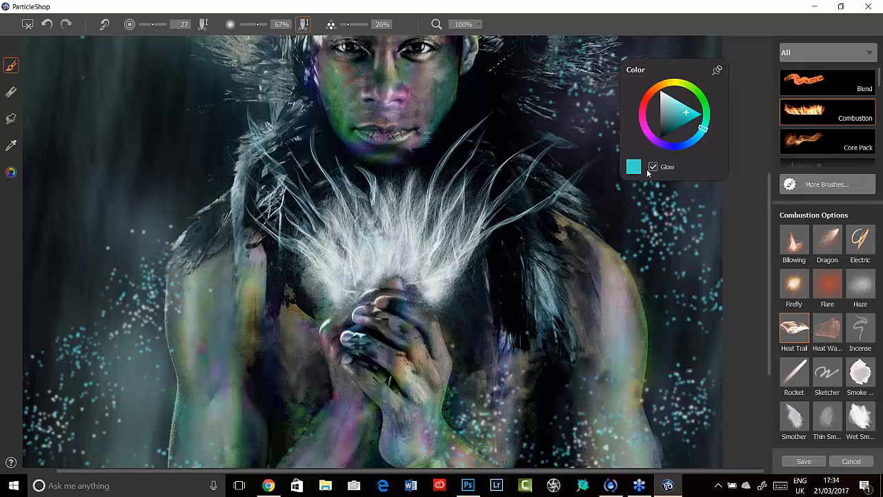
Turn Glow off and lower brush opacity to about 32% for subtle teal tinting.
left_click(653, 167)
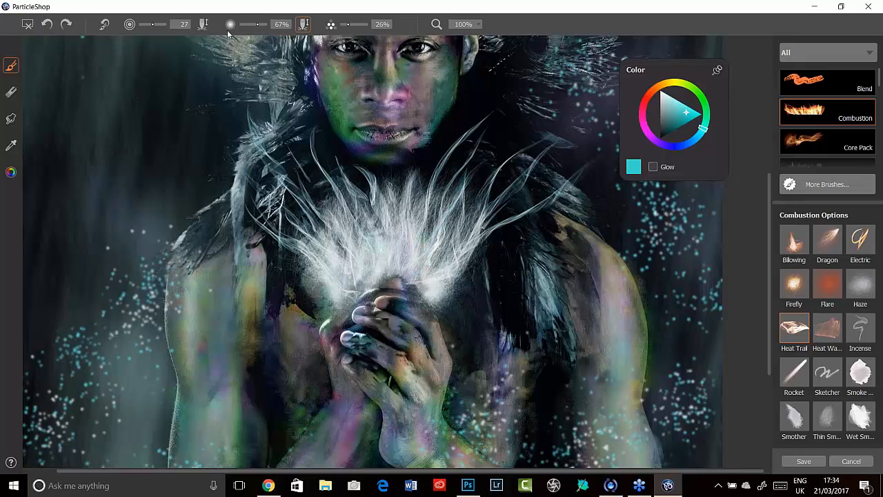
mouse_move(249, 26)
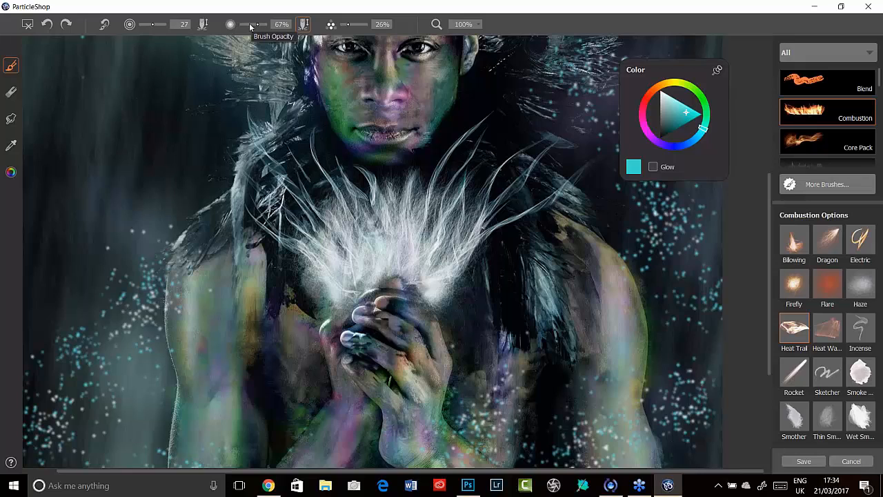
left_click_drag(262, 25, 246, 25)
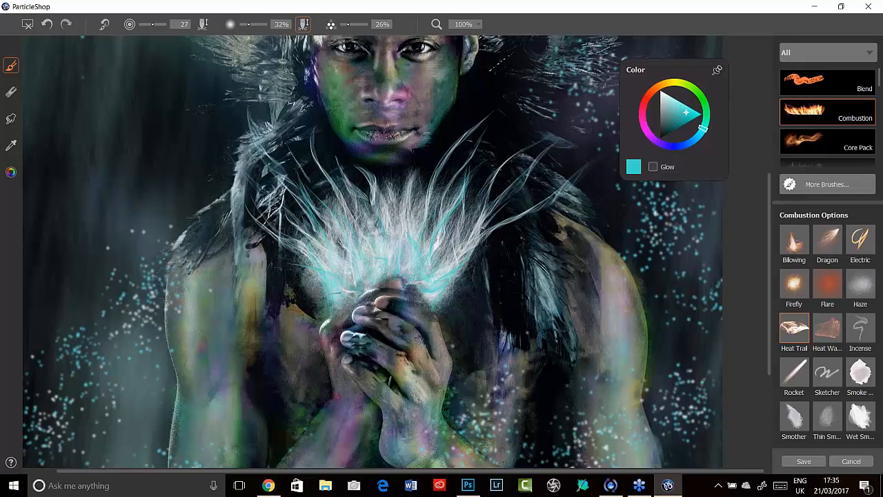
mouse_move(649, 149)
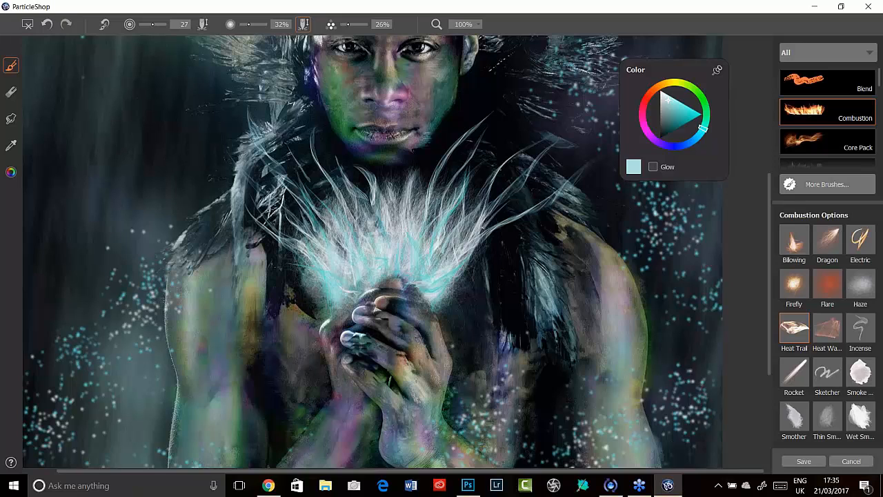
Save only the brushstrokes and return the teal burst to Photoshop as a new layer.
left_click(803, 461)
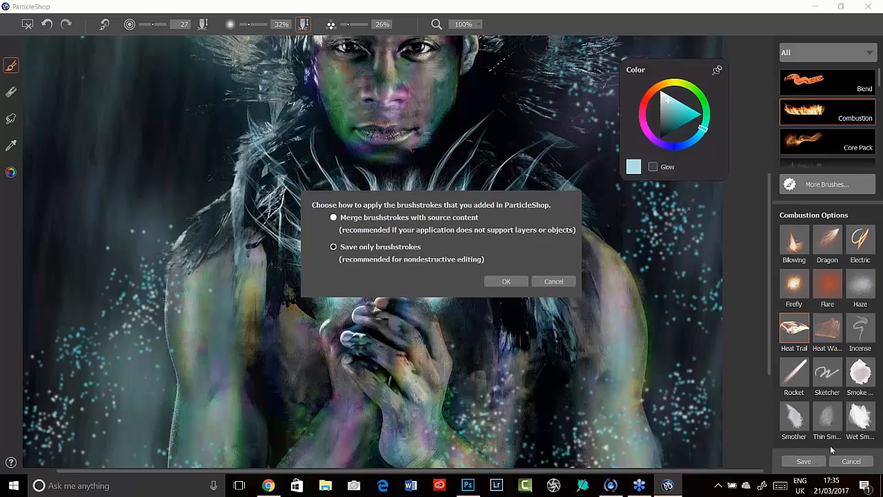
left_click(333, 247)
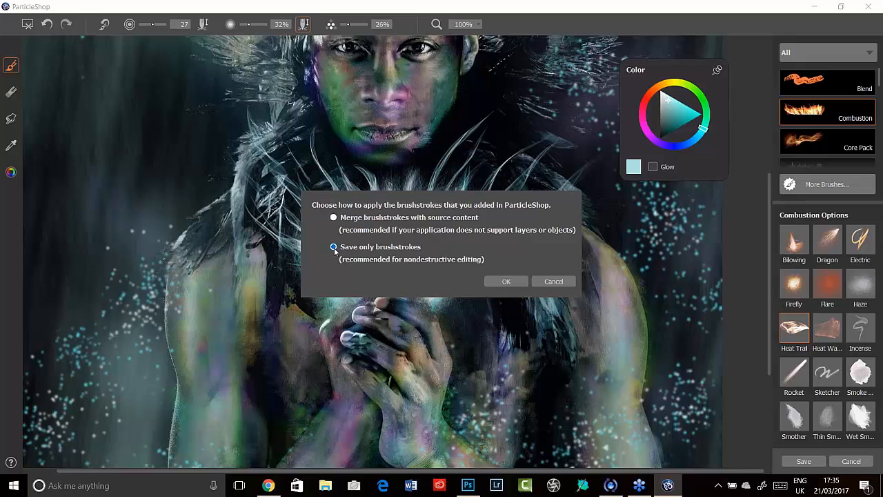
left_click(505, 282)
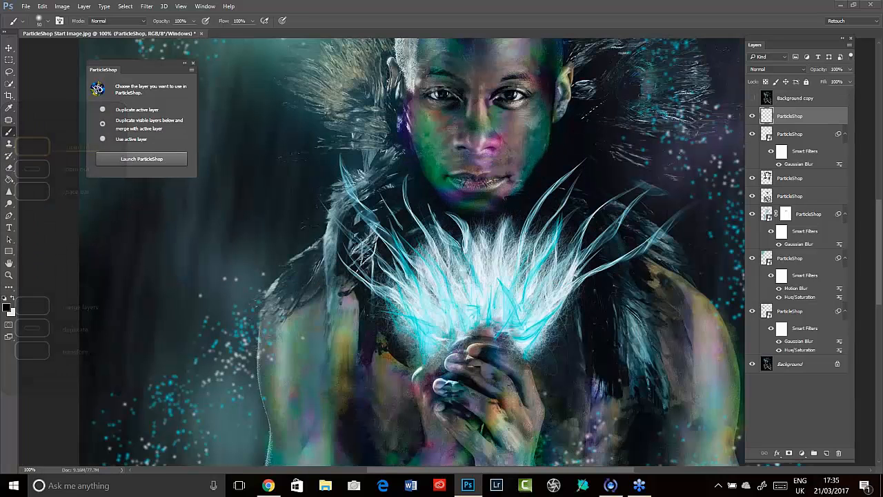
mouse_move(714, 215)
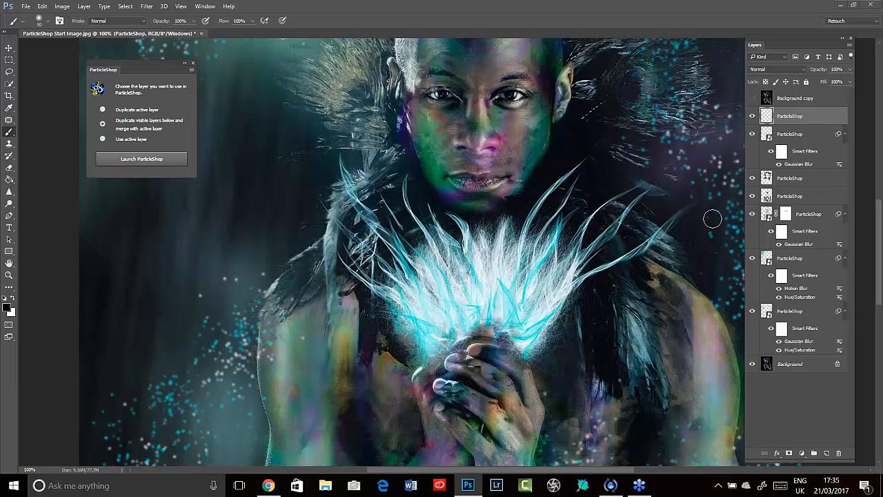
mouse_move(767, 152)
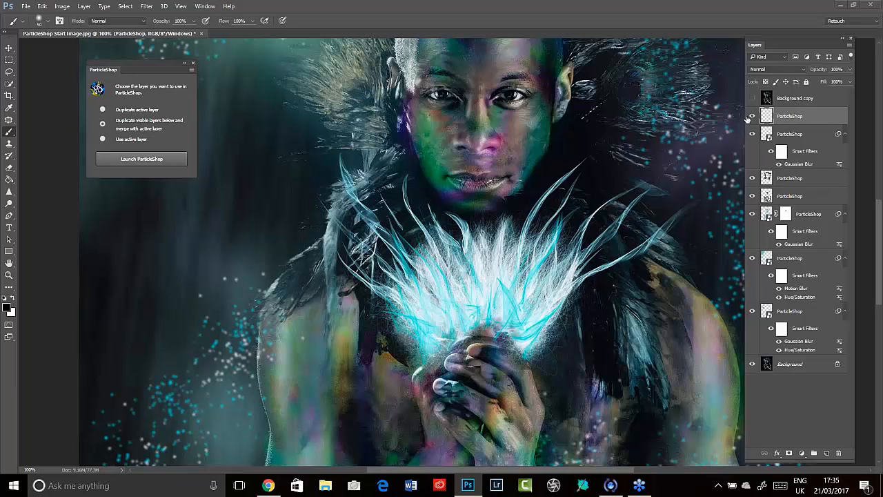
mouse_move(850, 75)
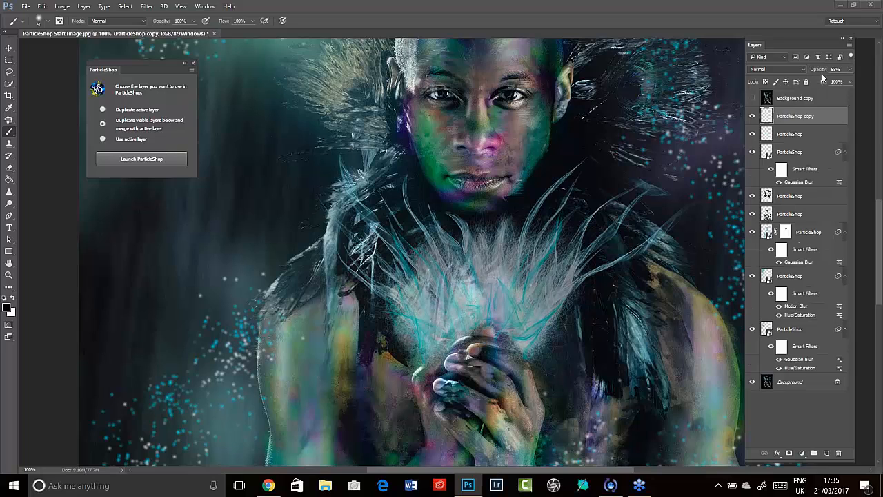
Open the blend mode list for the duplicated strokes layer.
left_click(775, 69)
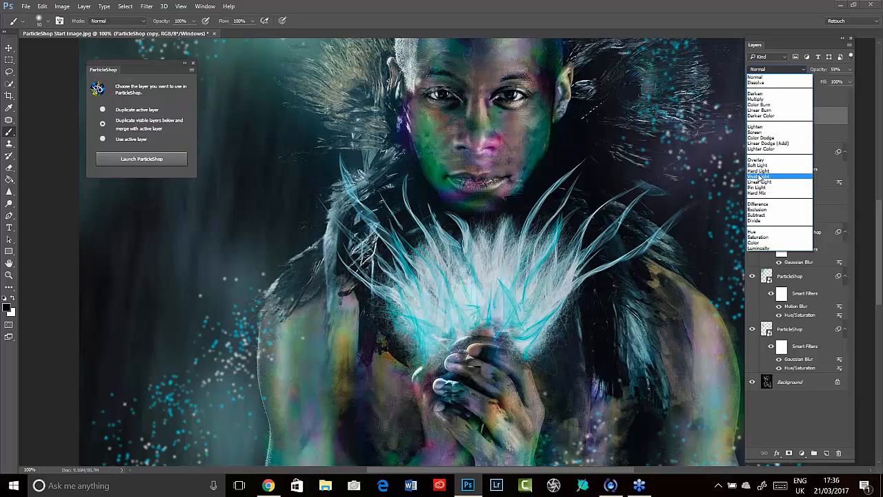
Set the duplicated burst layer to Soft Light and select the original strokes layer.
left_click(757, 166)
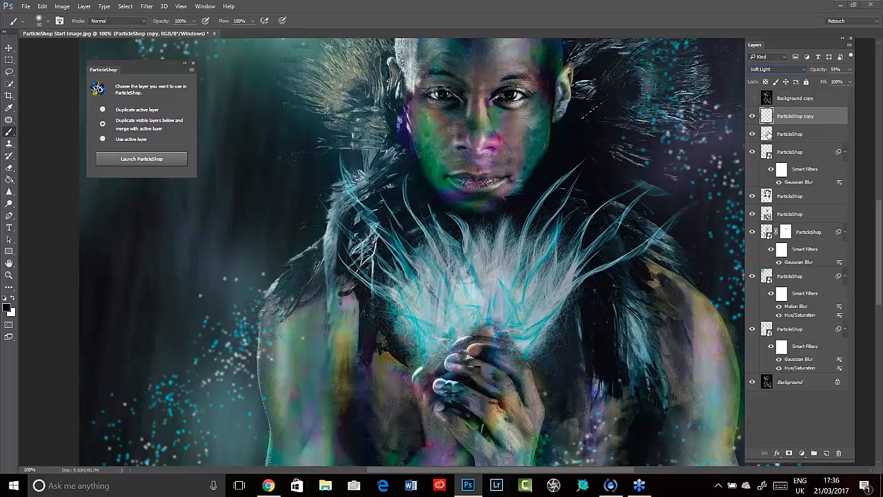
left_click(752, 116)
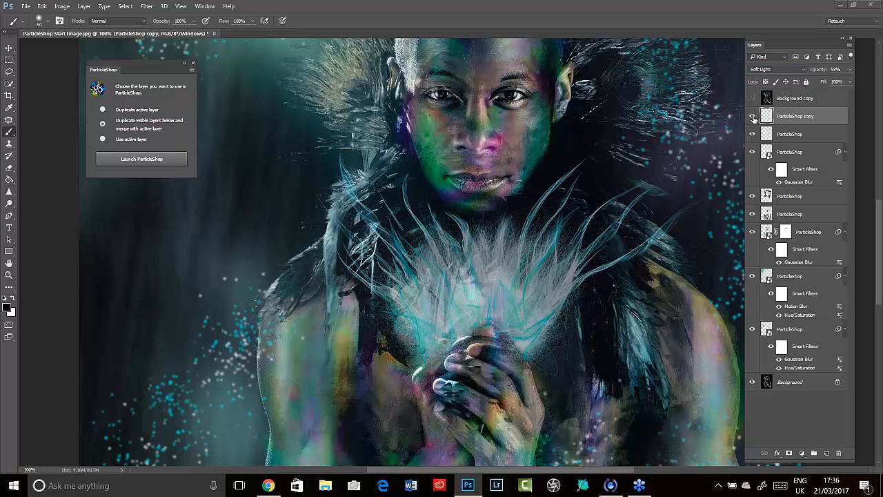
left_click(793, 134)
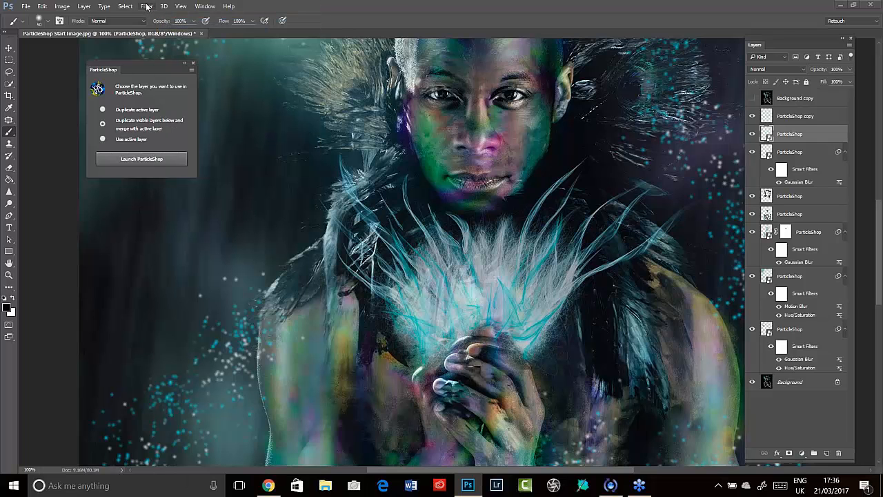
Apply a Gaussian Blur with a raised radius to the original teal burst strokes.
left_click(146, 6)
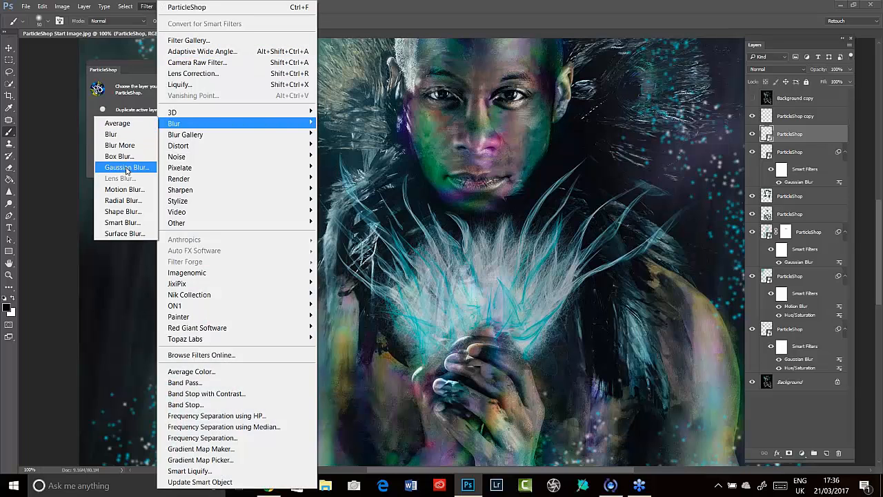
left_click(126, 168)
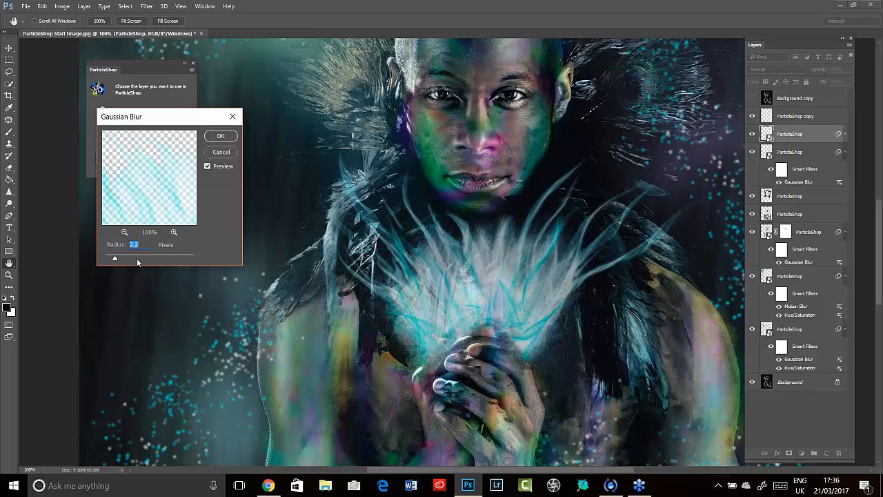
left_click_drag(116, 257, 135, 260)
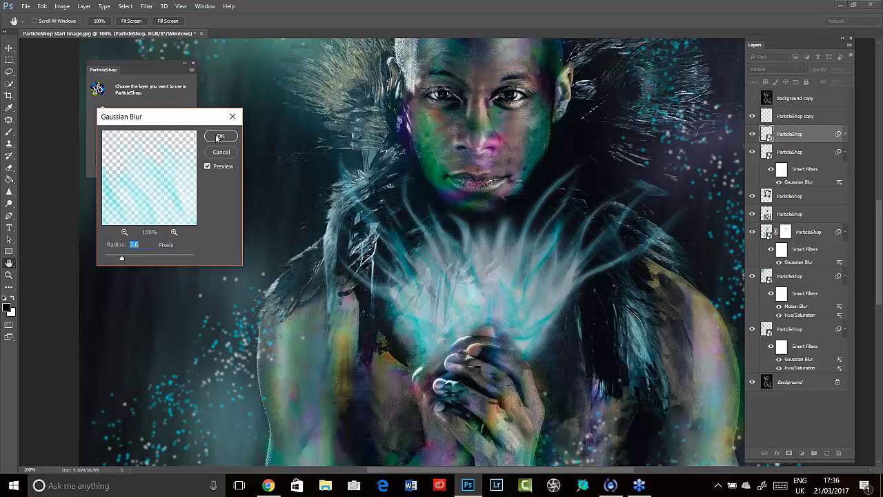
left_click(220, 135)
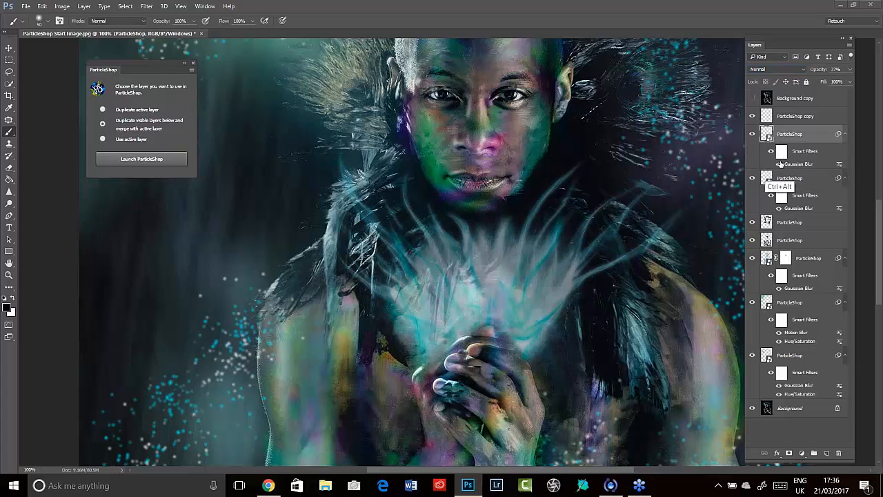
left_click(752, 134)
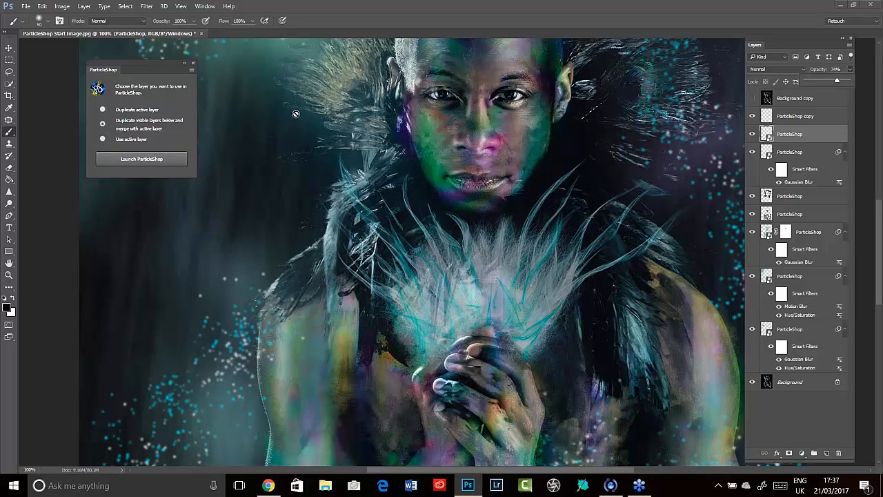
mouse_move(213, 137)
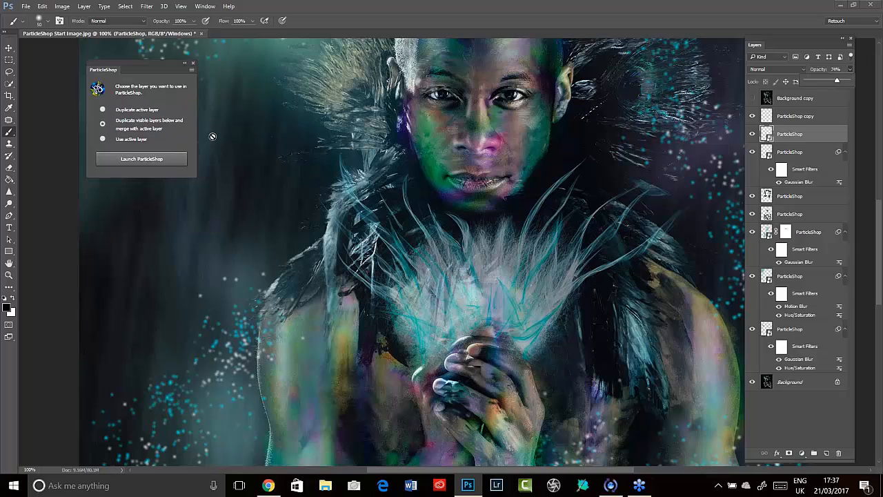
mouse_move(207, 278)
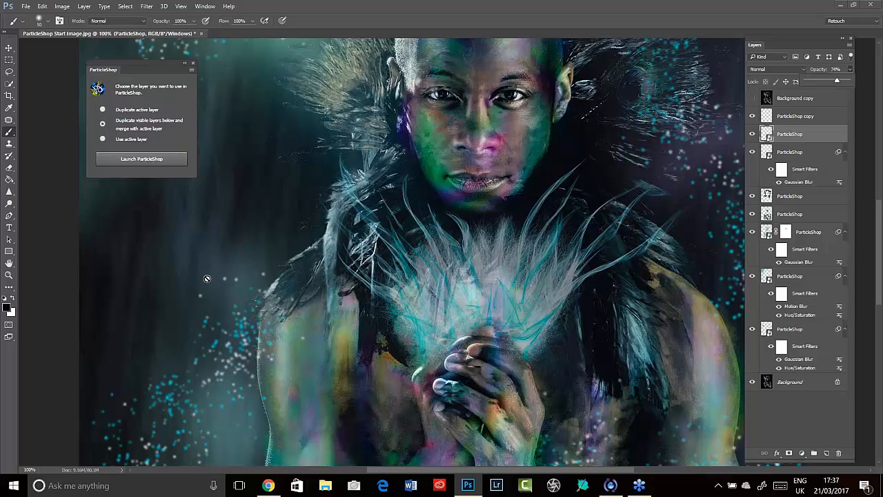
mouse_move(223, 249)
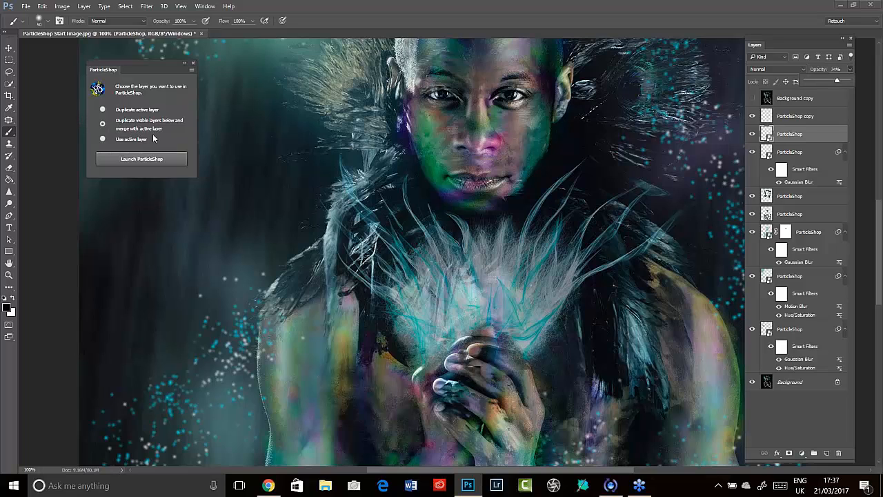
mouse_move(168, 135)
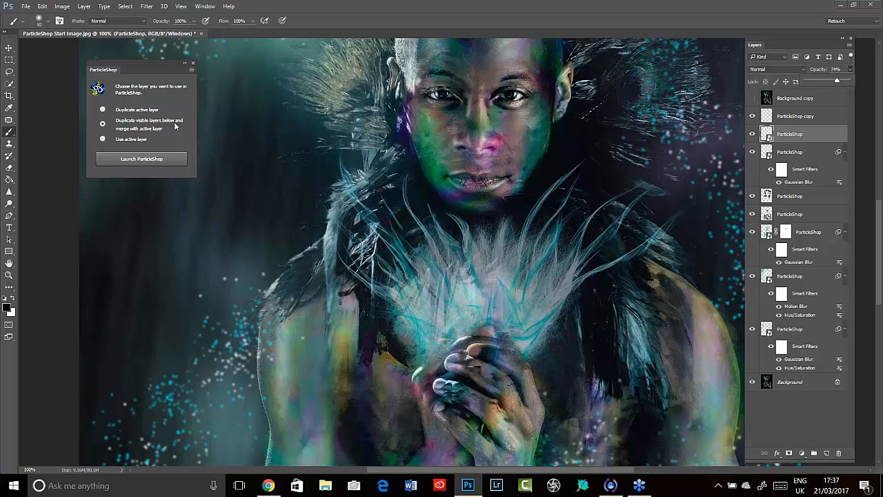
mouse_move(167, 139)
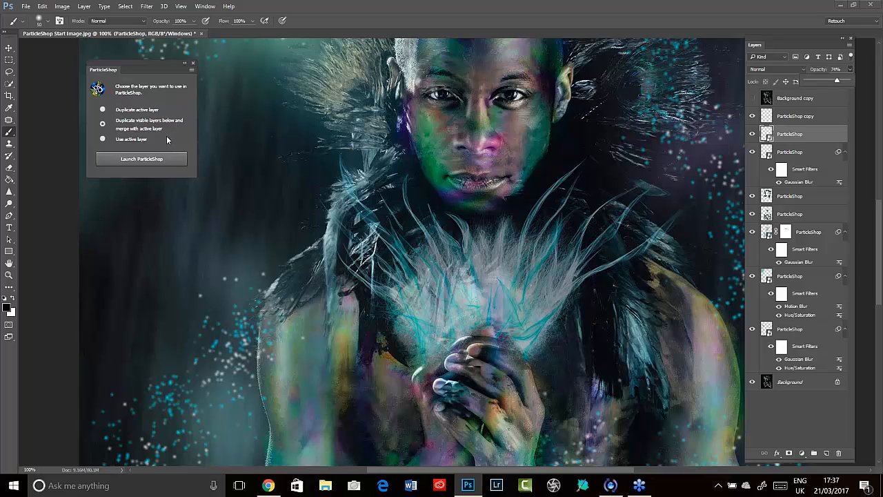
Blend the copied burst layer as Soft Light.
left_click(795, 116)
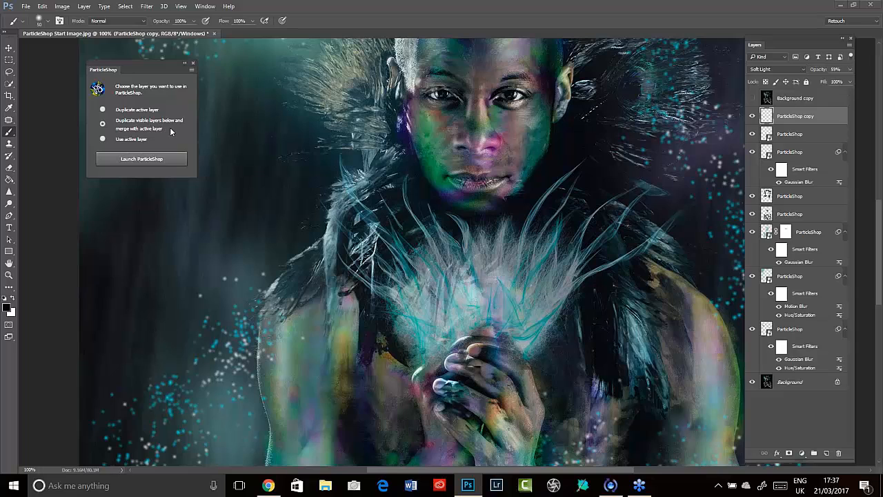
mouse_move(181, 131)
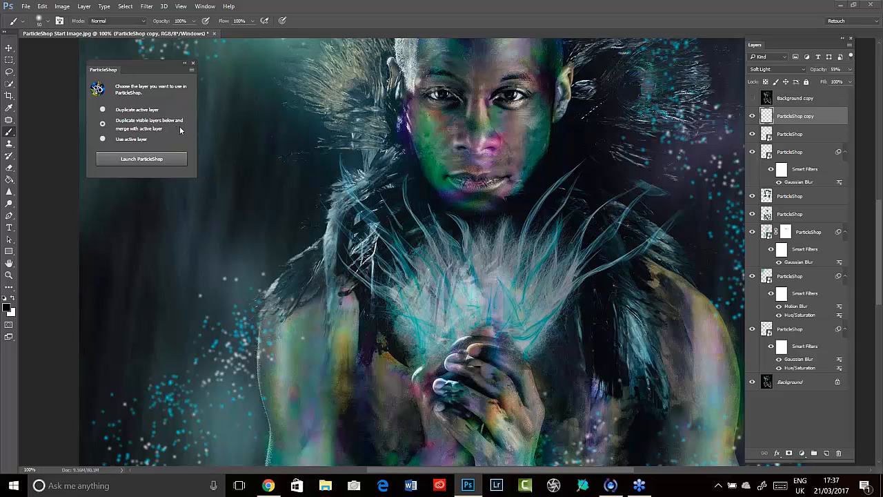
mouse_move(168, 138)
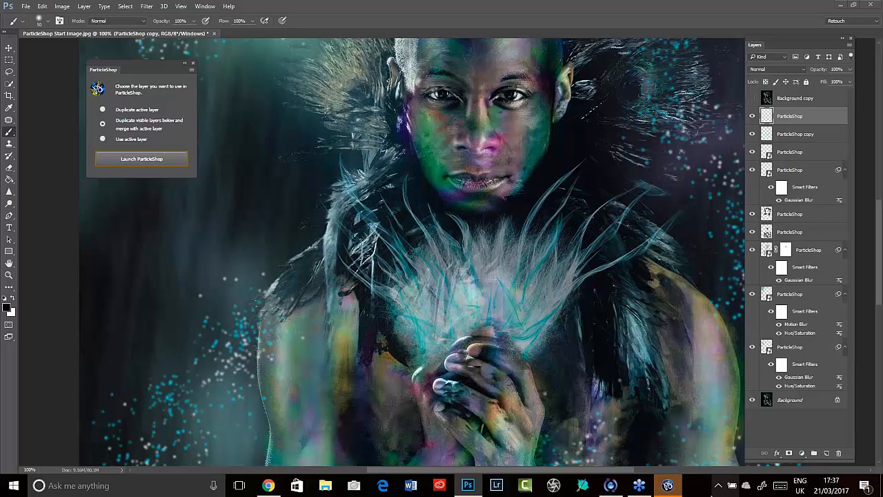
Launch ParticleShop on the merged layer with Glow on and a brush around size 100, browsing to Flame.
left_click(141, 158)
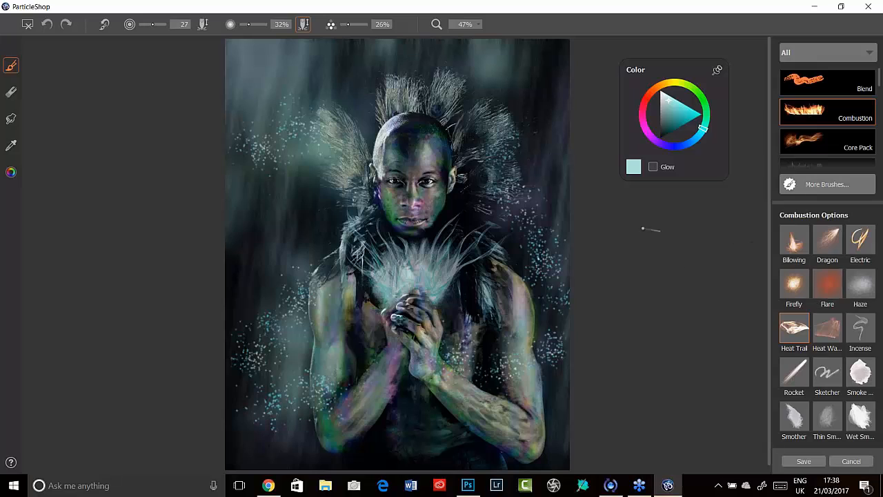
mouse_move(665, 253)
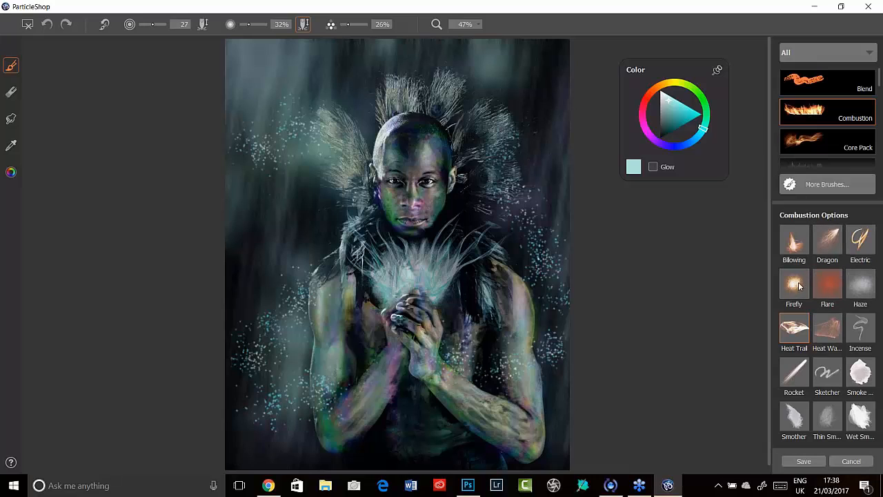
mouse_move(828, 328)
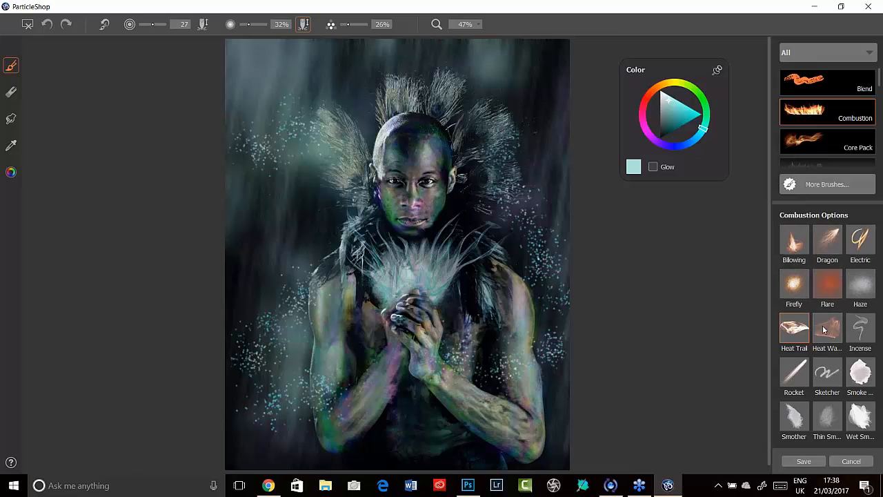
left_click(653, 165)
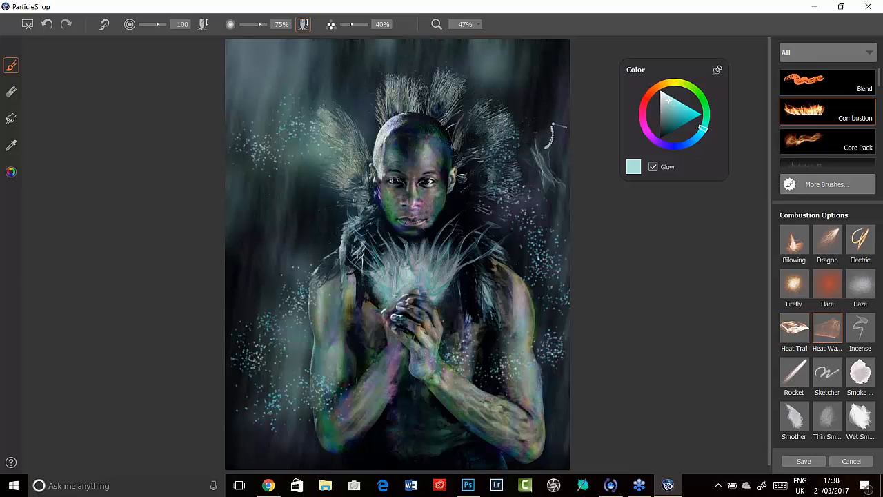
left_click(47, 25)
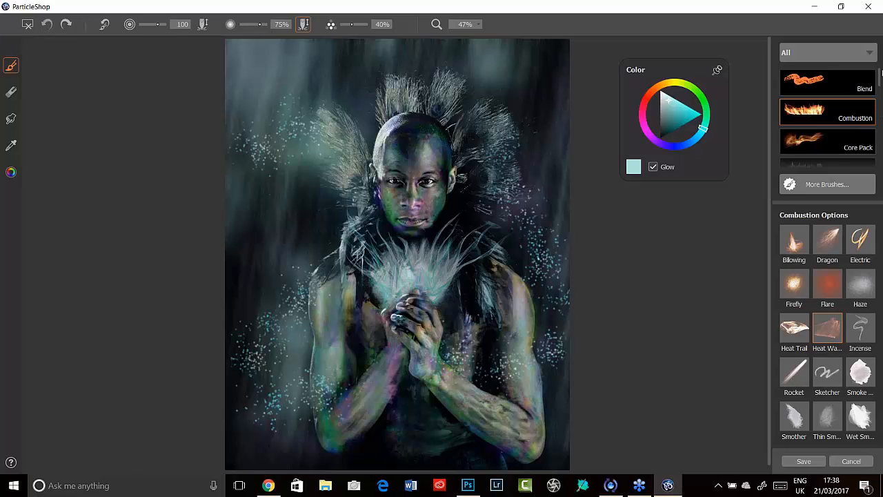
scroll("down", 3)
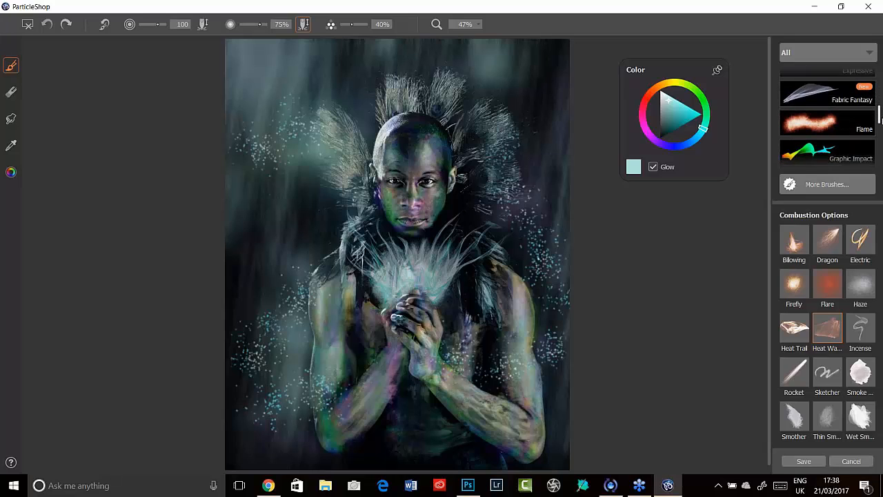
scroll("up", 3)
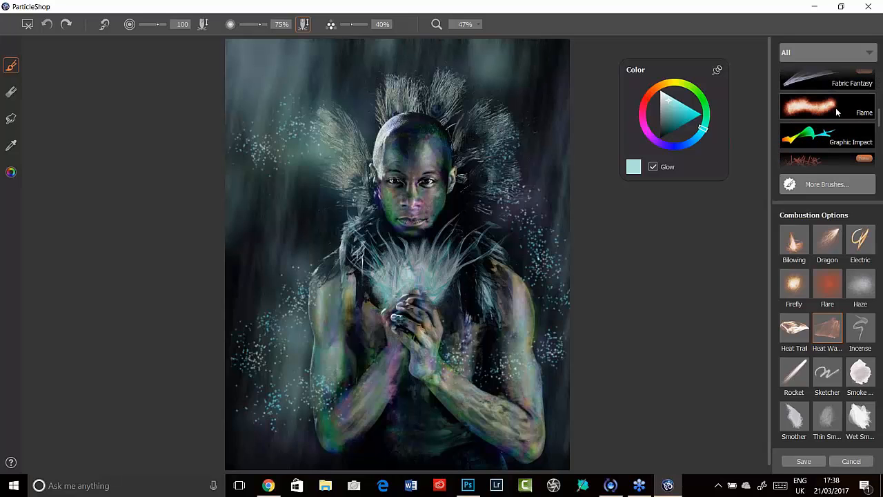
Paint white Flame-brush sprays at size about 281 fanning around the feathered headdress.
left_click(828, 108)
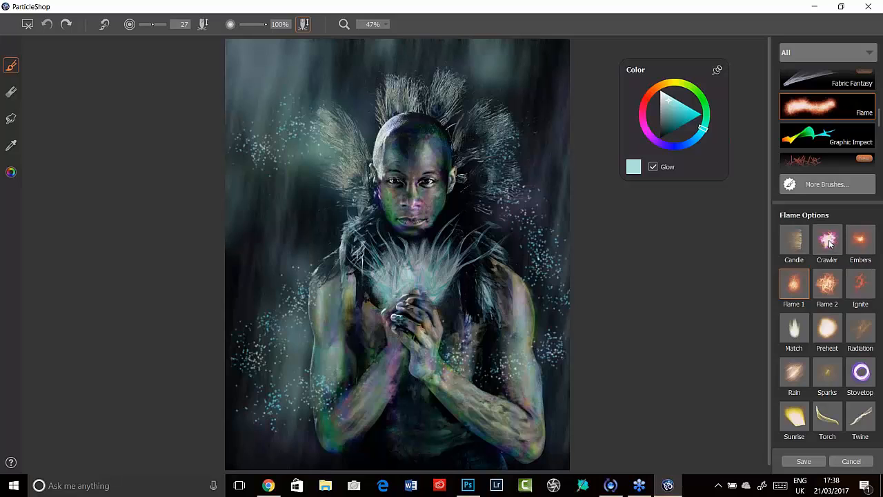
left_click(652, 165)
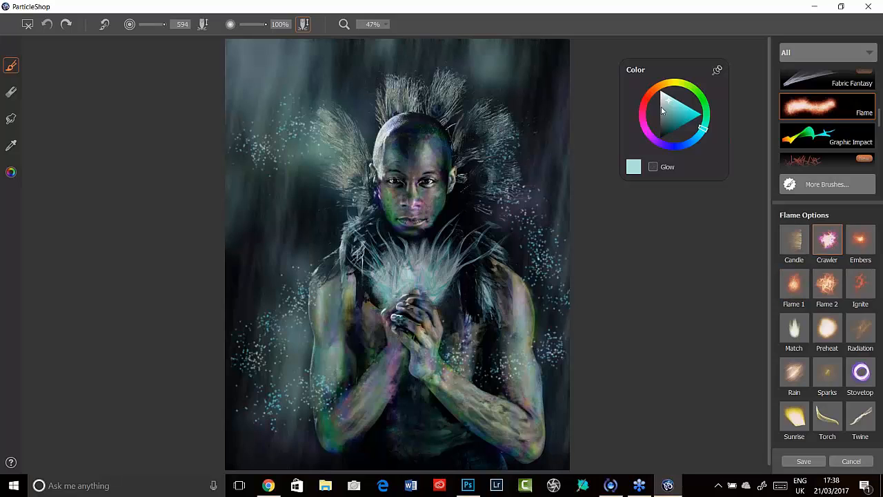
mouse_move(669, 116)
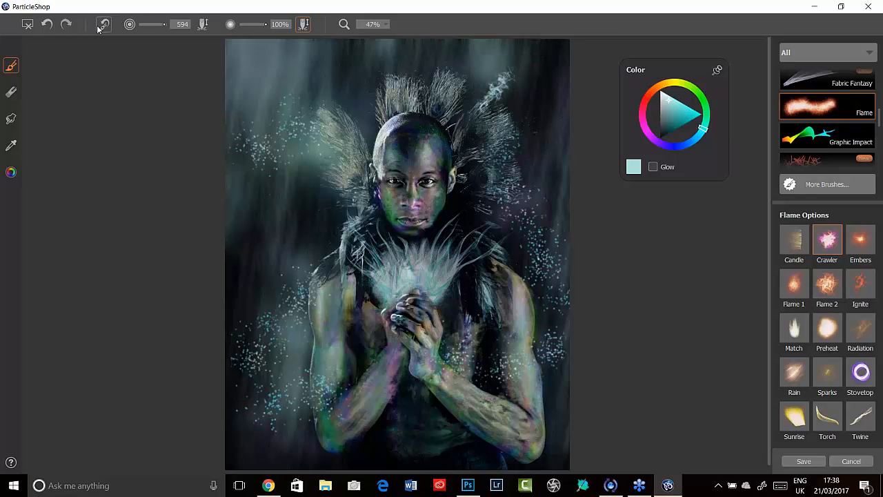
mouse_move(159, 28)
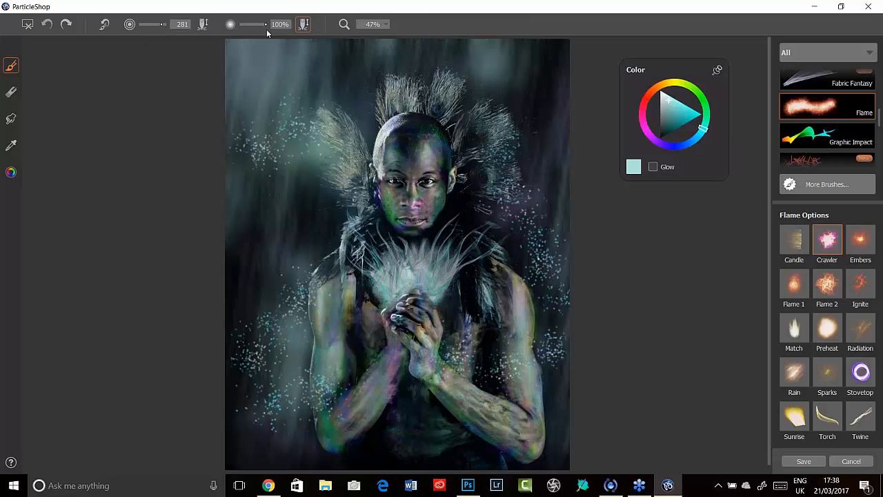
left_click_drag(265, 25, 250, 25)
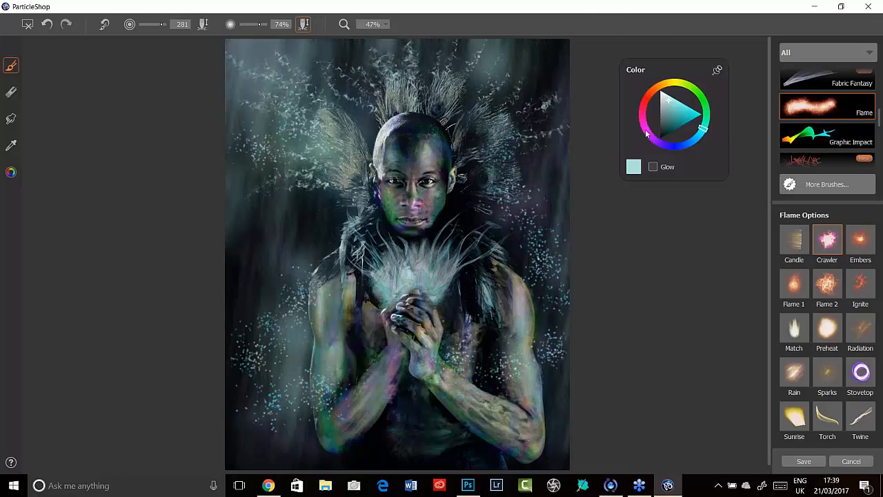
Turn on Glow for the flame strokes and pick purple as the next paint colour.
left_click(652, 167)
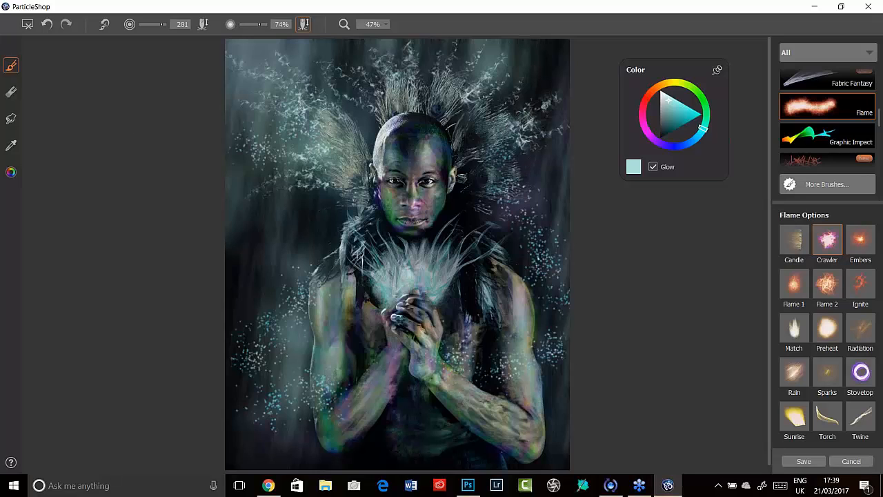
left_click(662, 110)
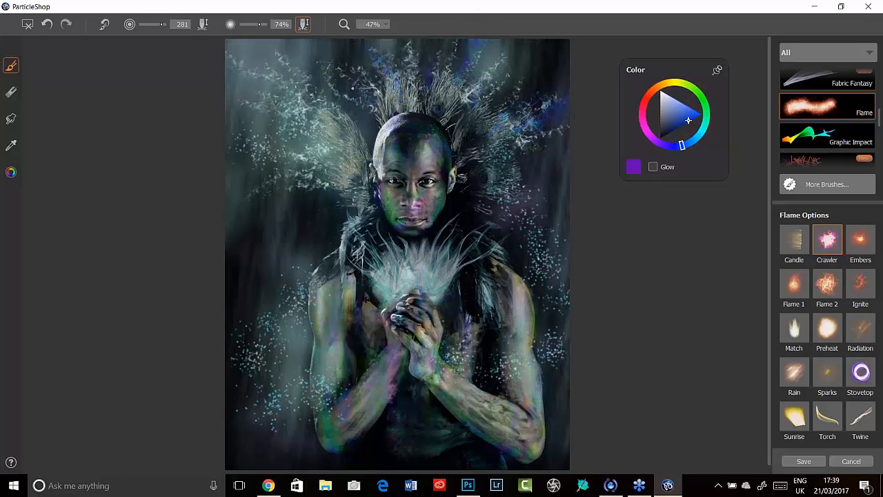
Paint glowing purple flame wisps over the headdress feathers with Glow re-enabled.
left_click(297, 149)
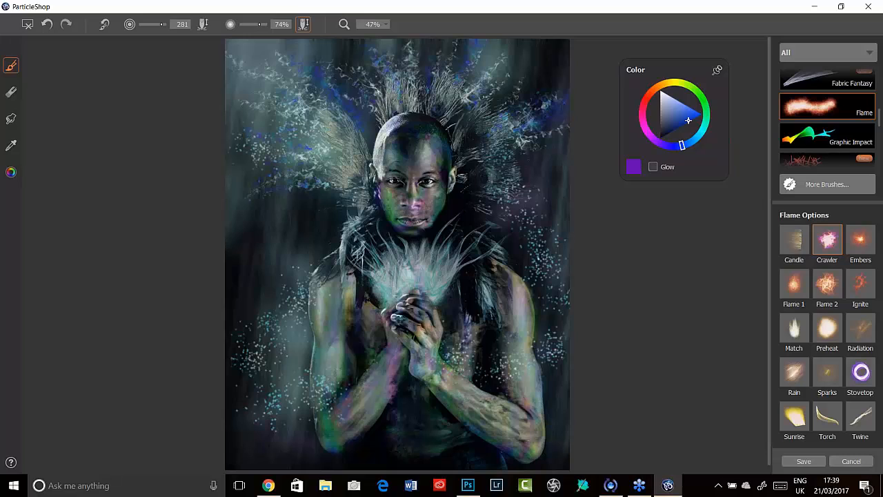
left_click(653, 166)
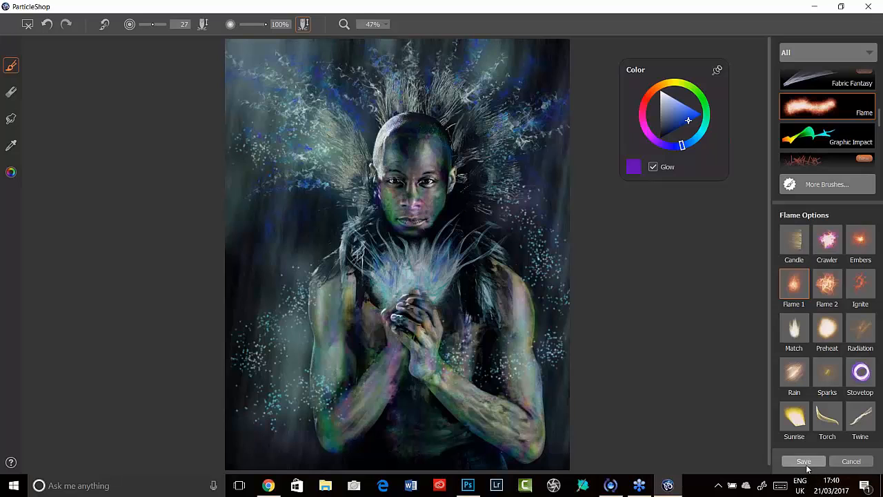
Save only the brushstrokes back to Photoshop as a new ParticleShop layer.
left_click(803, 461)
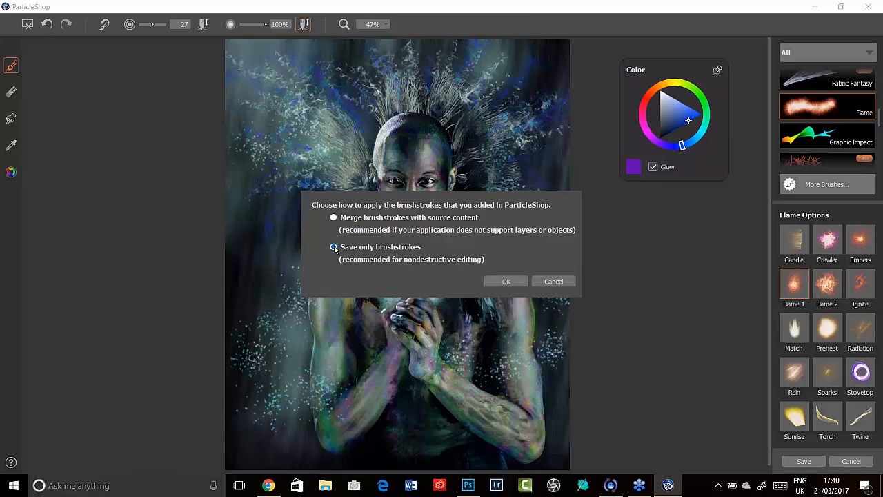
left_click(505, 282)
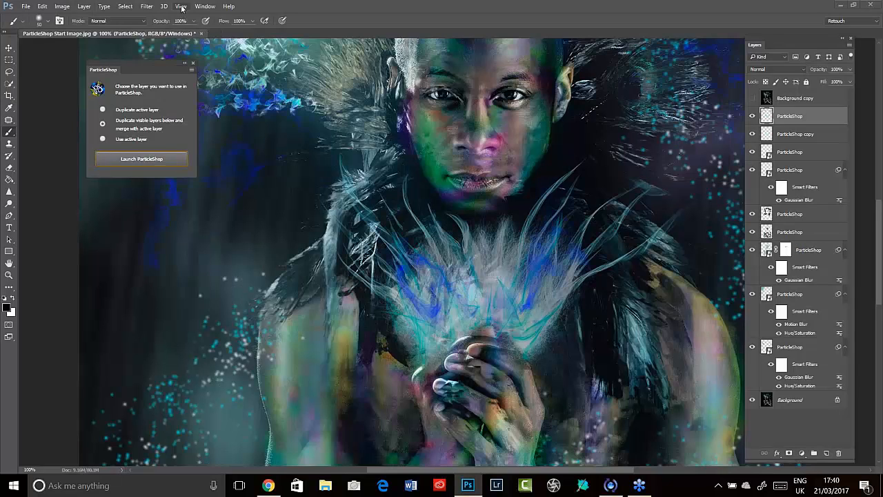
left_click(180, 6)
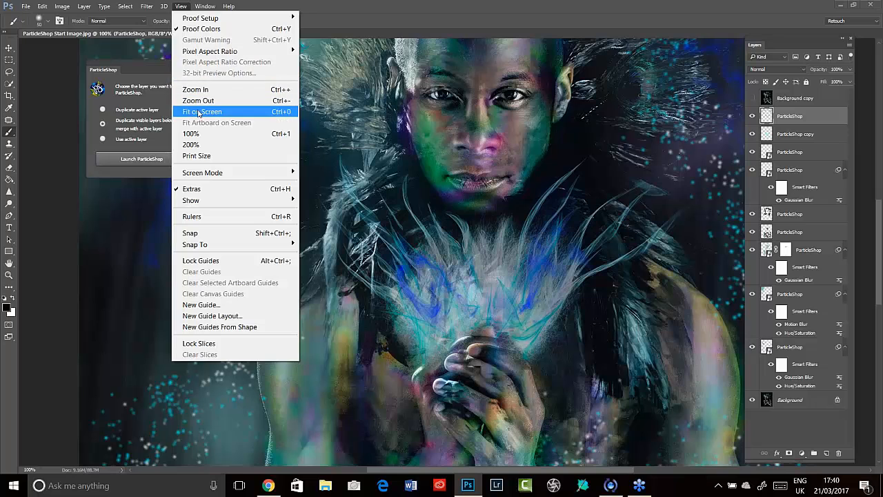
left_click(202, 110)
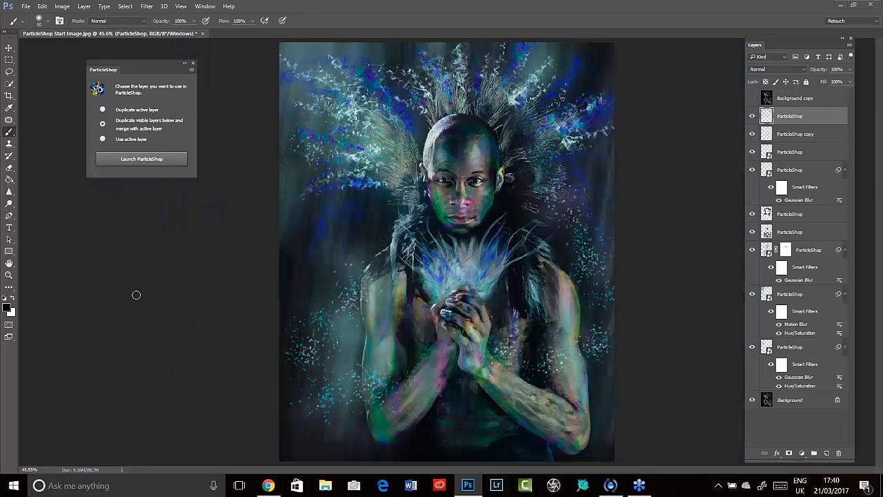
mouse_move(145, 306)
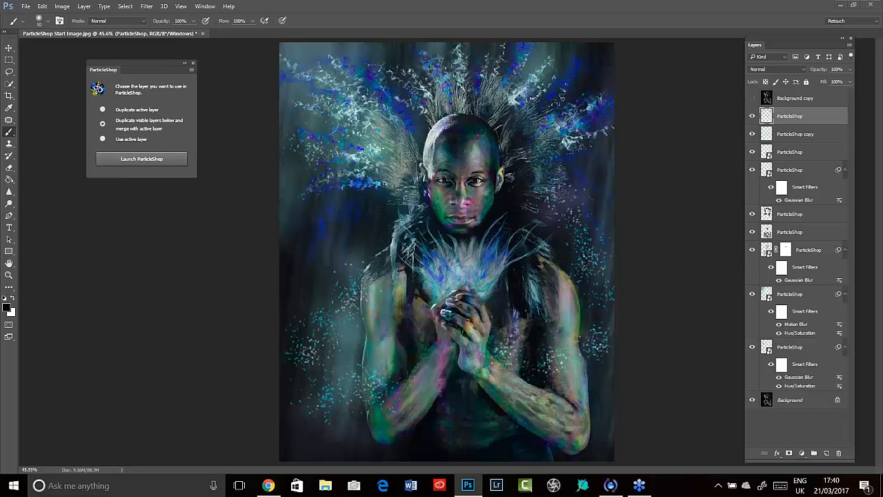
mouse_move(167, 359)
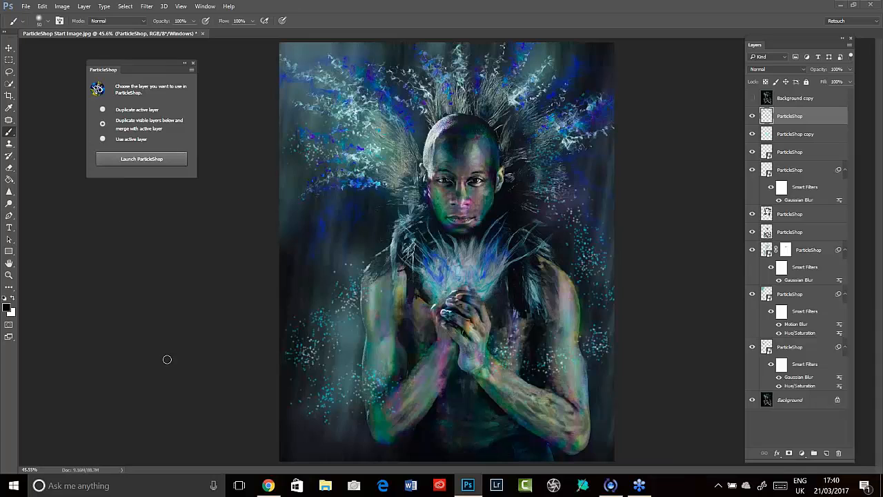
mouse_move(187, 315)
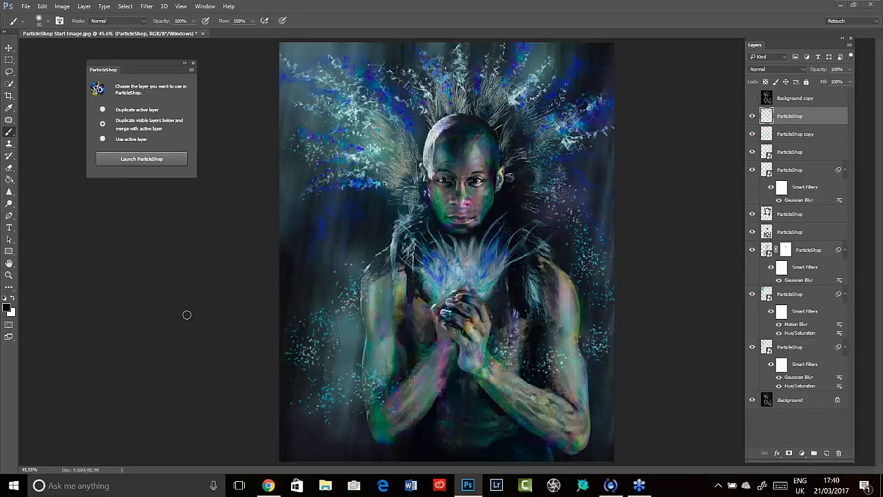
mouse_move(154, 320)
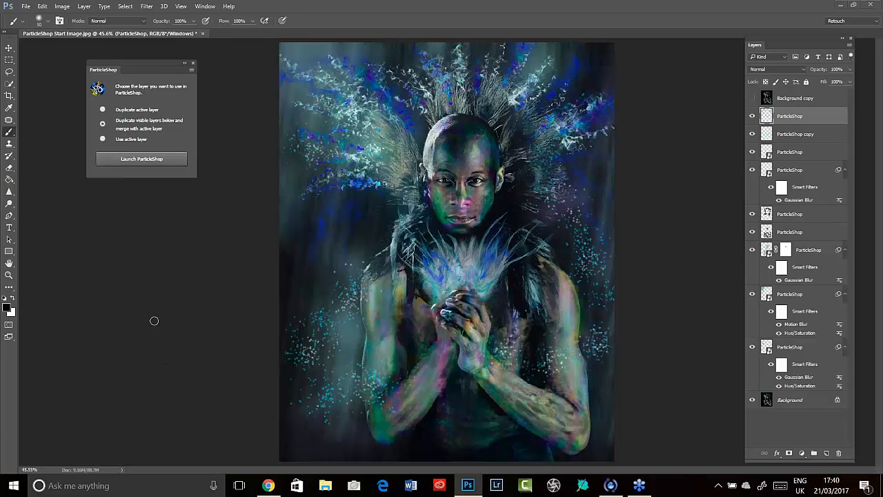
mouse_move(168, 339)
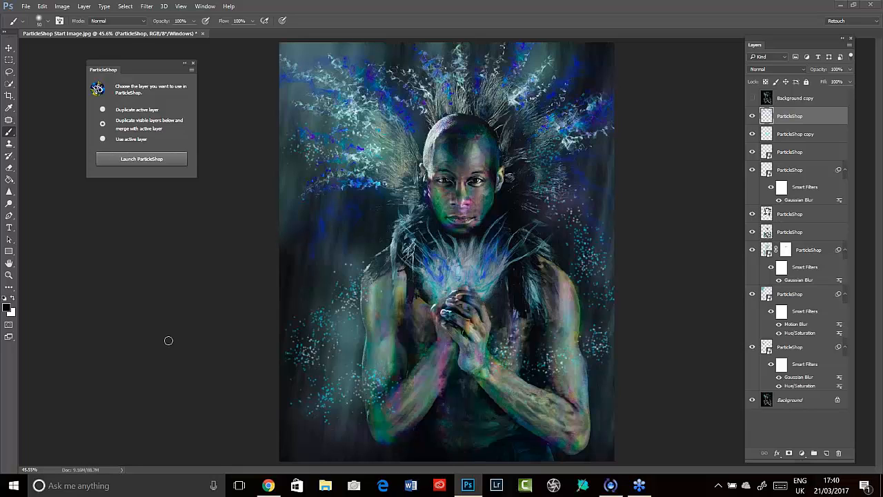
mouse_move(174, 349)
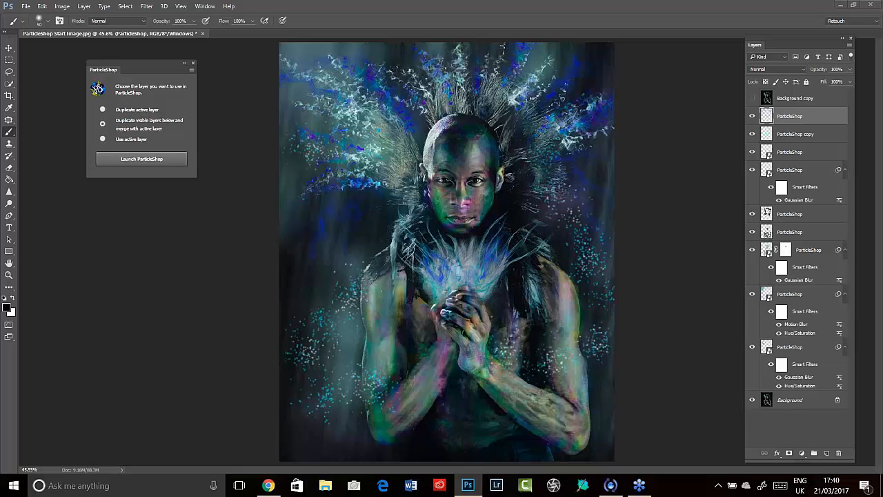
mouse_move(172, 345)
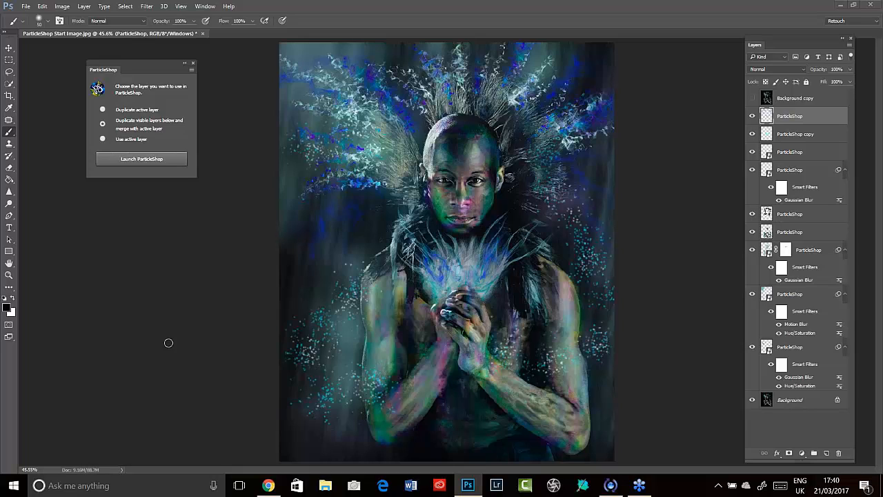
mouse_move(253, 316)
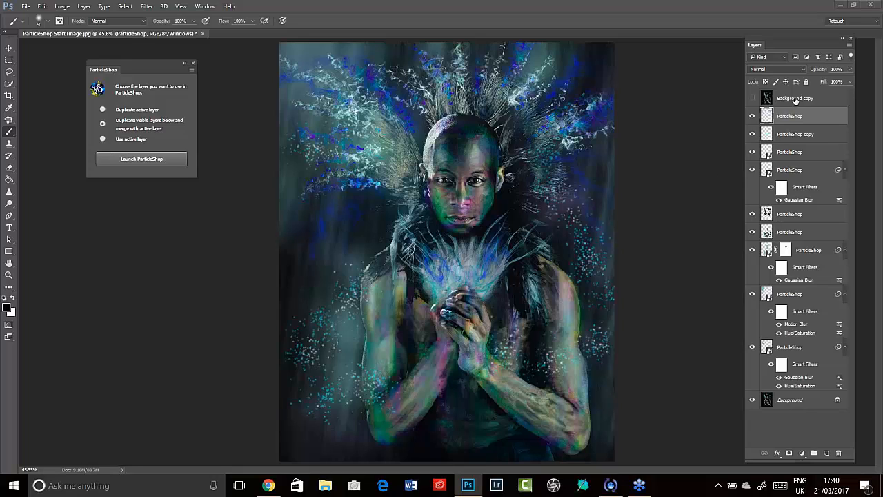
mouse_move(850, 75)
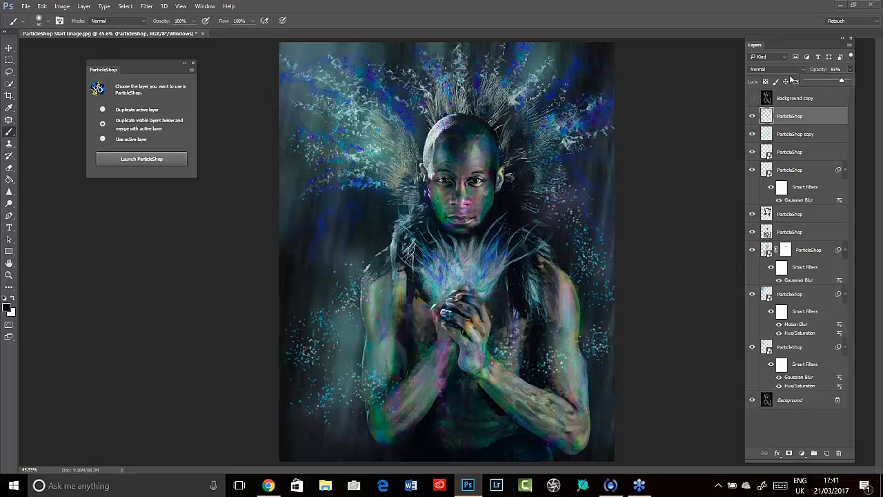
mouse_move(755, 196)
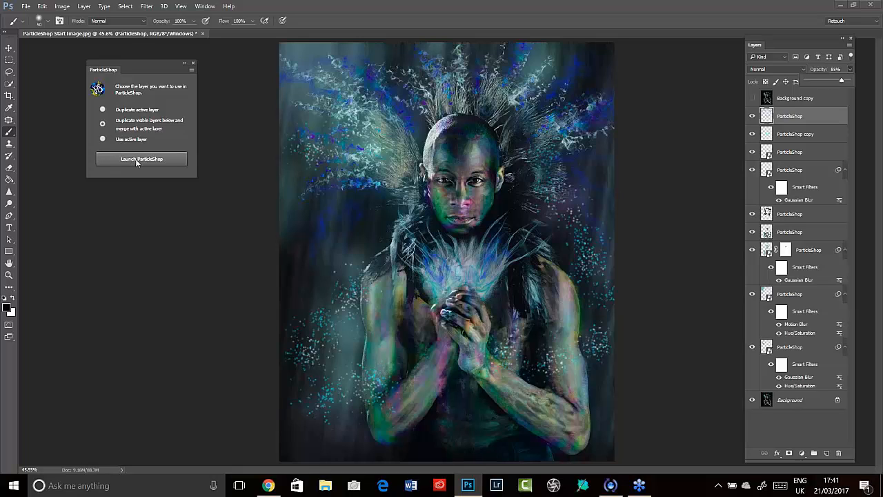
mouse_move(160, 163)
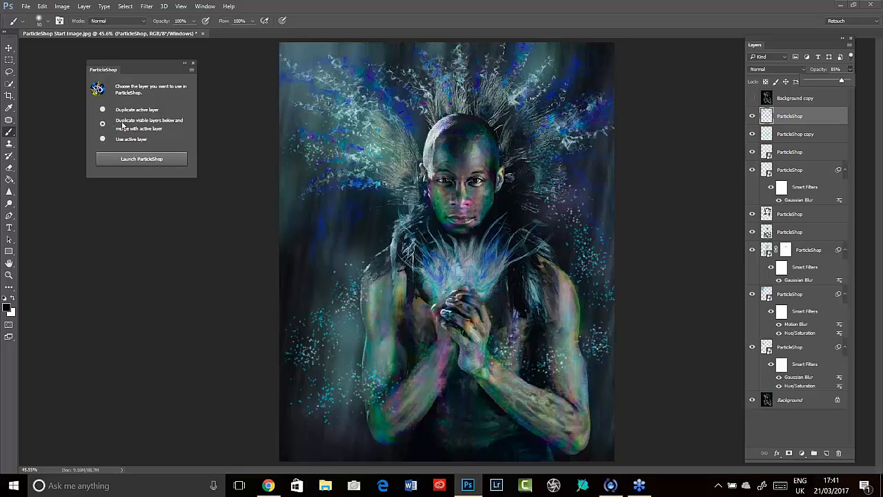
mouse_move(155, 127)
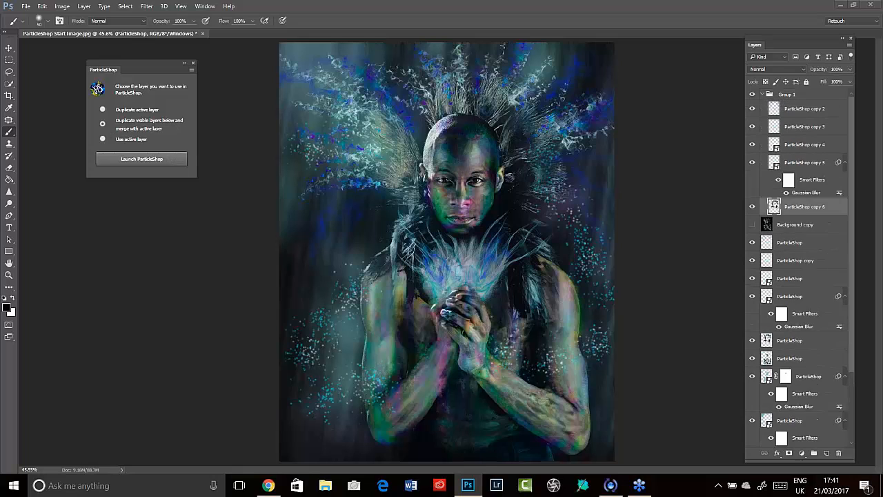
scroll("down", 3)
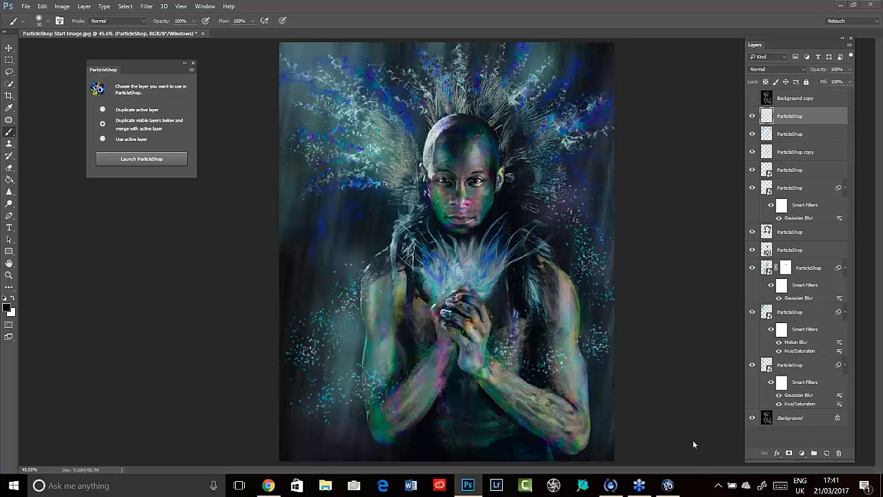
Launch ParticleShop and choose a brush from the Impression pack.
left_click(141, 159)
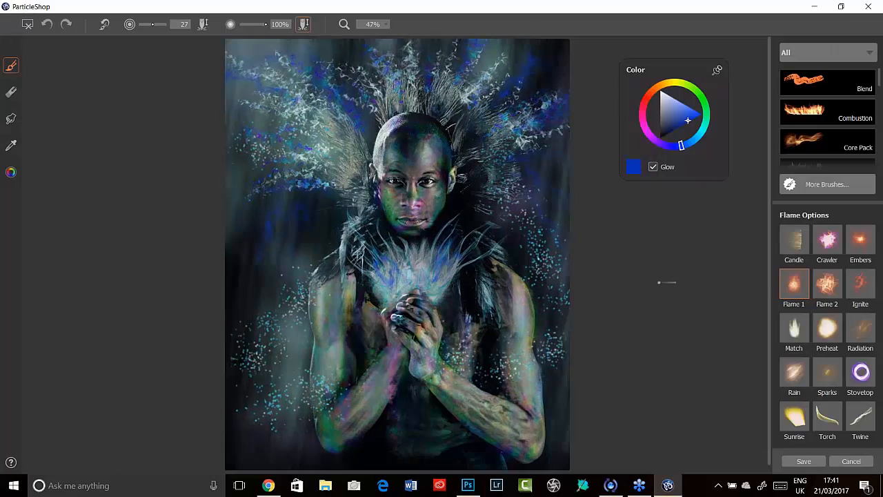
scroll("down", 3)
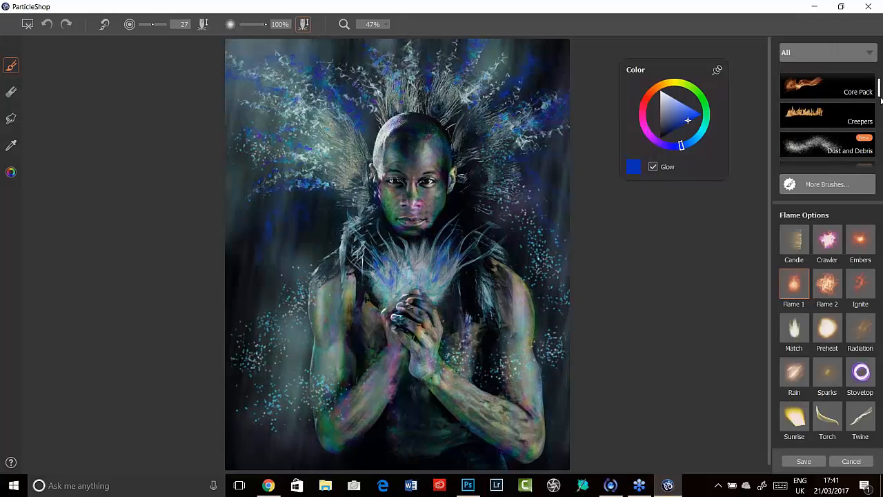
scroll("down", 3)
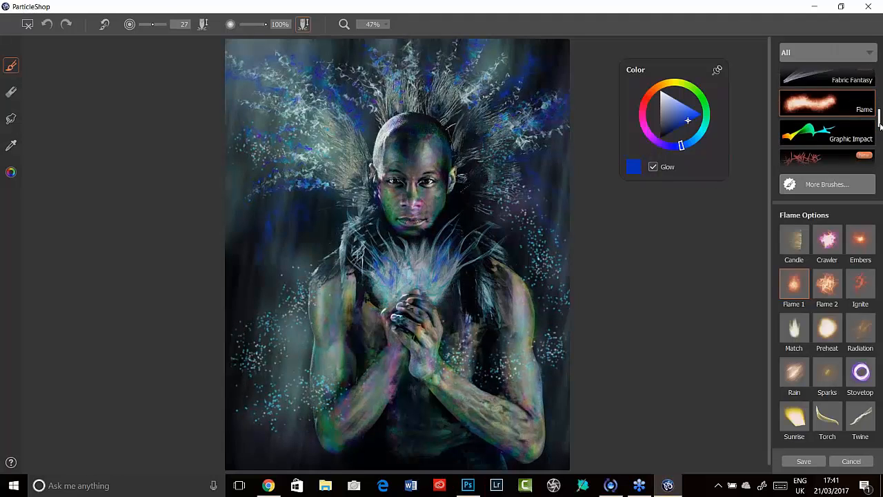
scroll("down", 3)
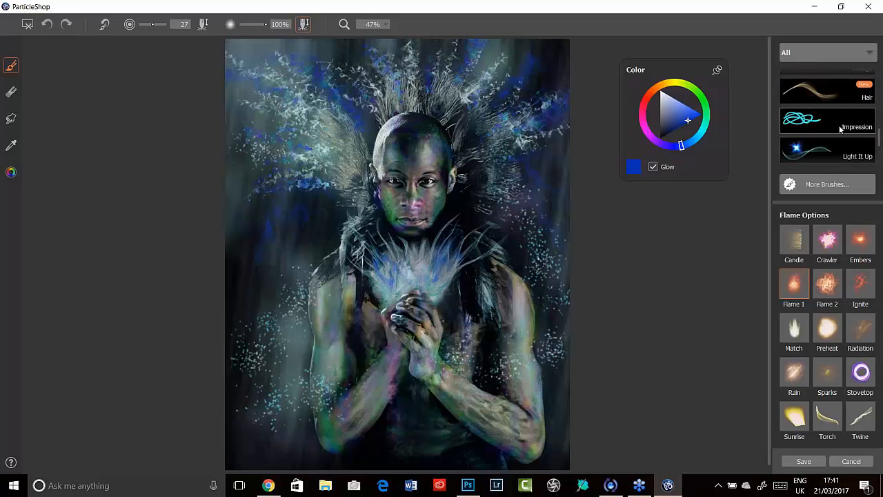
left_click(826, 119)
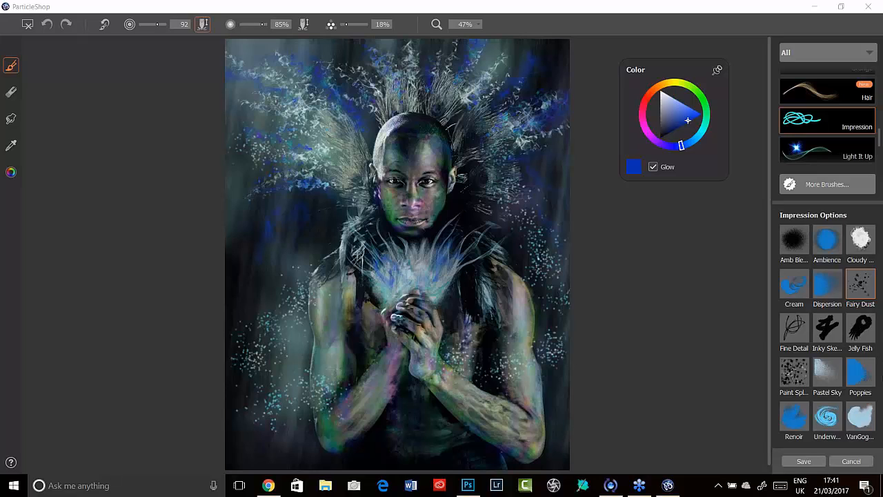
mouse_move(611, 239)
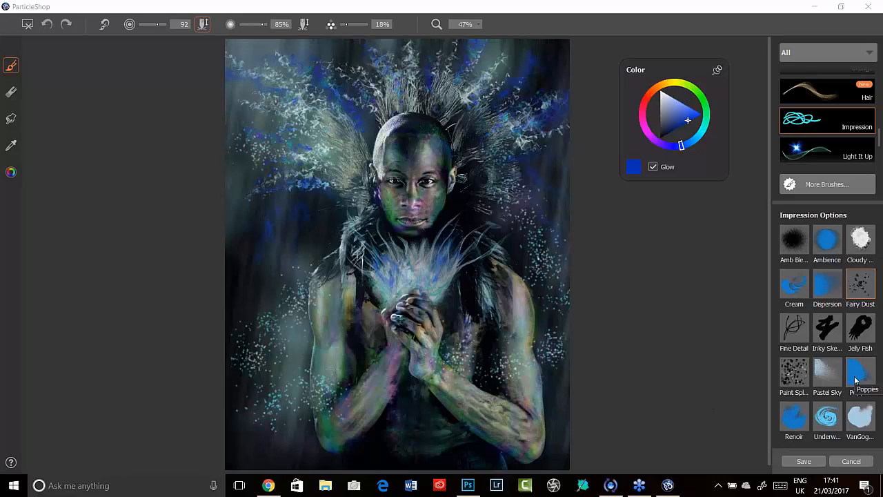
left_click(653, 165)
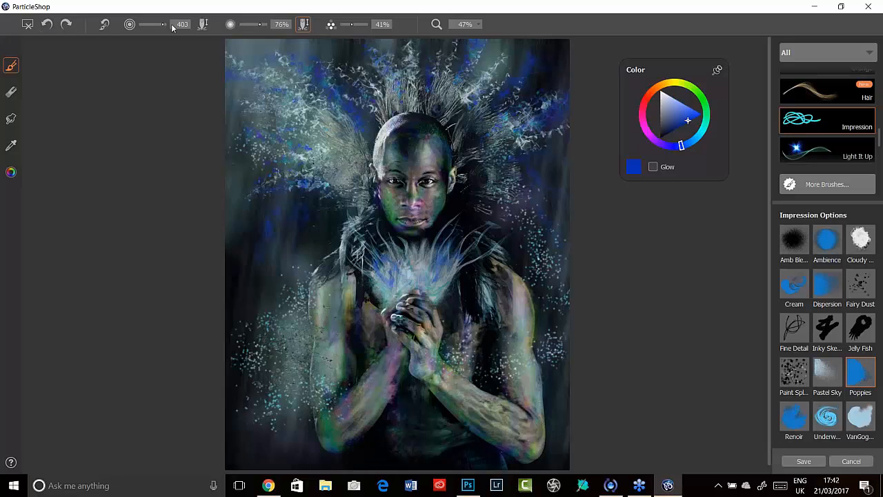
Paint large, soft strokes at about 46% opacity and save only the brushstrokes.
left_click_drag(163, 25, 143, 25)
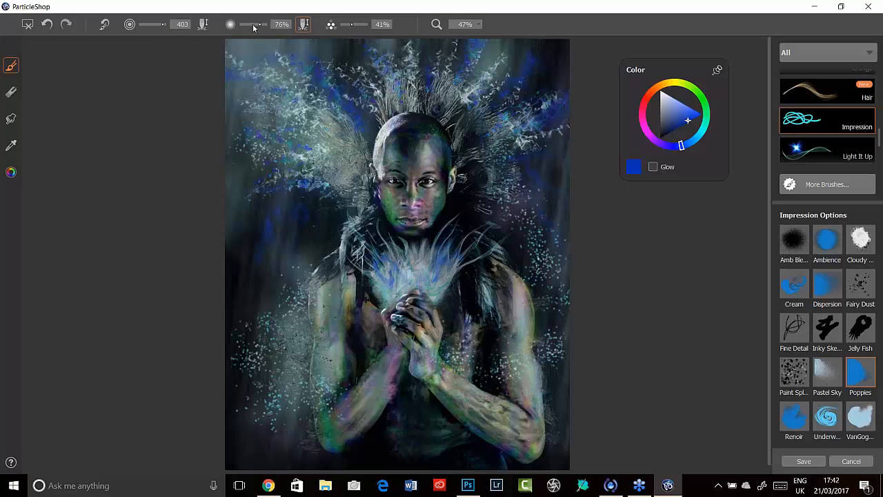
left_click_drag(262, 25, 245, 25)
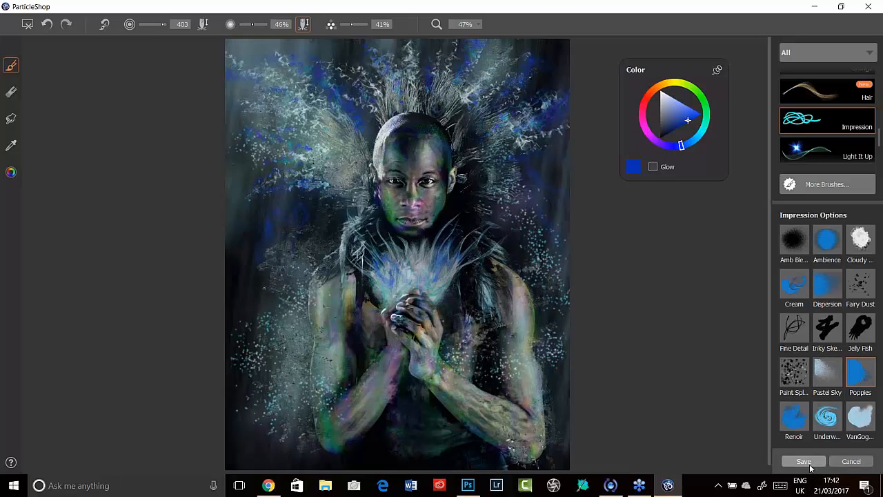
left_click(803, 461)
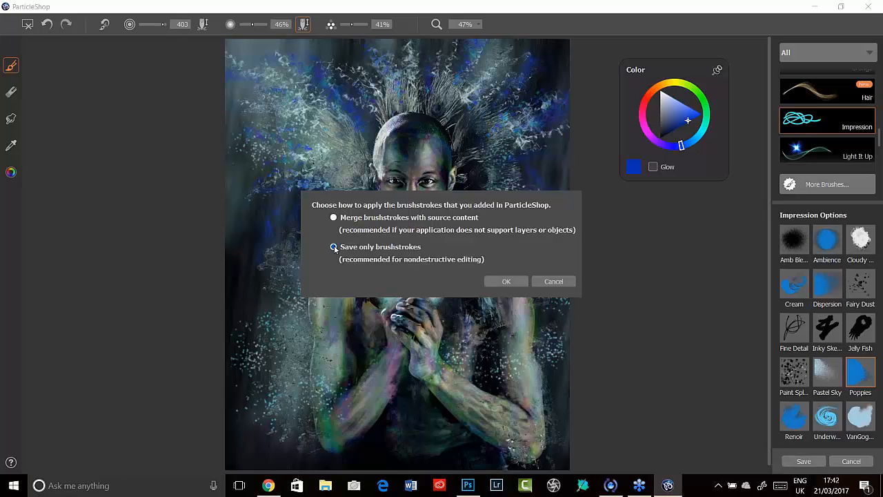
left_click(505, 282)
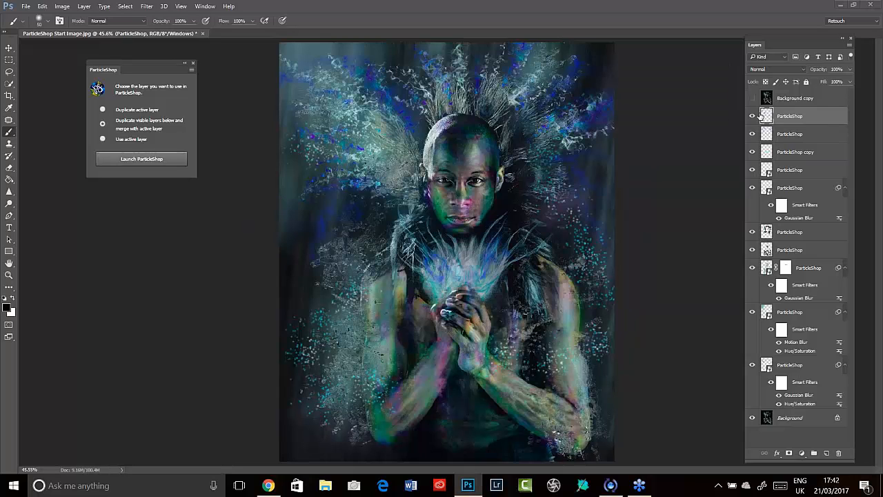
Confirm the brushstroke save and set a lower ParticleShop layer to Soft Light blending.
left_click(754, 116)
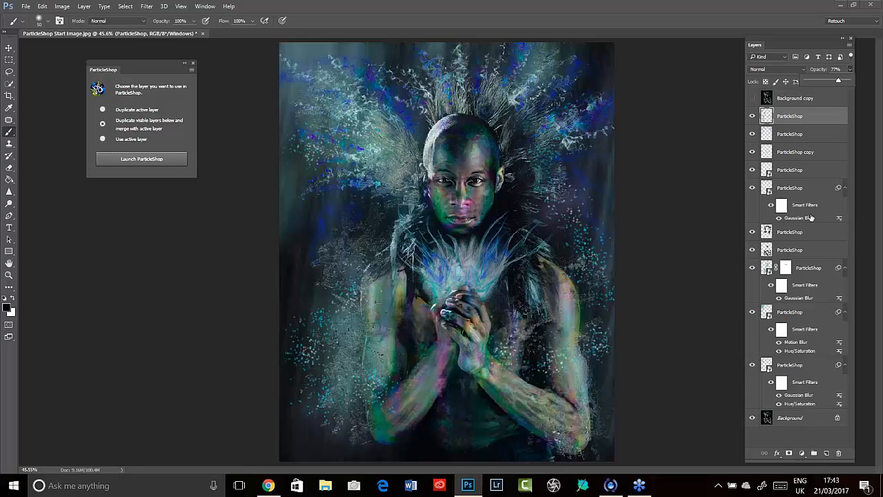
mouse_move(800, 168)
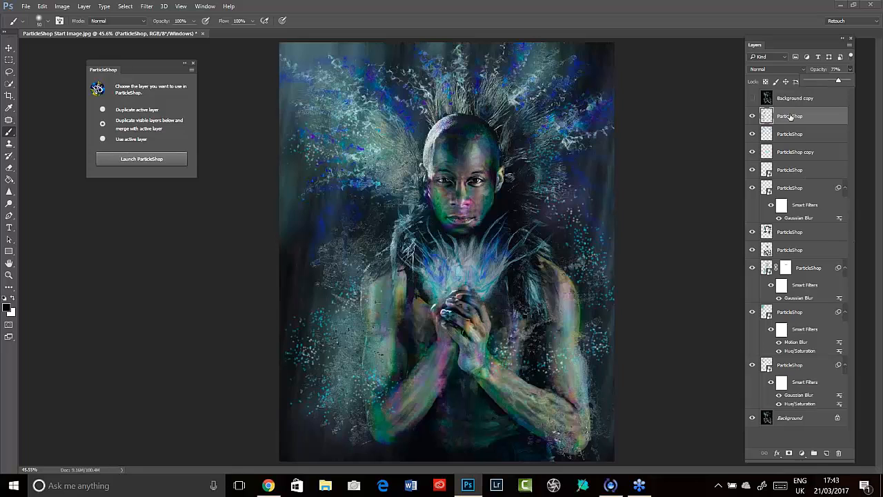
left_click(794, 315)
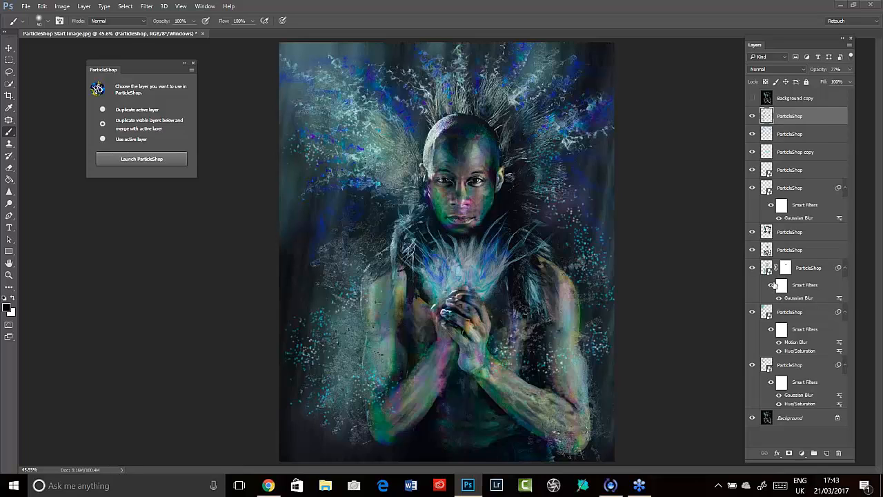
left_click(776, 69)
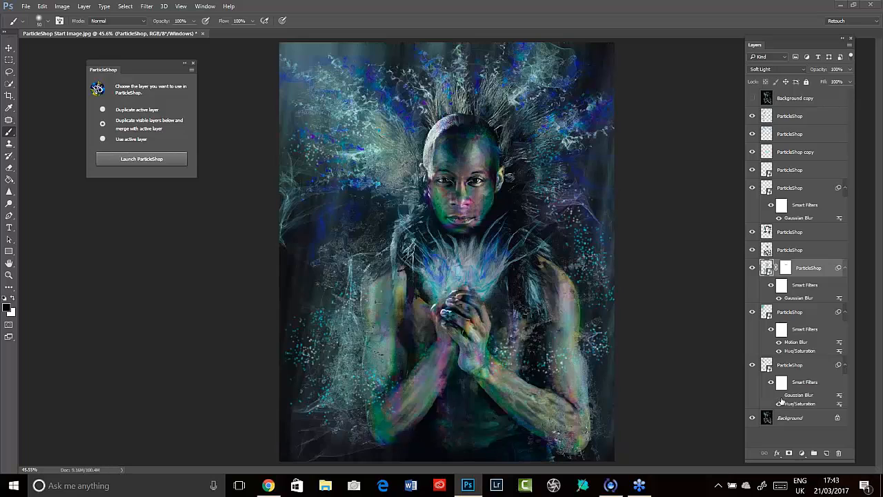
mouse_move(778, 402)
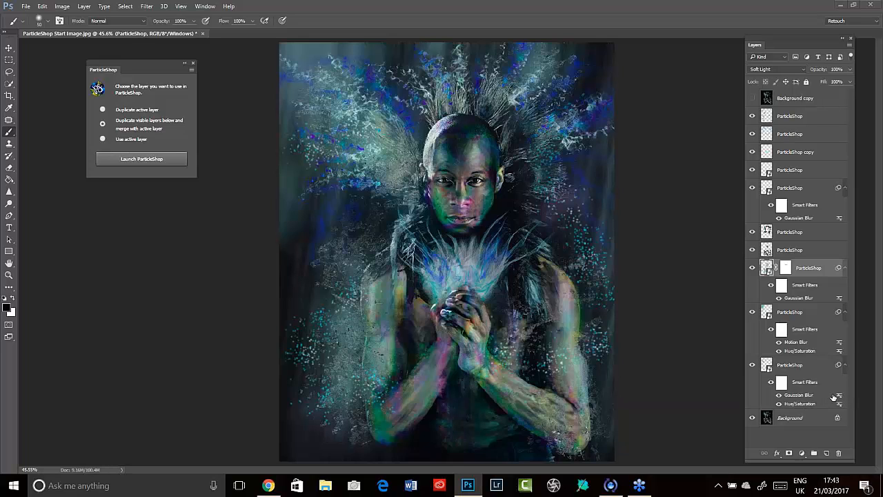
mouse_move(746, 421)
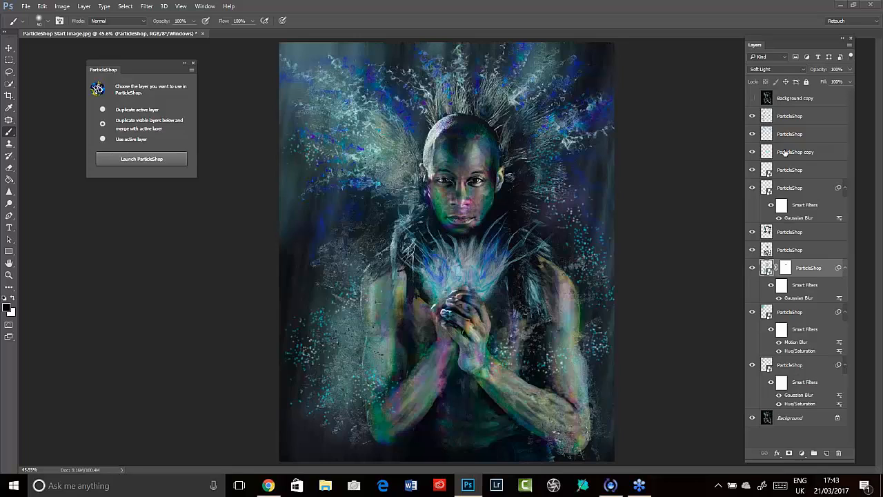
left_click(800, 116)
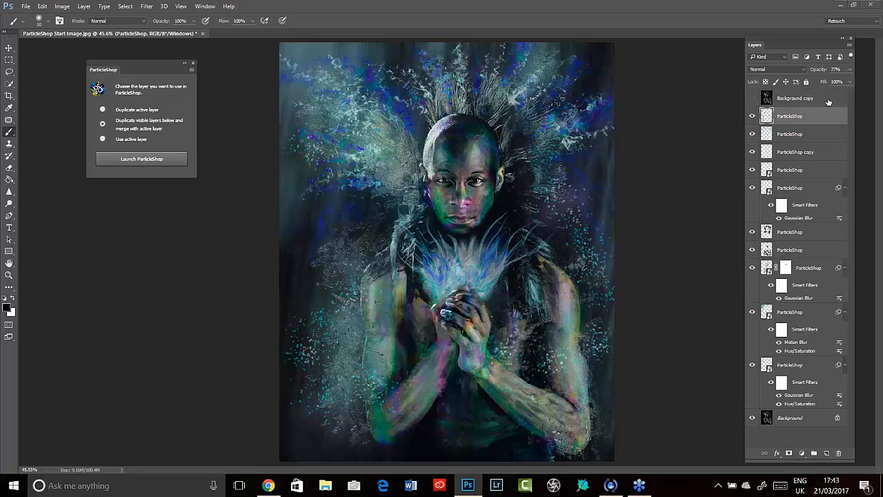
mouse_move(771, 102)
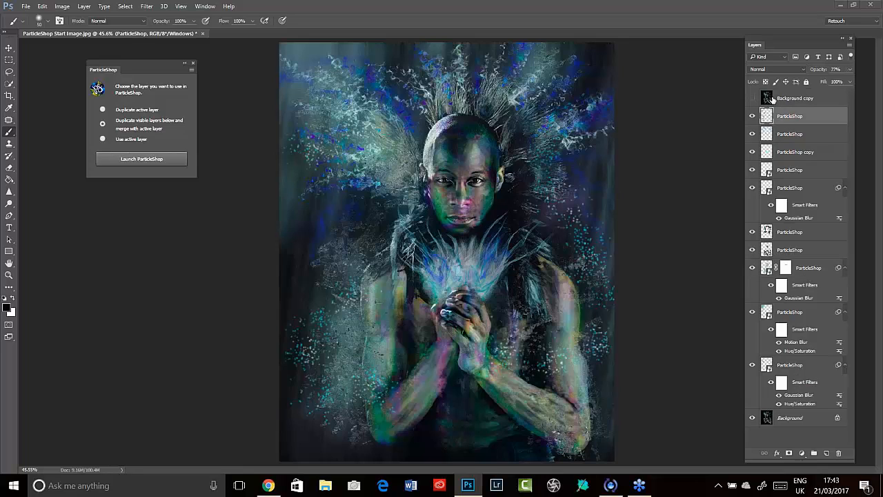
Show the Background copy Overlay layer at about 42%, toggling it to compare, and leave it visible.
left_click(795, 97)
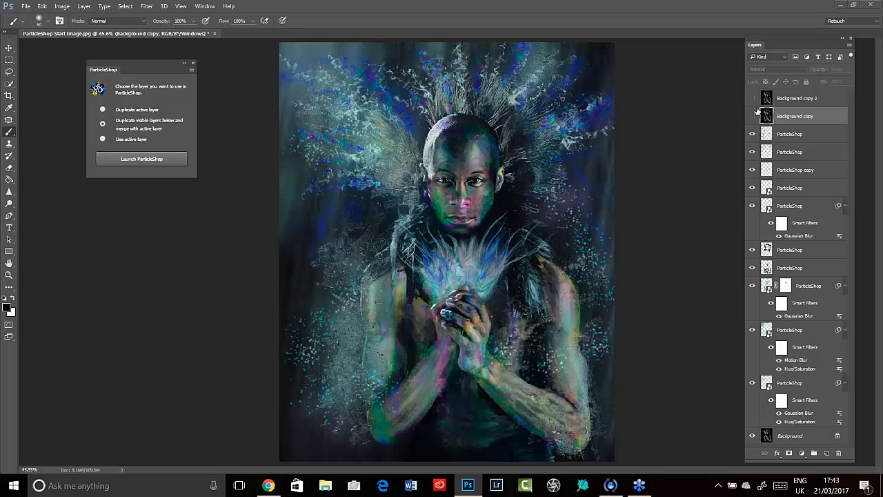
left_click(753, 116)
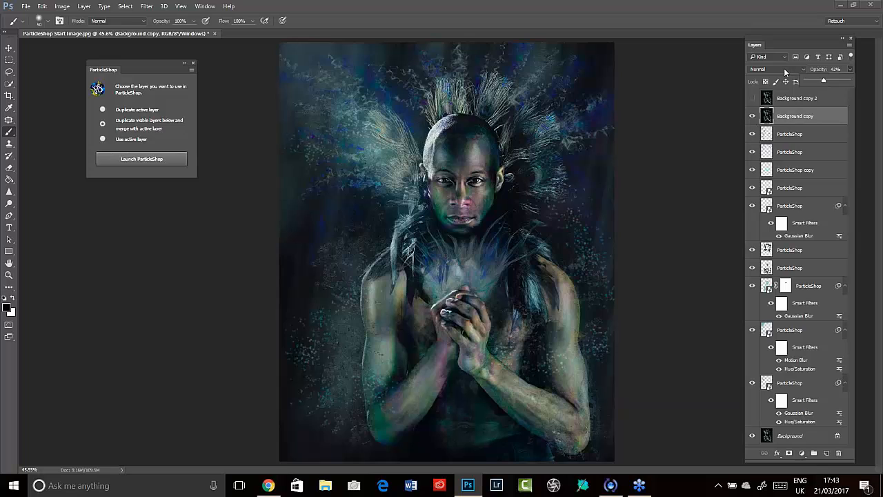
left_click(776, 69)
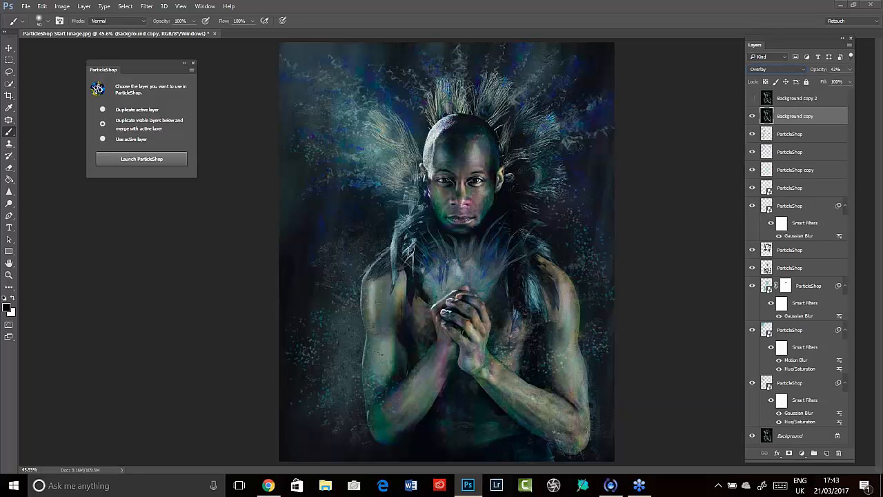
left_click(753, 115)
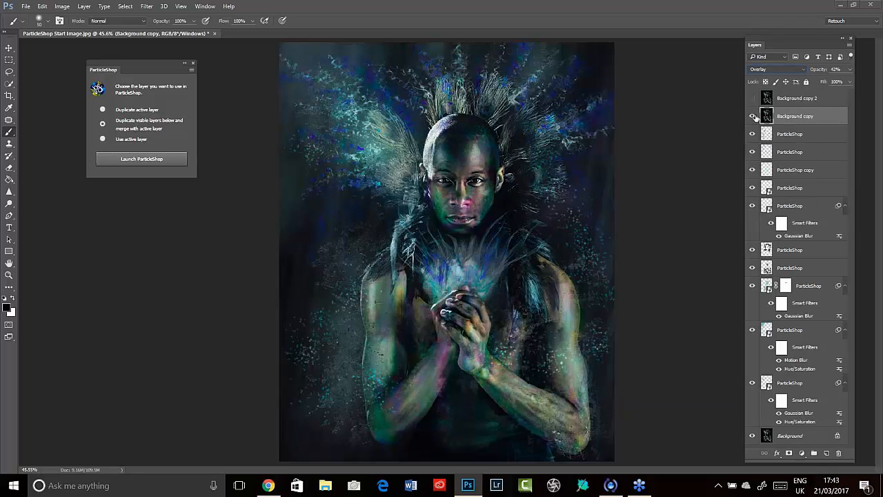
left_click(753, 116)
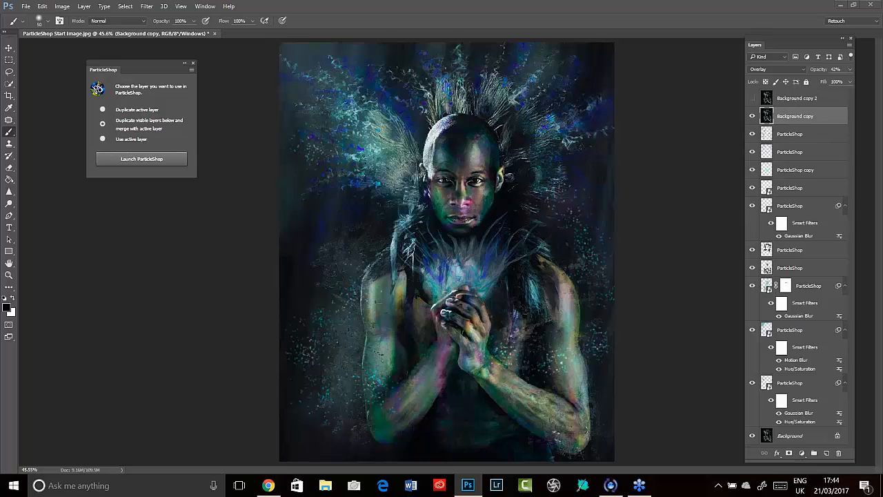
mouse_move(240, 323)
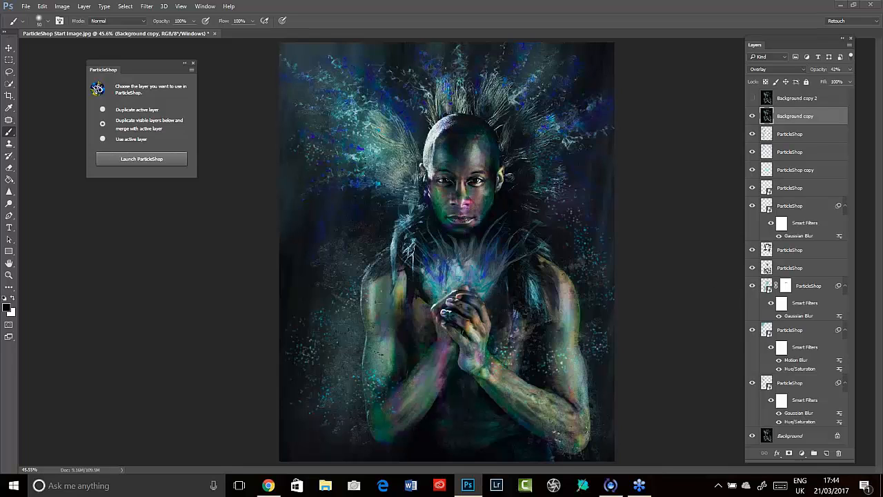
mouse_move(681, 282)
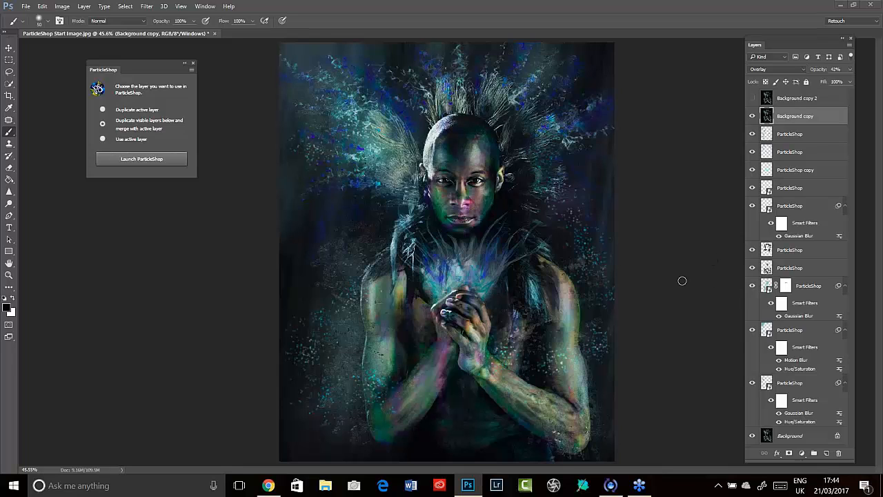
mouse_move(711, 320)
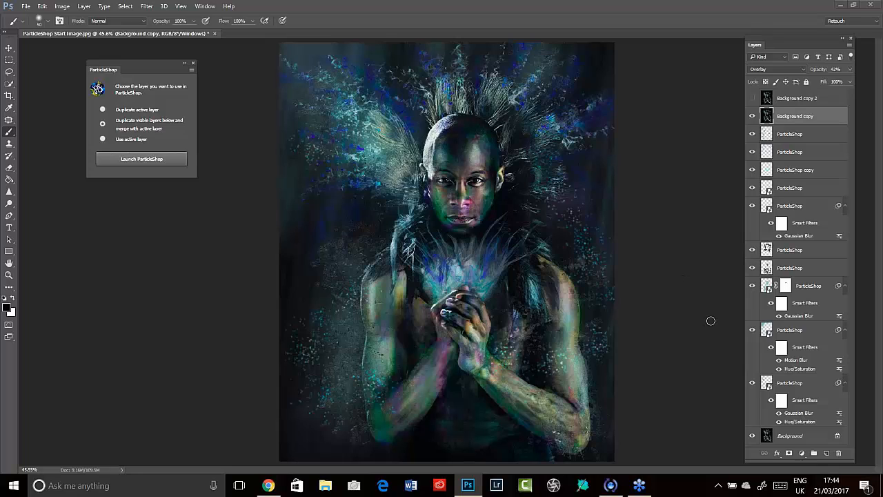
mouse_move(715, 336)
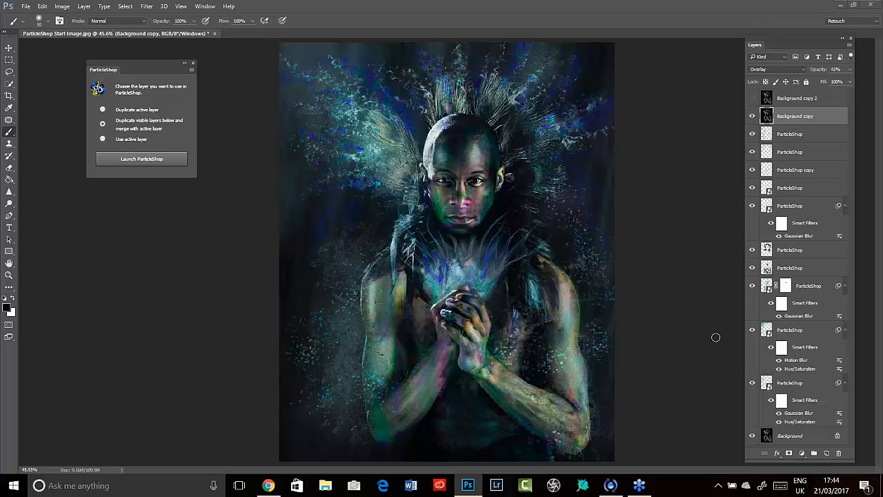
mouse_move(683, 140)
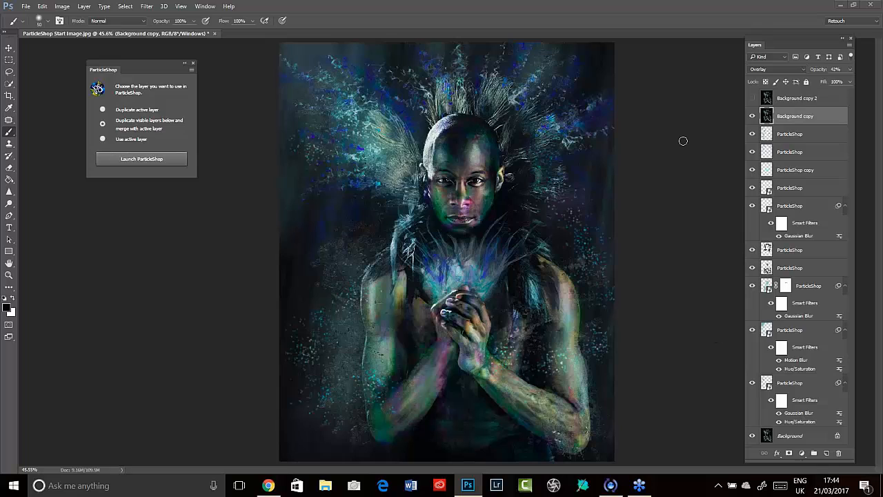
mouse_move(694, 171)
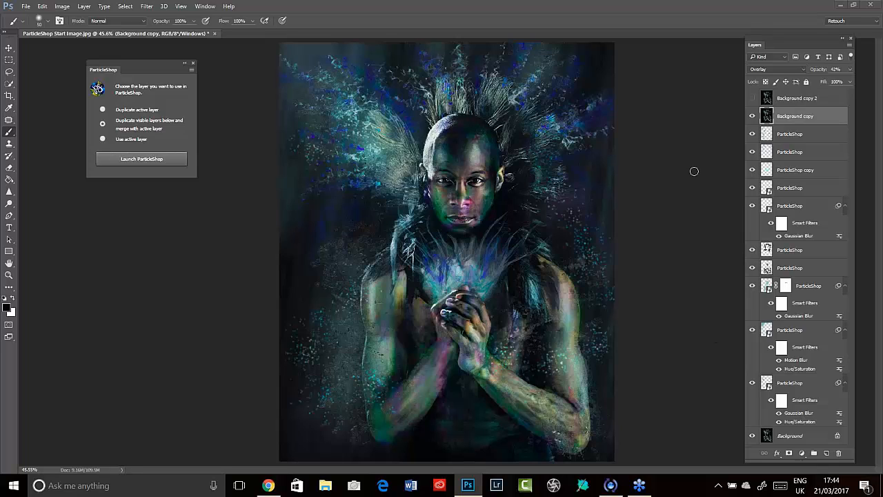
mouse_move(698, 119)
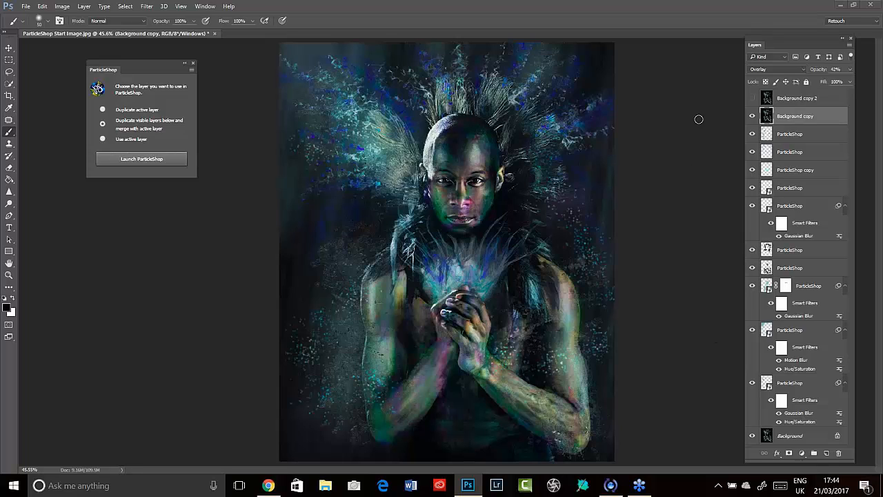
mouse_move(684, 106)
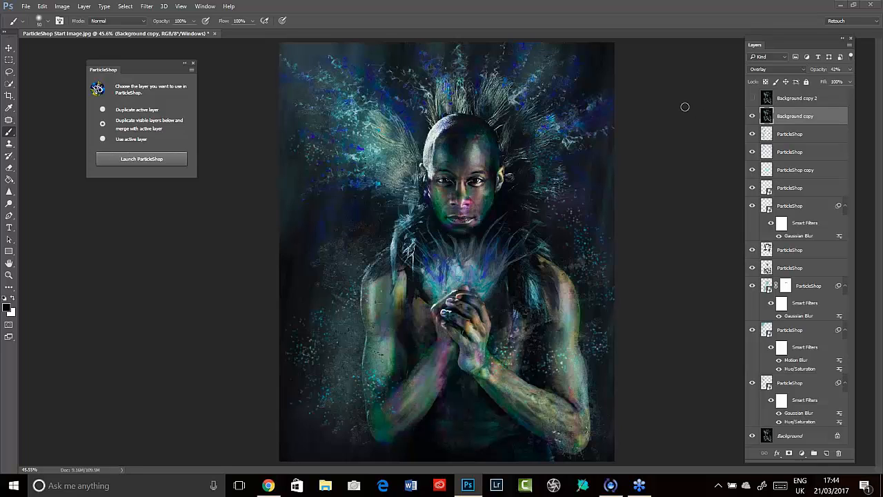
mouse_move(676, 114)
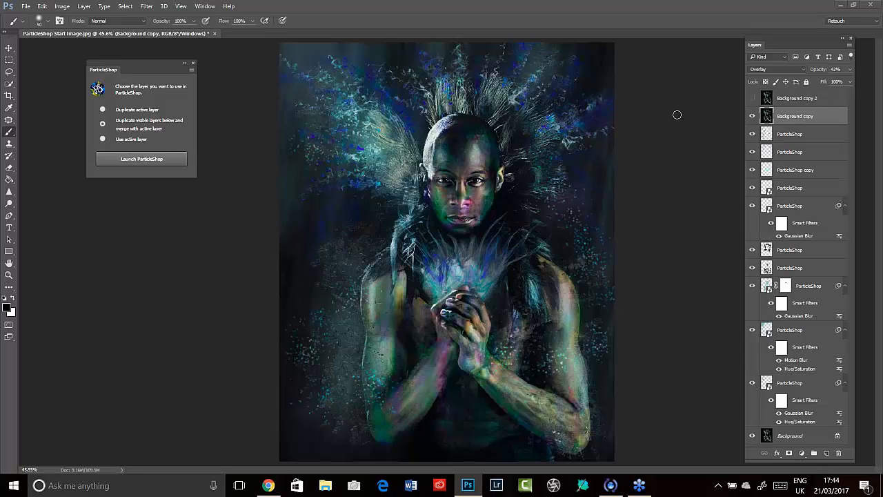
mouse_move(681, 91)
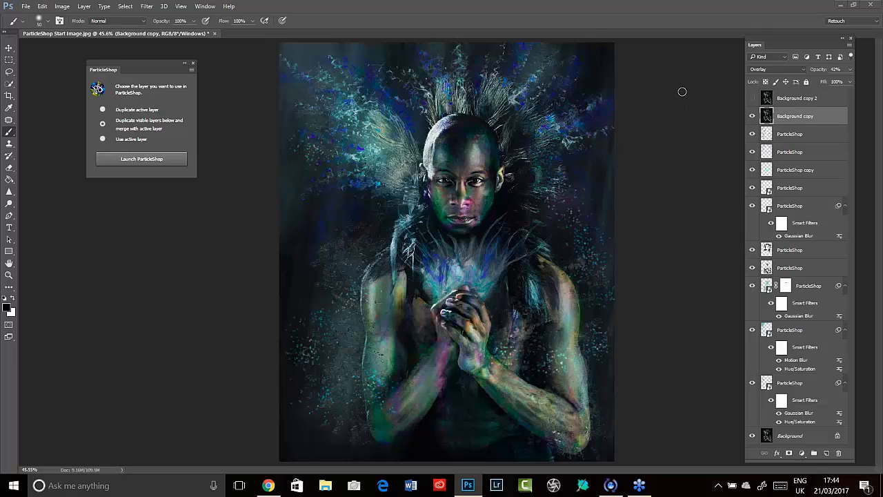
mouse_move(678, 97)
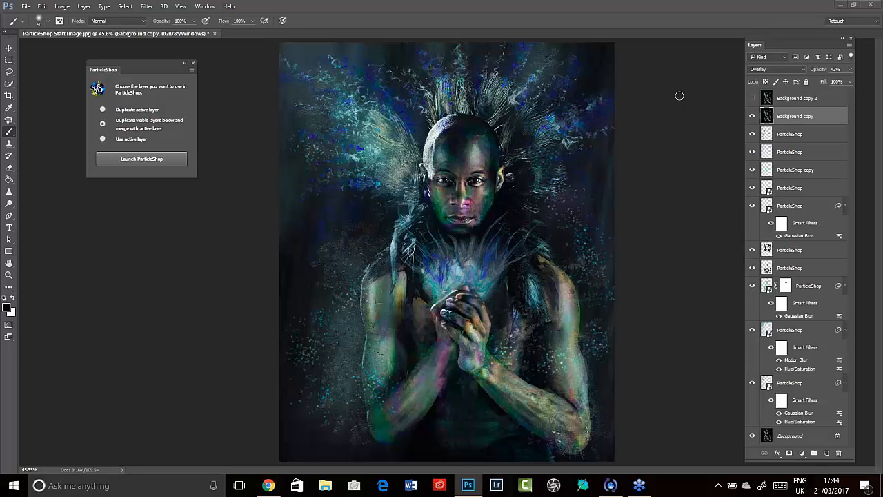
mouse_move(687, 94)
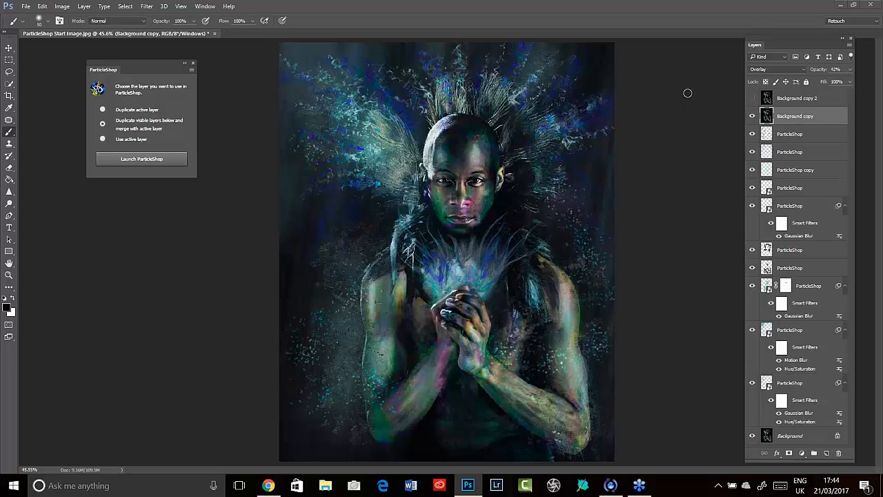
mouse_move(762, 205)
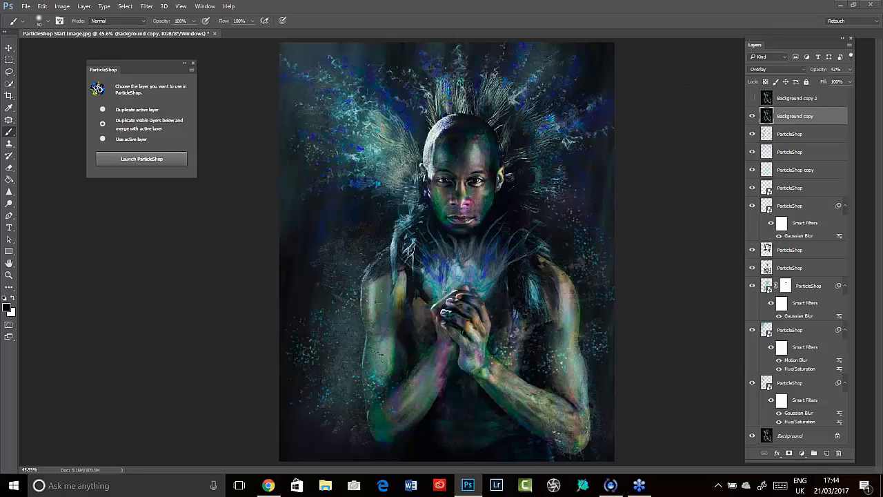
mouse_move(715, 177)
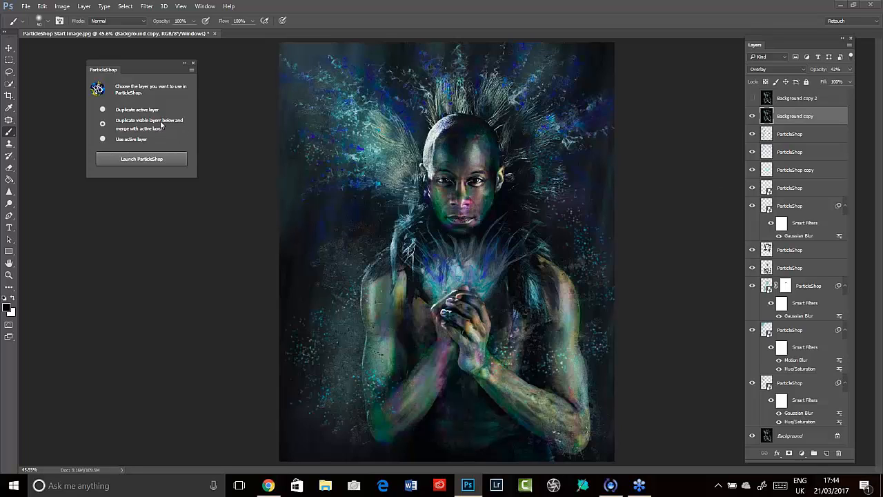
mouse_move(196, 180)
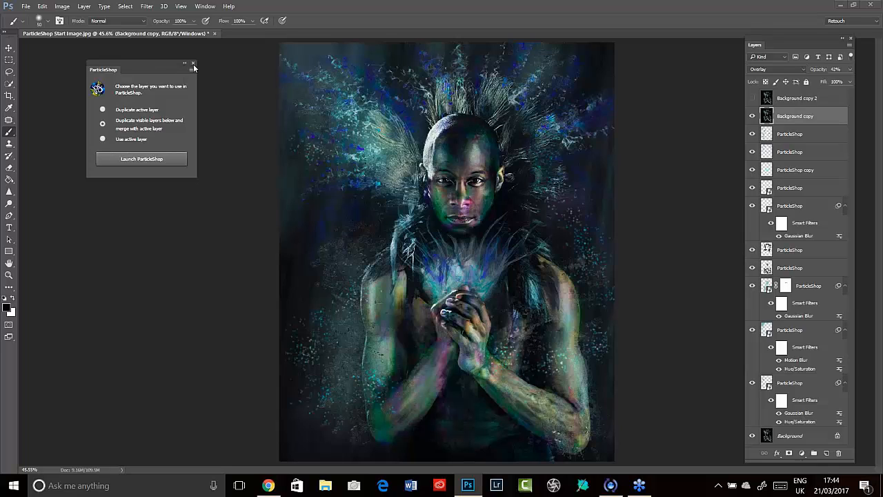
left_click(193, 63)
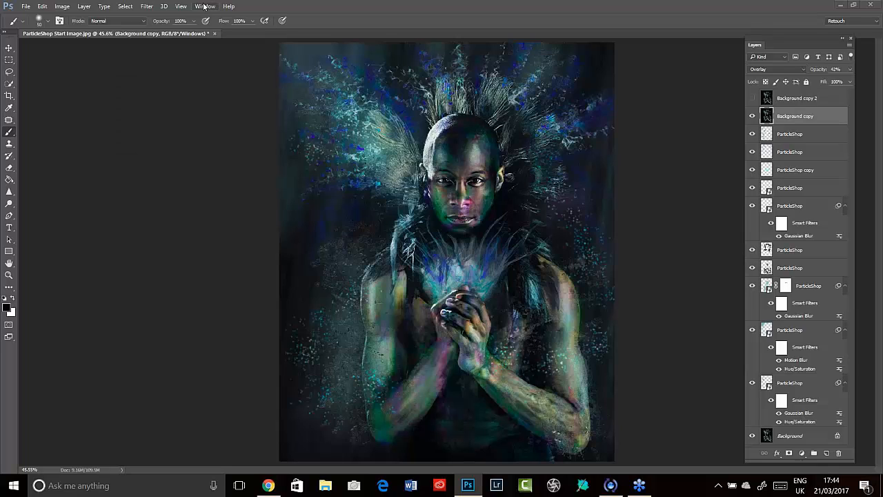
left_click(204, 5)
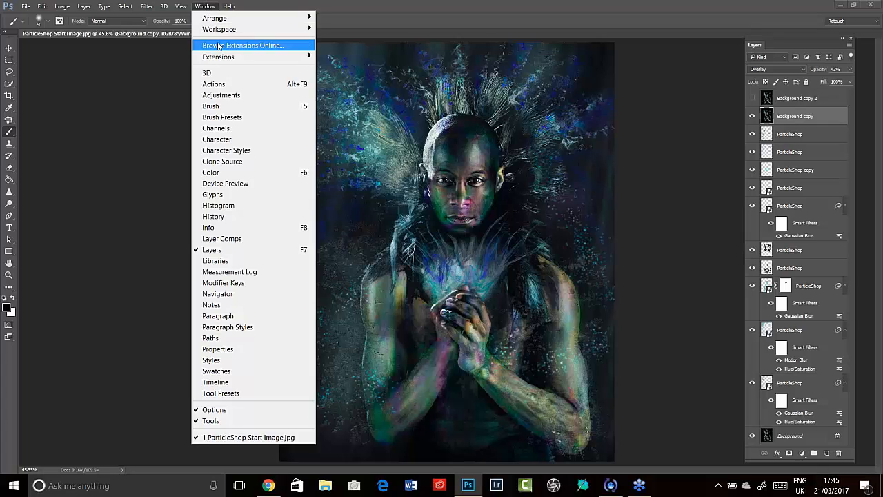
mouse_move(218, 56)
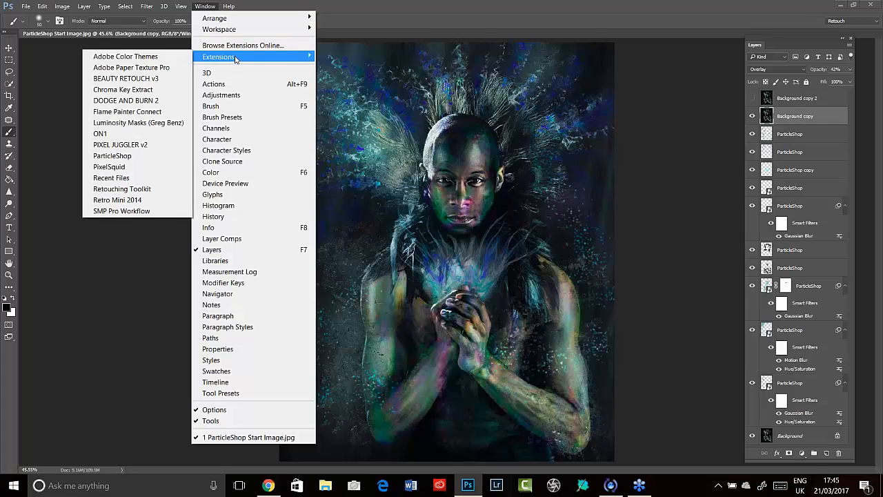
mouse_move(126, 100)
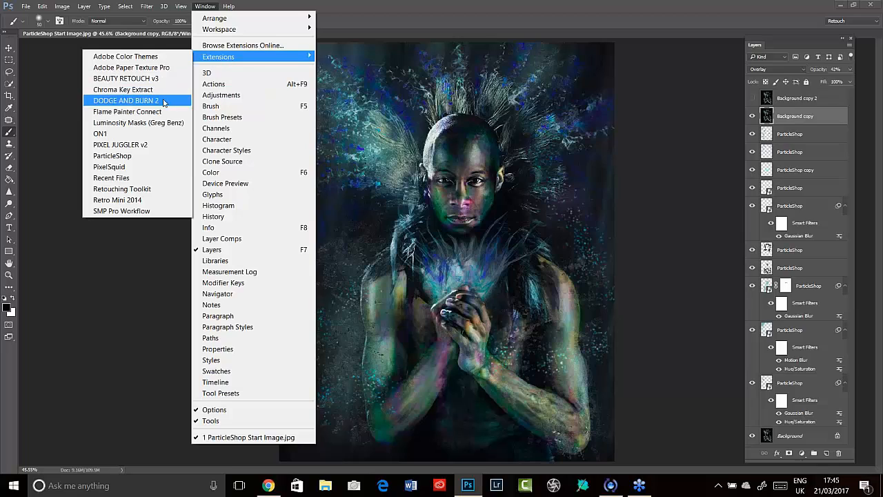
left_click(112, 155)
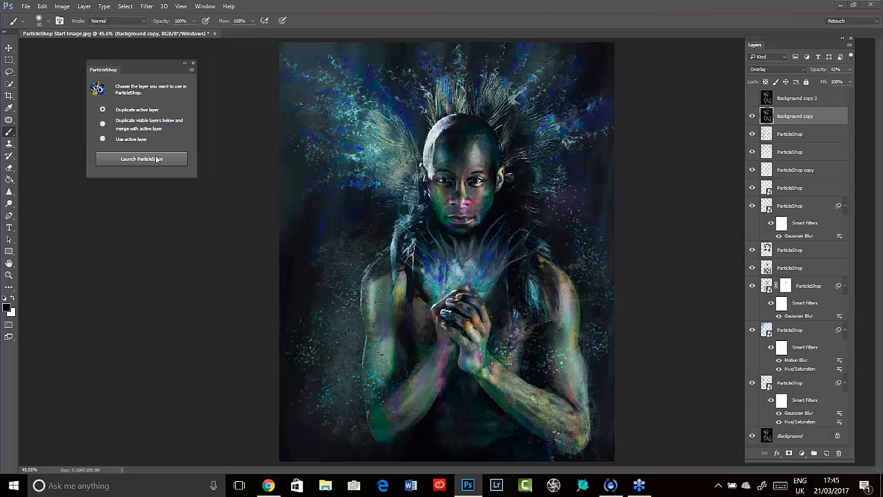
mouse_move(136, 212)
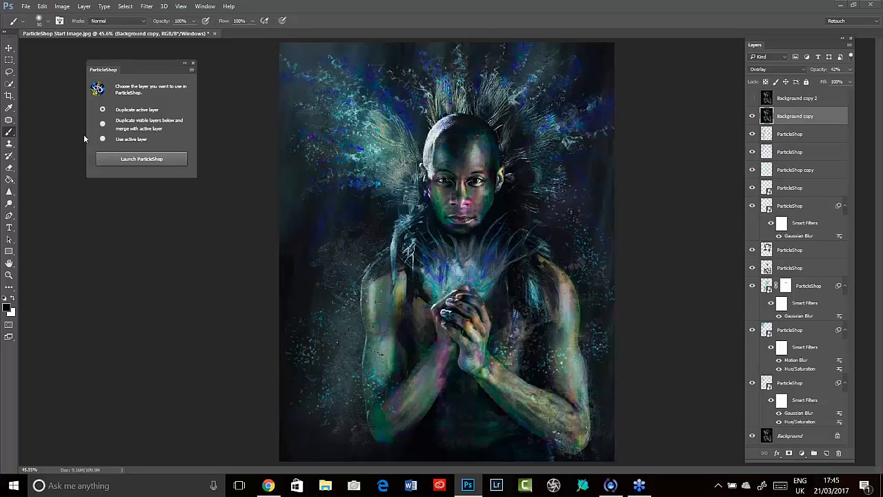
mouse_move(193, 66)
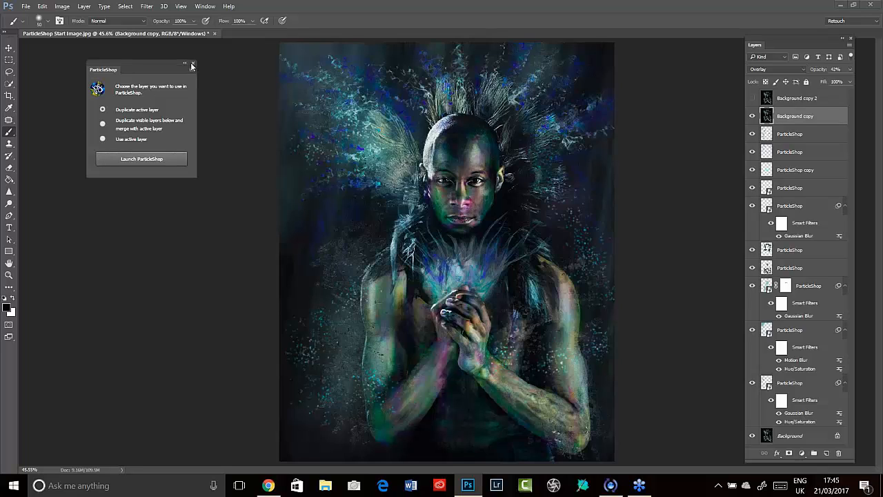
Dismiss the ParticleShop launcher and browse the Filter menu toward Painter > ParticleShop.
left_click(193, 65)
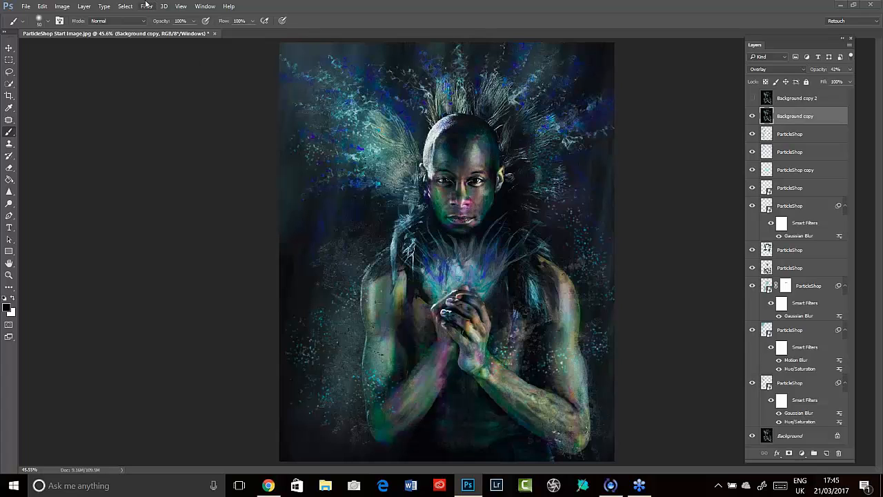
left_click(146, 5)
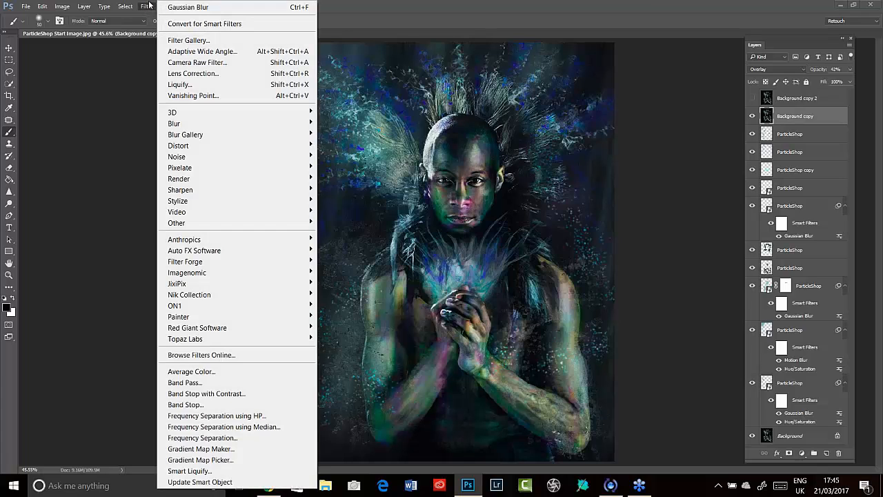
mouse_move(178, 316)
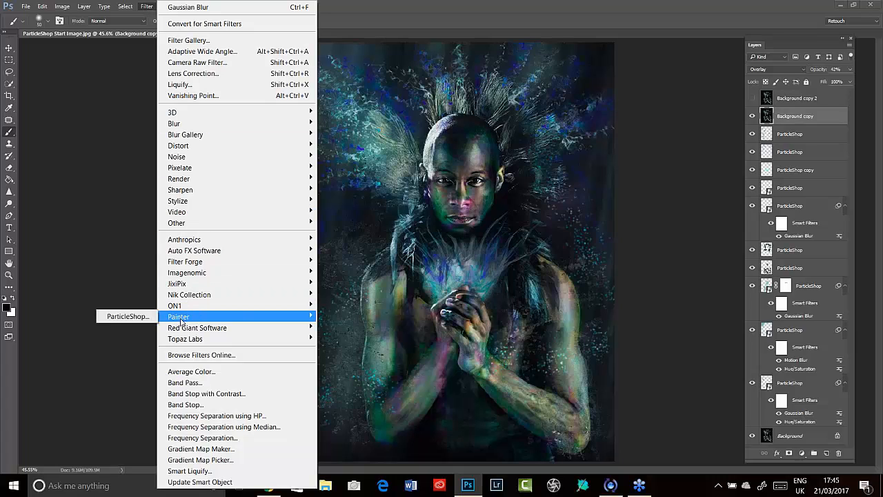
mouse_move(127, 316)
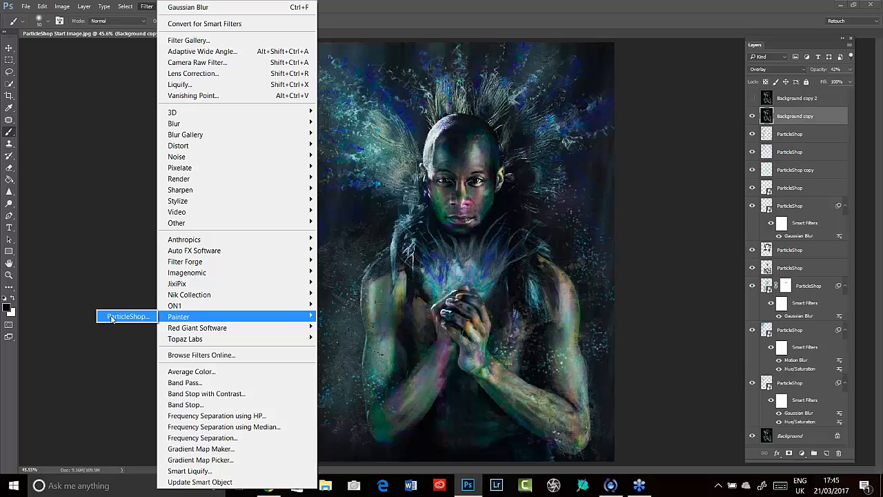
mouse_move(108, 352)
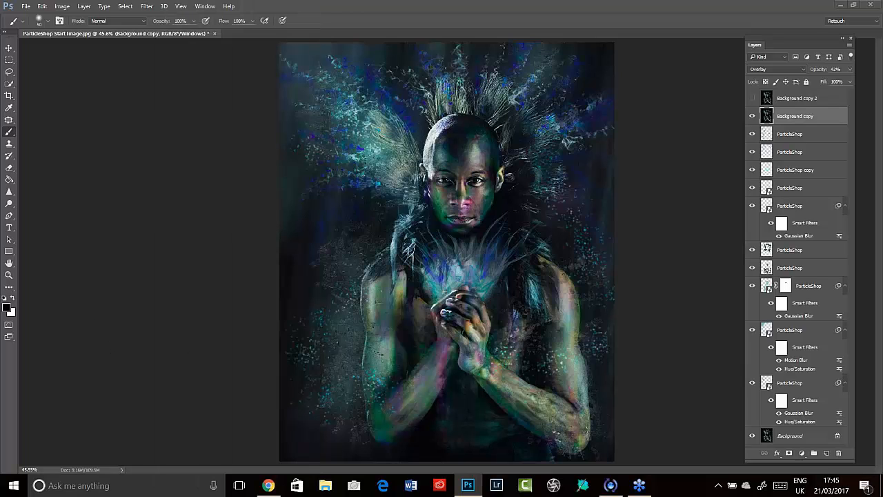
mouse_move(123, 362)
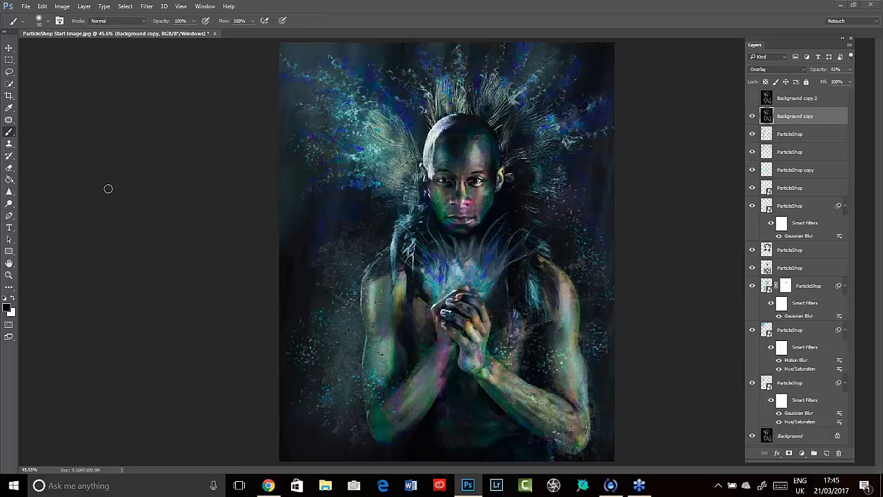
mouse_move(102, 193)
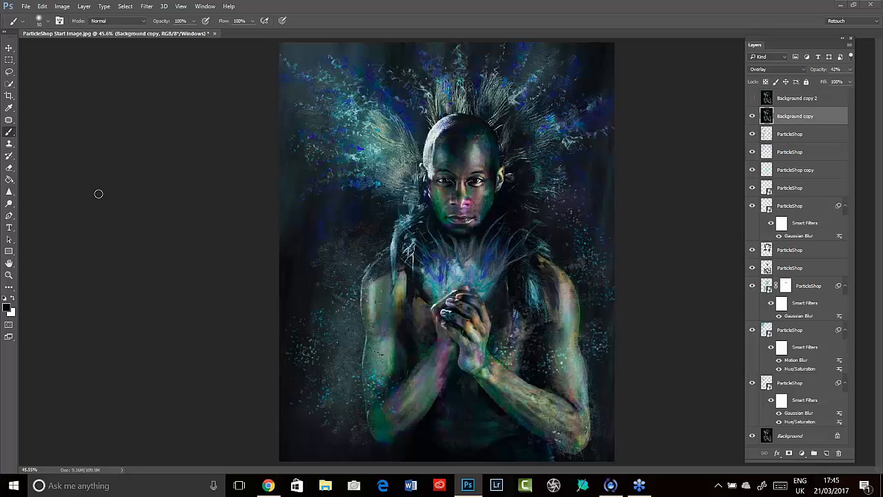
mouse_move(100, 193)
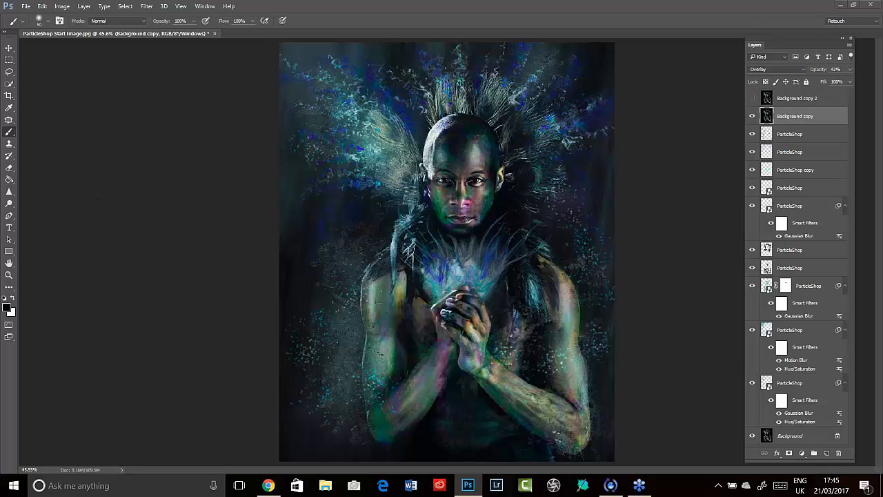
mouse_move(100, 190)
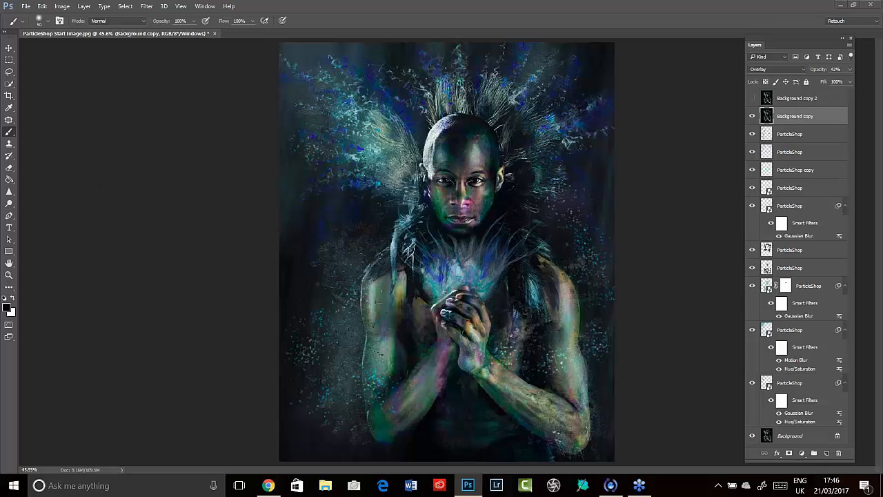
mouse_move(77, 317)
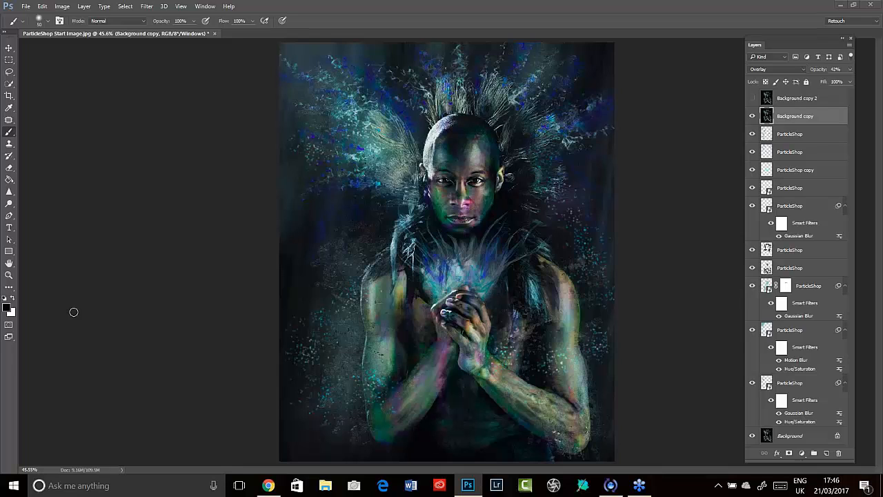
mouse_move(74, 312)
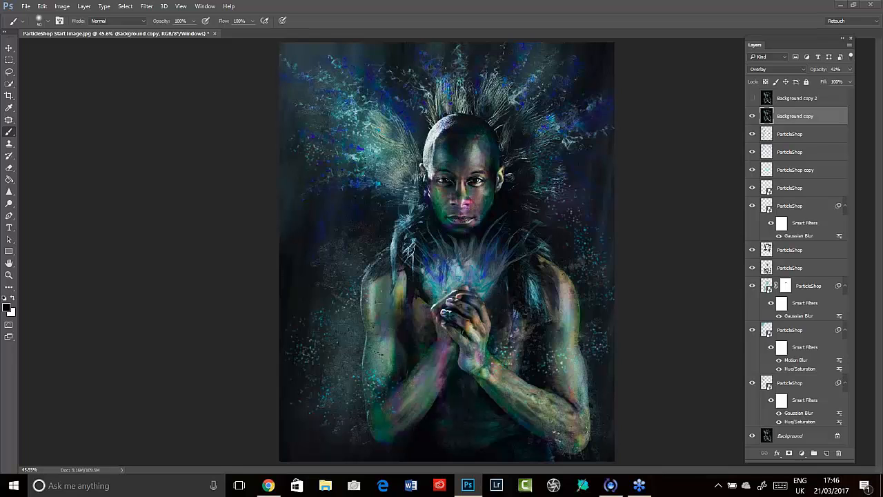
mouse_move(74, 312)
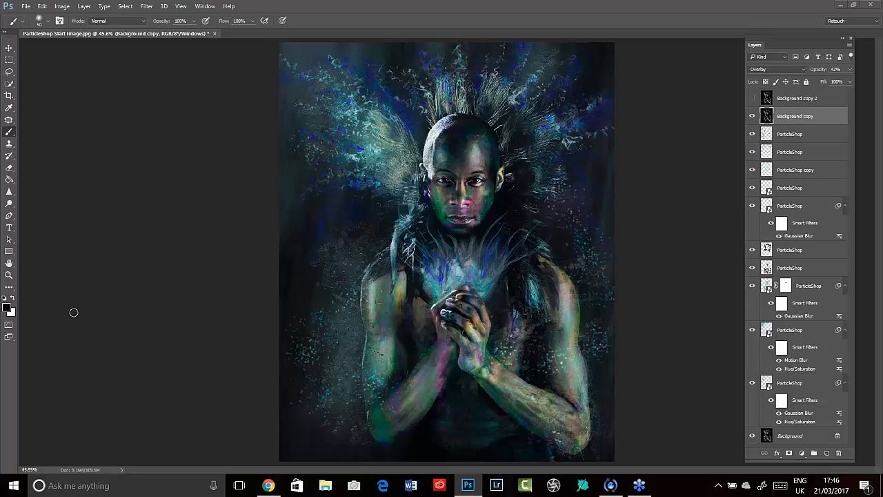
mouse_move(109, 354)
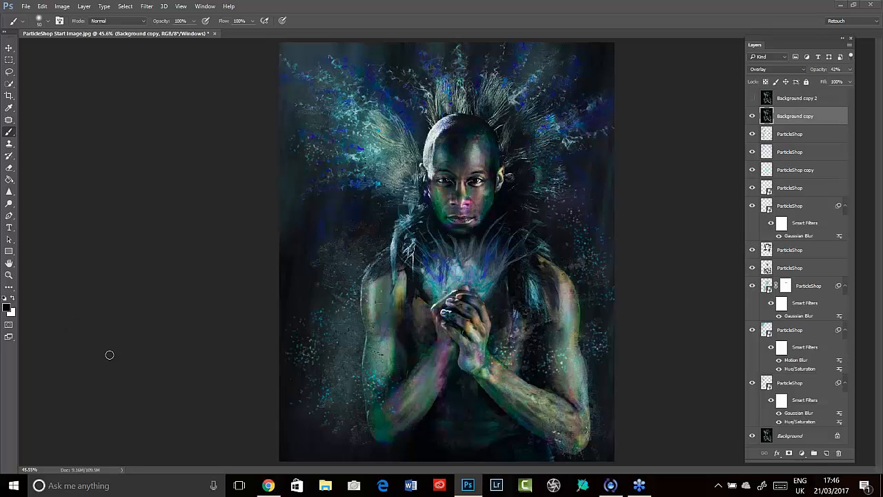
mouse_move(124, 329)
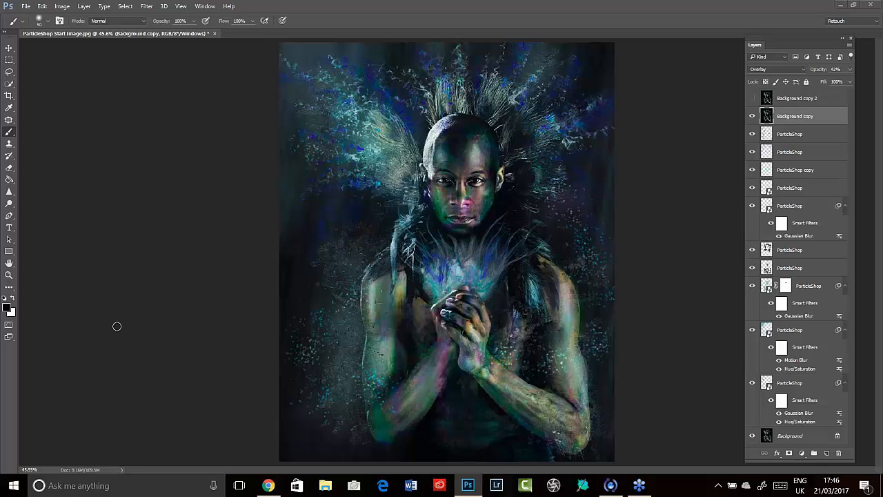
mouse_move(99, 312)
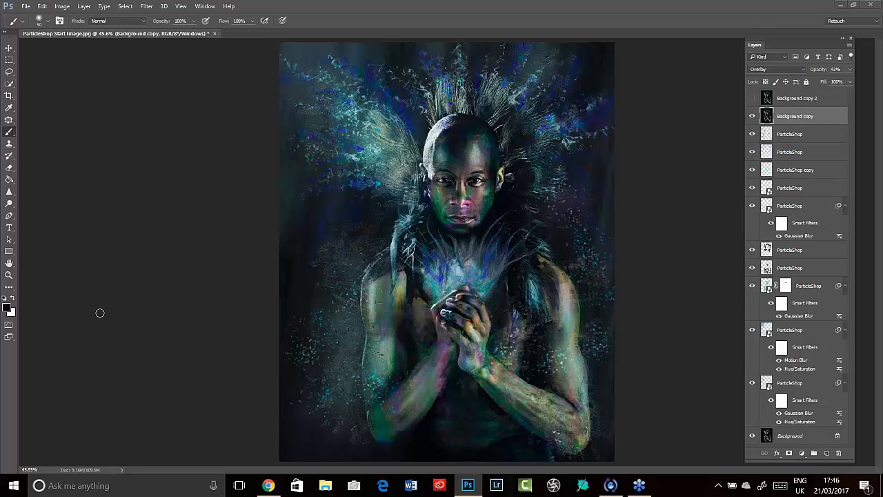
mouse_move(107, 291)
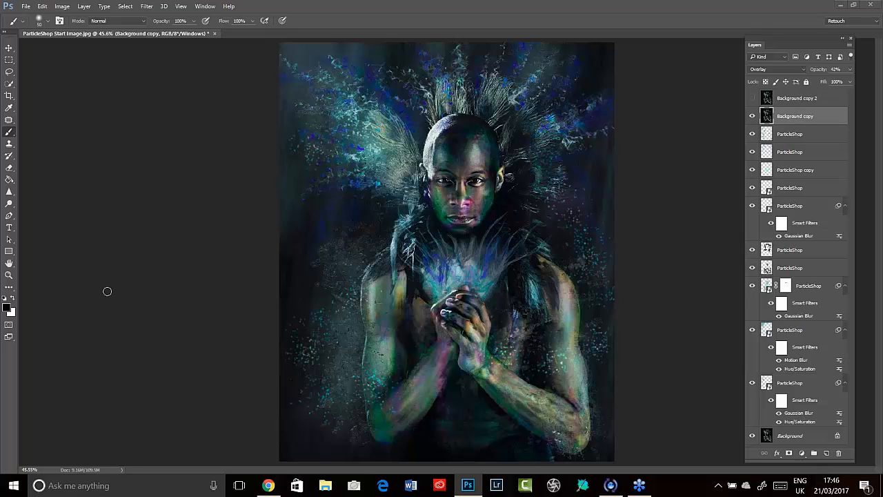
mouse_move(112, 254)
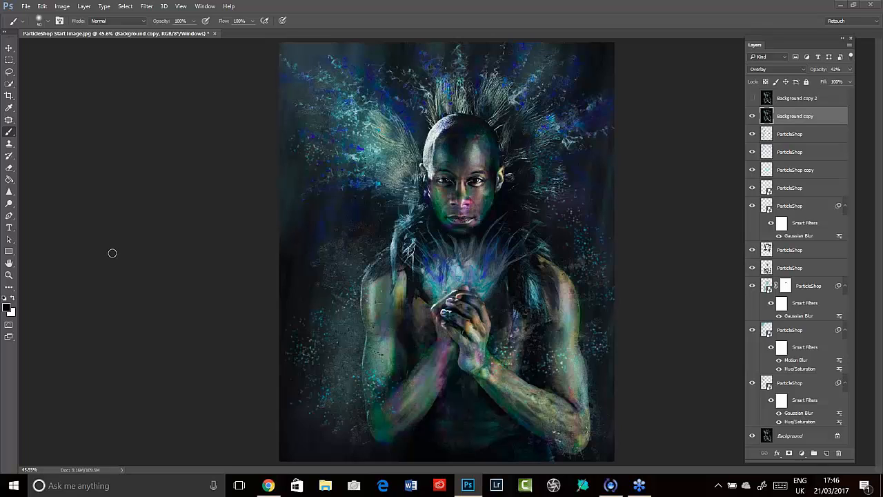
mouse_move(105, 256)
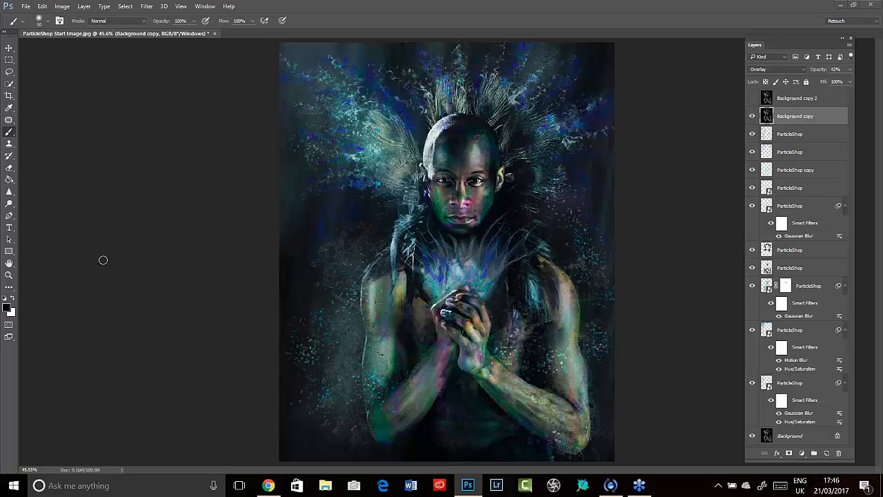
mouse_move(111, 261)
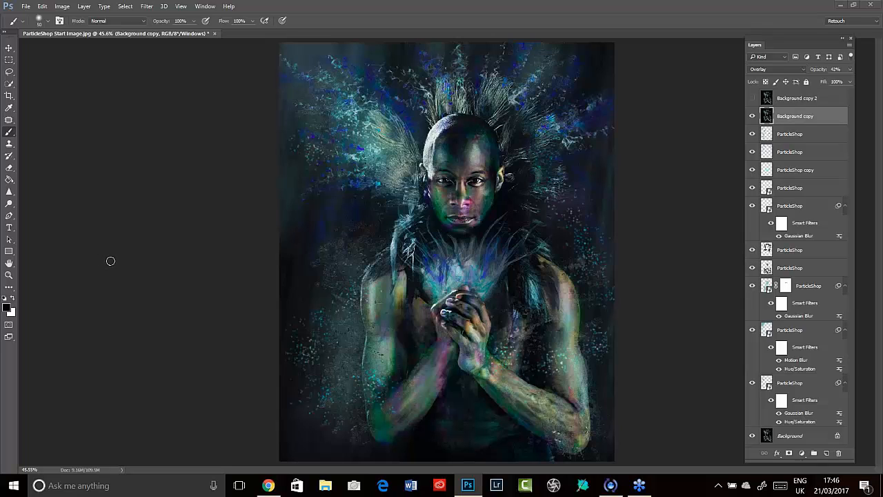
mouse_move(103, 254)
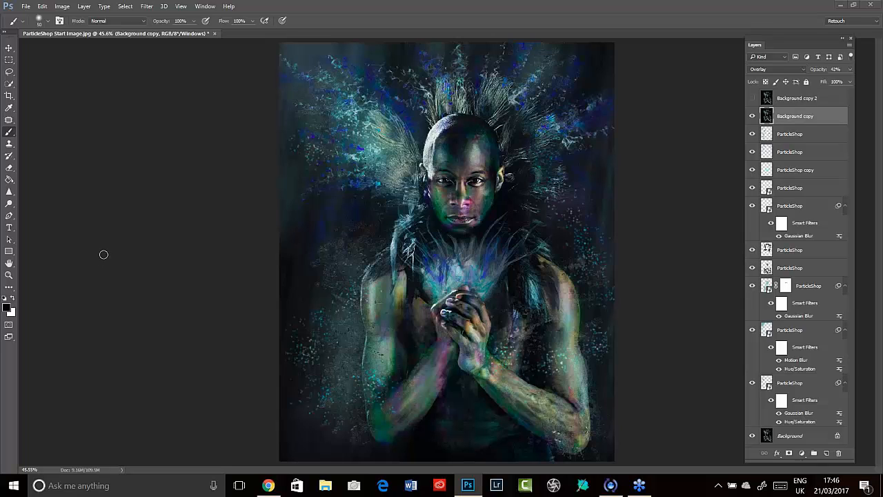
mouse_move(95, 258)
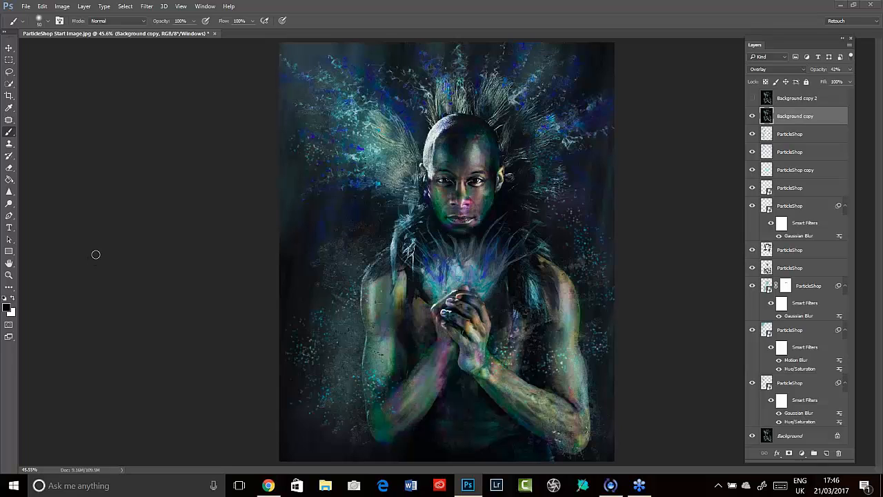
mouse_move(86, 261)
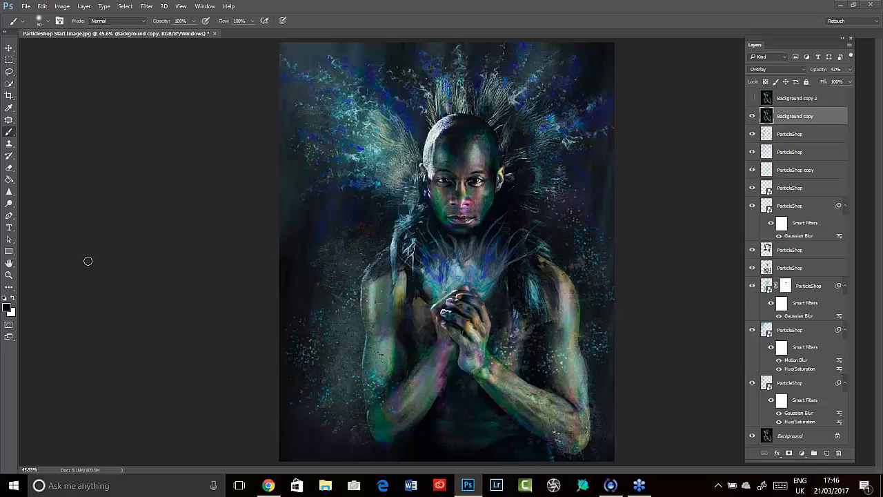
mouse_move(91, 262)
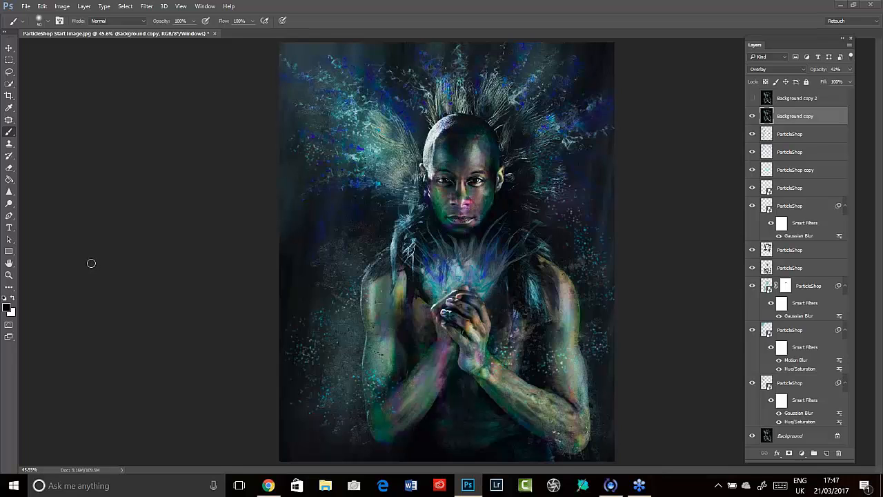
mouse_move(88, 259)
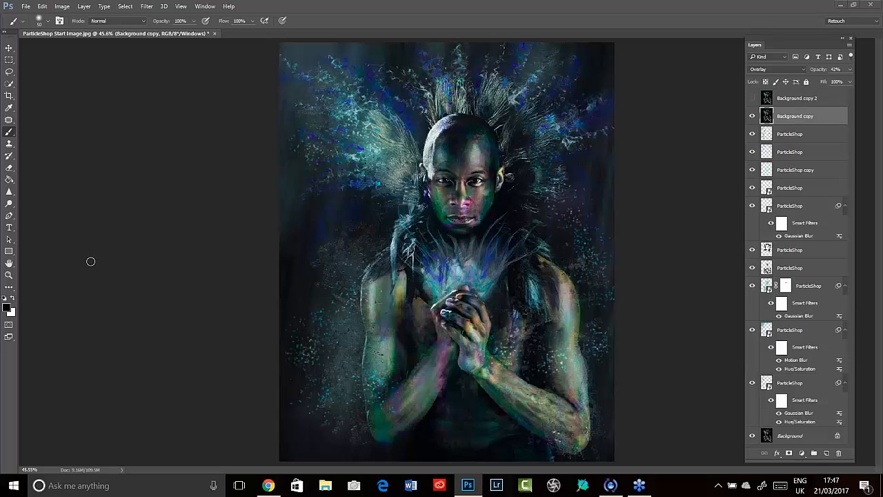
mouse_move(88, 282)
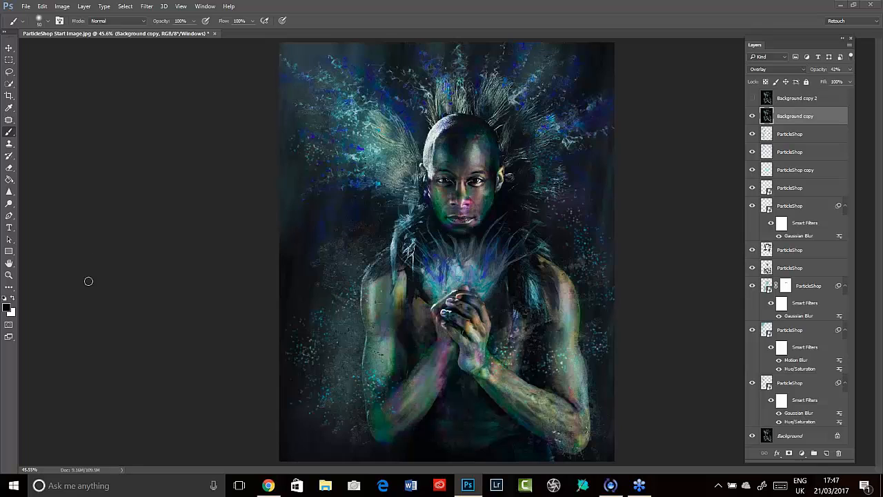